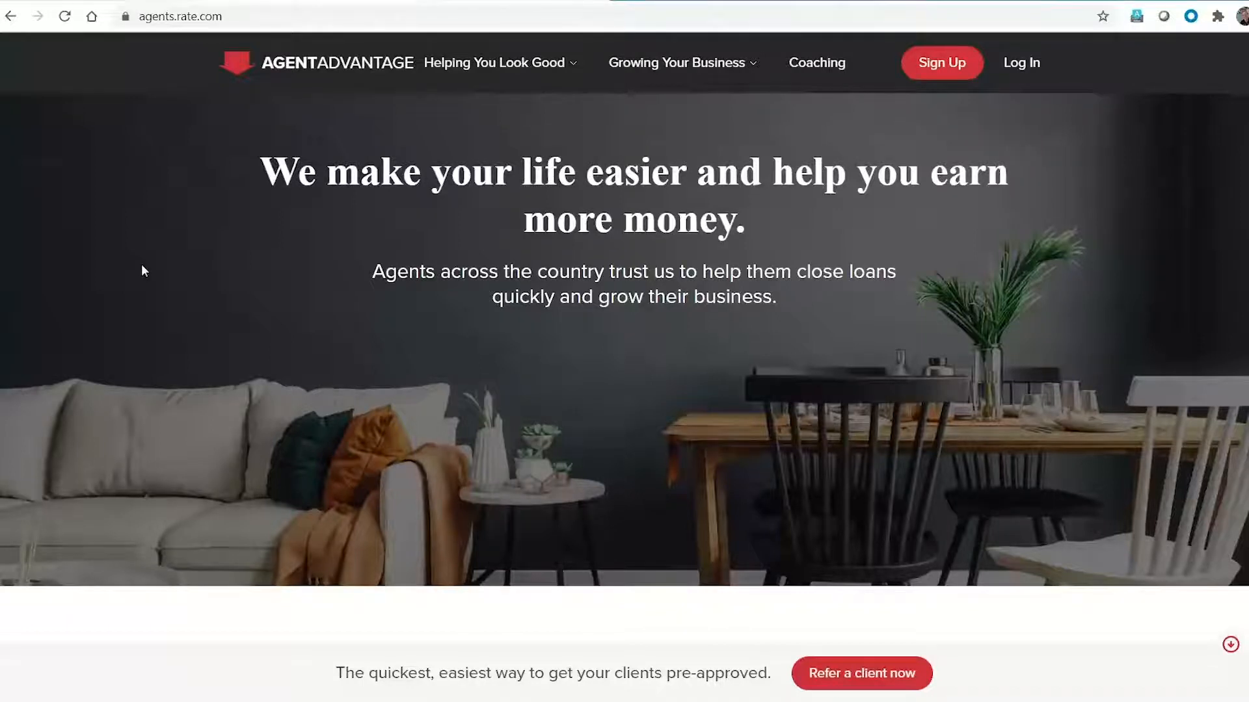
Step: Scroll through the current Agent Advantage page to review its content
scroll("down", 3)
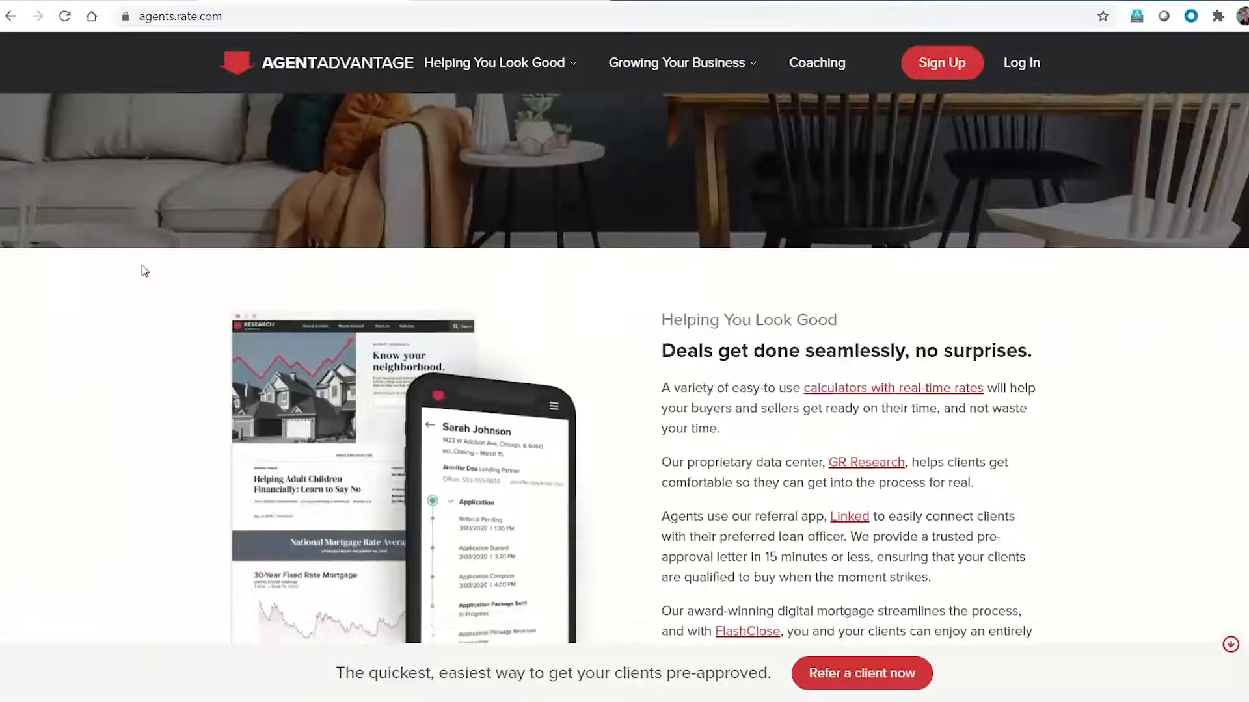
scroll("down", 3)
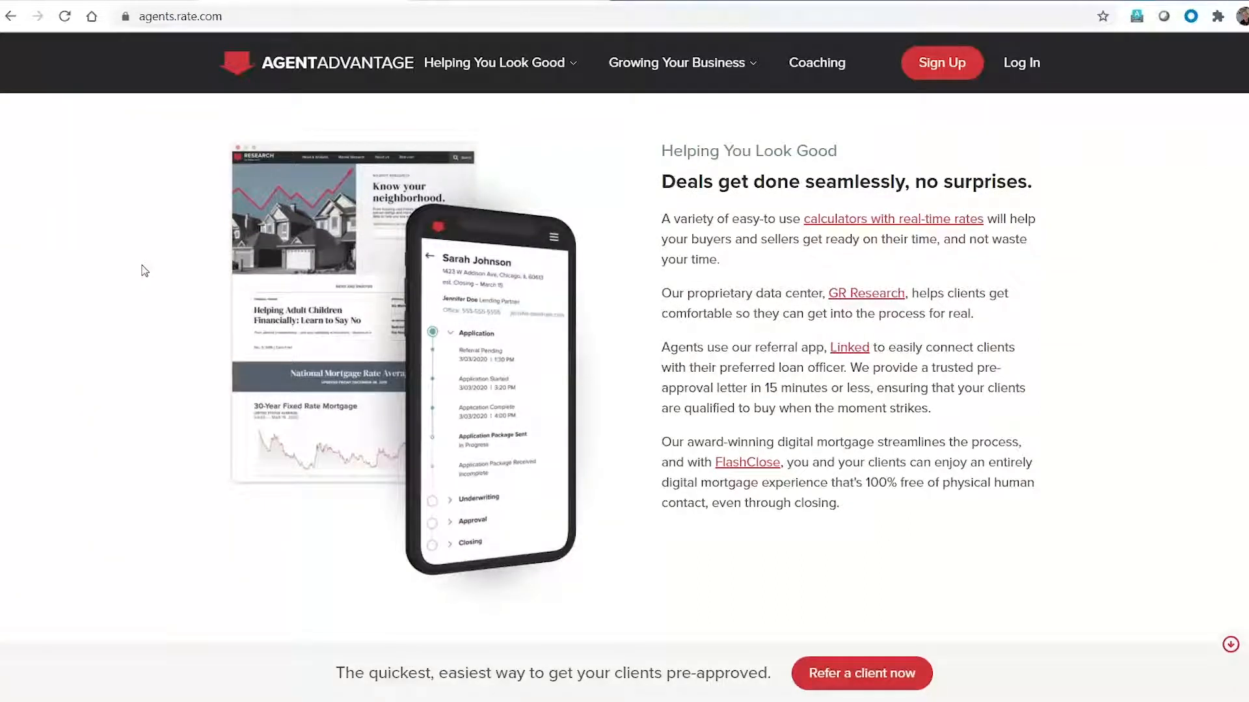
scroll("down", 3)
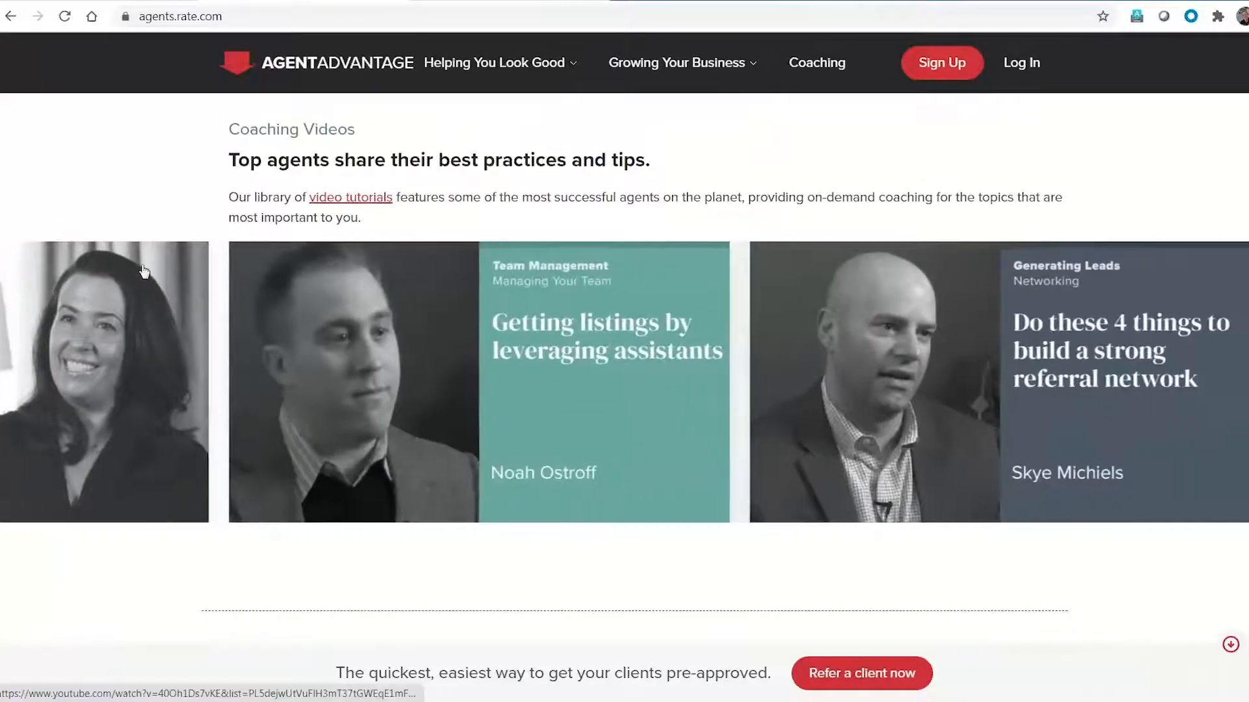
scroll("down", 3)
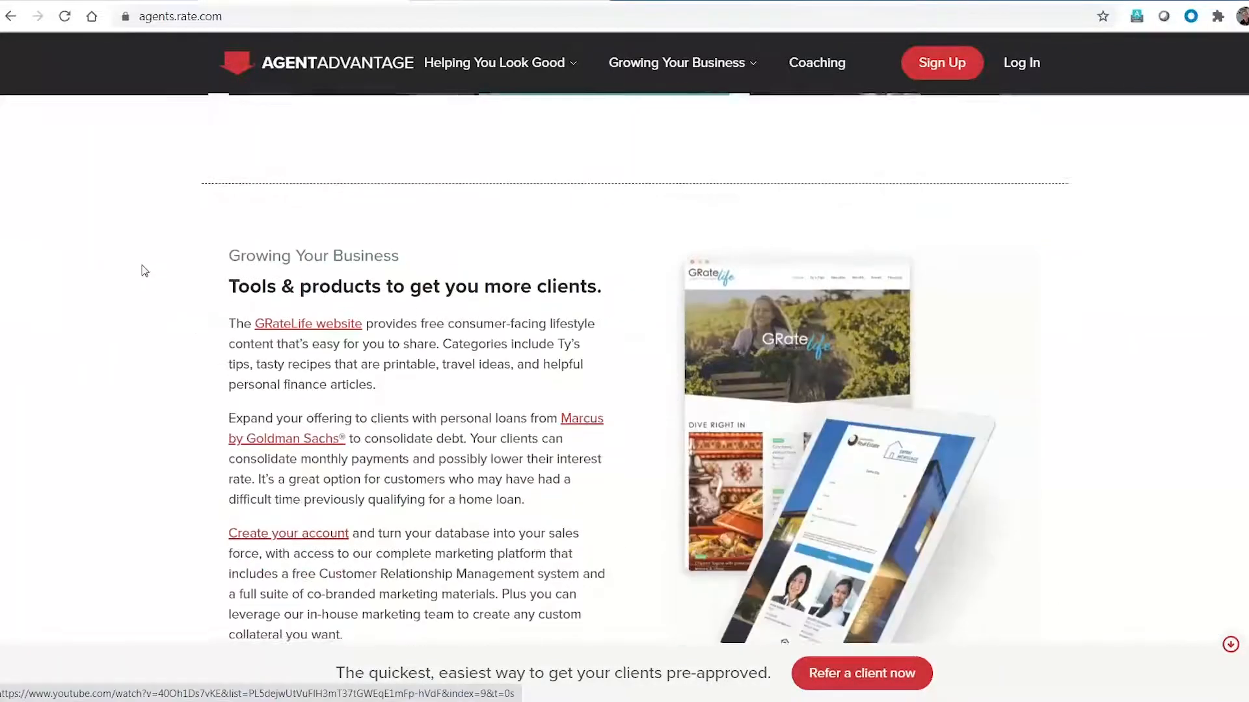
scroll("down", 3)
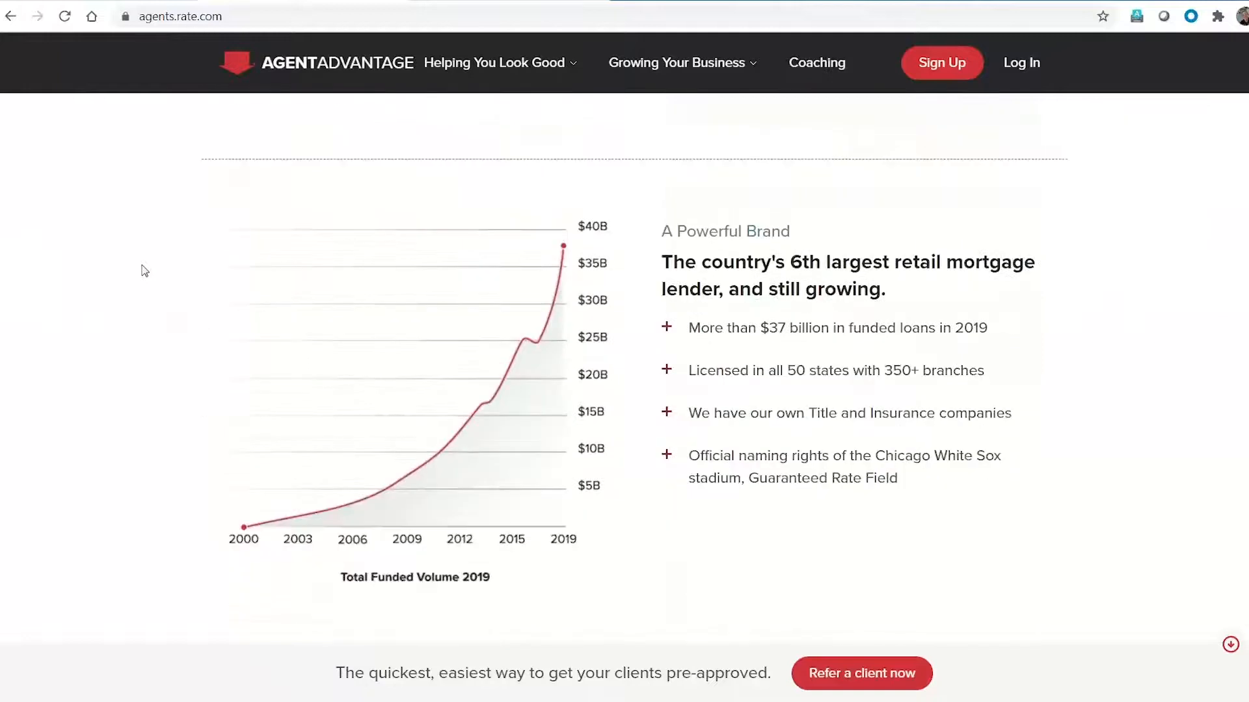
scroll("up", 3)
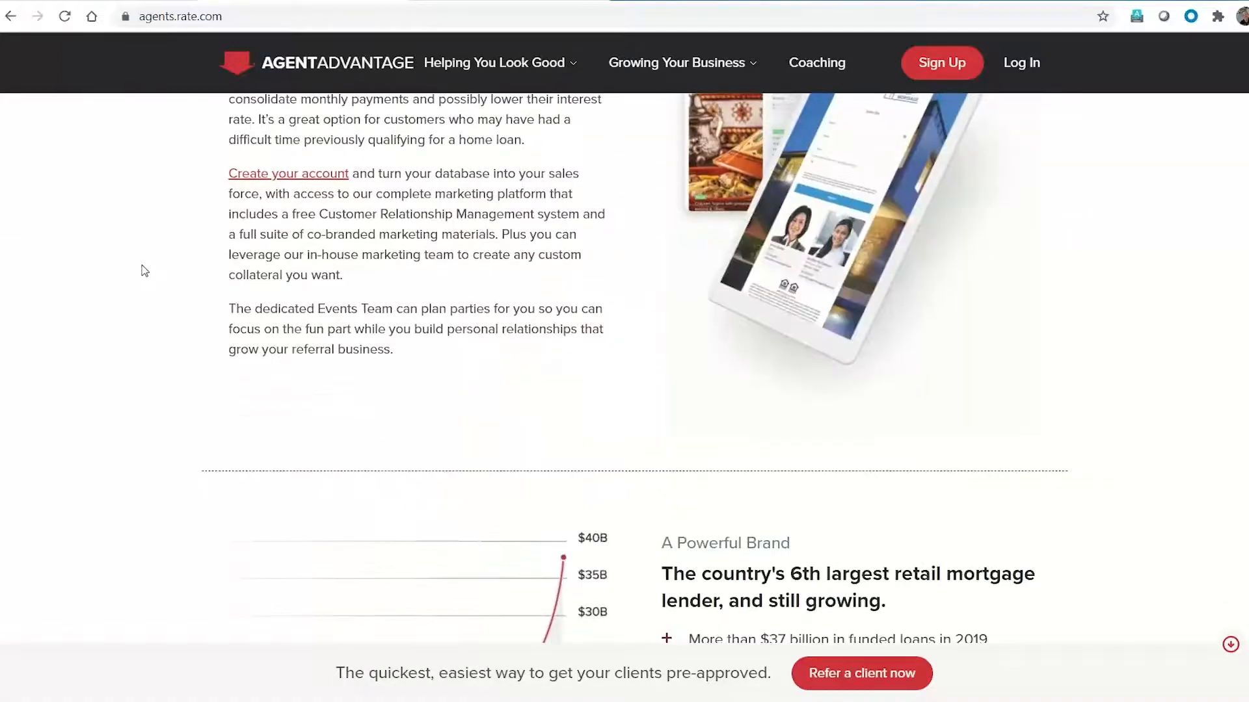
scroll("up", 3)
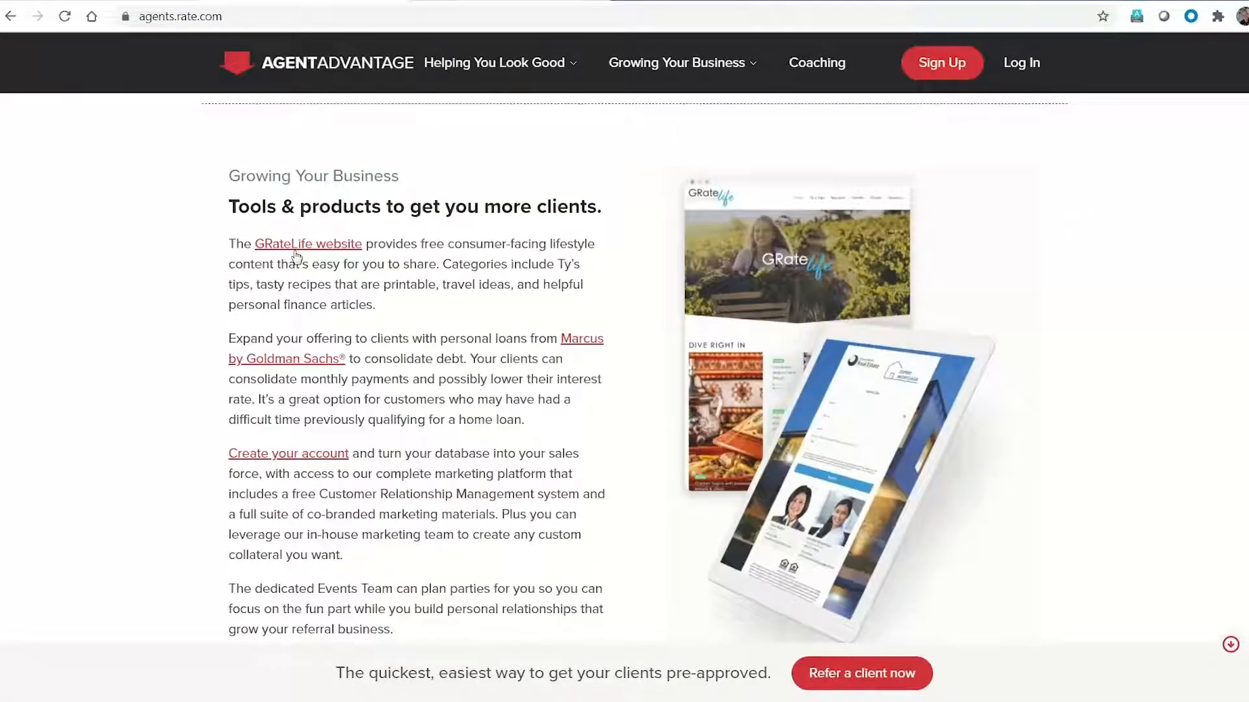
scroll("down", 3)
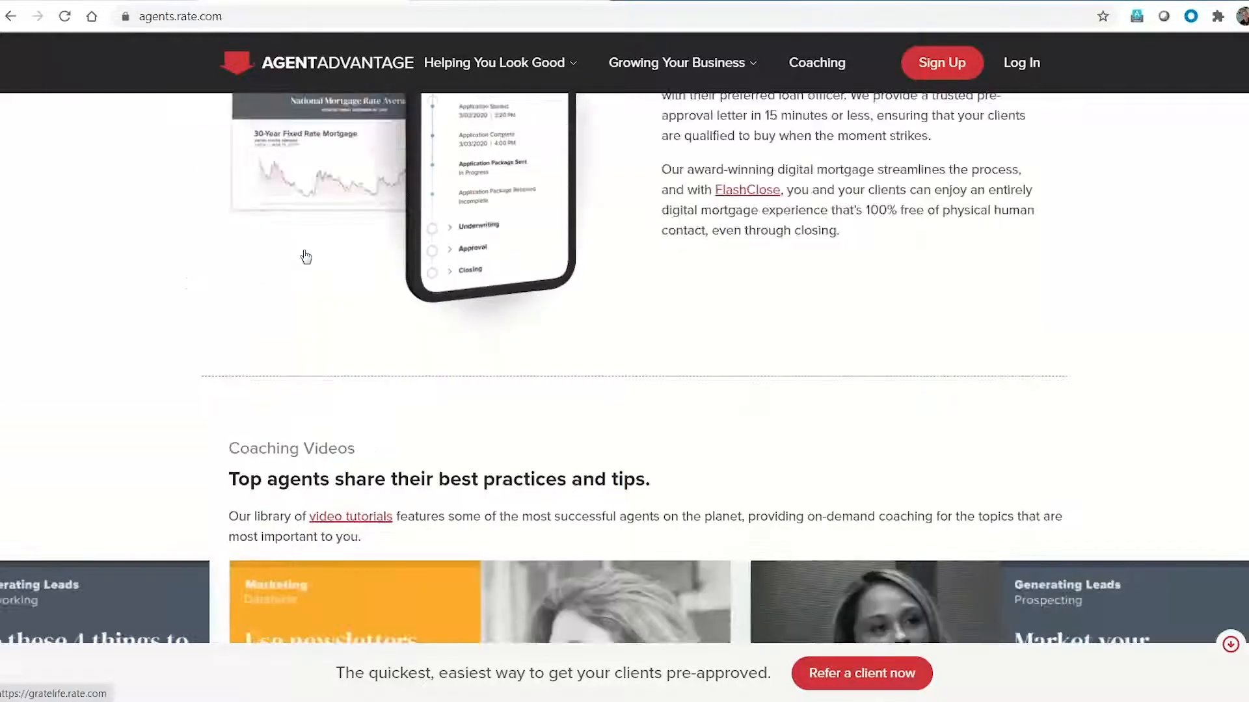
scroll("up", 3)
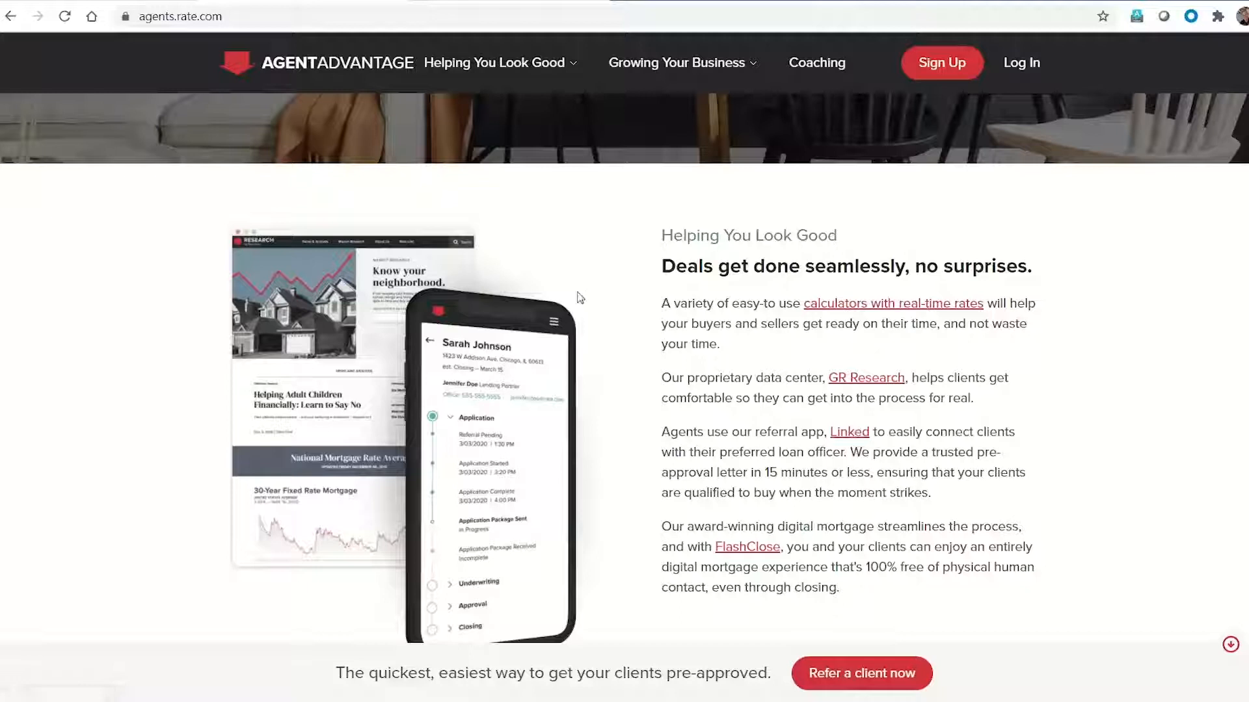
scroll("down", 3)
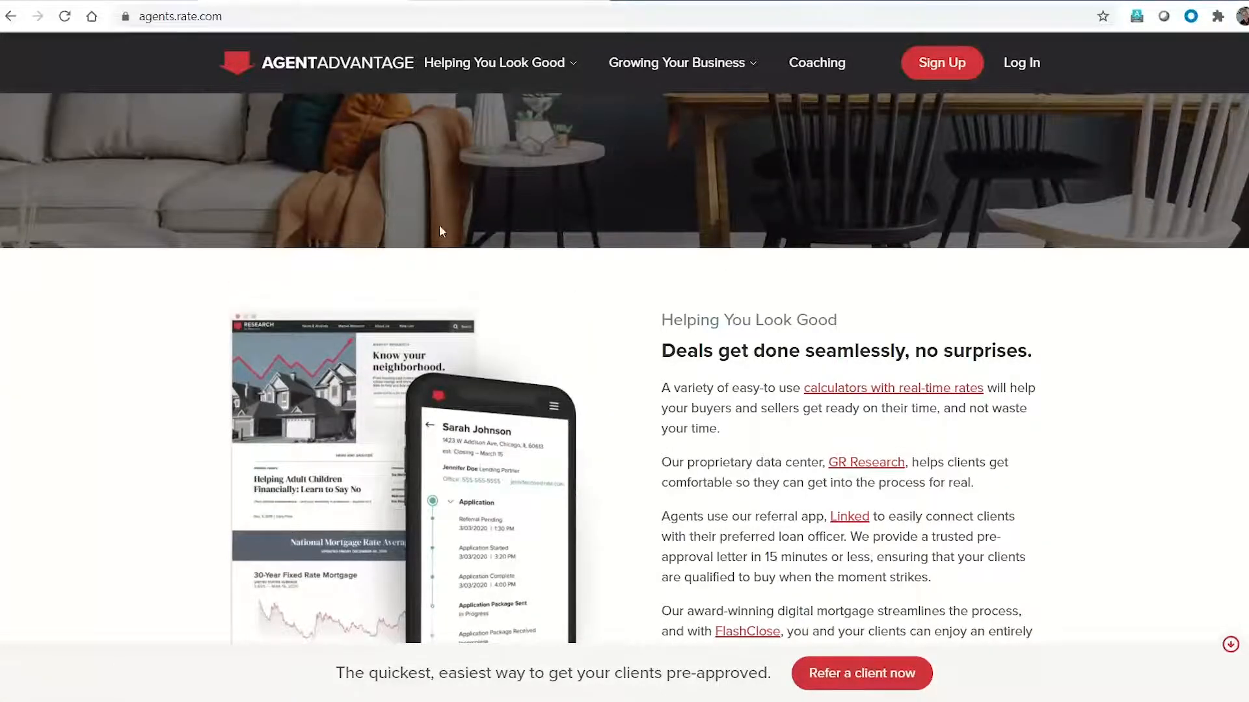
mouse_move(495, 74)
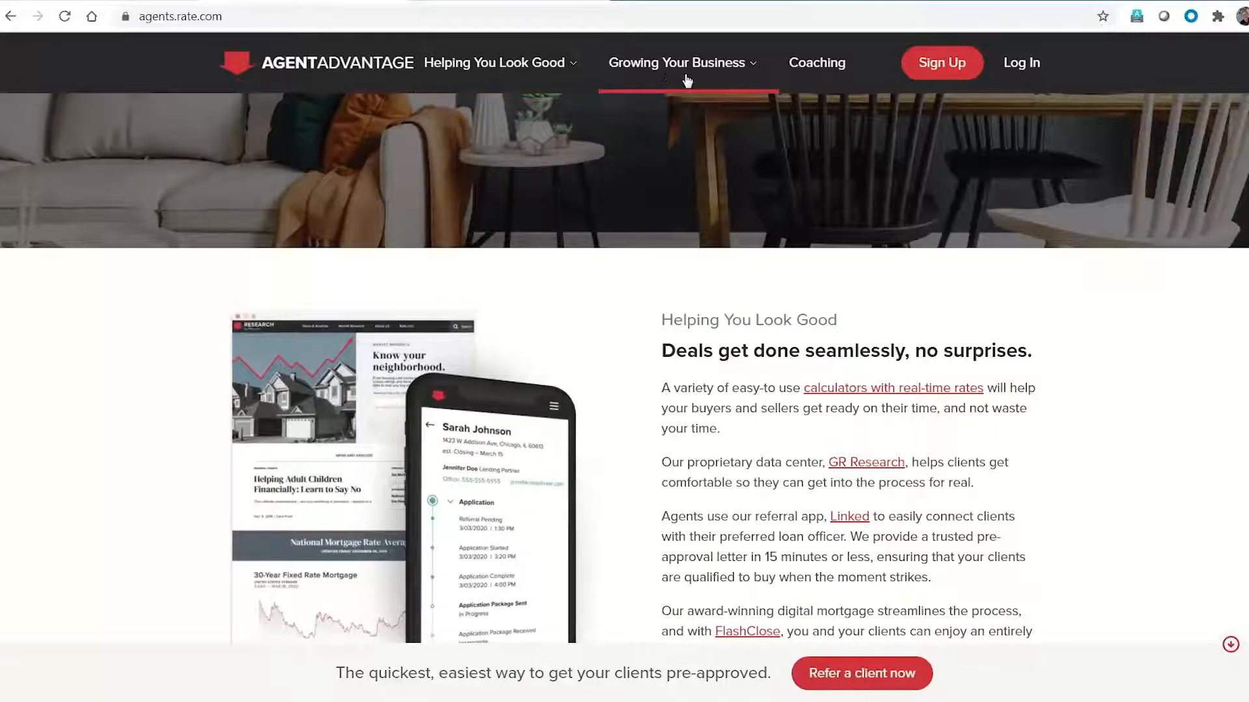
mouse_move(495, 62)
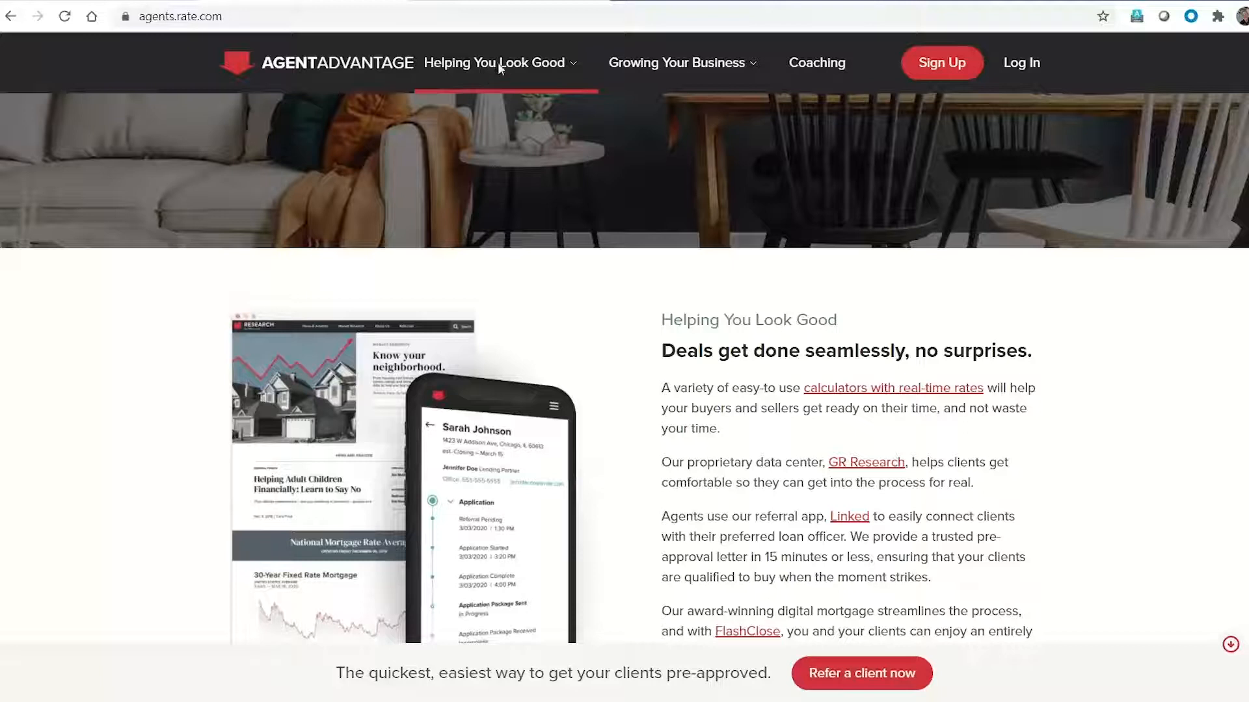
mouse_move(682, 63)
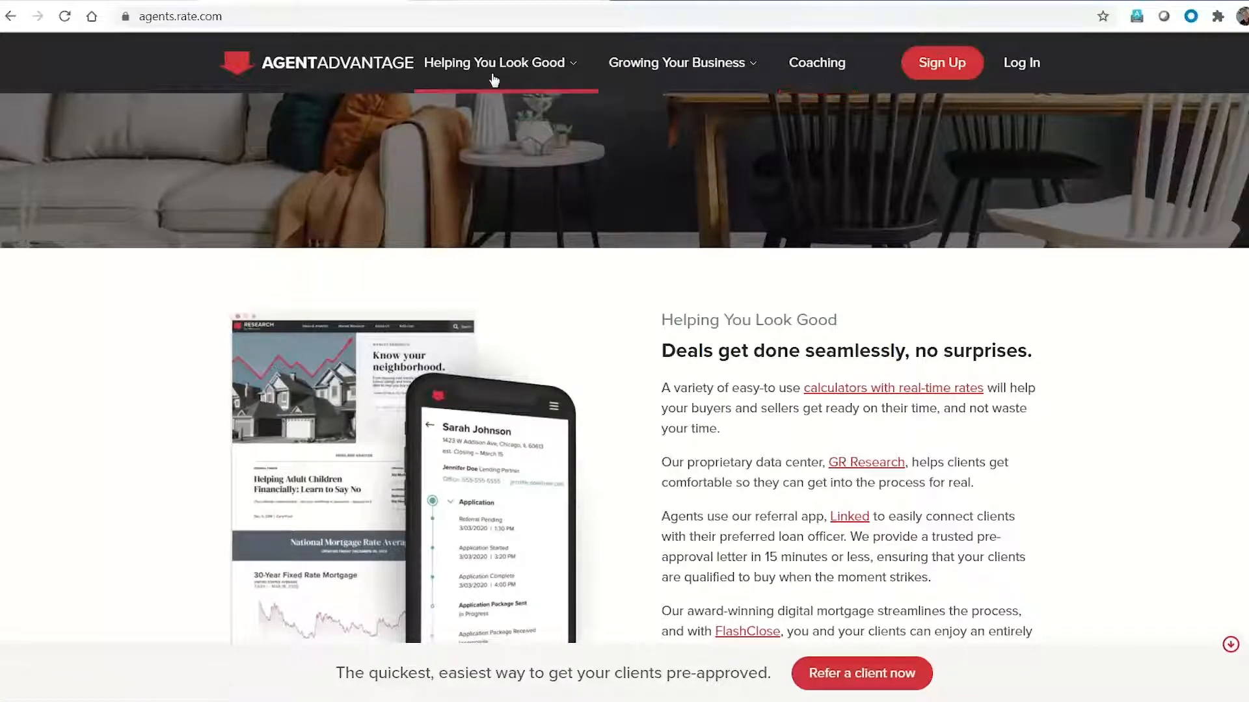
Step: Go to Mortgage Calculators under Helping You Look Good and scroll to its section
left_click(495, 63)
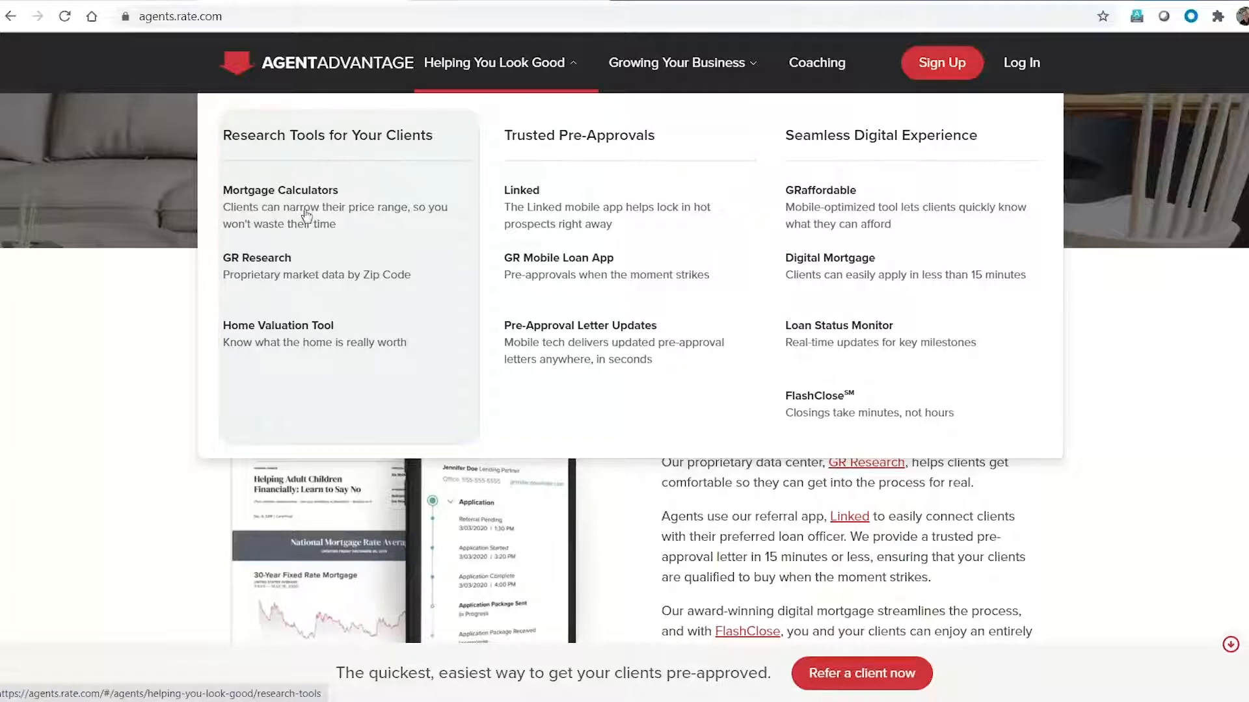
left_click(281, 189)
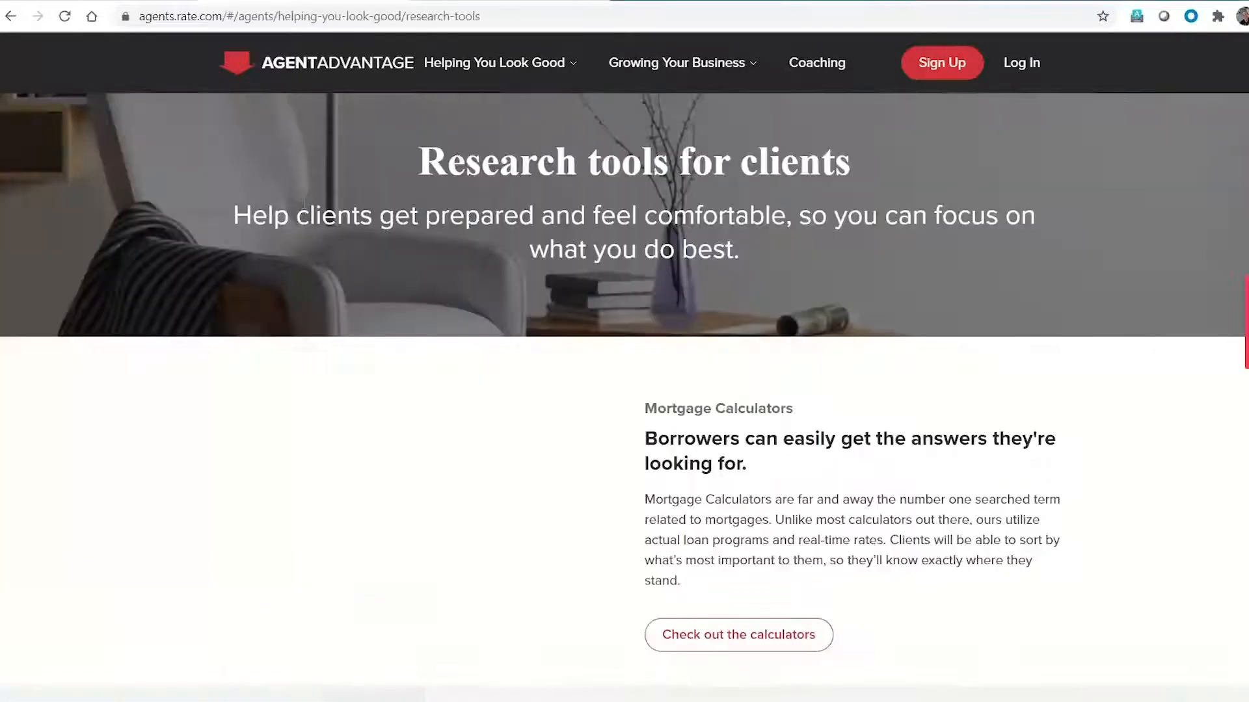
scroll("down", 3)
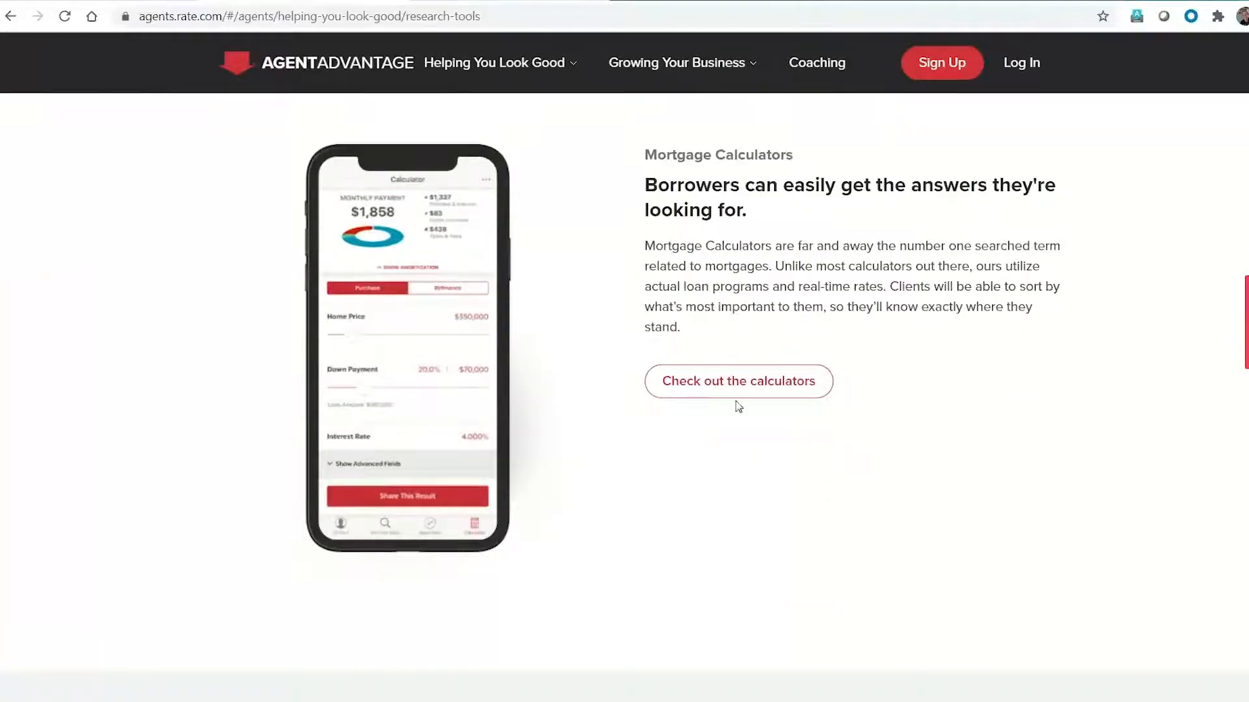
left_click(737, 381)
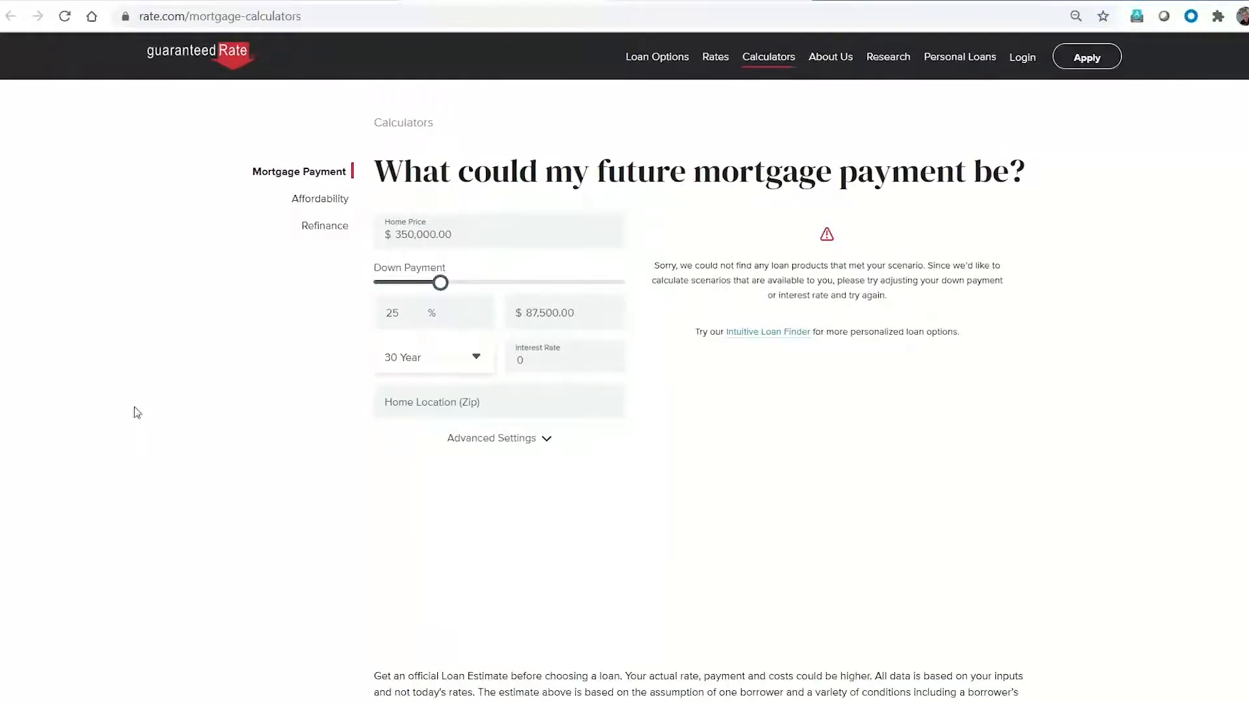
mouse_move(697, 471)
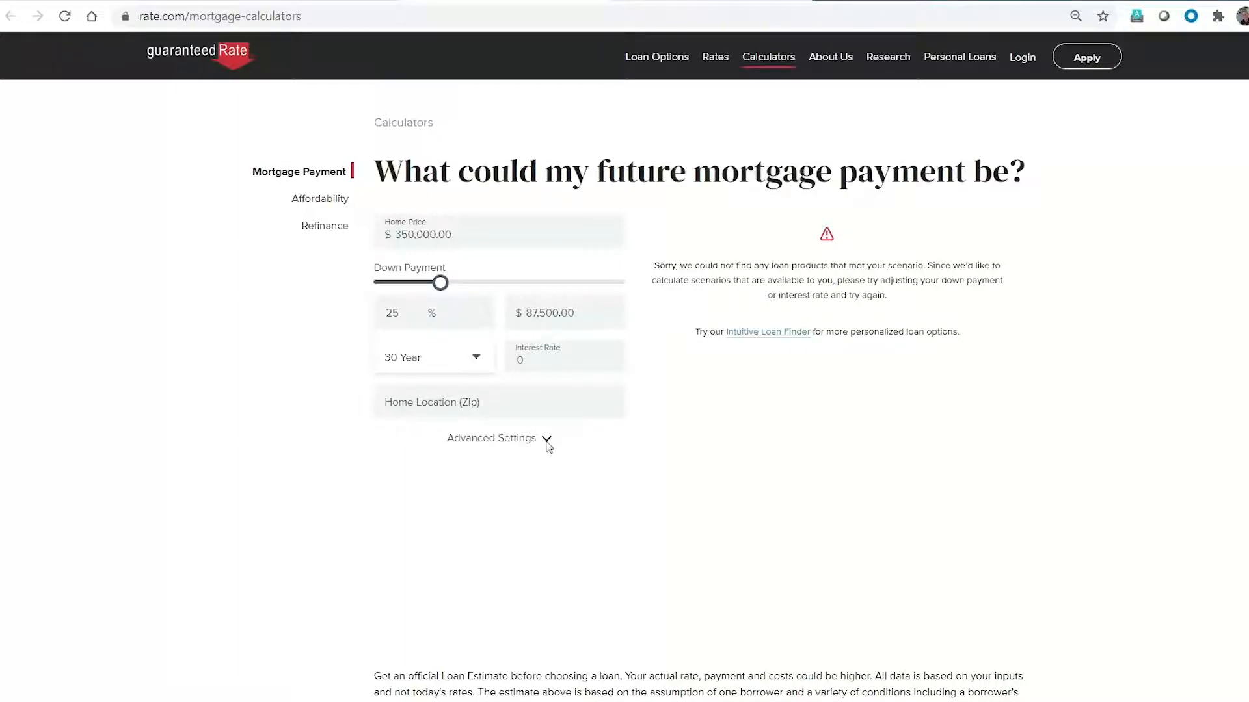
left_click(492, 438)
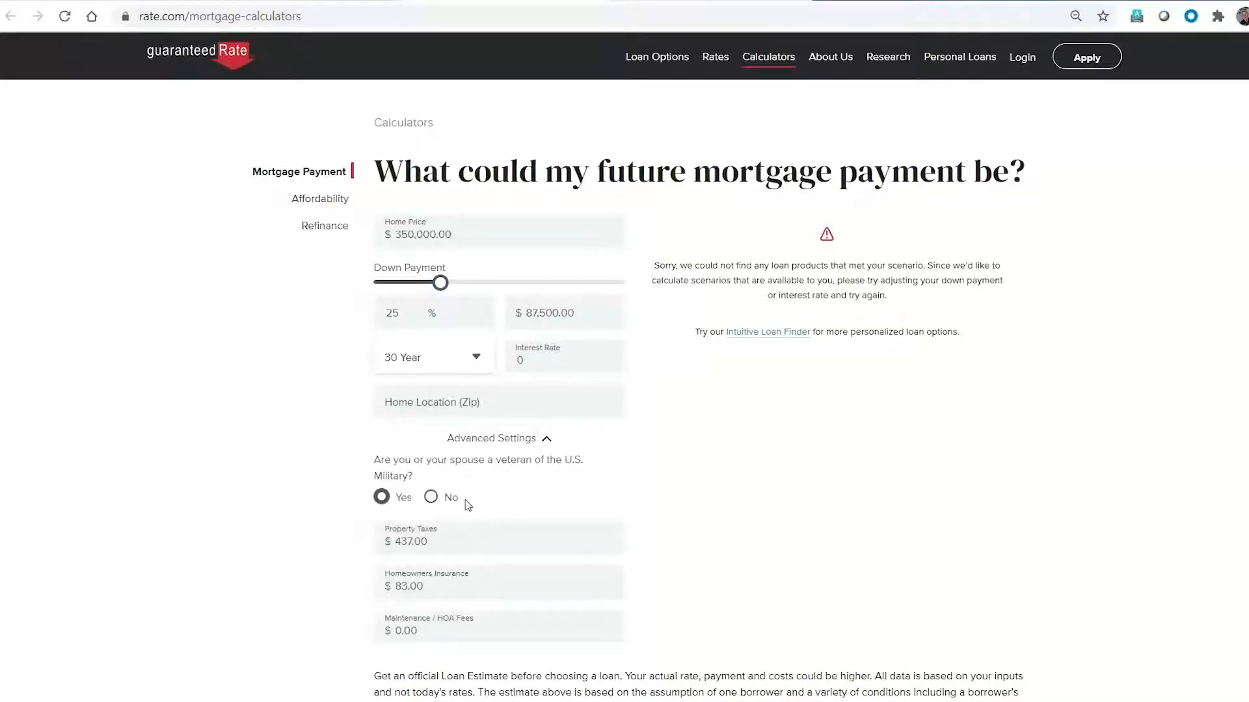
scroll("down", 3)
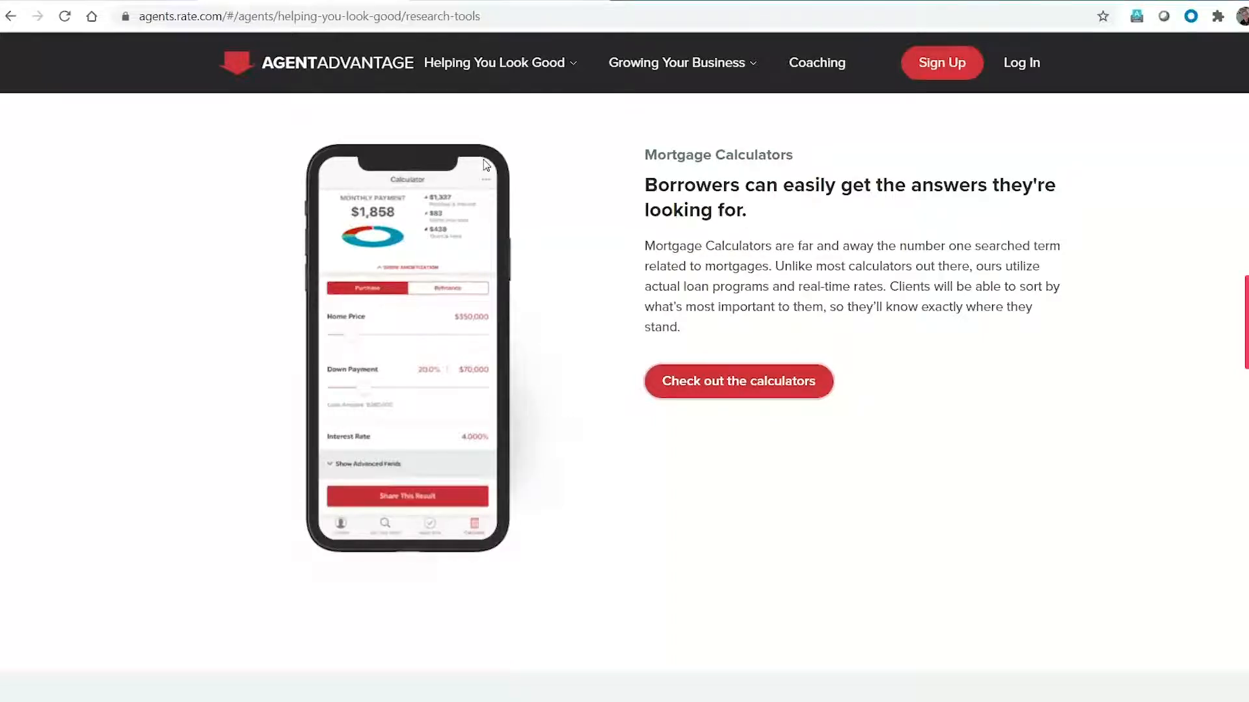
Step: From Helping You Look Good's GR Research section, launch the Dig into your ZIP Code data site
left_click(494, 62)
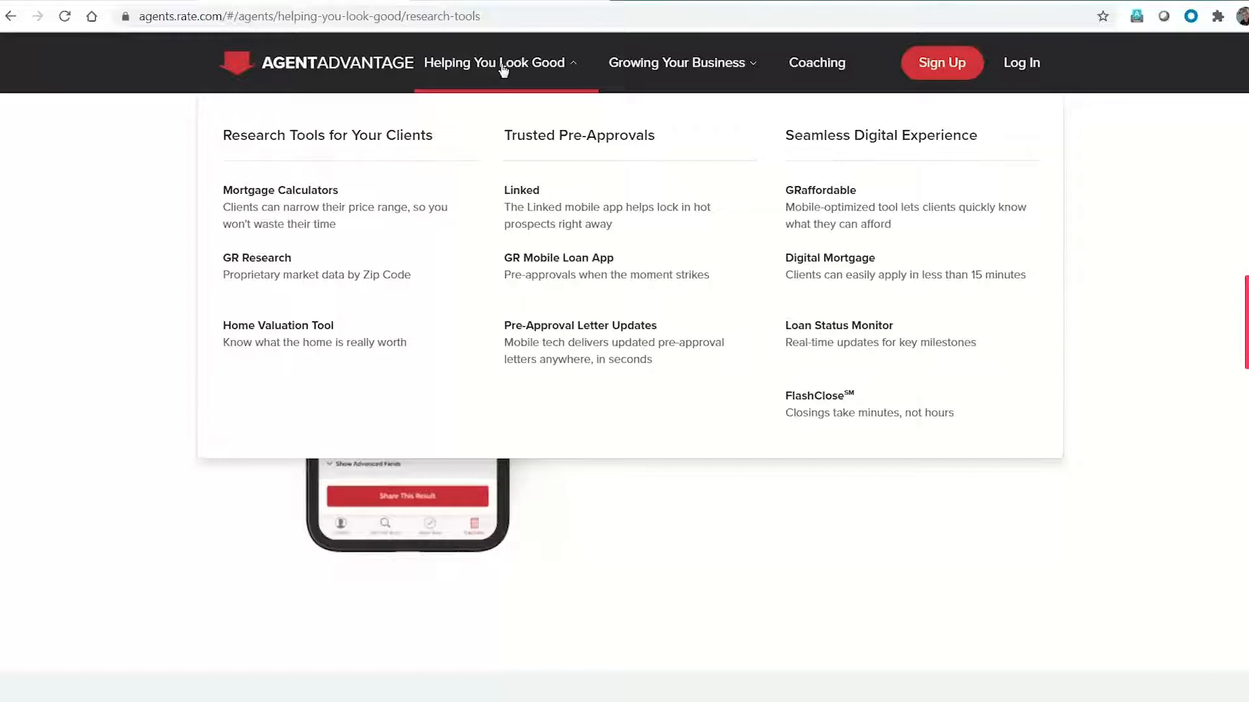
mouse_move(500, 65)
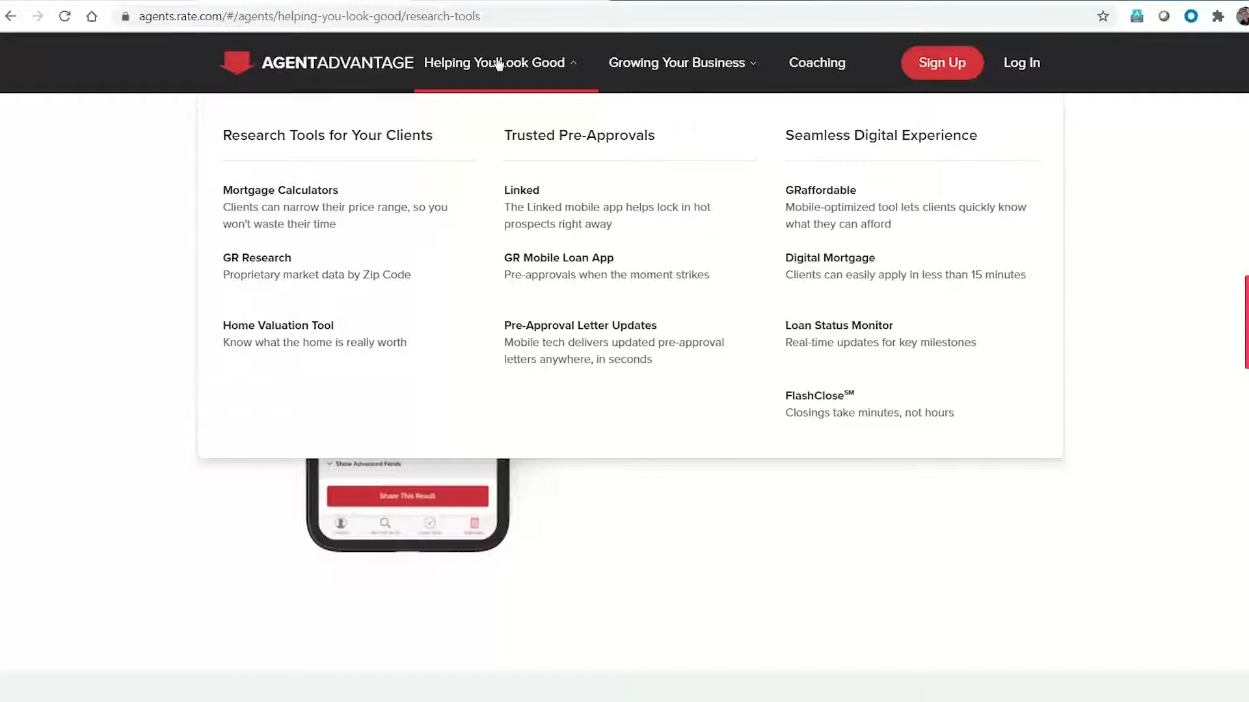
mouse_move(300, 278)
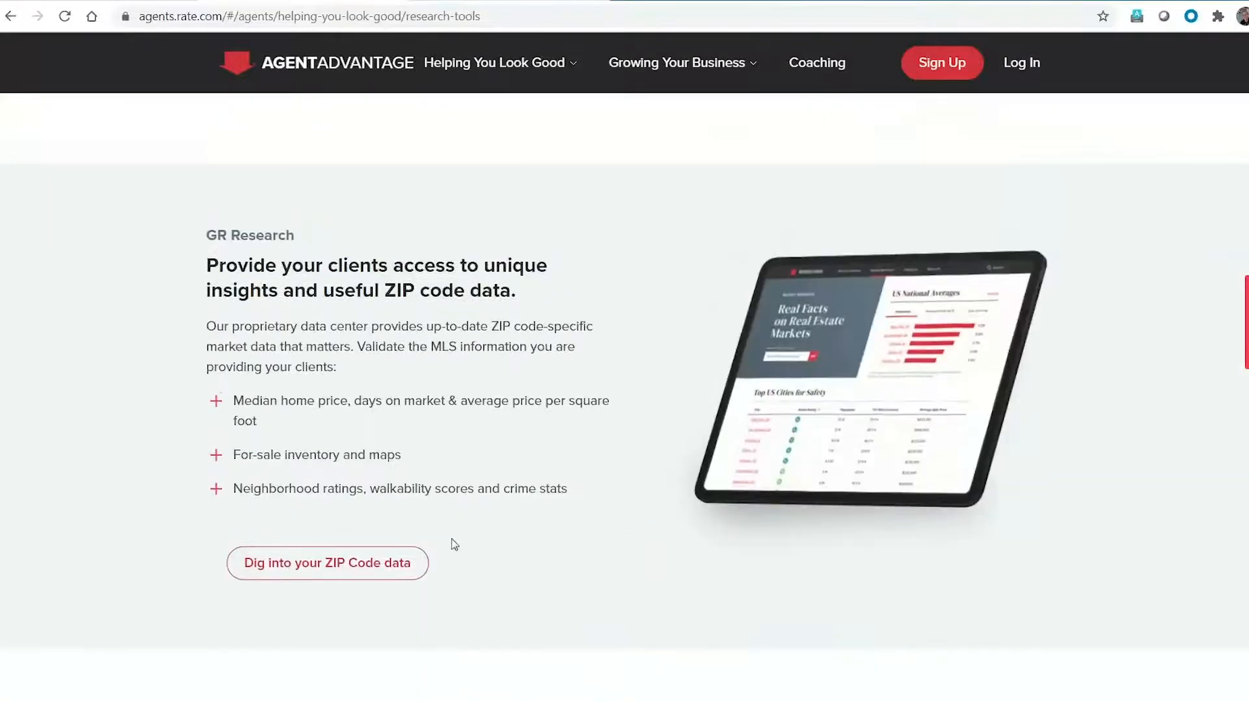
left_click(327, 564)
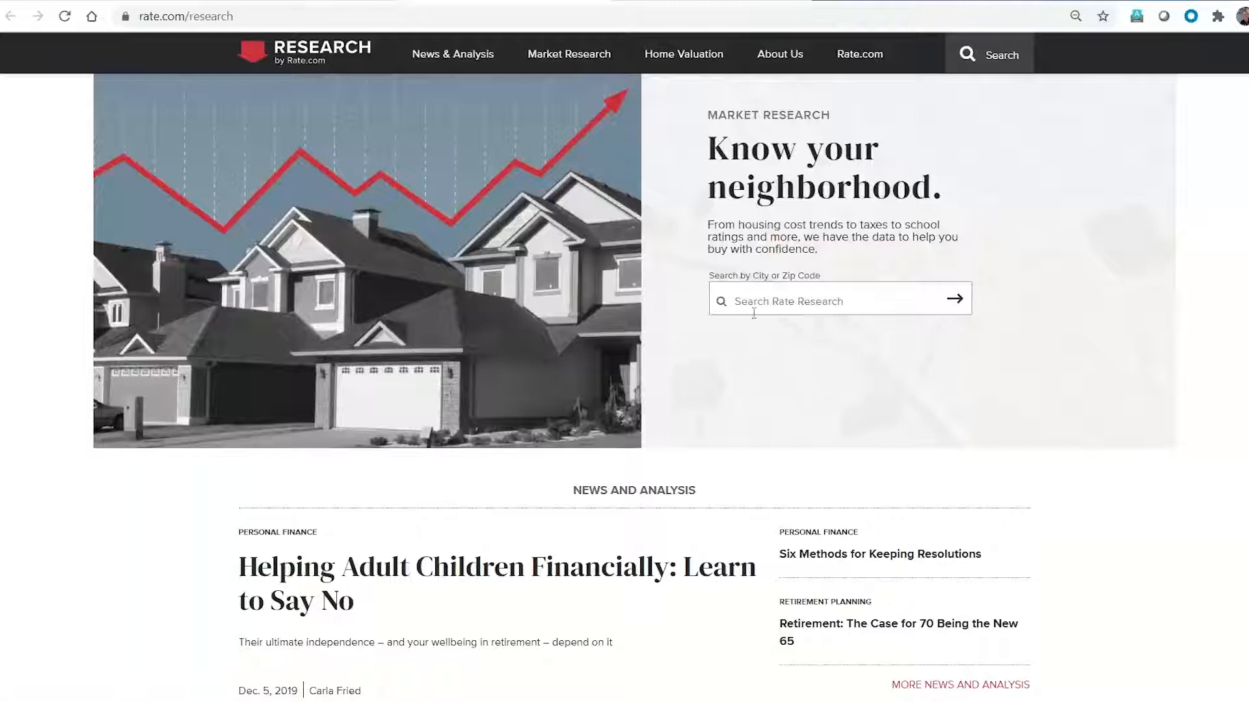
Step: Search Rate Research for 'ames' and decline the newsletter sign-up to see Ames, IA's overview
left_click(954, 301)
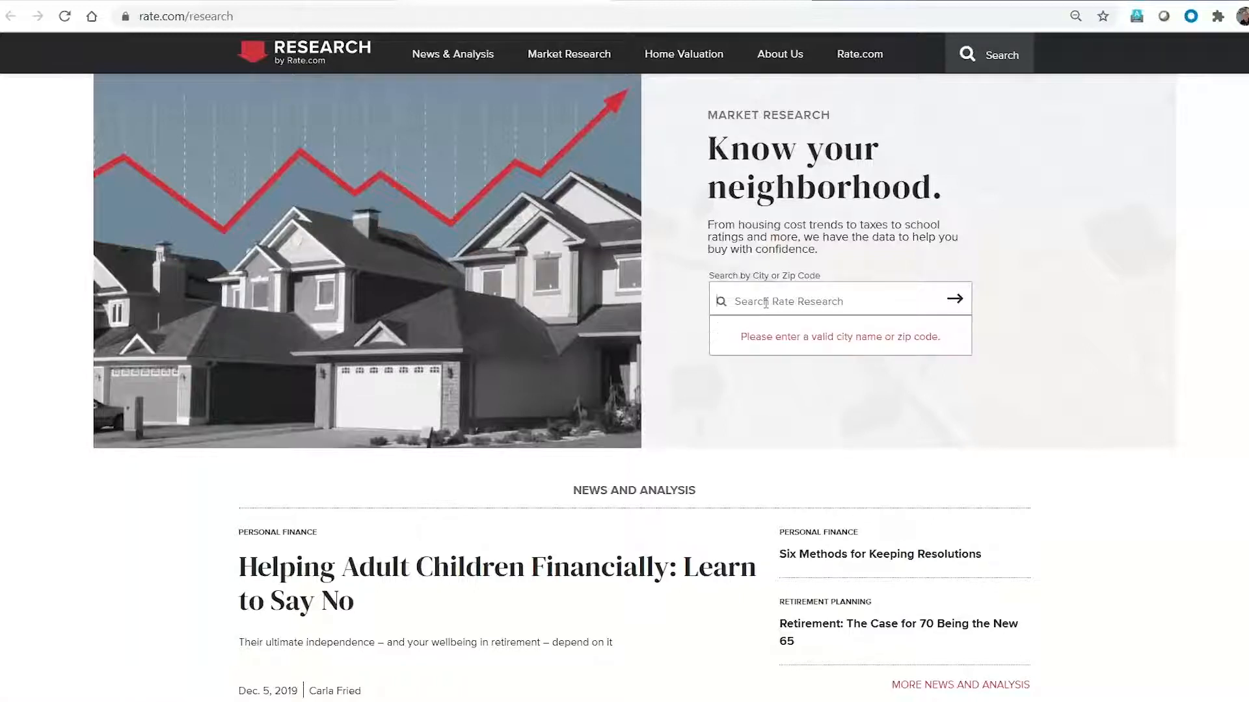
type("ames")
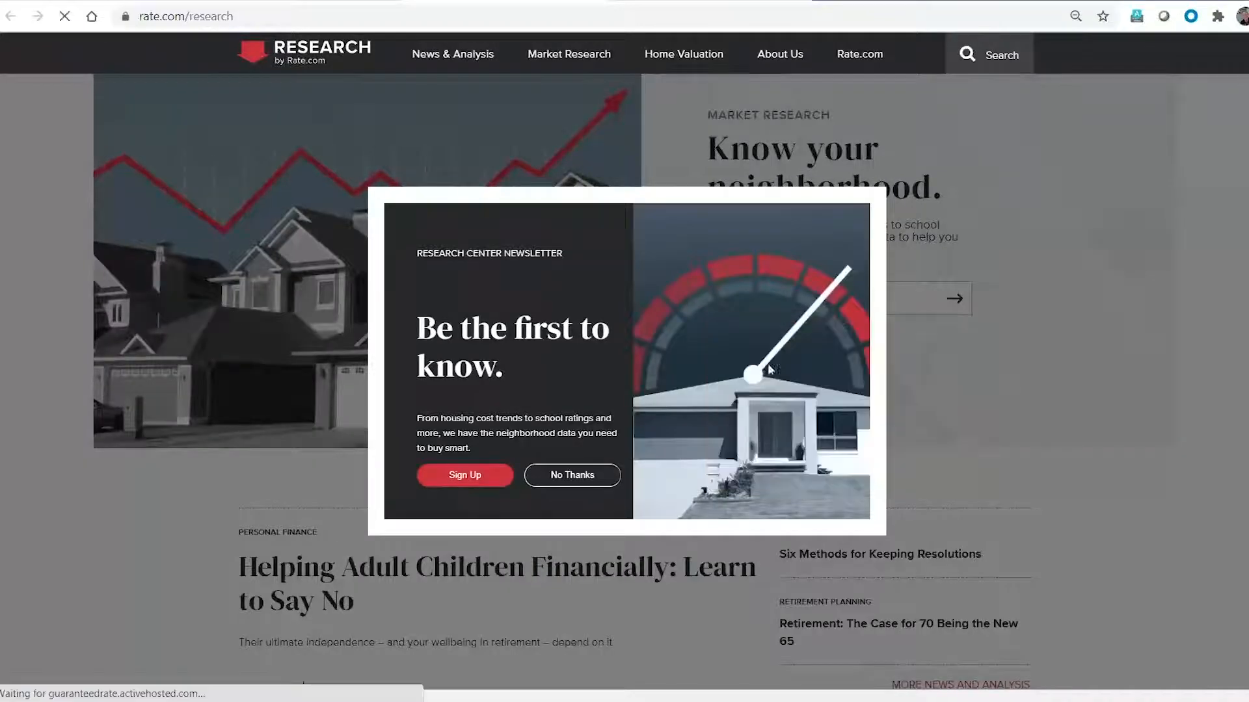
left_click(571, 475)
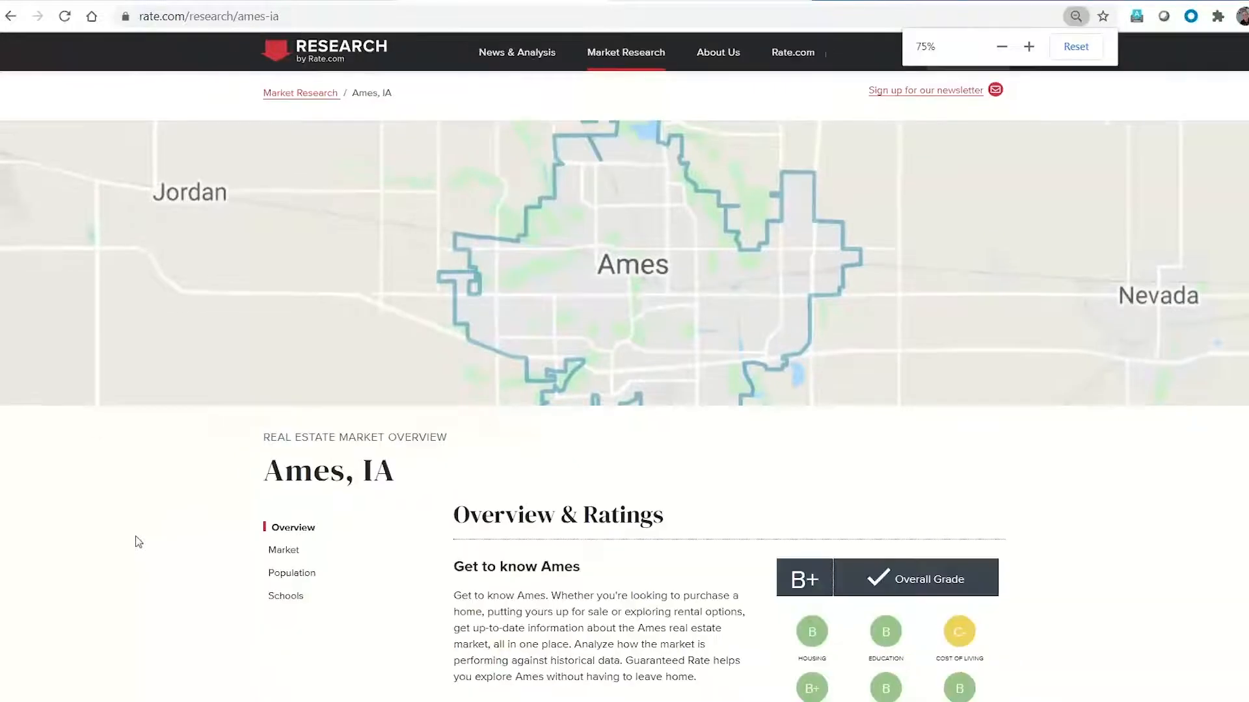
scroll("down", 3)
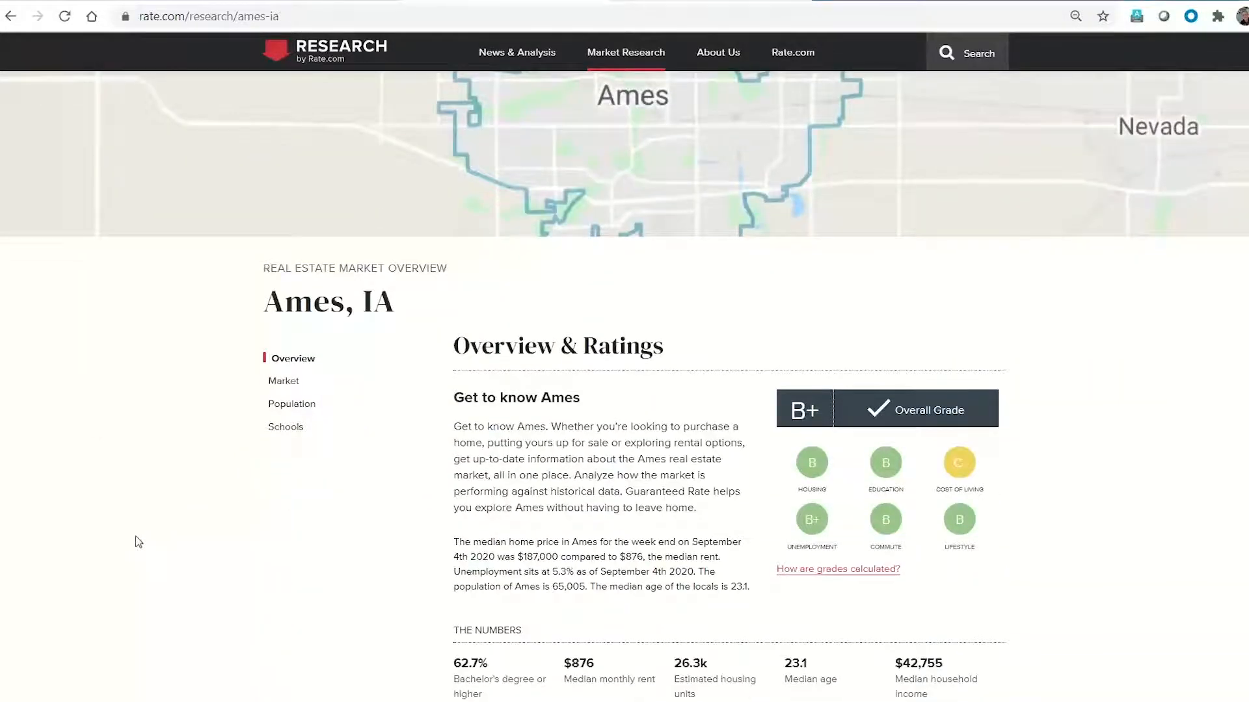
scroll("down", 3)
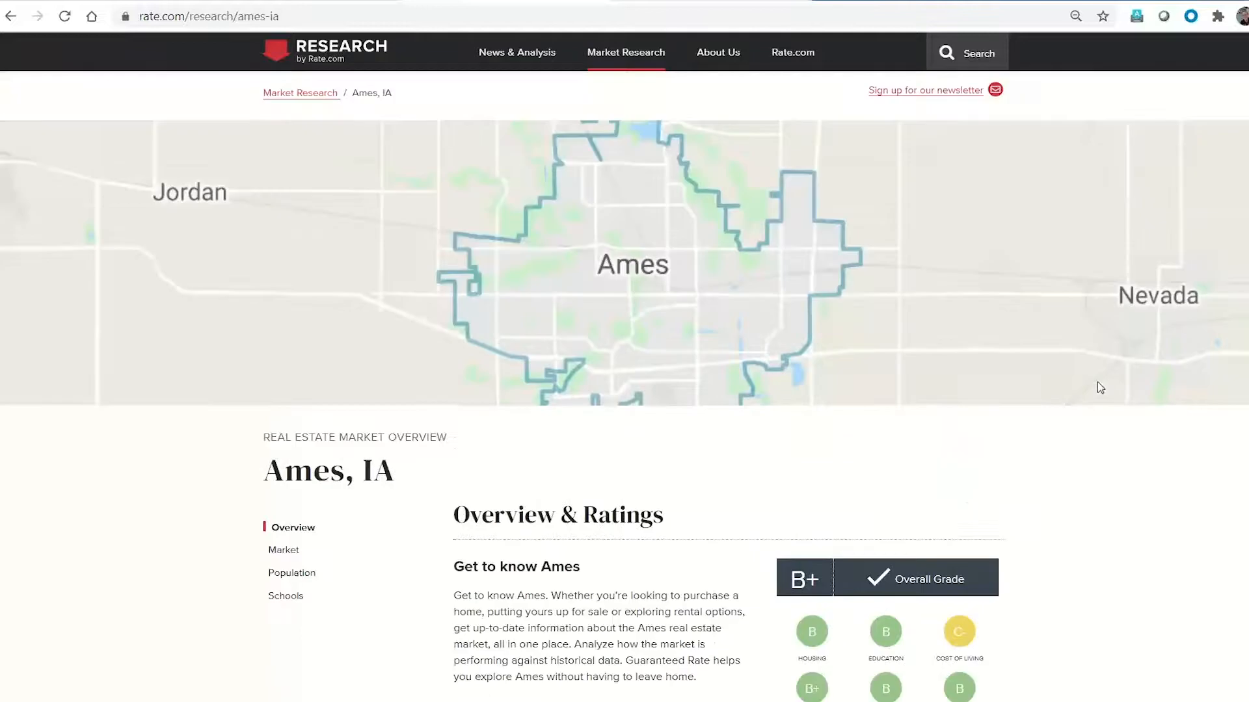
scroll("down", 3)
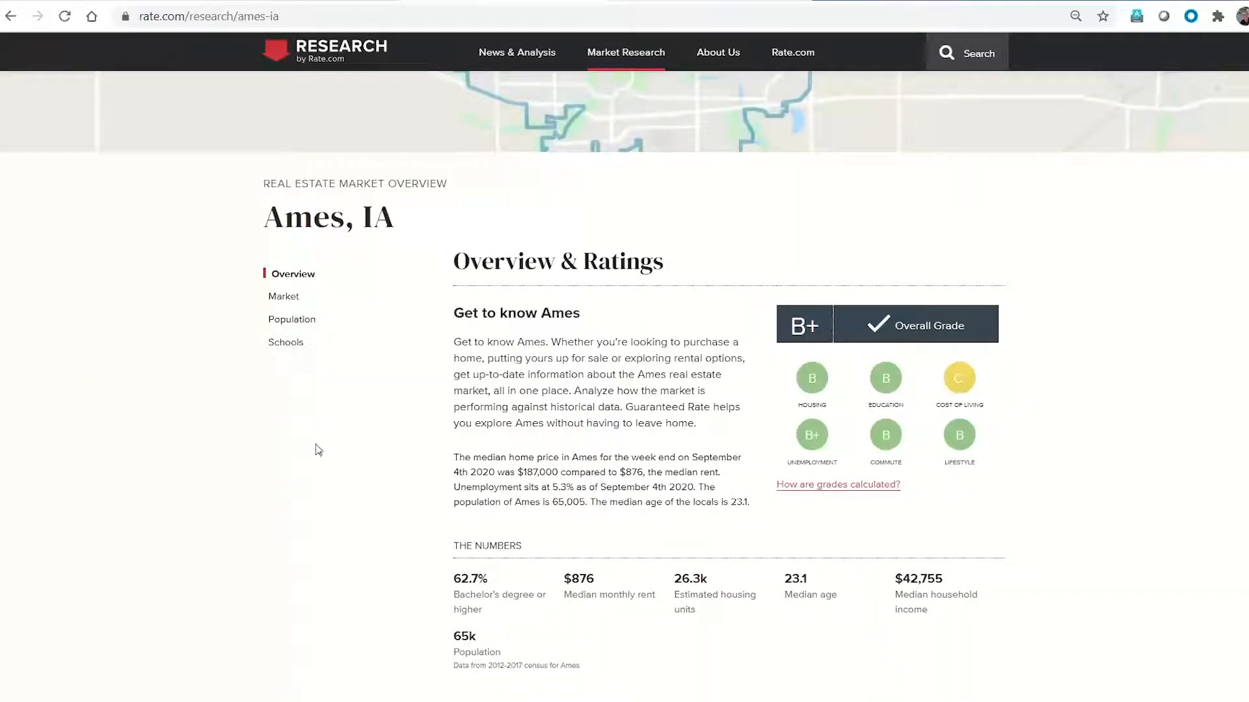
scroll("down", 3)
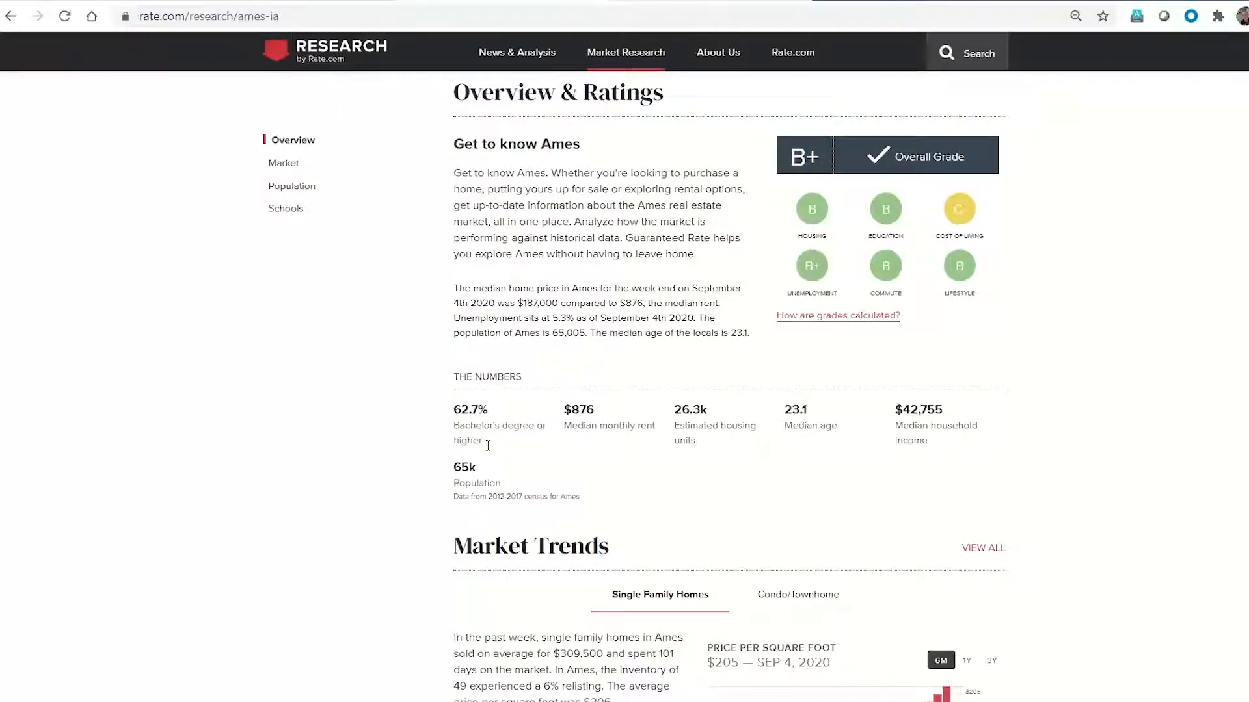
scroll("down", 3)
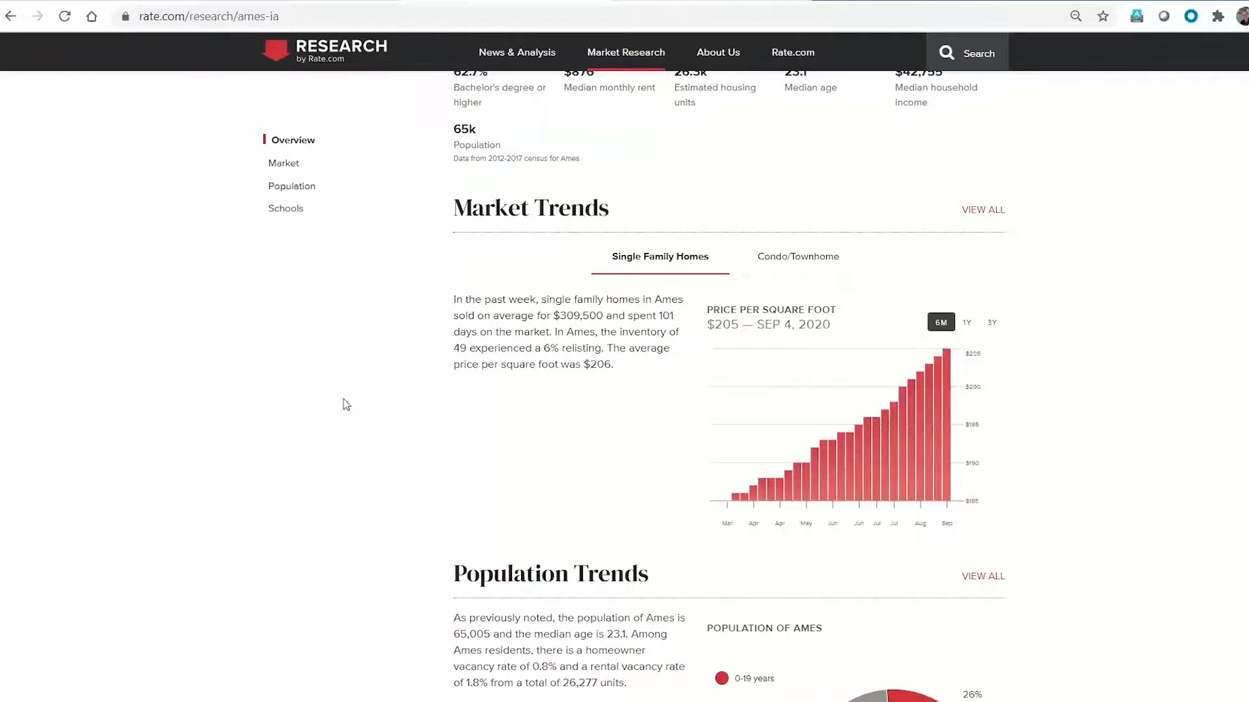
scroll("down", 3)
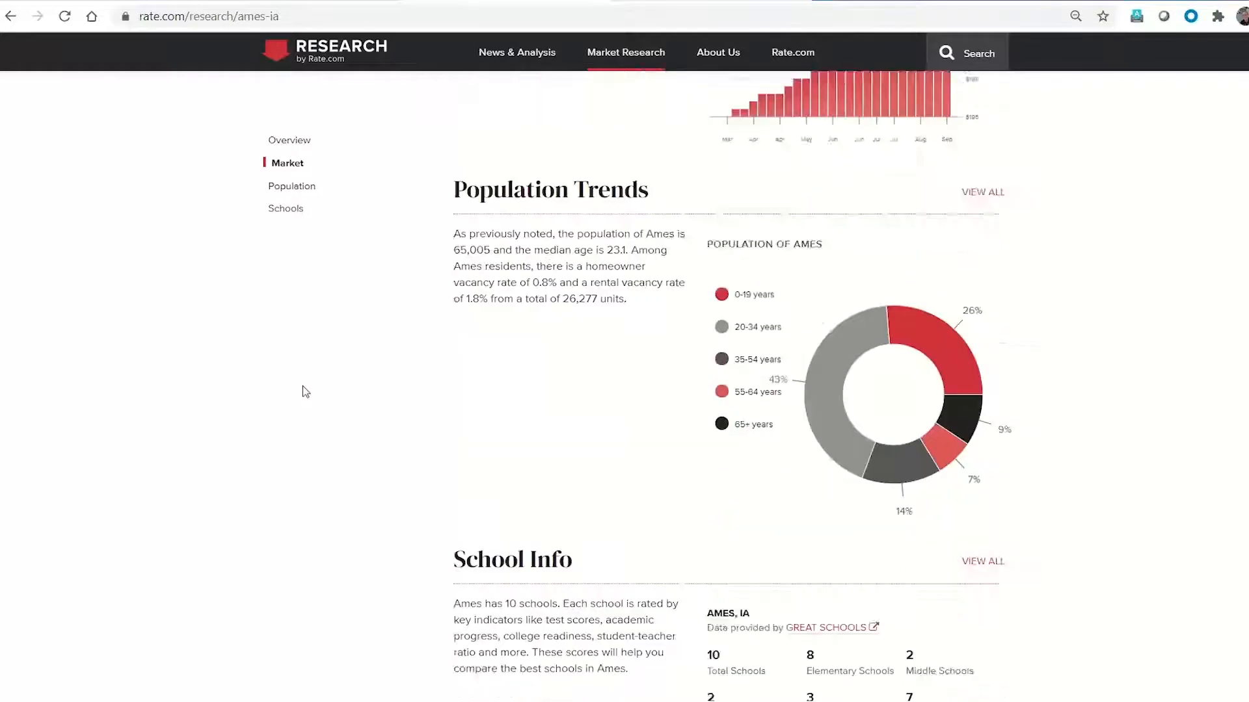
scroll("down", 3)
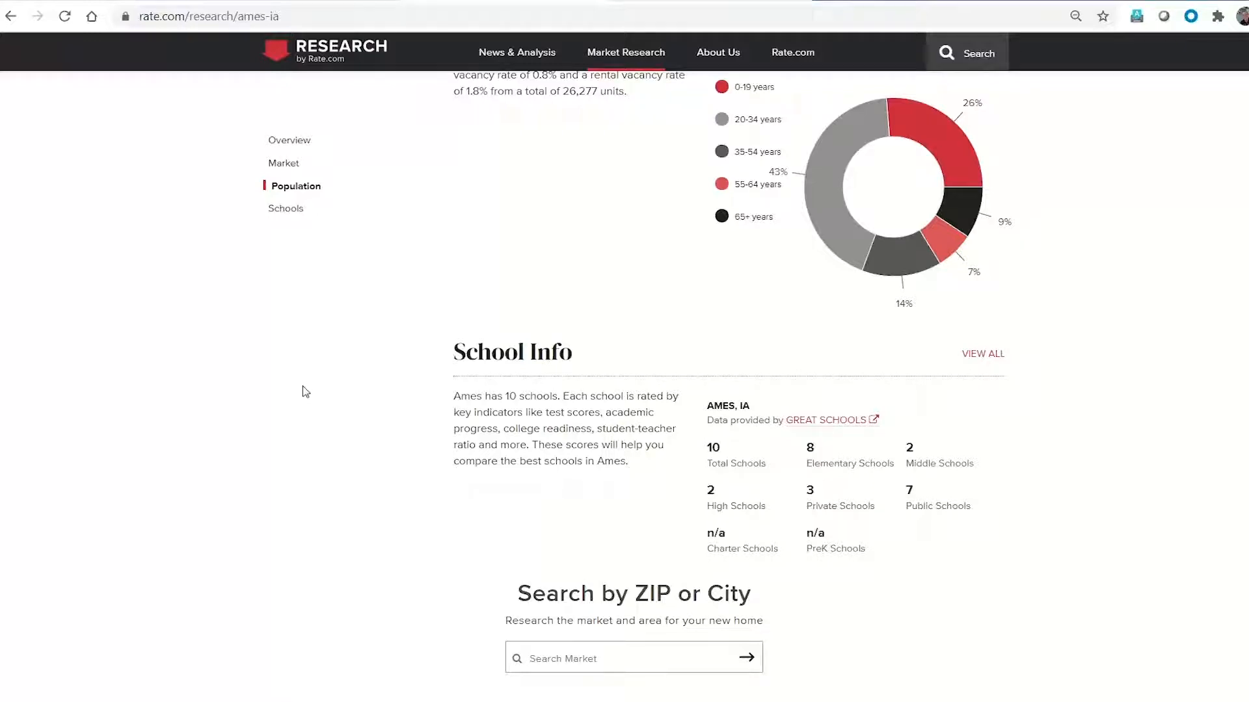
scroll("down", 3)
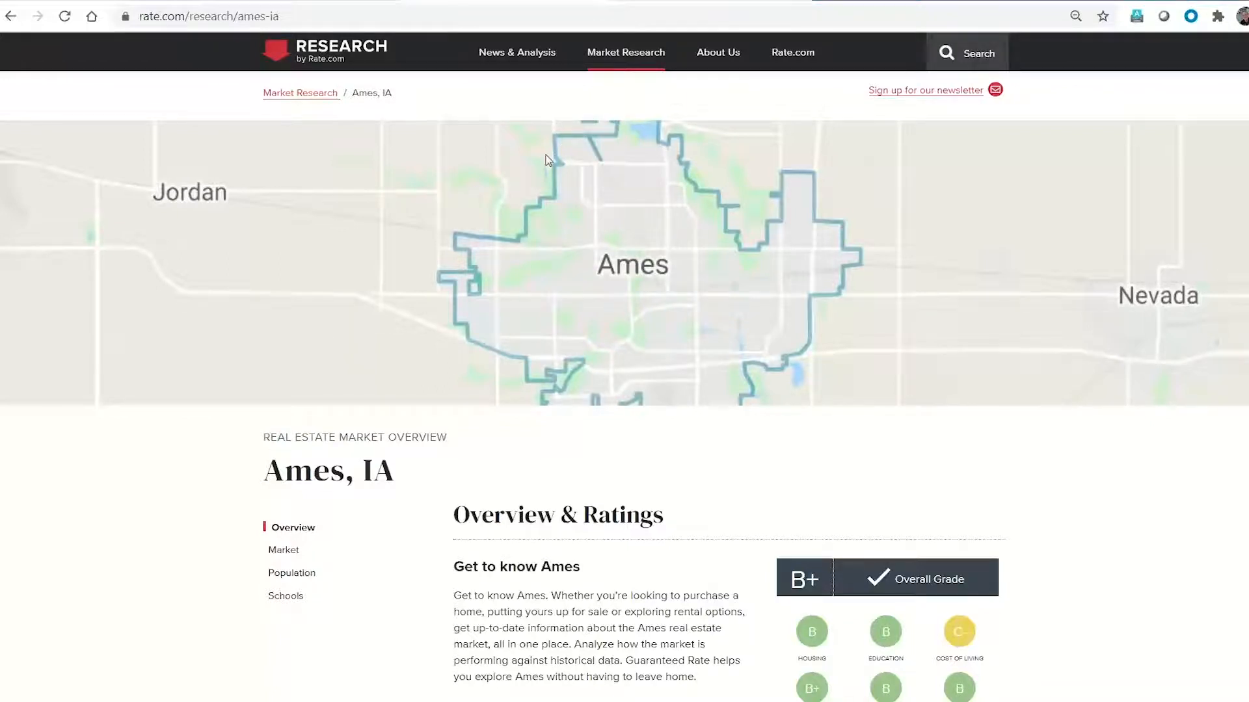
left_click(517, 52)
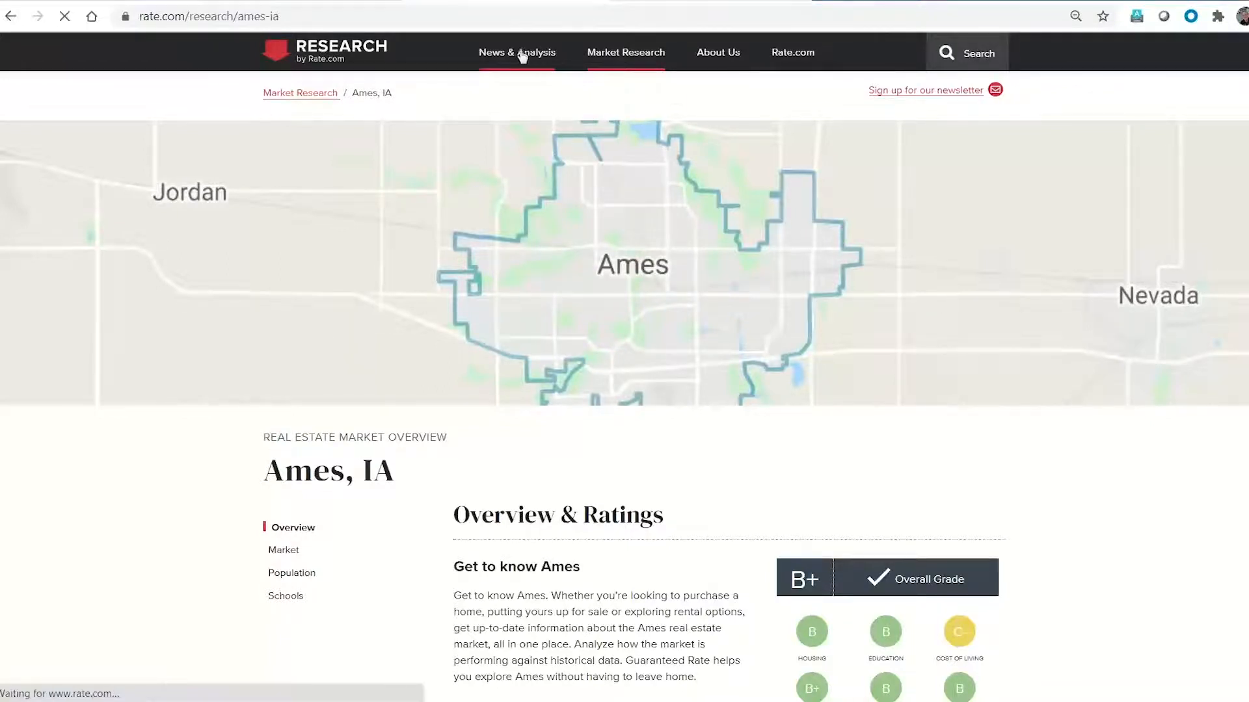
Step: Go to News & Analysis and choose the 'What's Your House's Value Today?' story
left_click(516, 52)
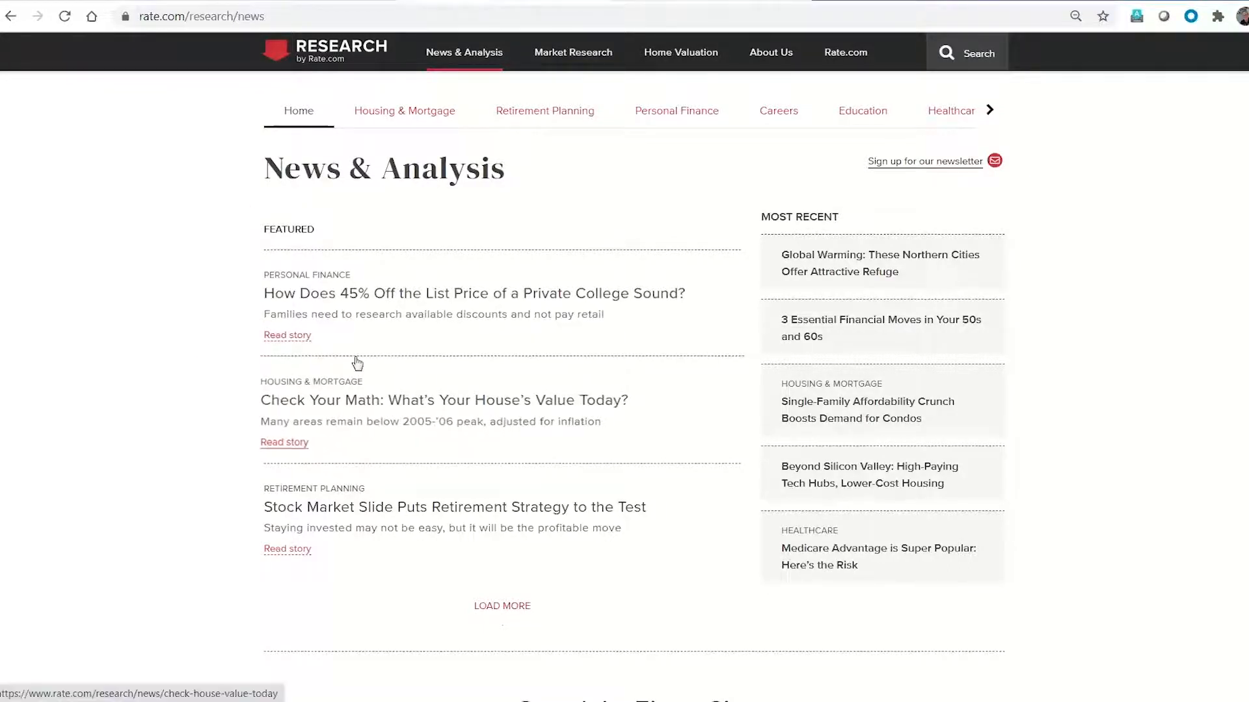
mouse_move(443, 390)
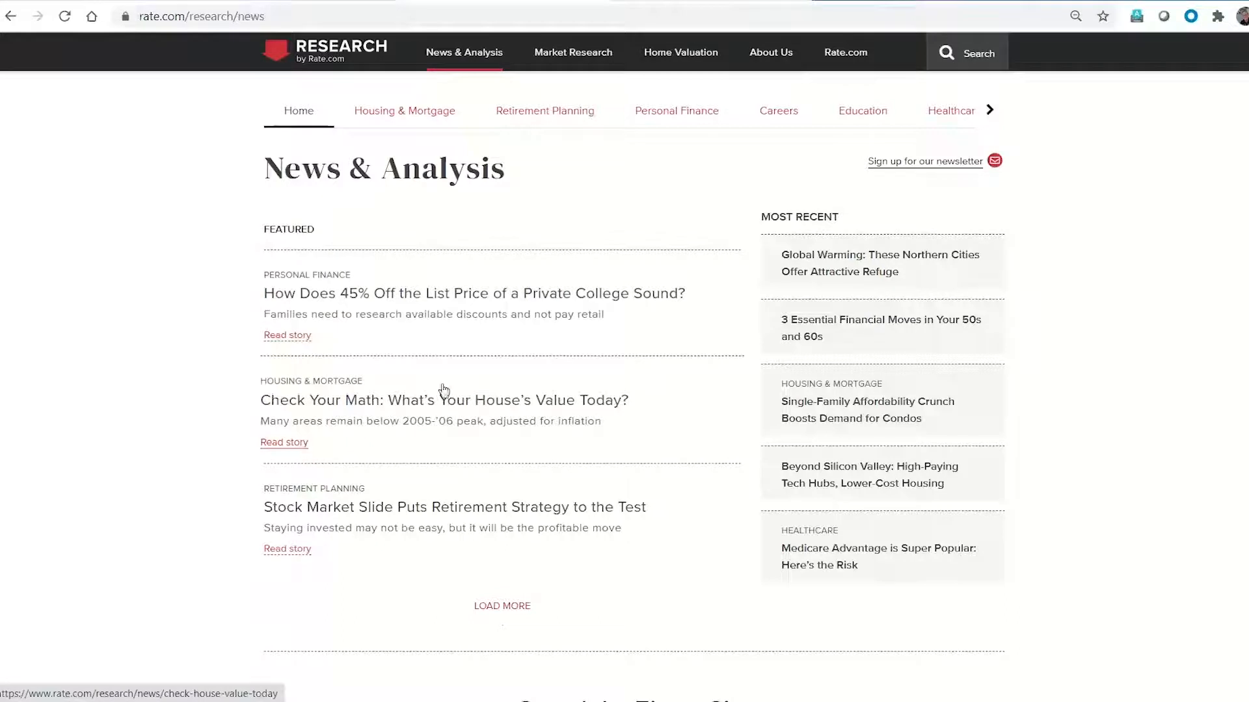
left_click(284, 442)
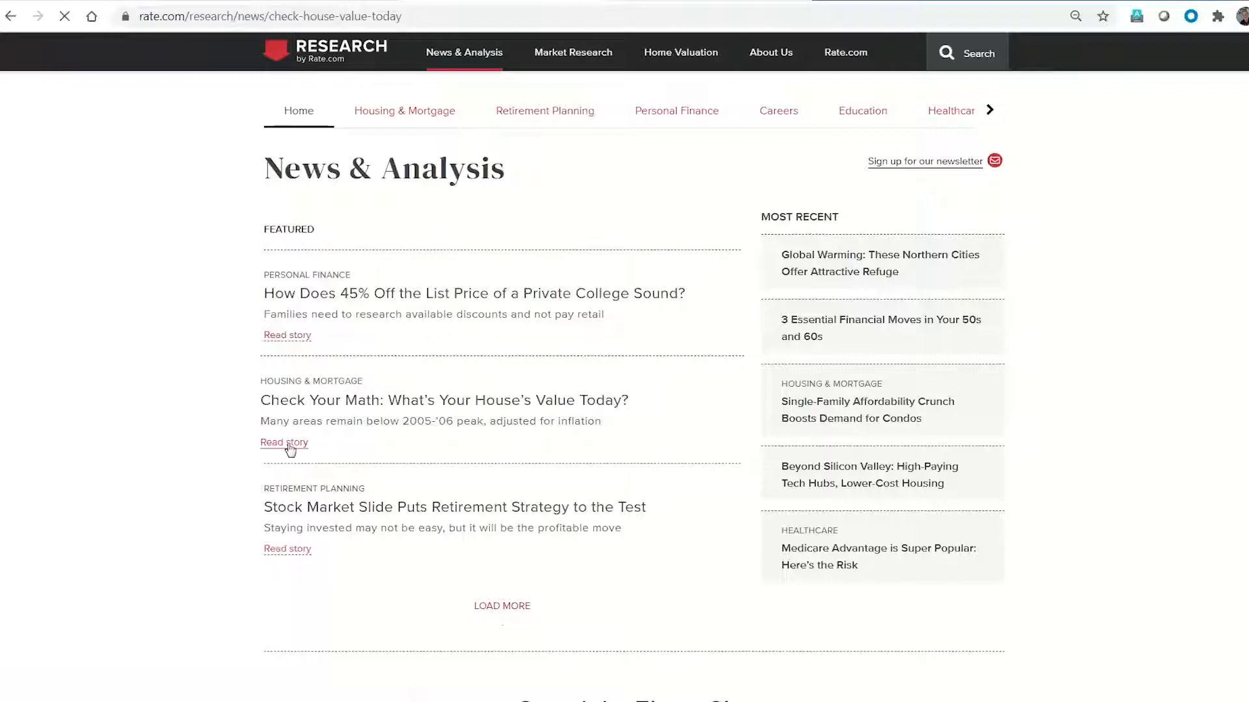
Step: Read the 'Check Your Math: What's Your House's Value Today?' article
left_click(283, 443)
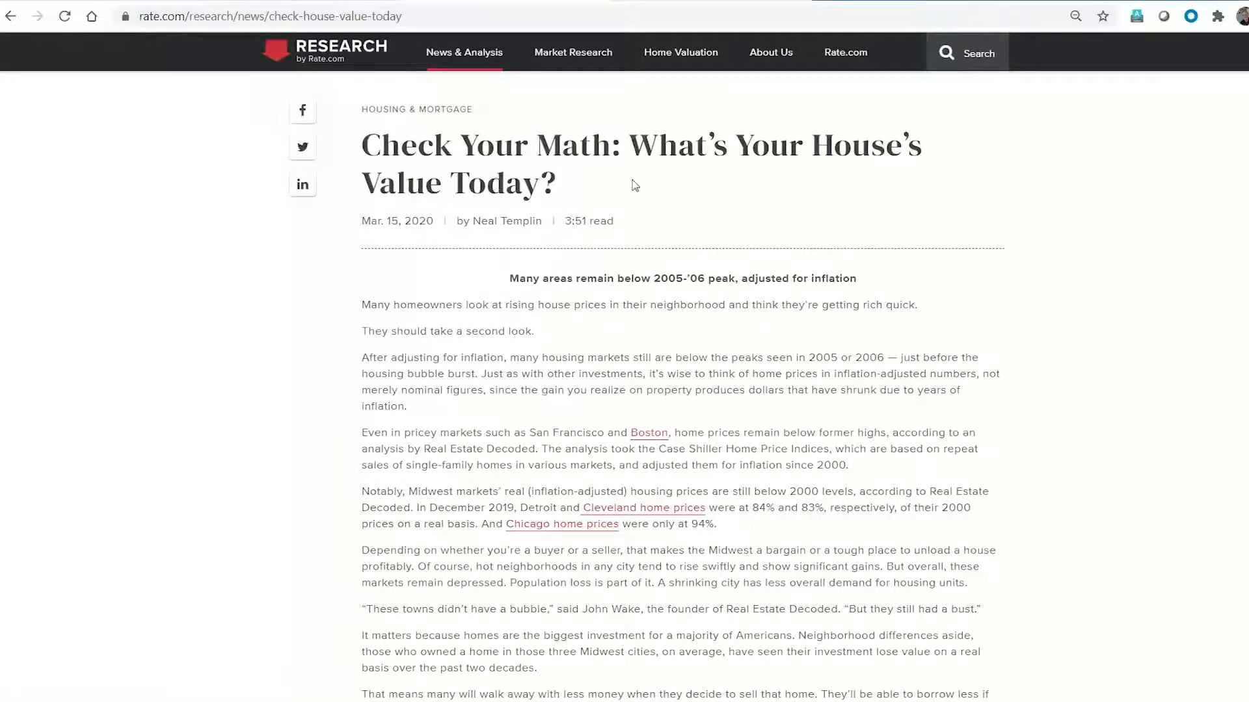
mouse_move(415, 260)
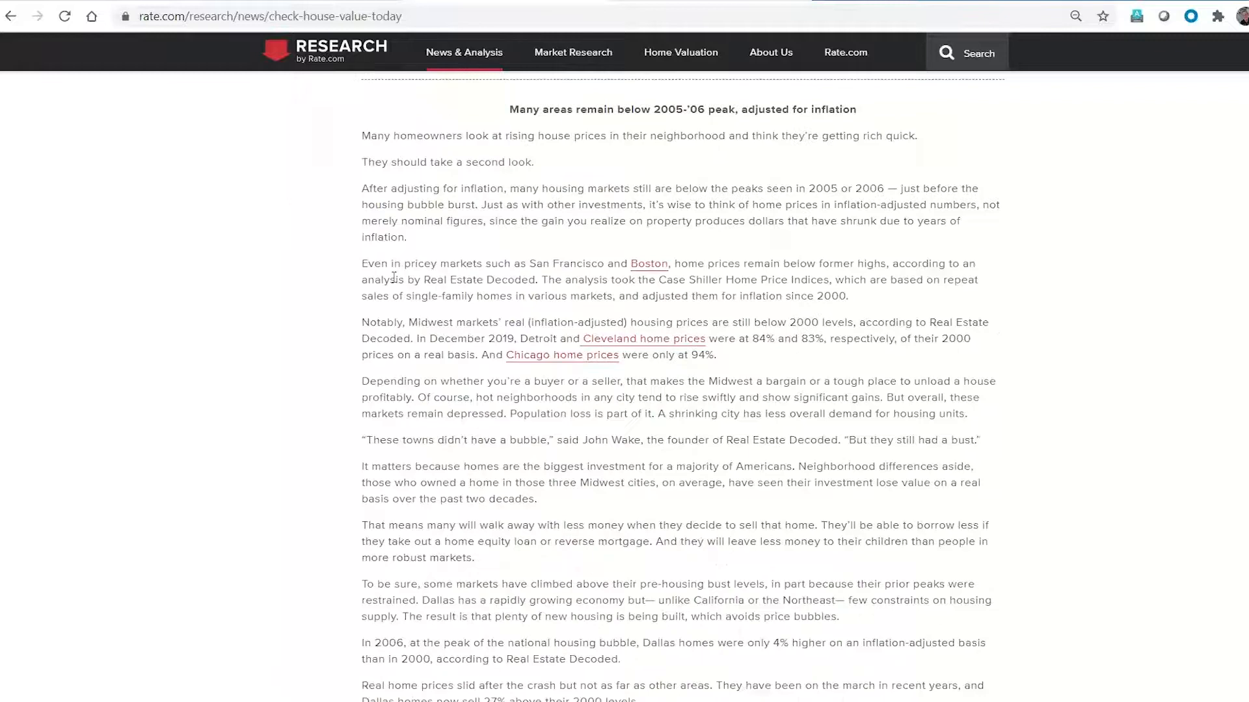
scroll("down", 3)
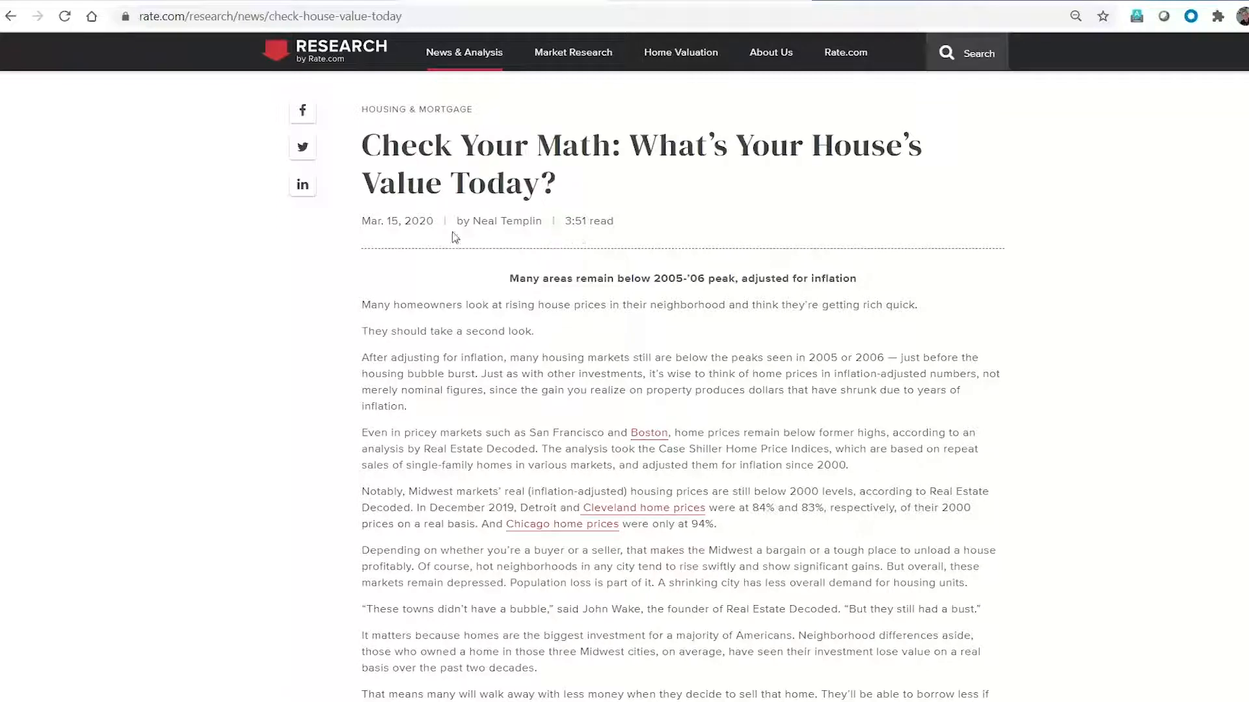
mouse_move(301, 115)
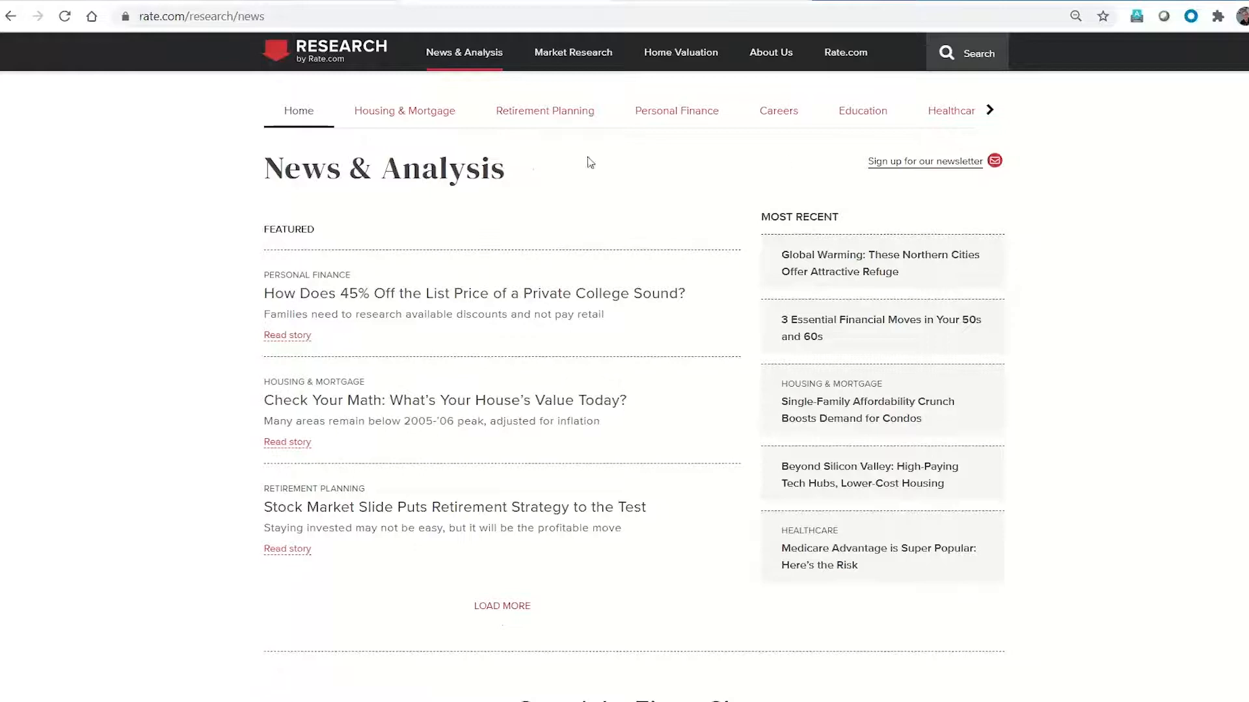
mouse_move(402, 377)
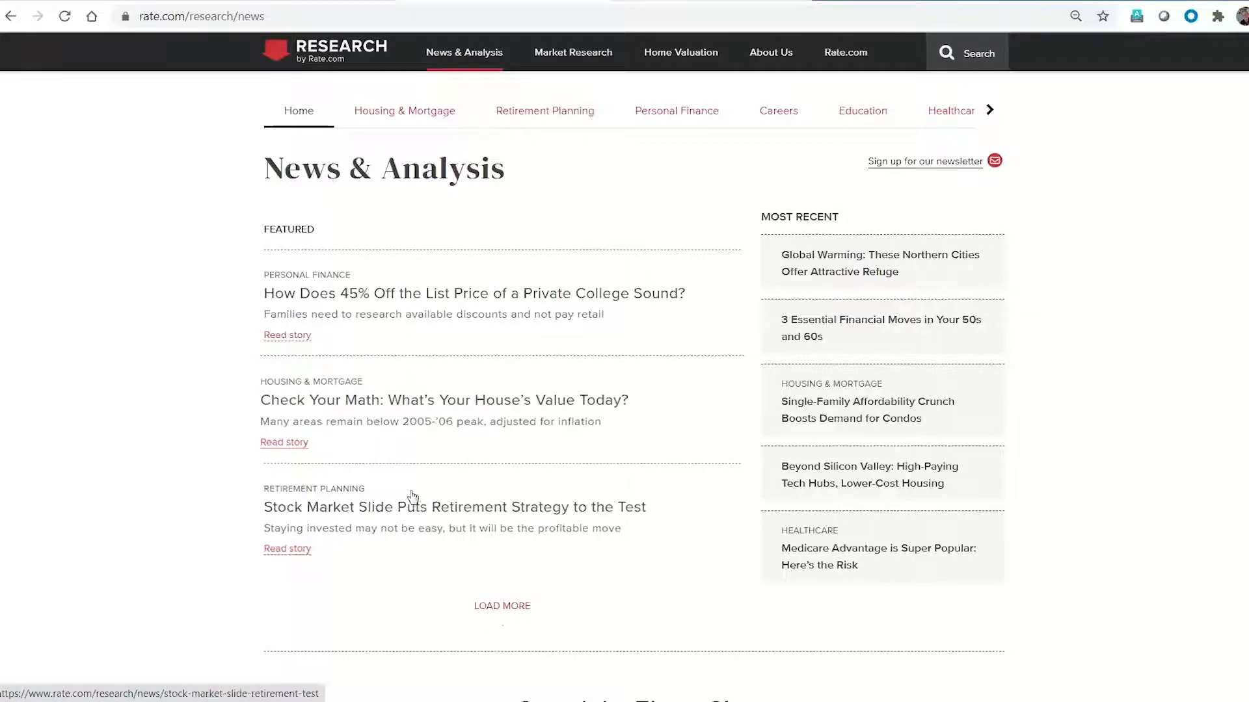
mouse_move(178, 371)
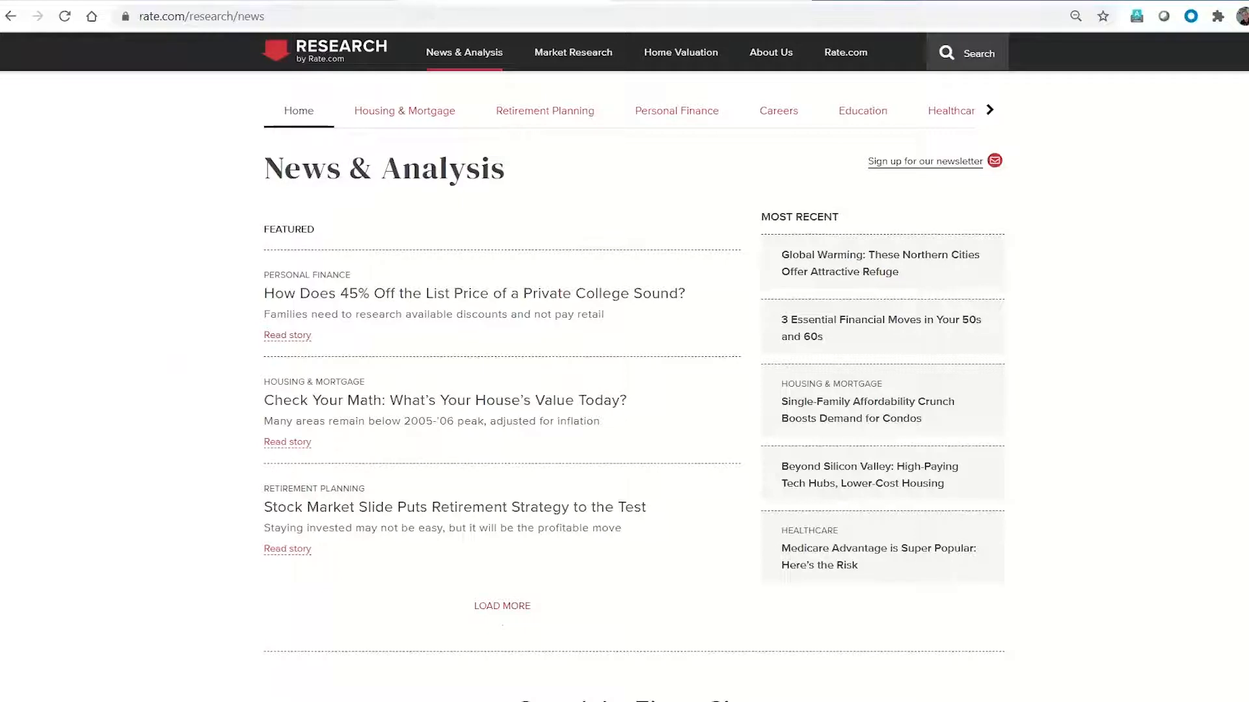
mouse_move(573, 52)
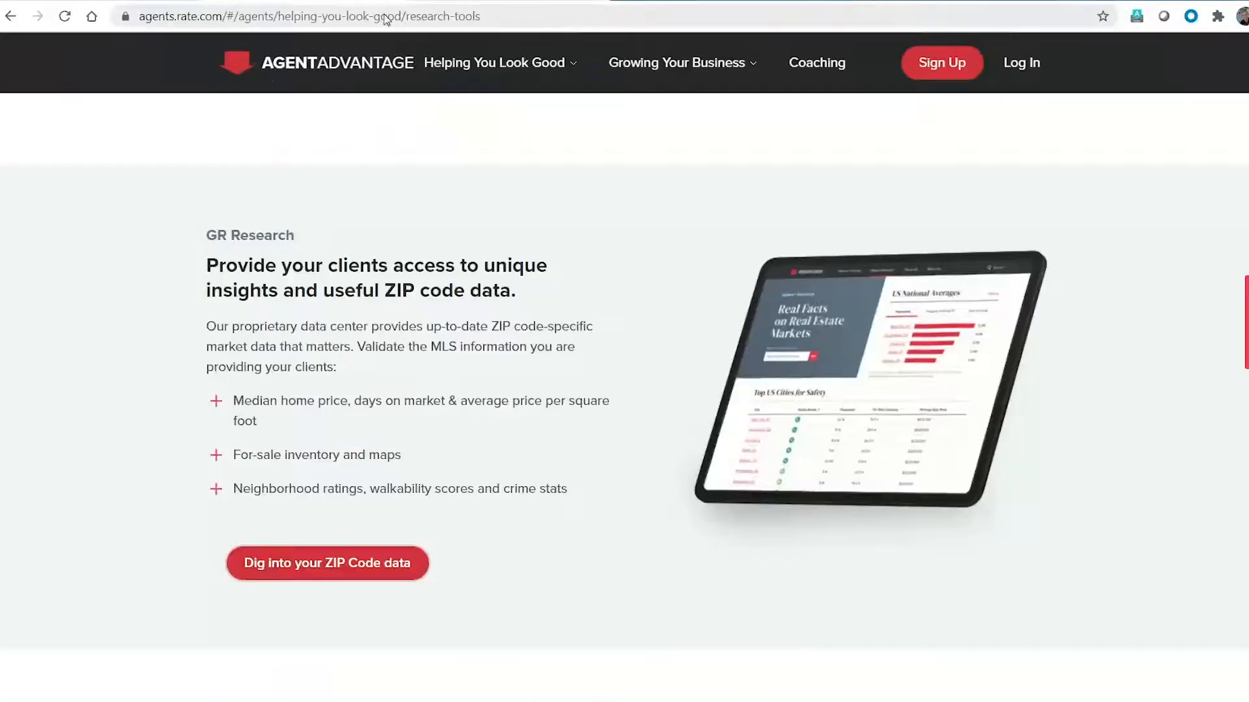
Step: Go to Trusted Pre-Approvals and read through its Linked, mobile app and pre-approval letter sections
left_click(494, 62)
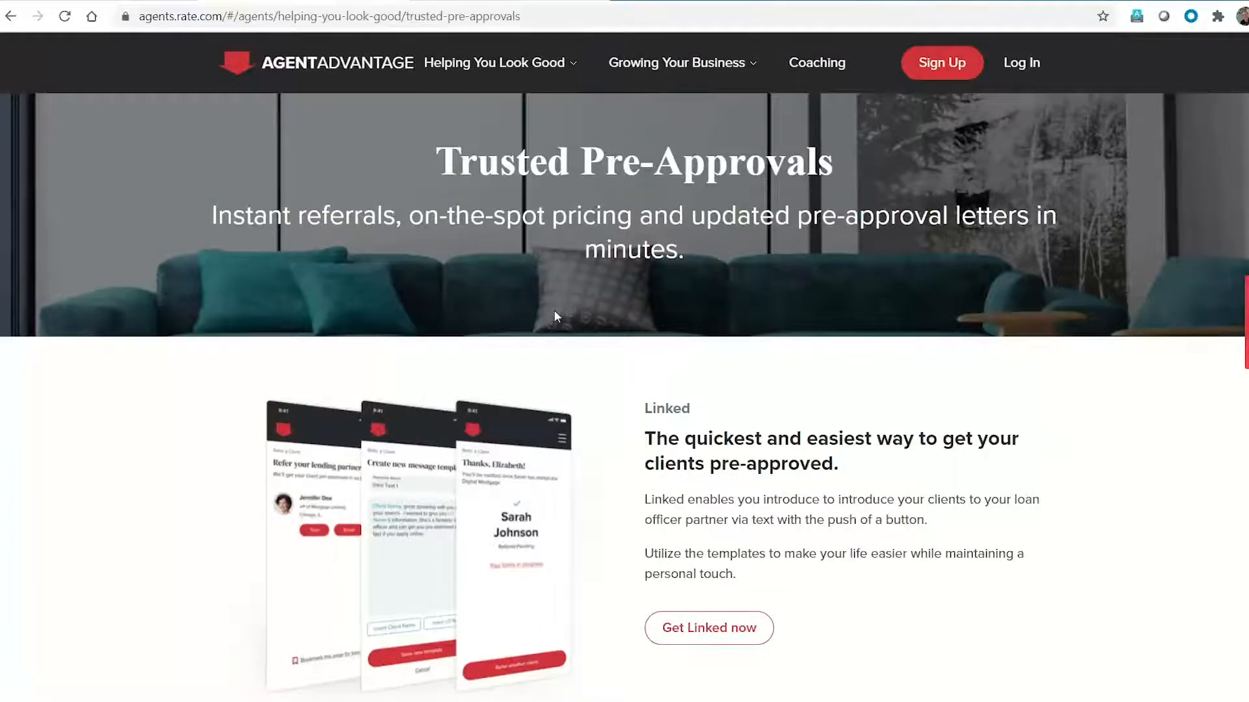
scroll("down", 3)
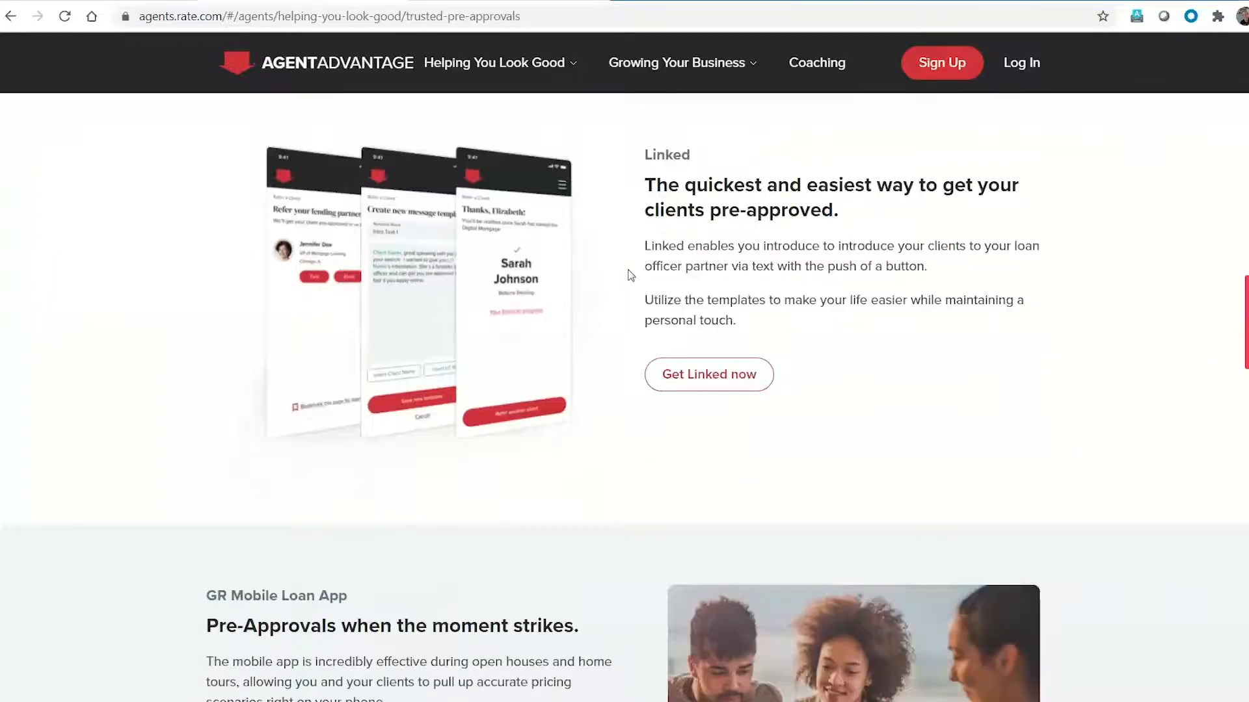
scroll("down", 3)
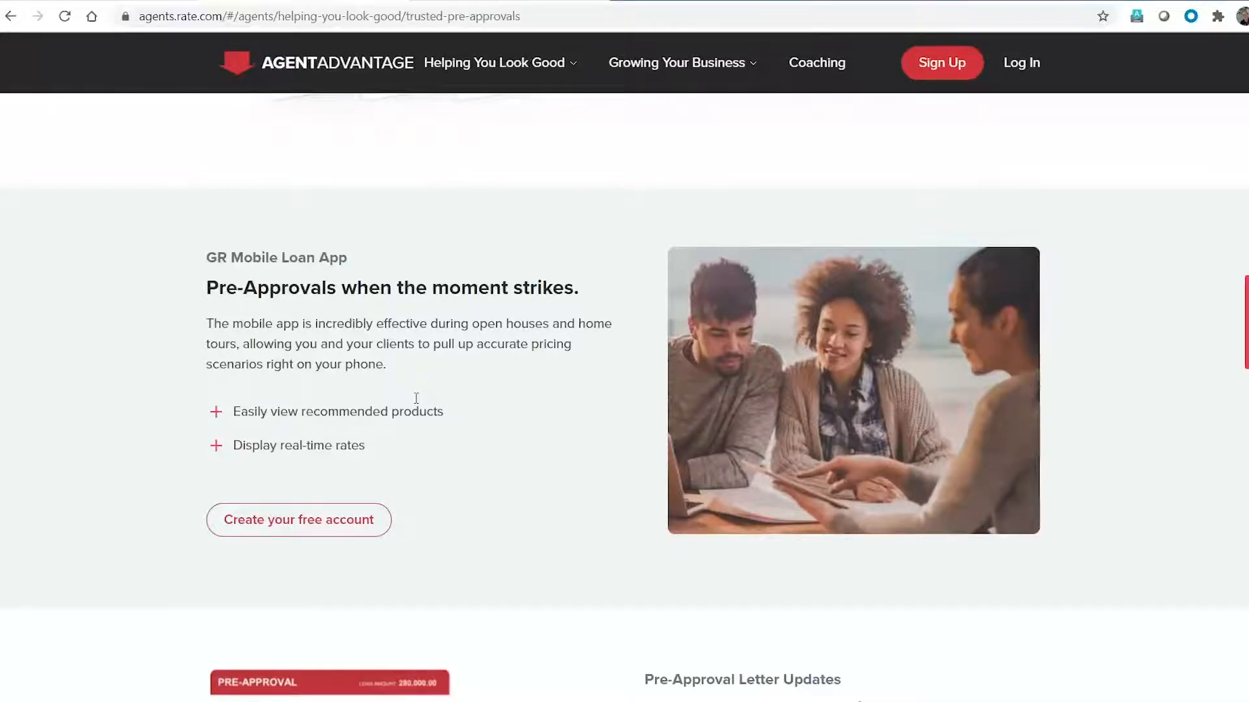
scroll("down", 3)
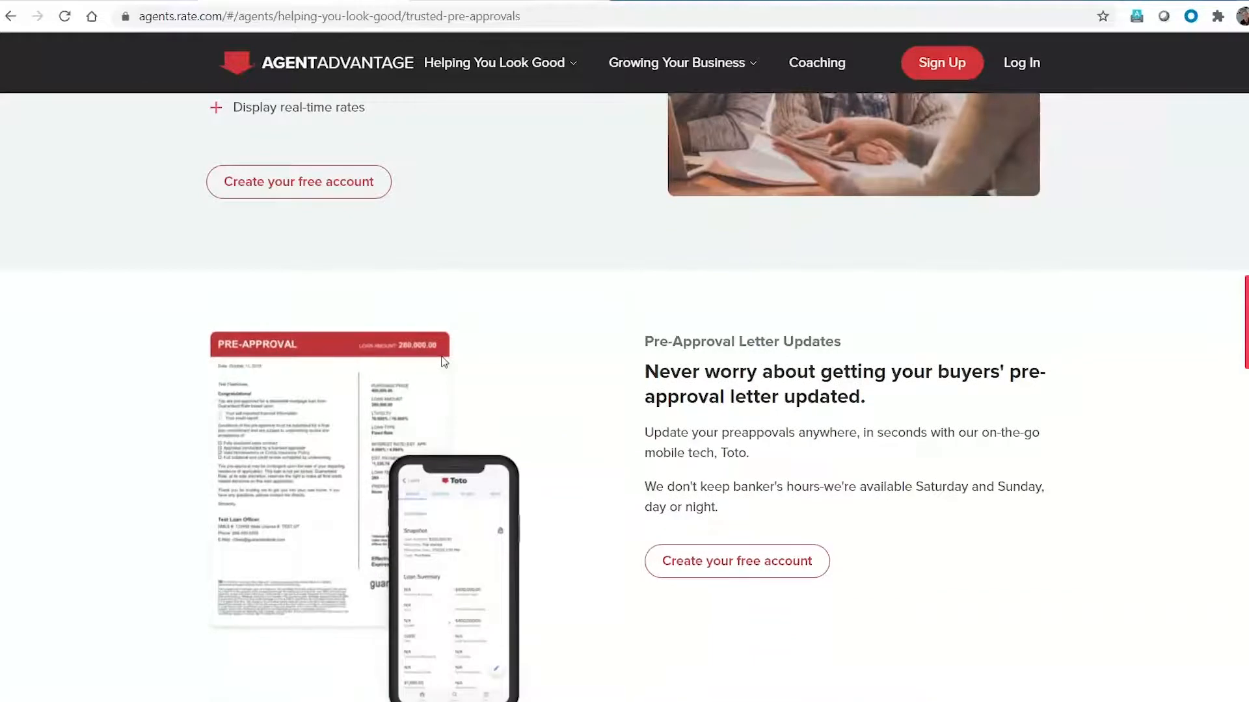
scroll("down", 3)
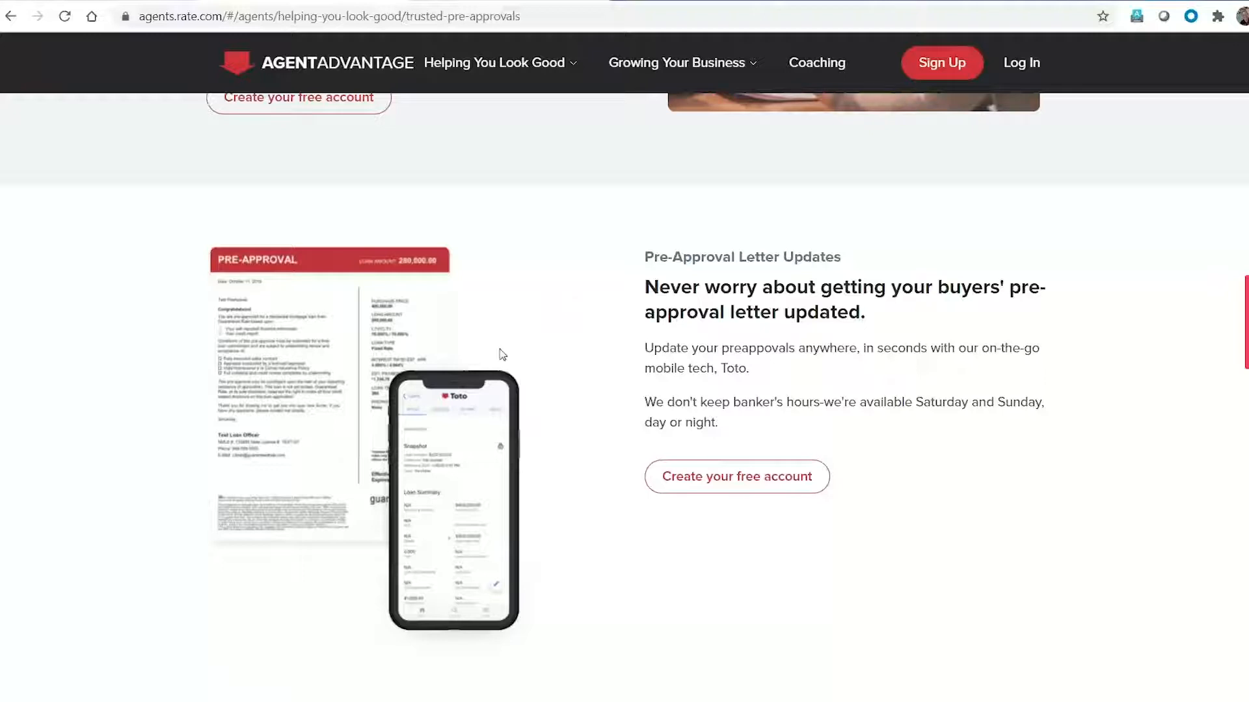
scroll("down", 3)
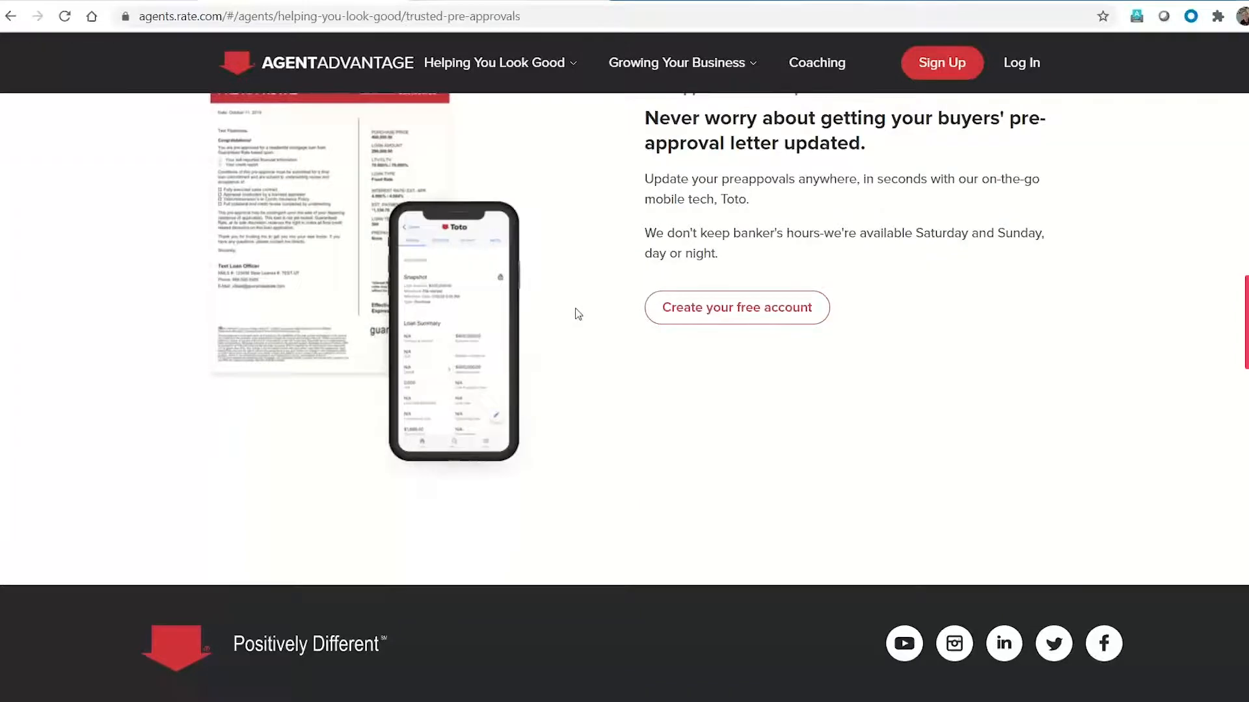
scroll("up", 3)
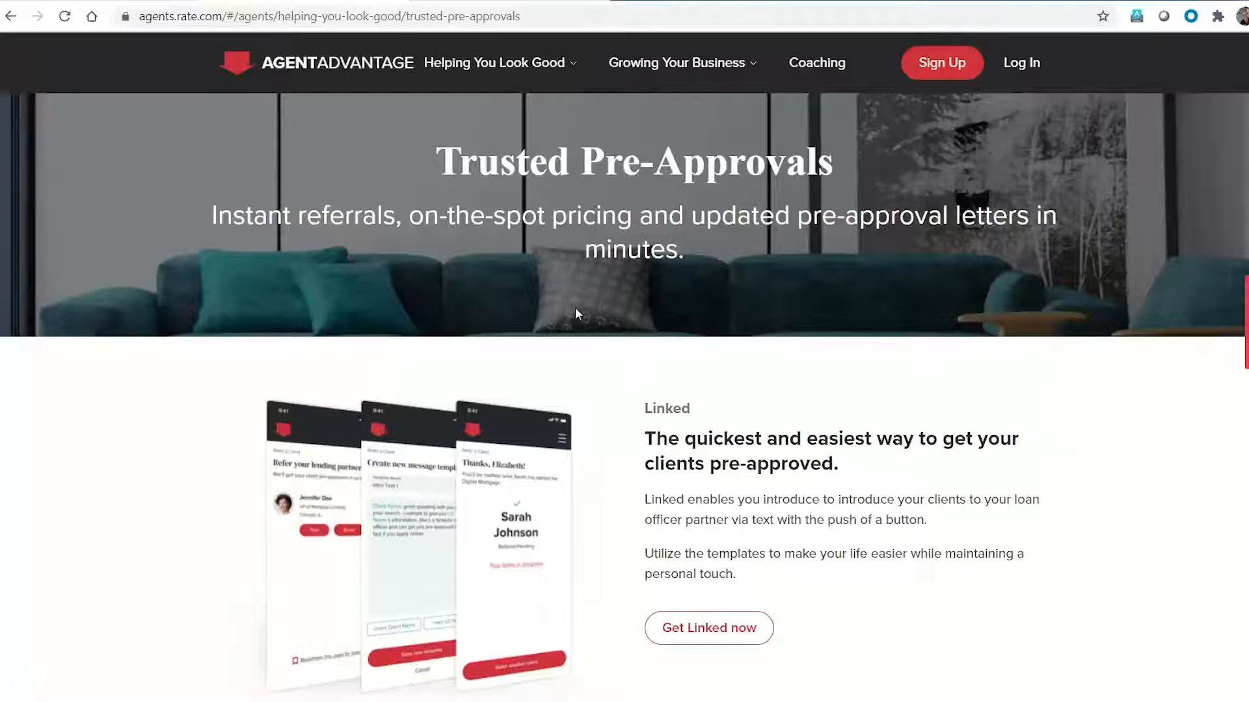
mouse_move(436, 38)
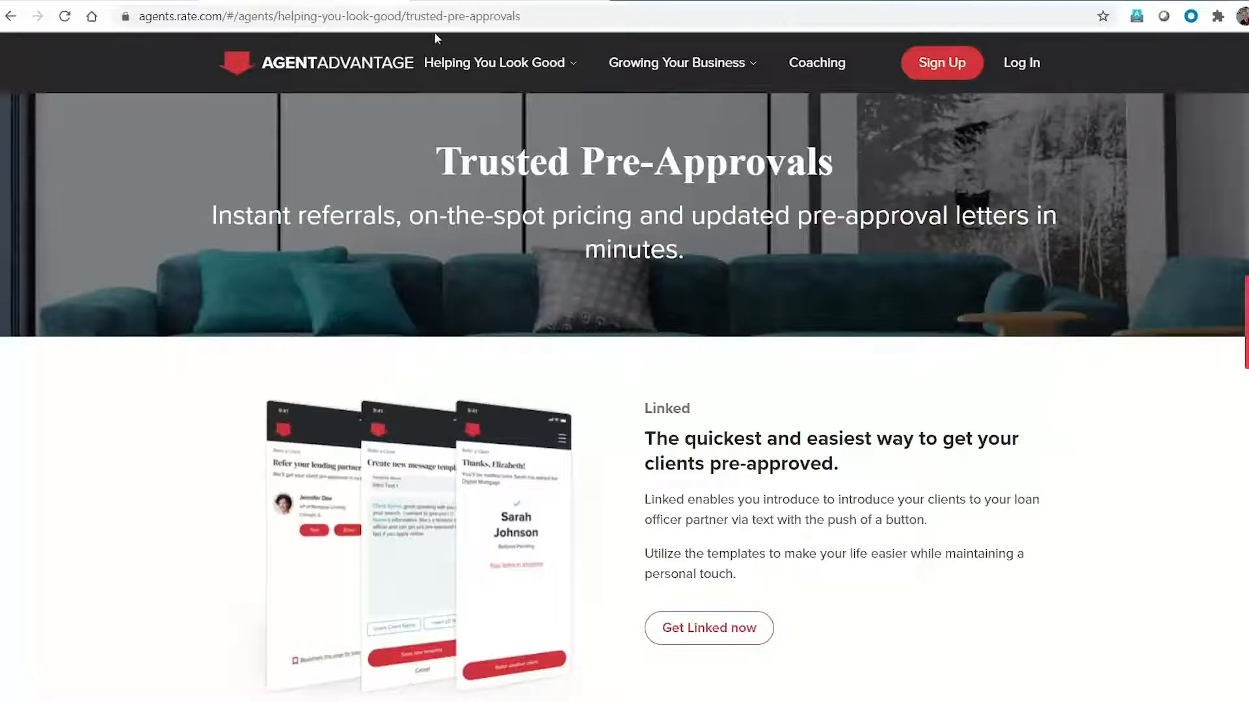
Step: Expand the Helping You Look Good menu over the Trusted Pre-Approvals page
left_click(500, 62)
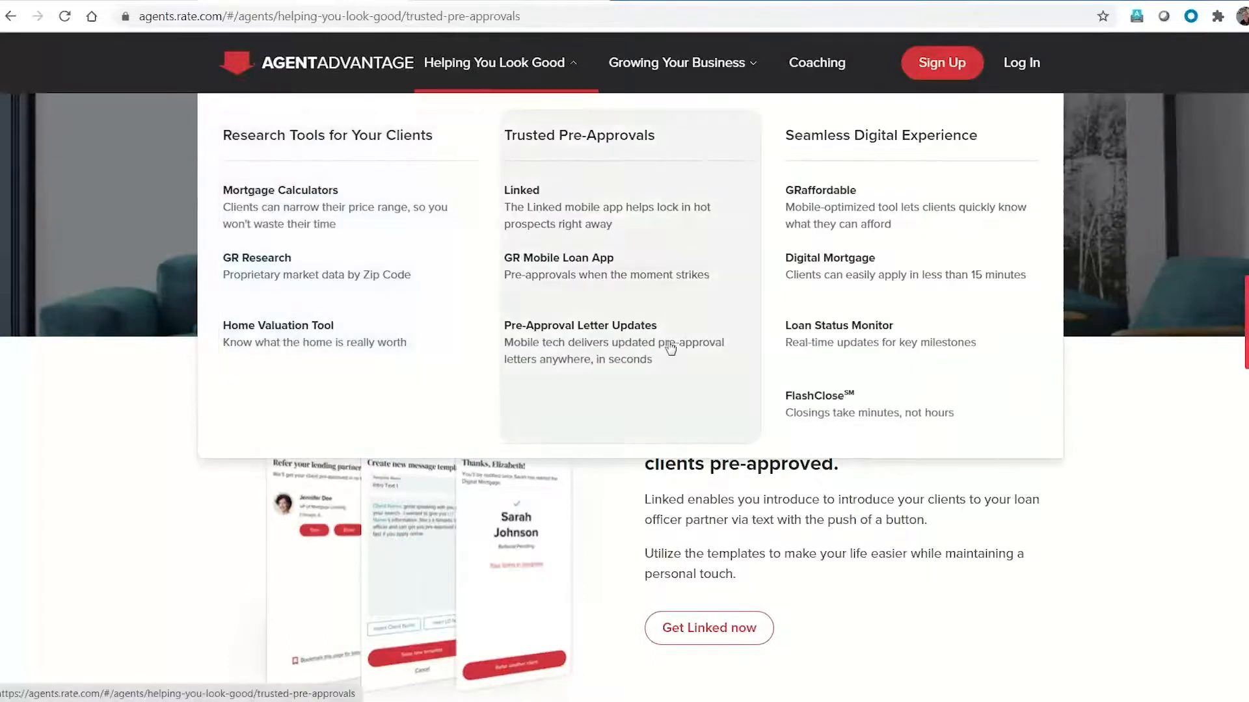
mouse_move(741, 257)
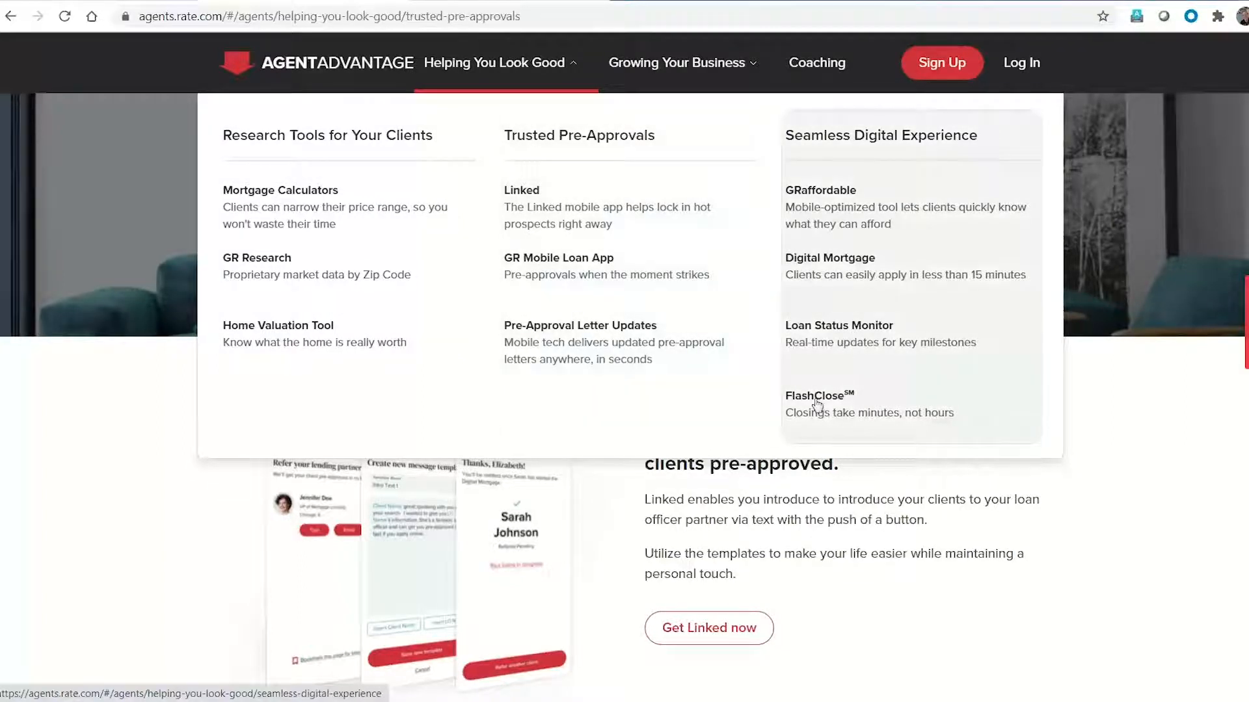
mouse_move(783, 346)
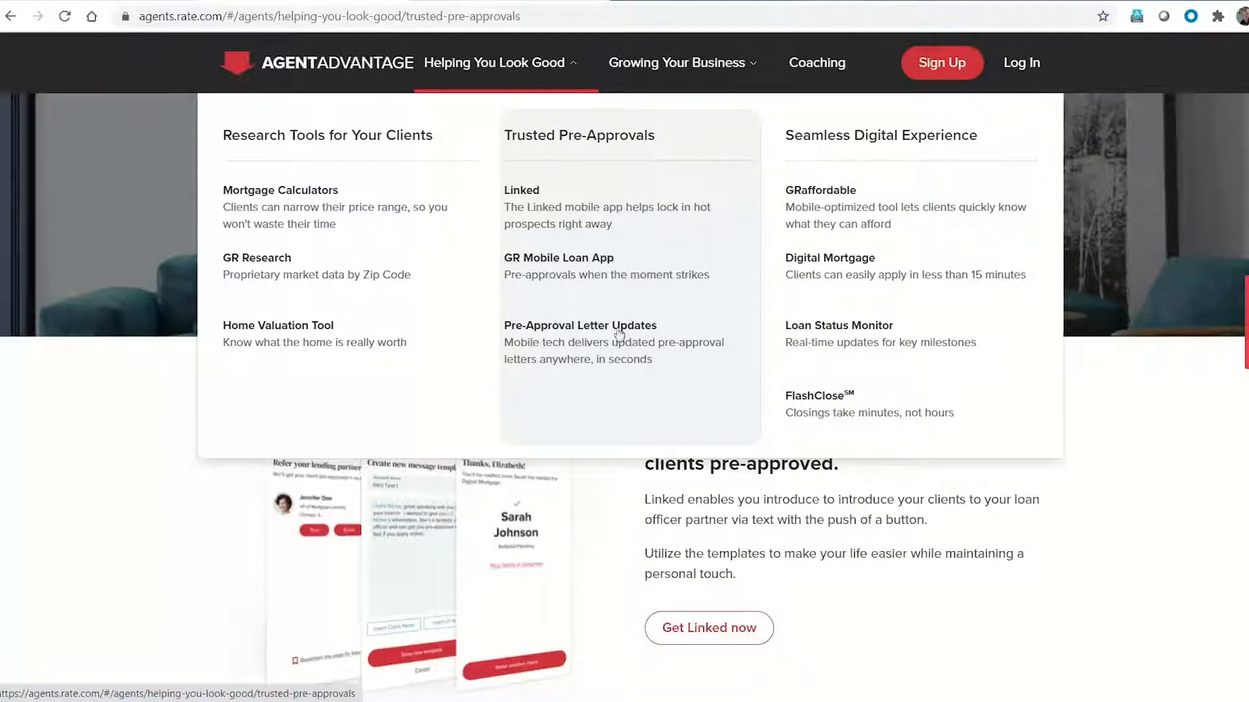
mouse_move(817, 62)
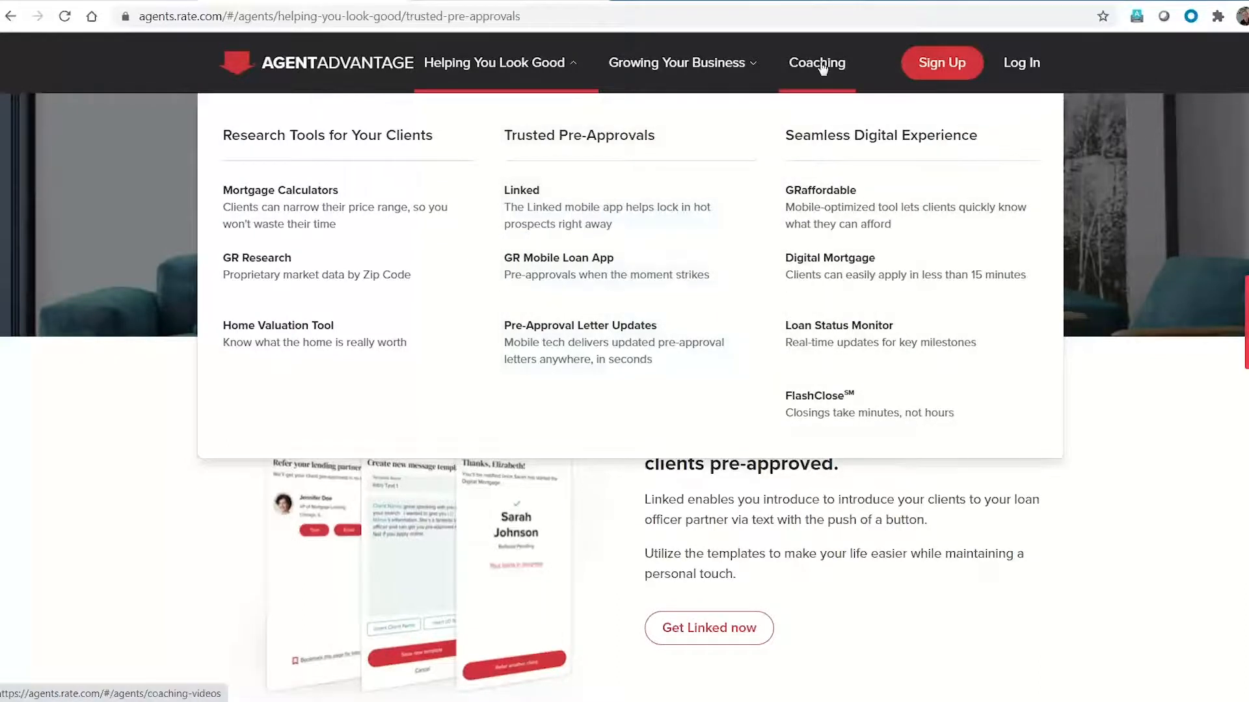
left_click(816, 62)
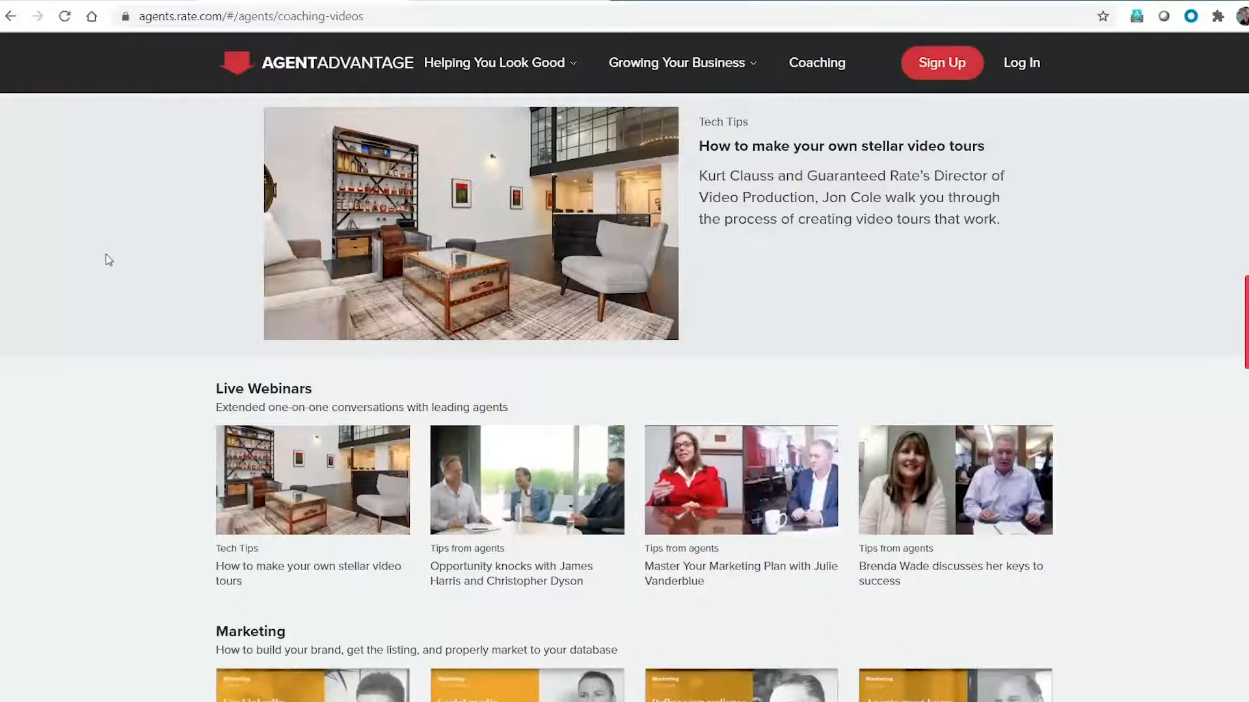
scroll("down", 3)
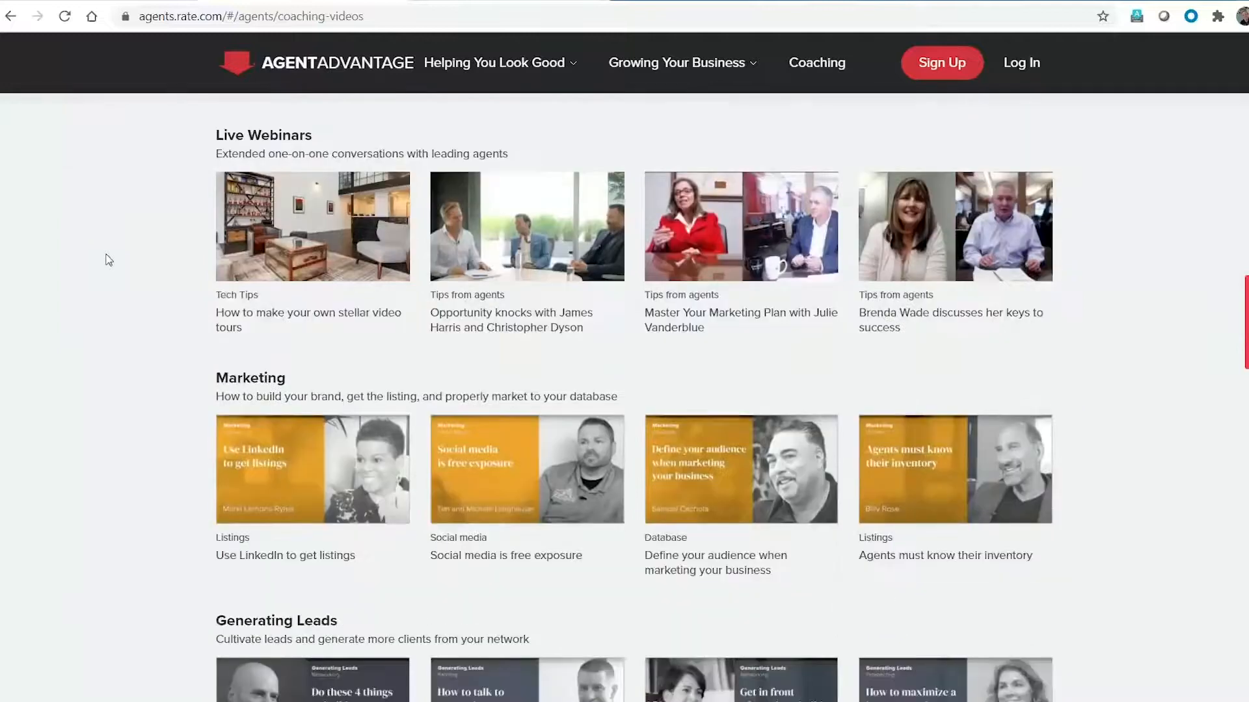
scroll("down", 3)
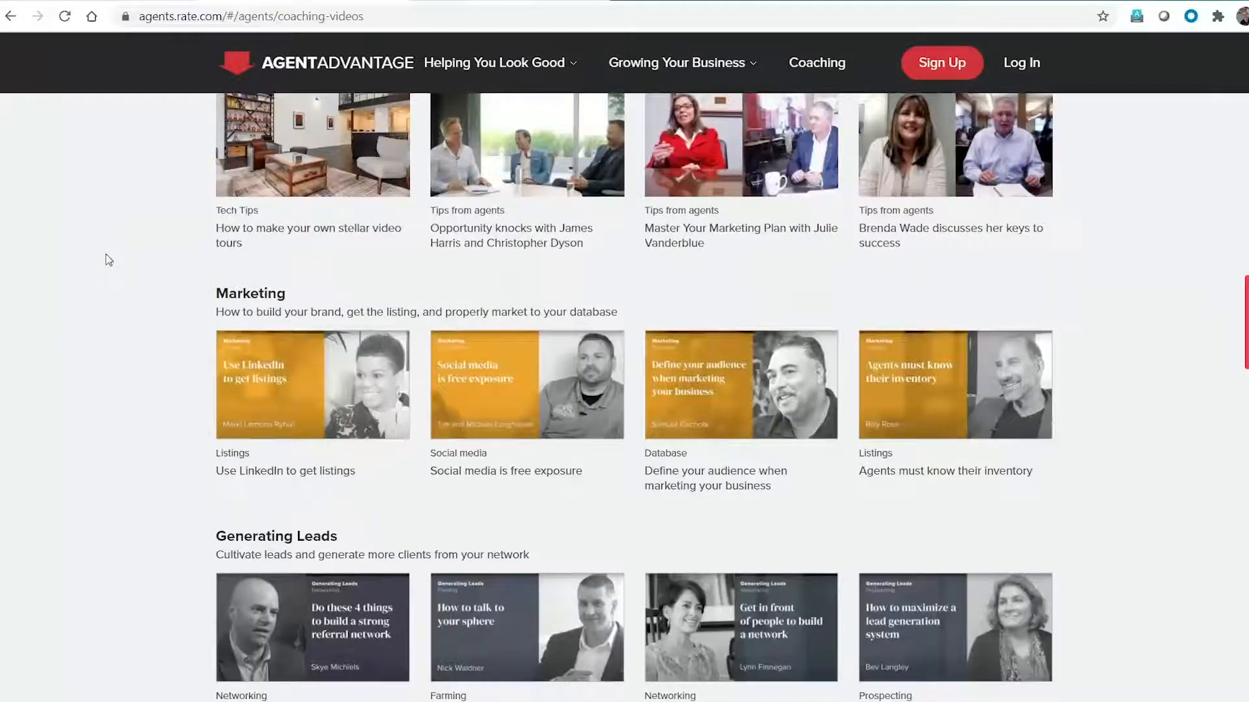
scroll("down", 3)
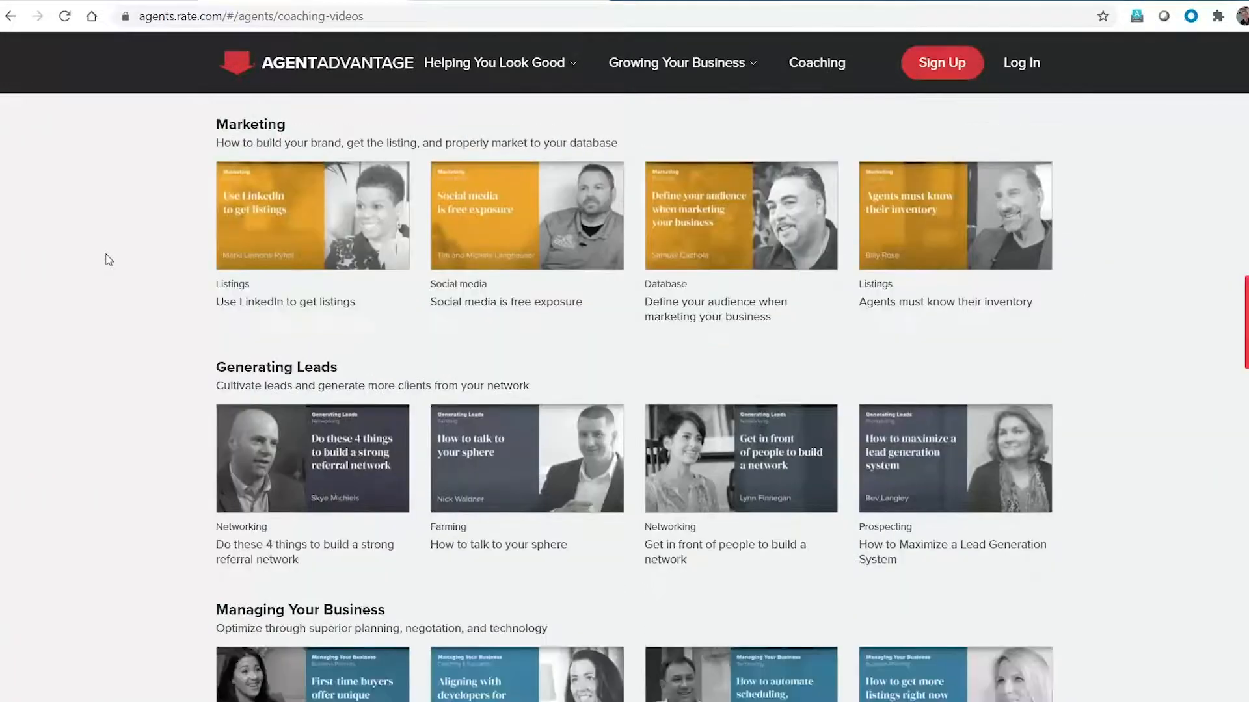
mouse_move(203, 355)
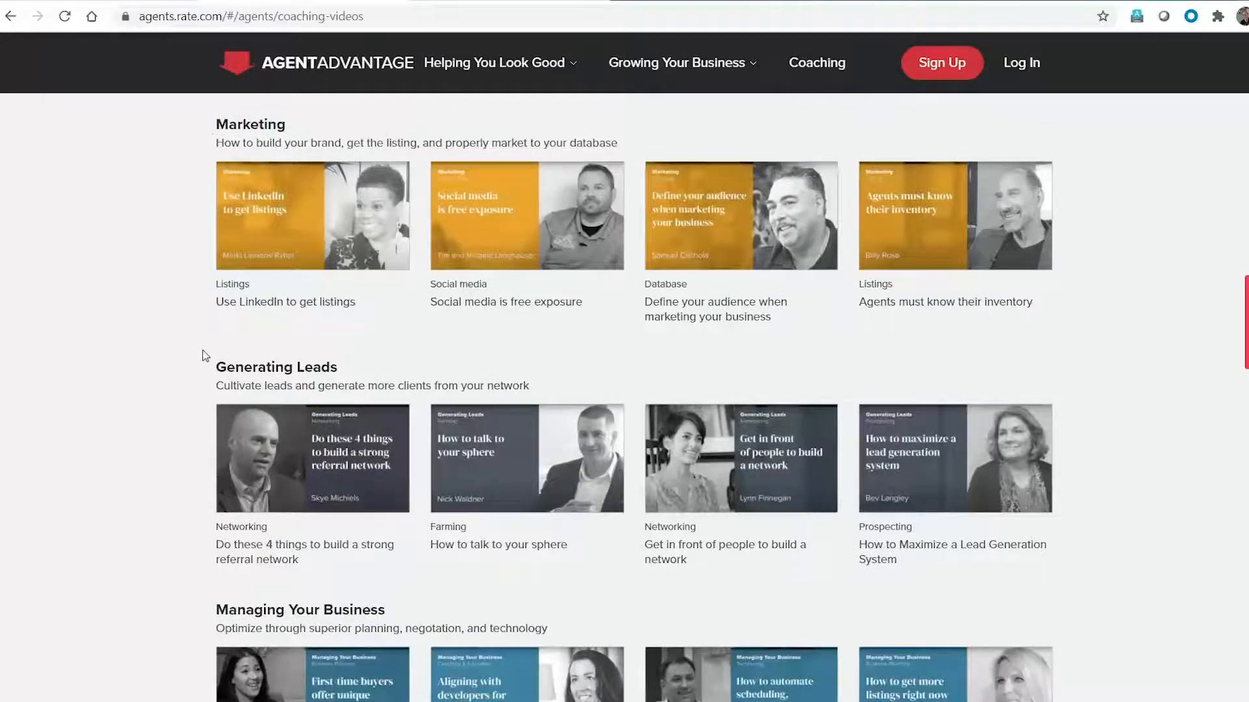
scroll("down", 3)
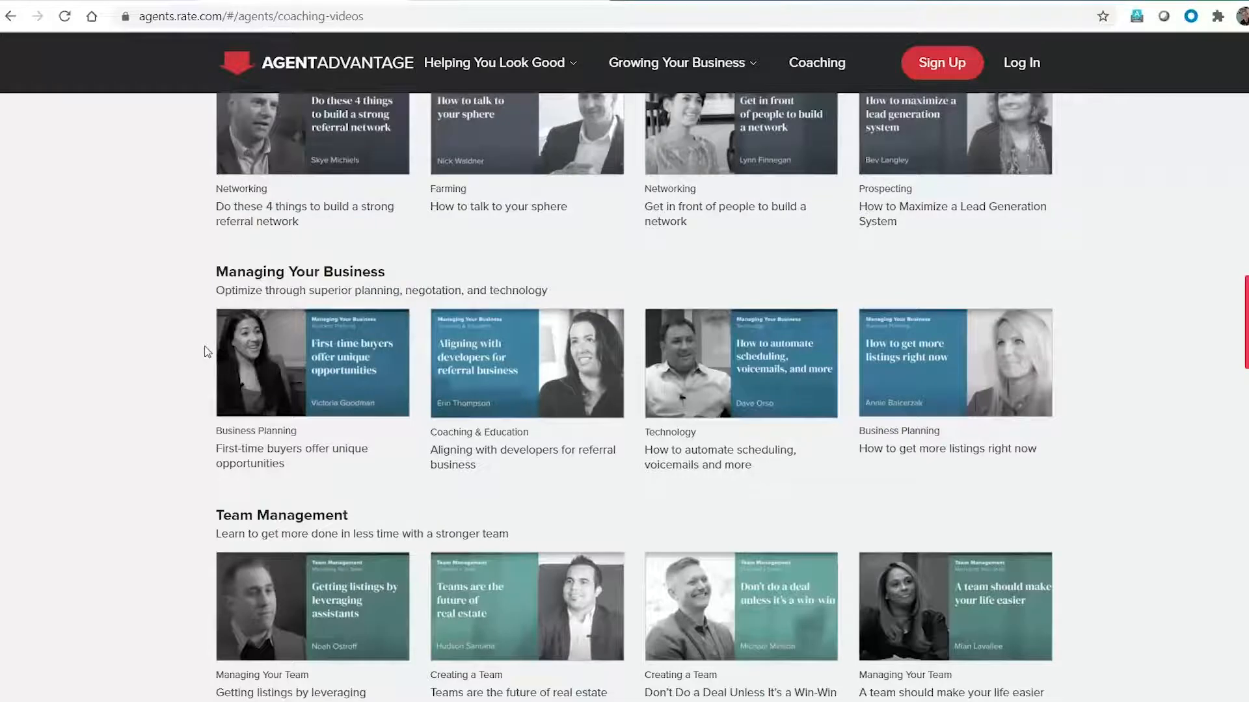
scroll("down", 3)
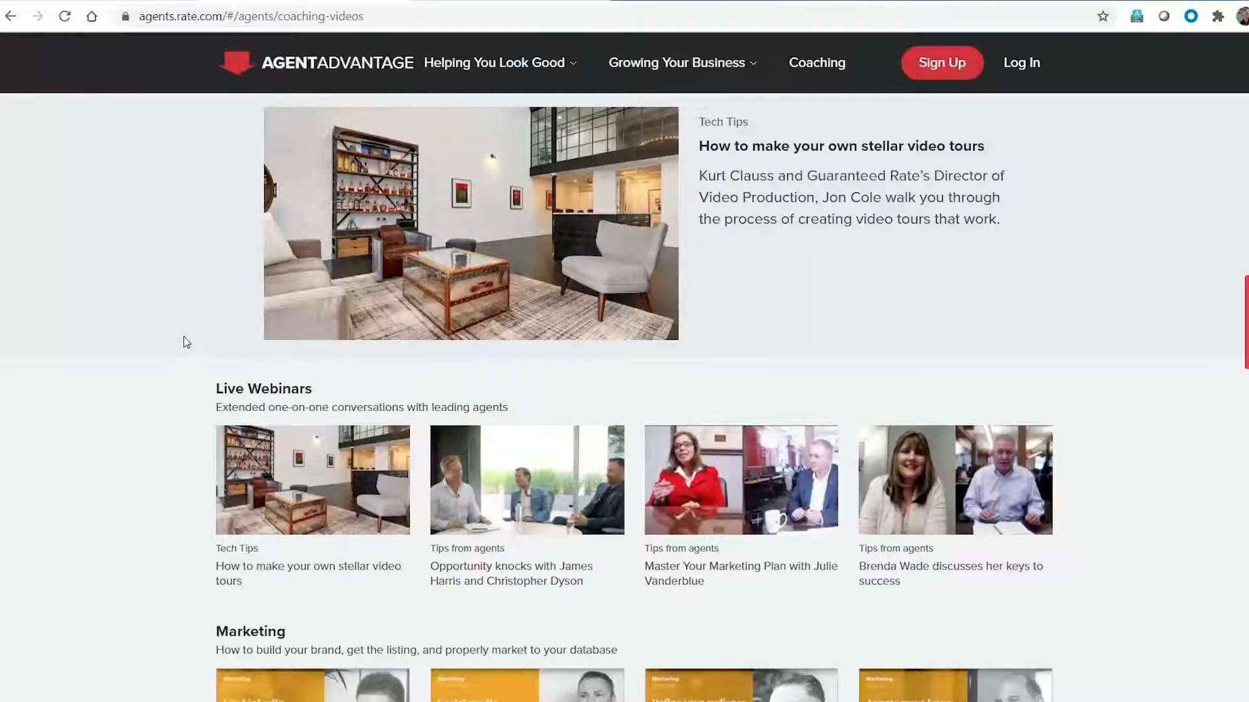
mouse_move(202, 359)
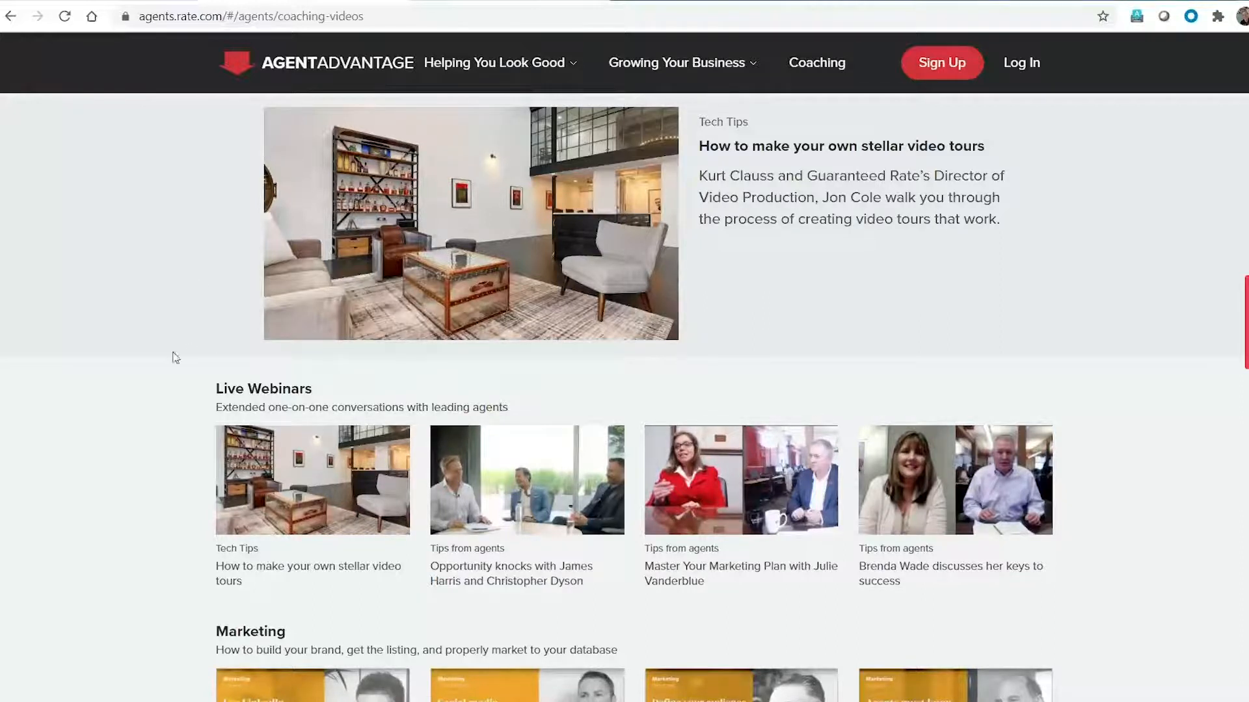
scroll("down", 3)
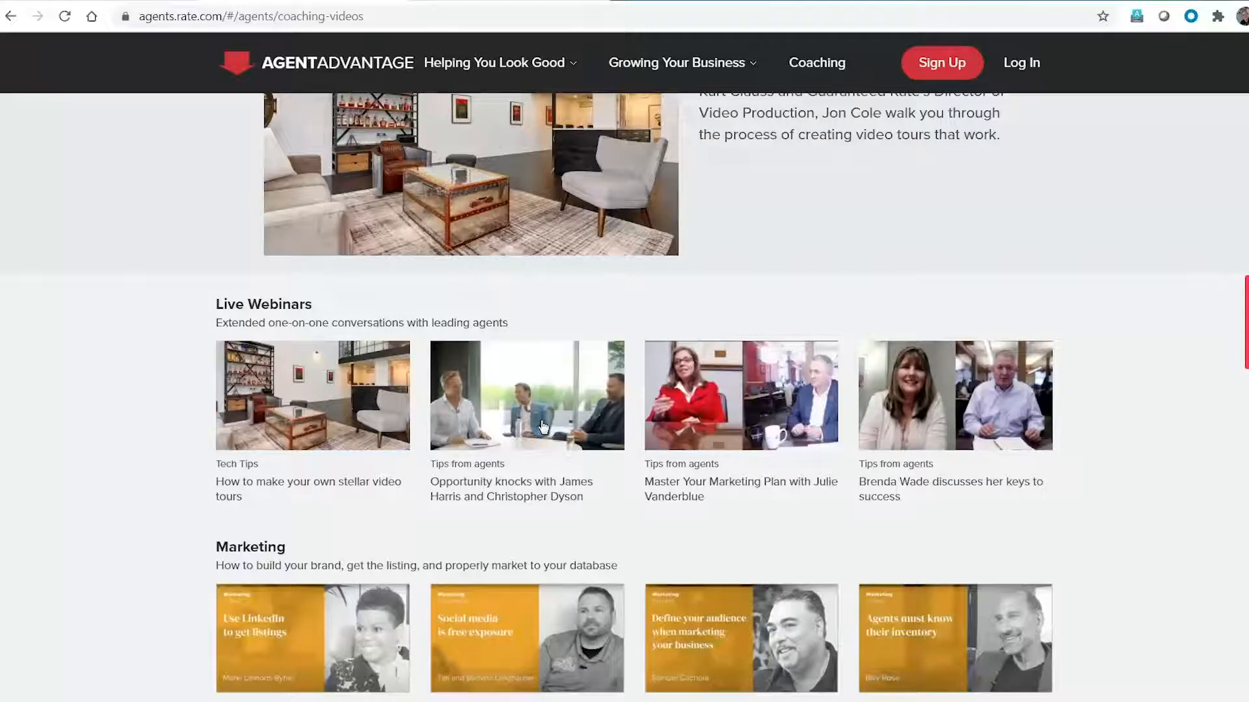
mouse_move(517, 403)
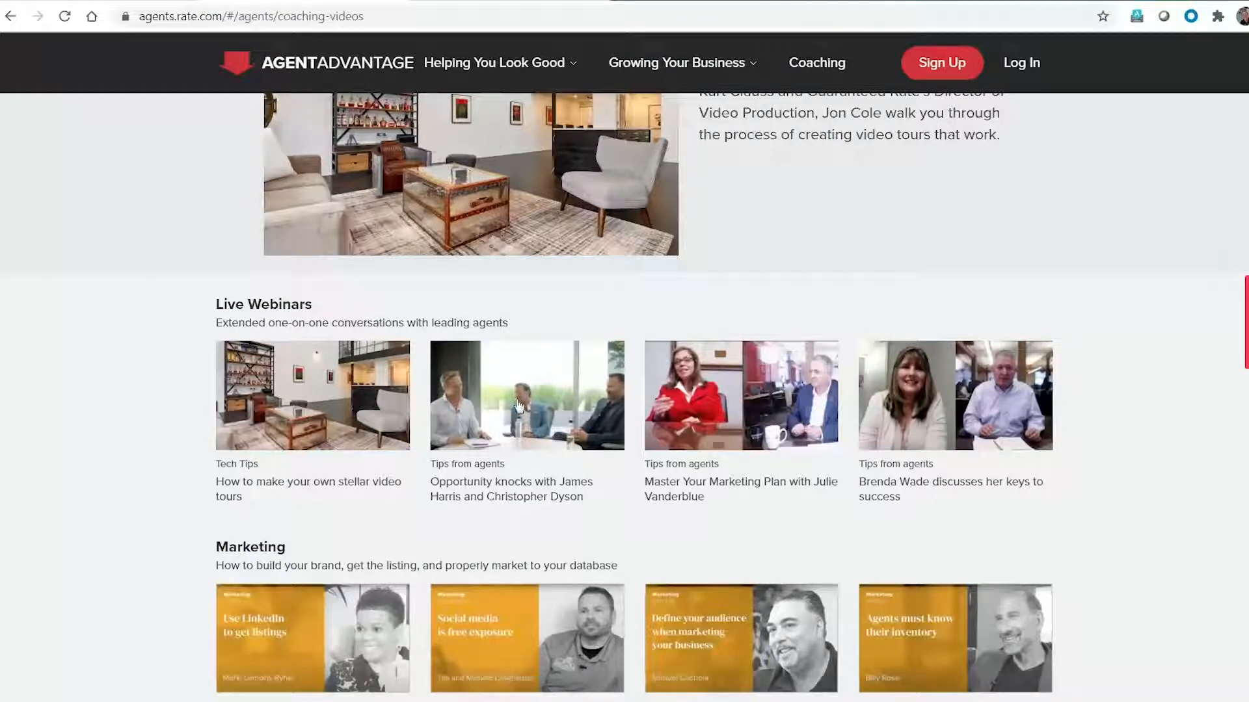
mouse_move(570, 439)
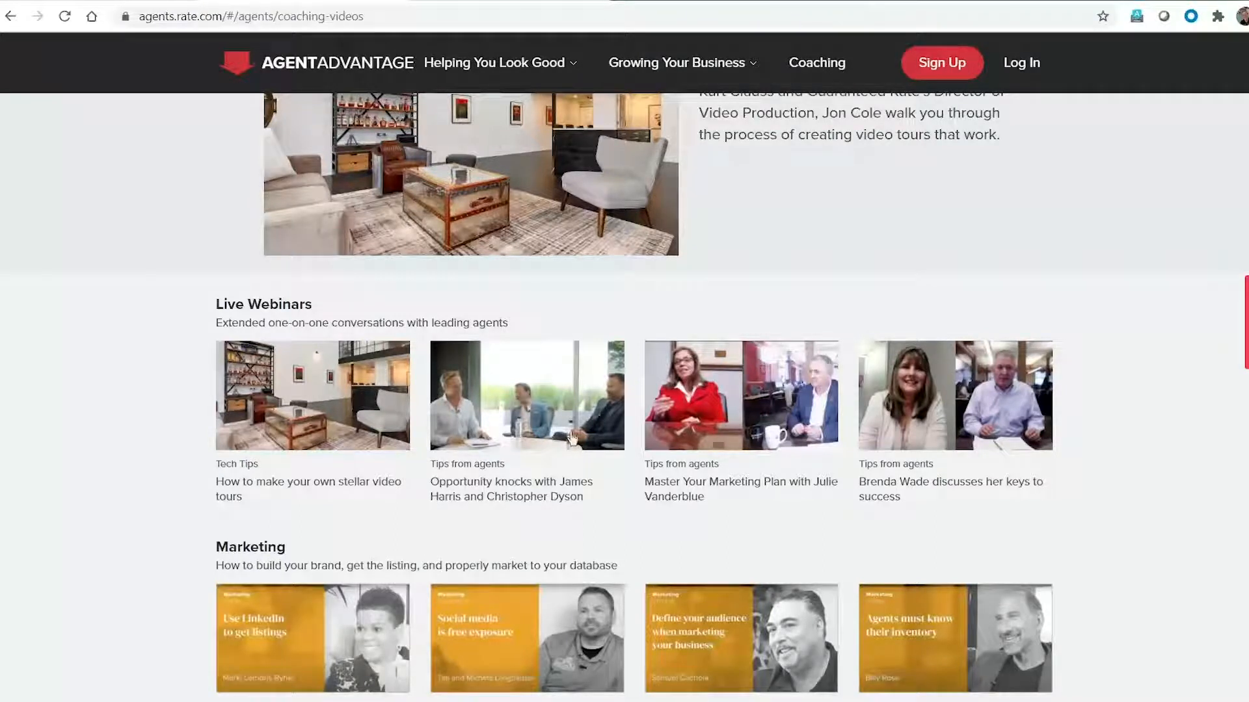
mouse_move(601, 450)
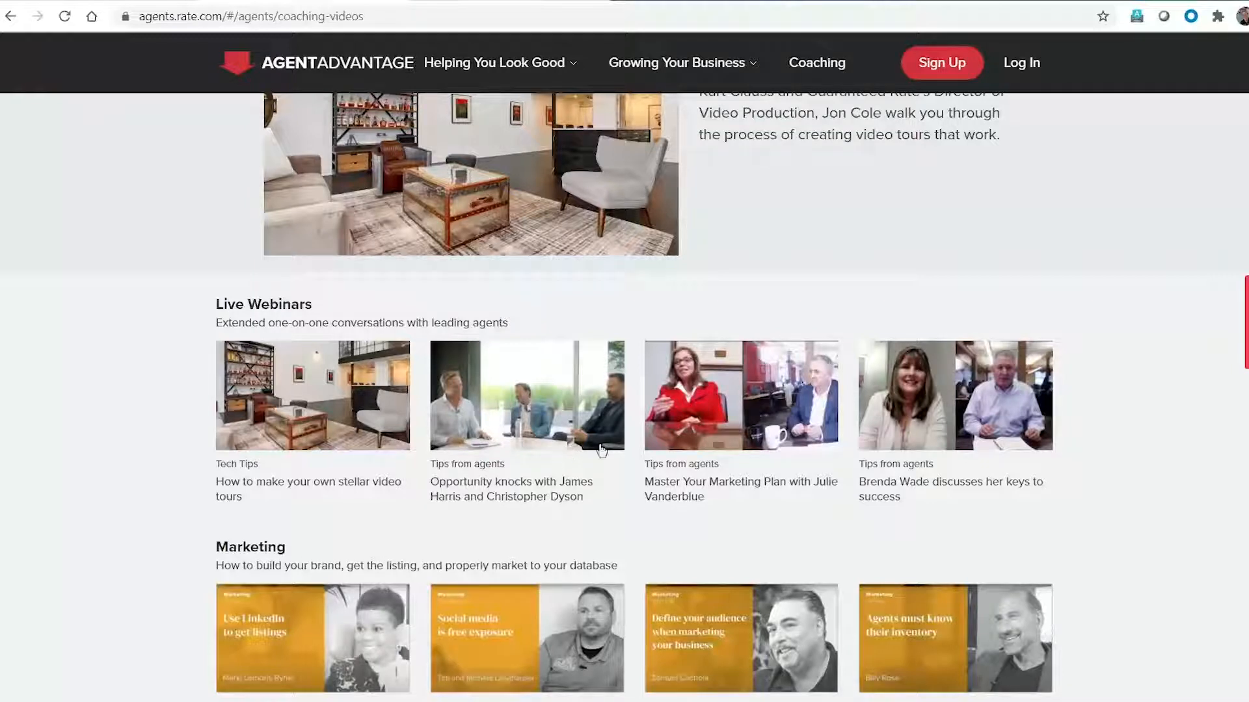
scroll("up", 3)
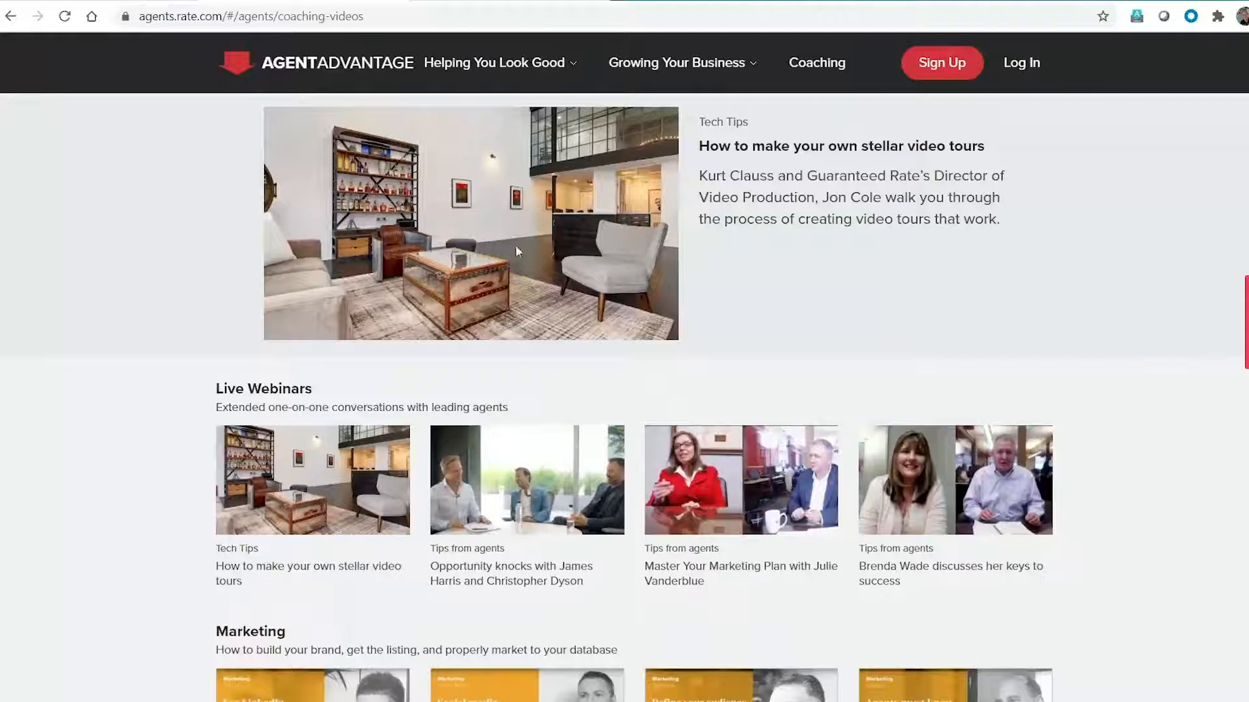
mouse_move(749, 305)
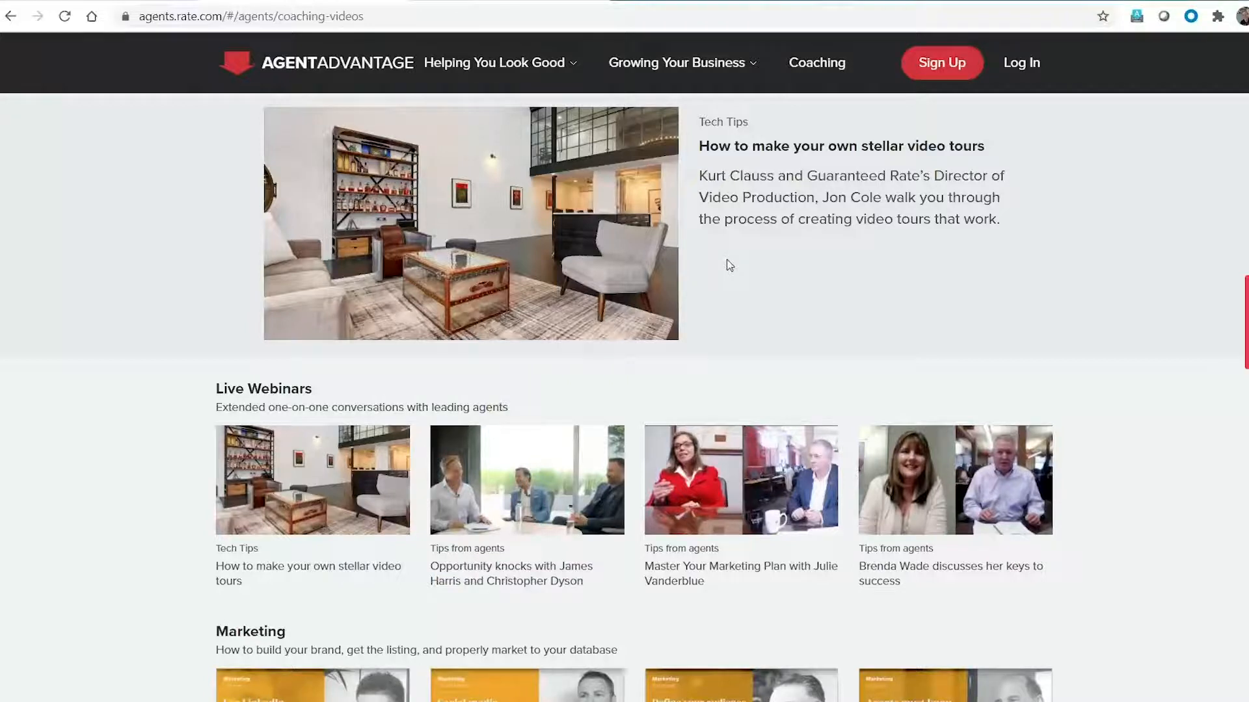
mouse_move(727, 321)
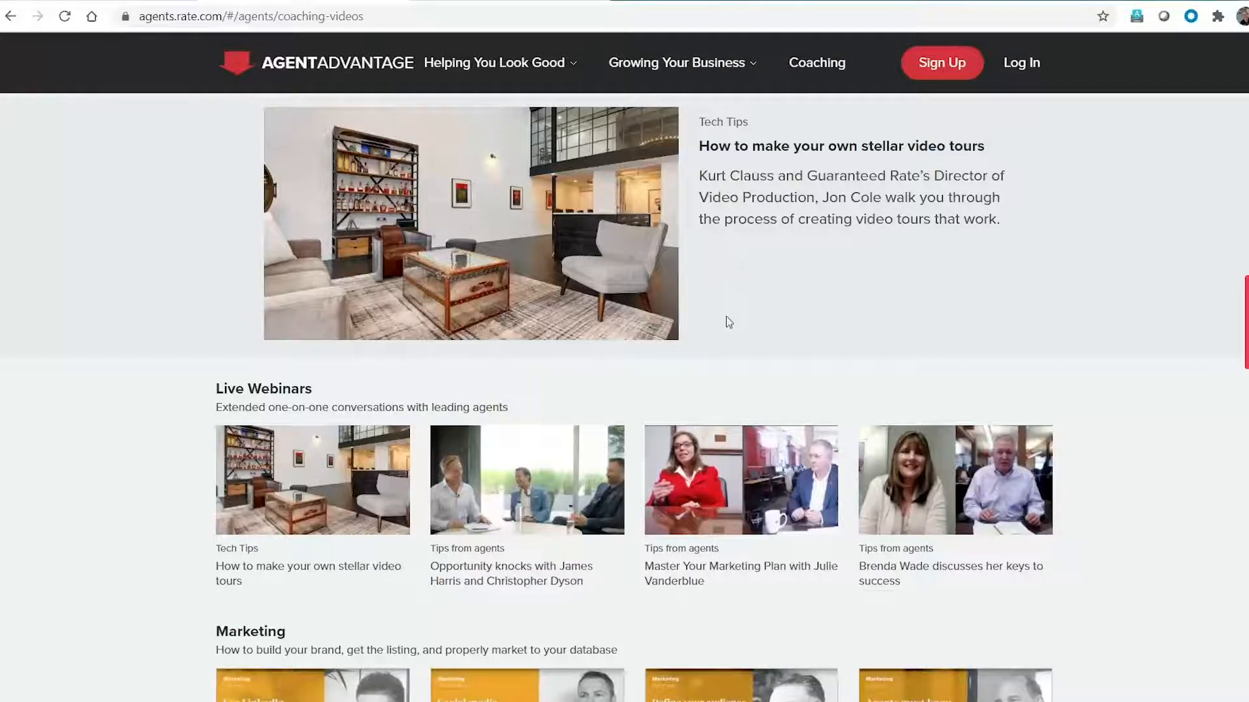
mouse_move(764, 321)
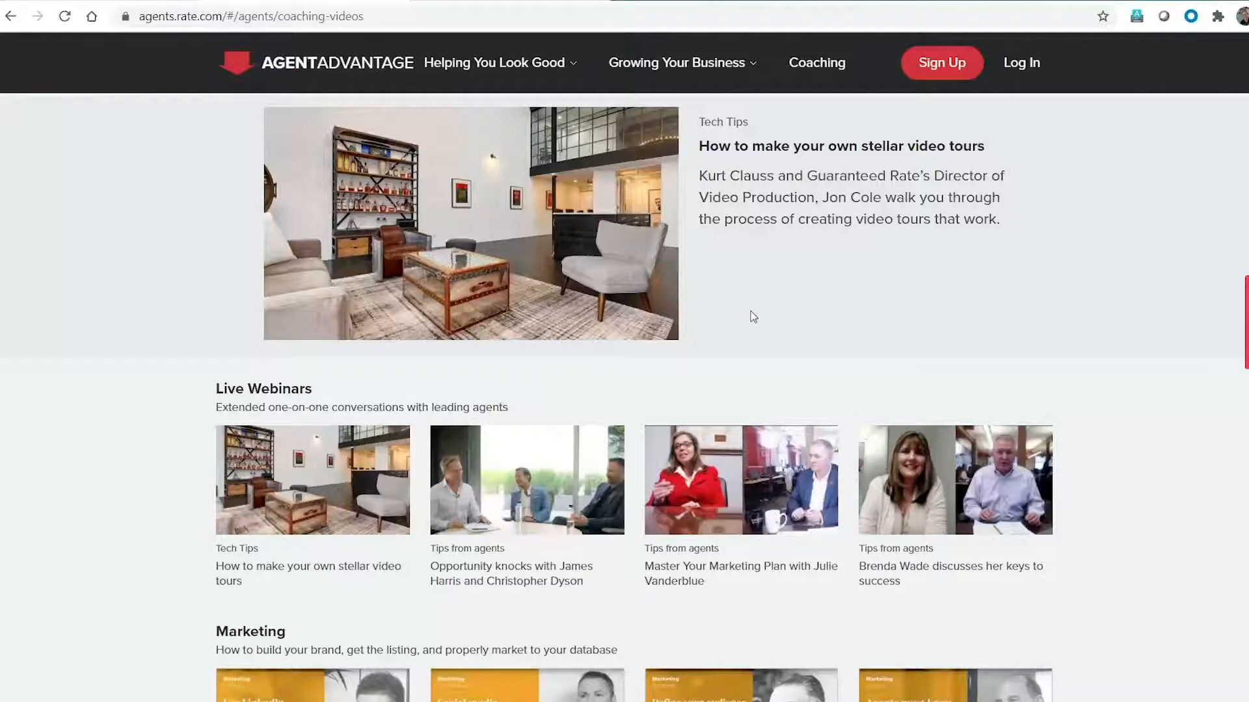
scroll("down", 3)
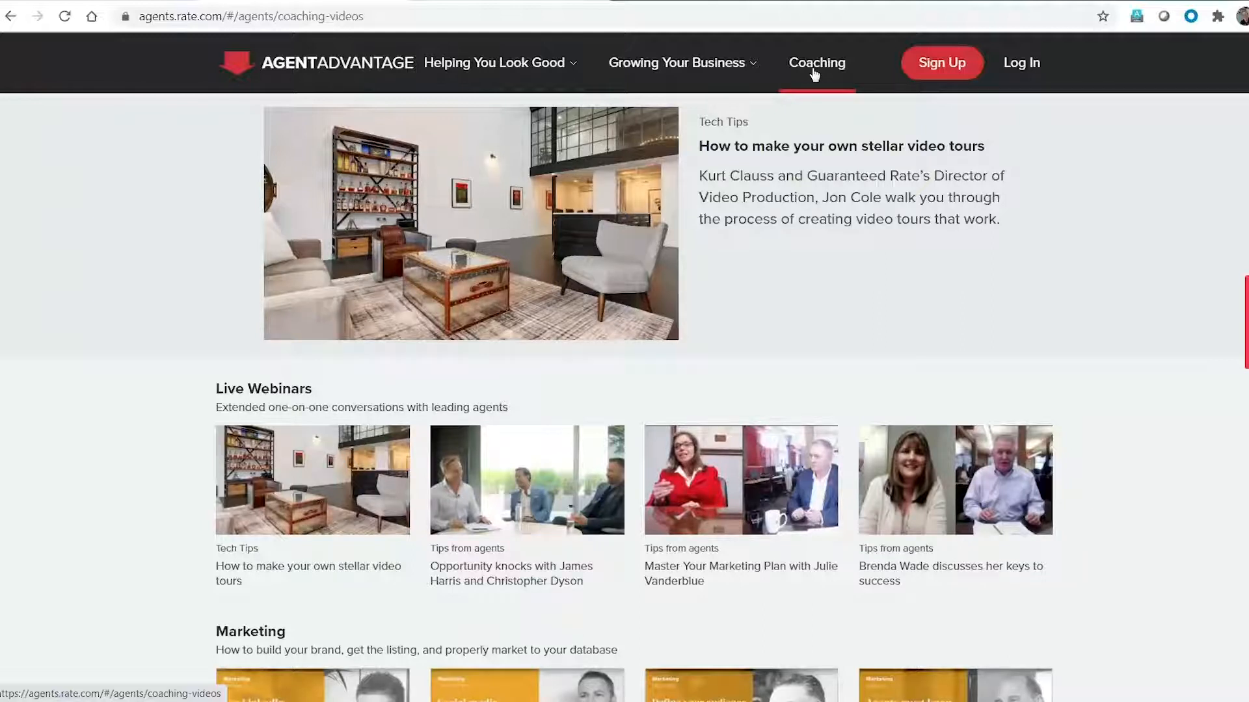
scroll("down", 3)
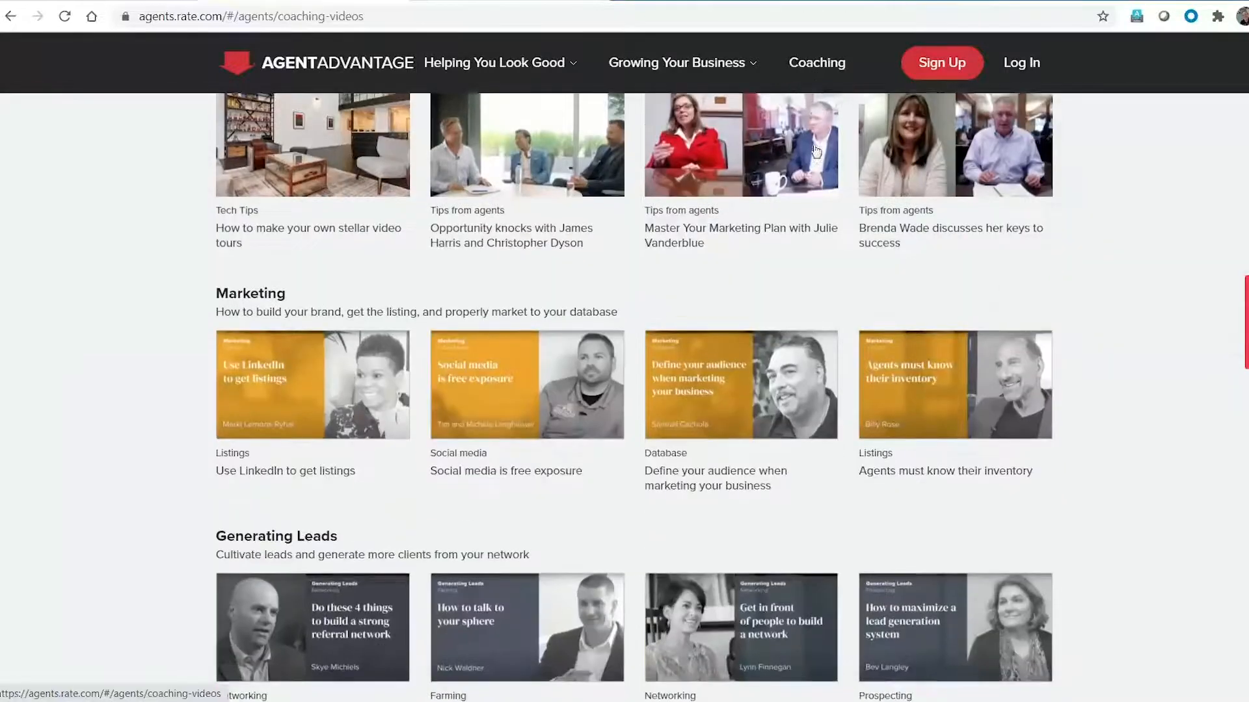
scroll("down", 3)
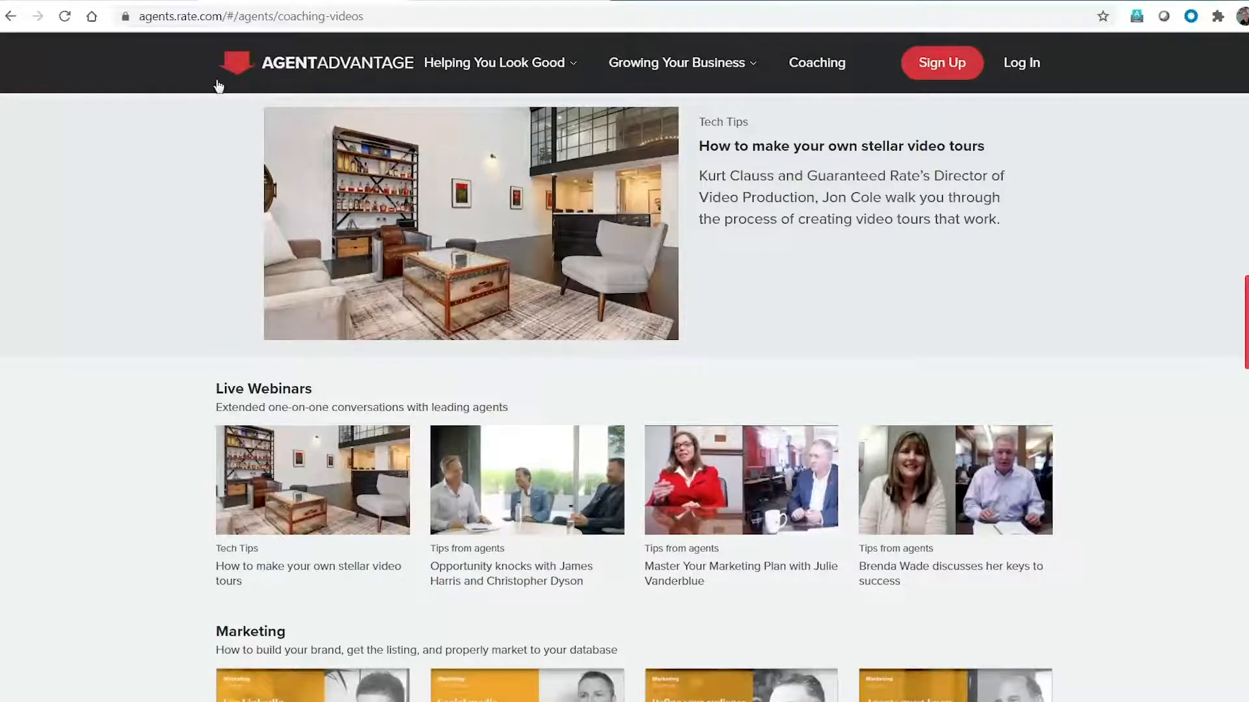
mouse_move(681, 62)
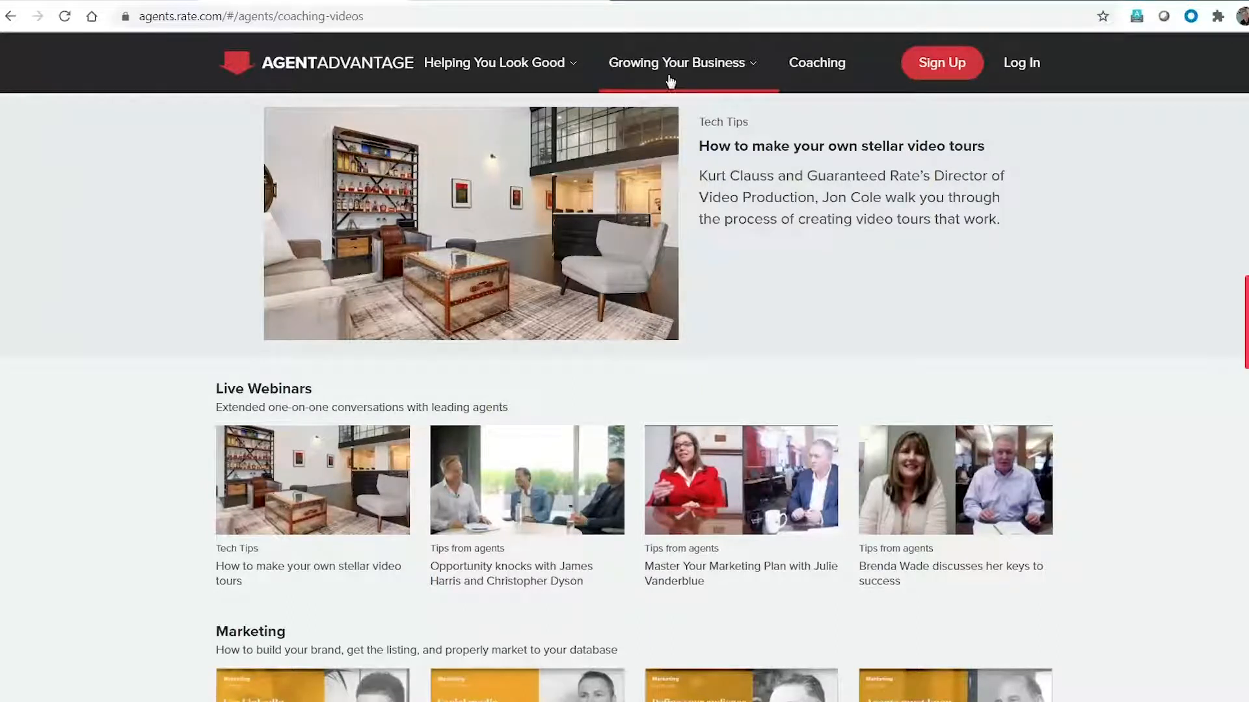
mouse_move(660, 65)
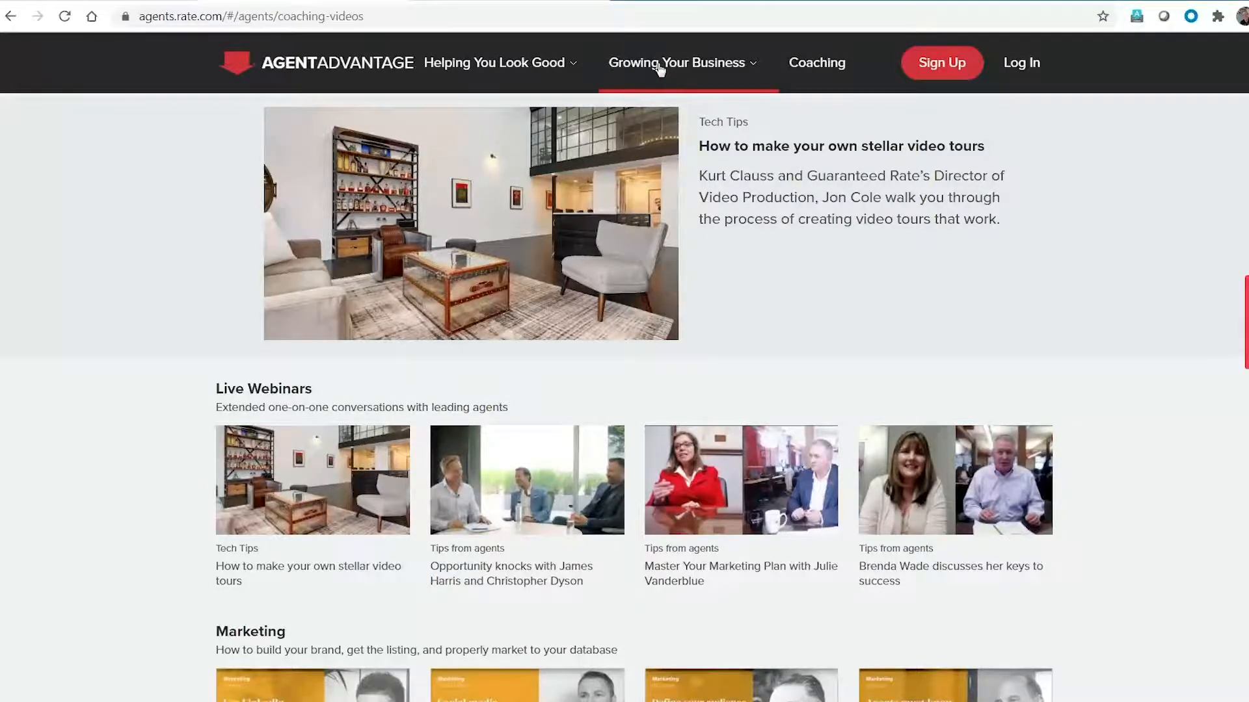
Step: Expand the Growing Your Business menu listing marketing tools and event services
left_click(678, 63)
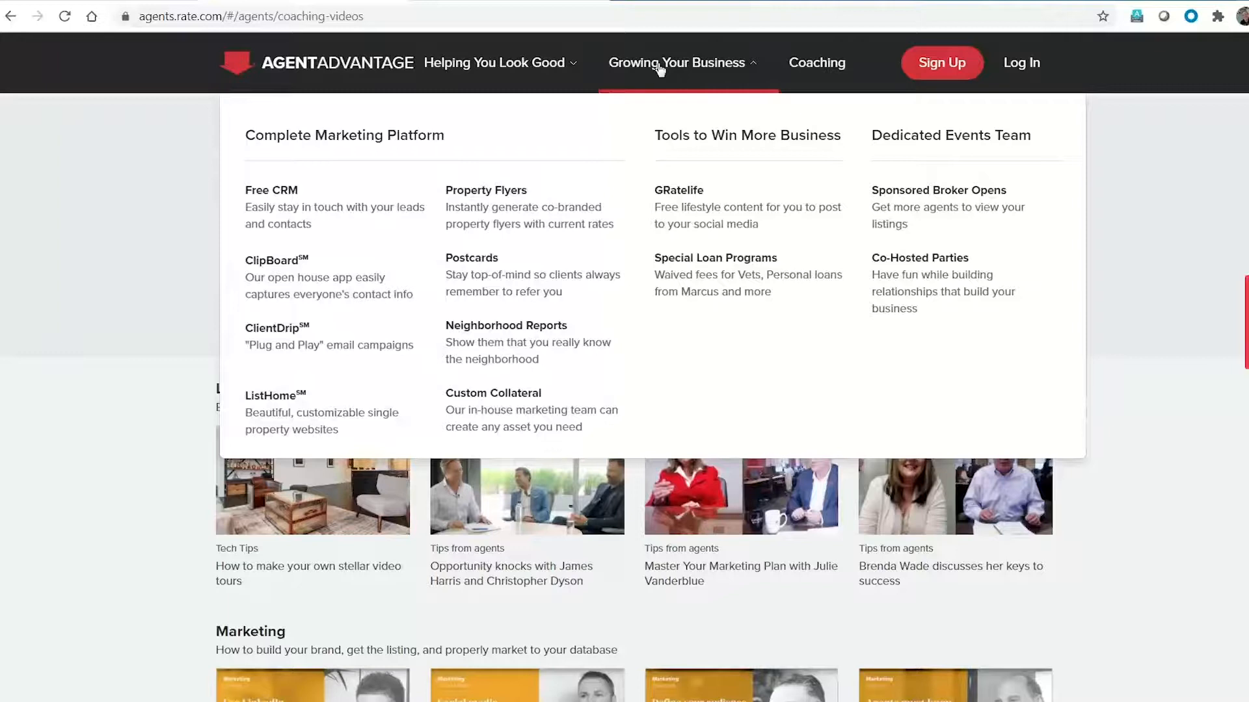
mouse_move(666, 82)
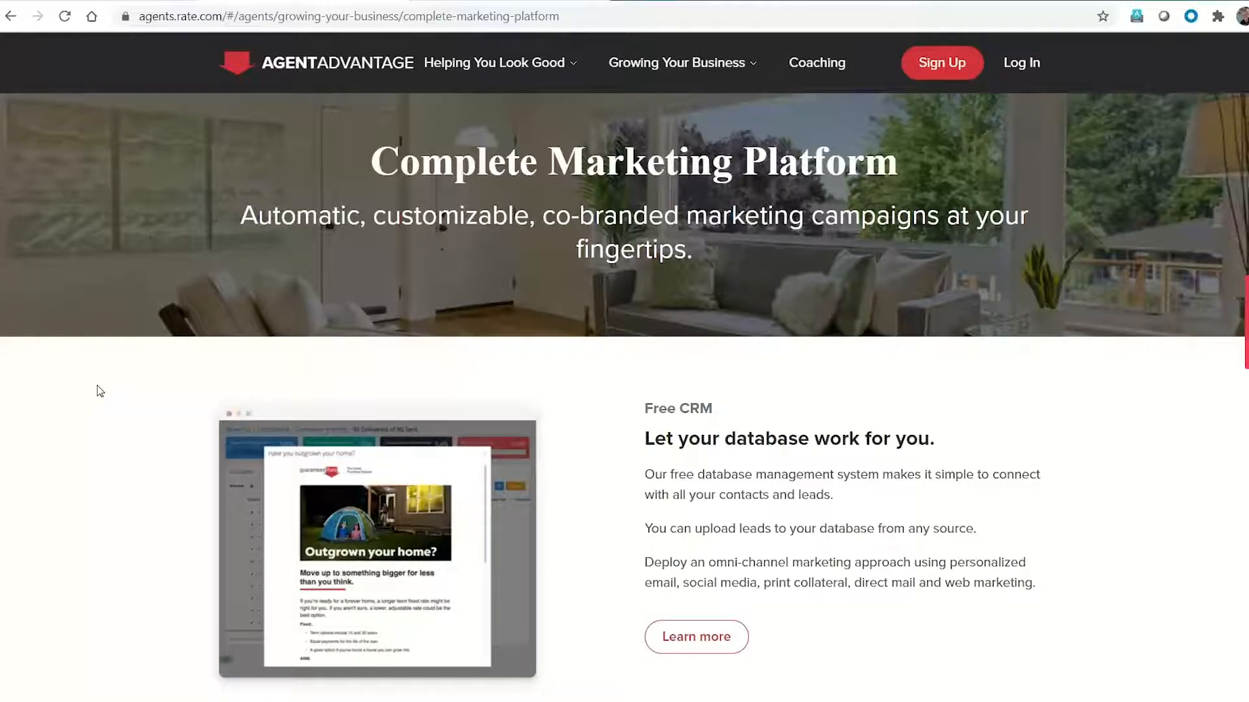
mouse_move(121, 383)
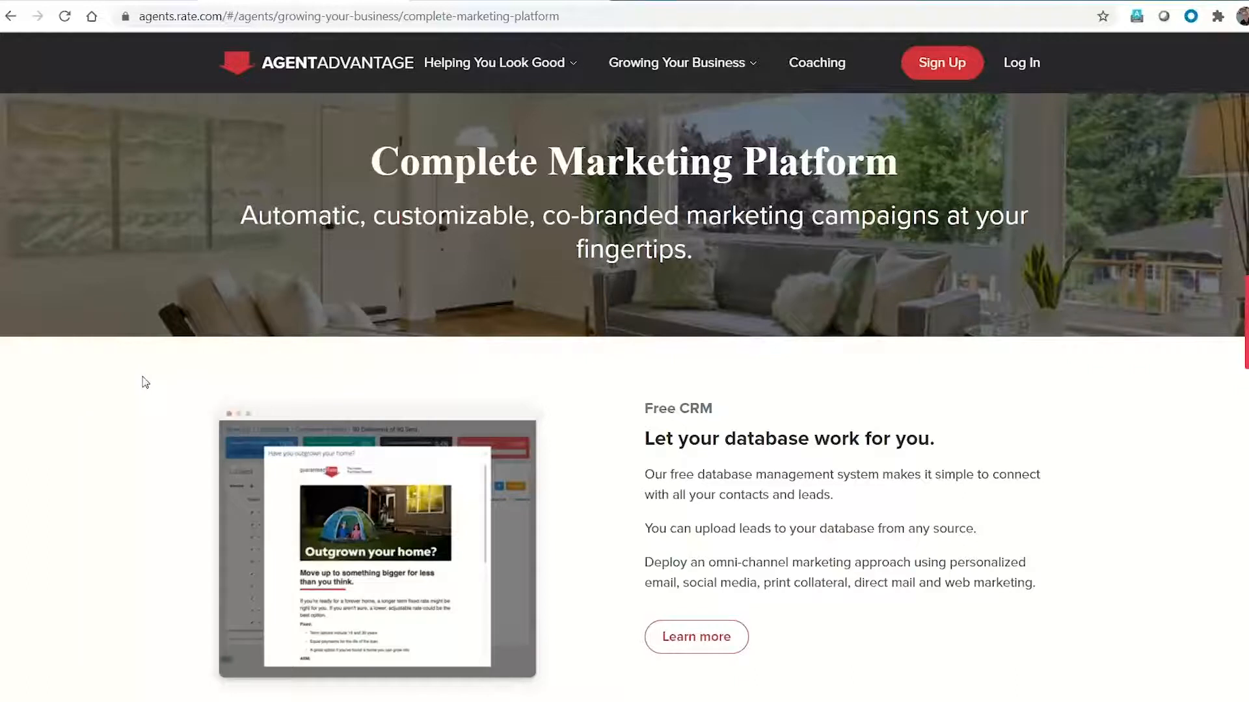
Step: Read through the Complete Marketing Platform page's co-branded campaign and CRM sections
scroll("down", 3)
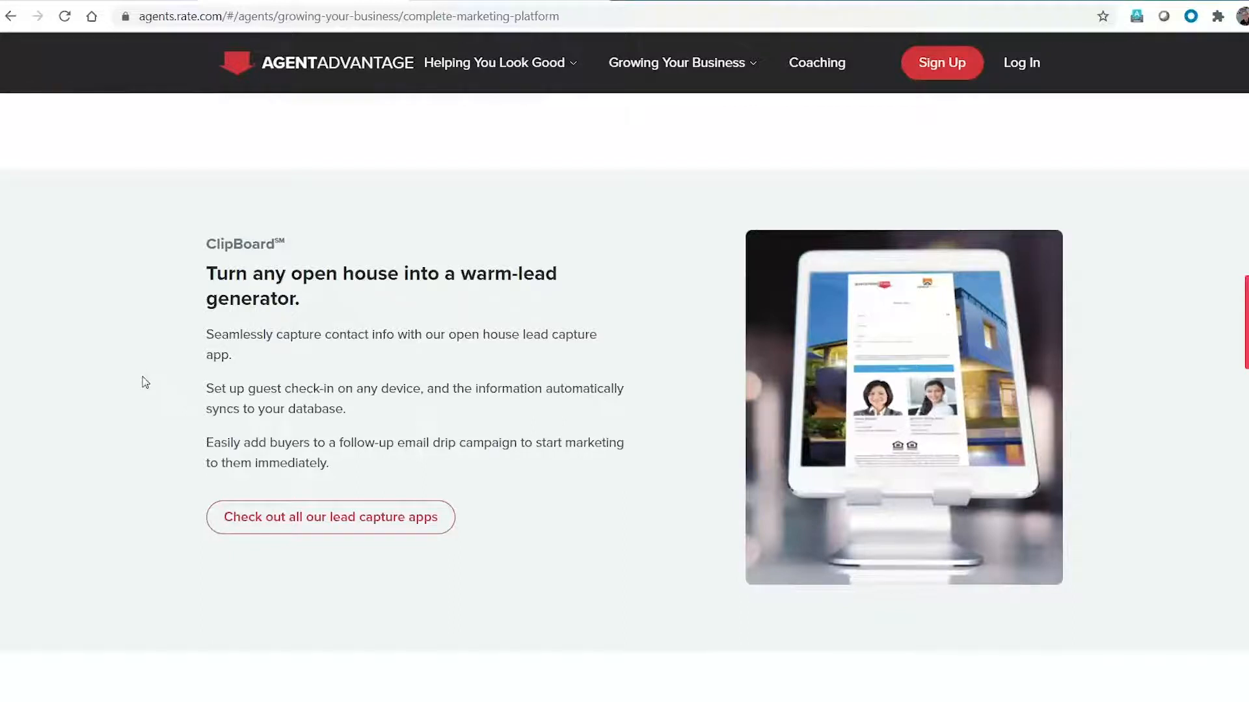
mouse_move(954, 339)
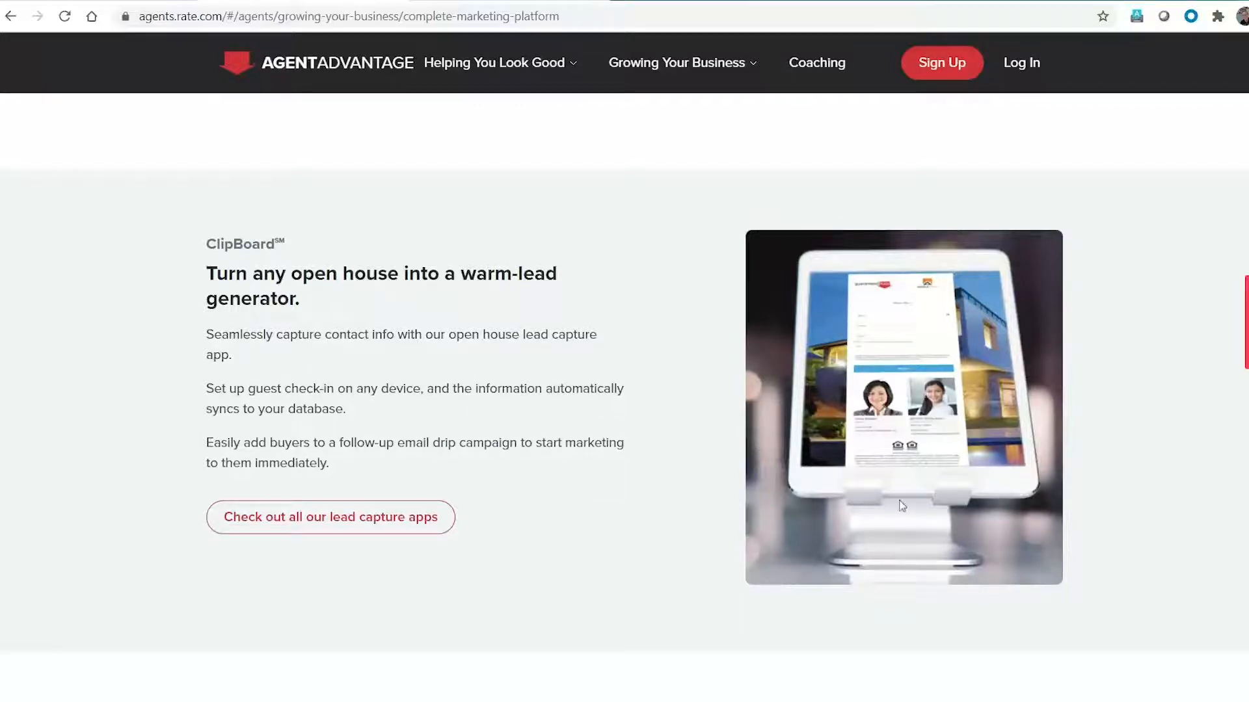
mouse_move(880, 363)
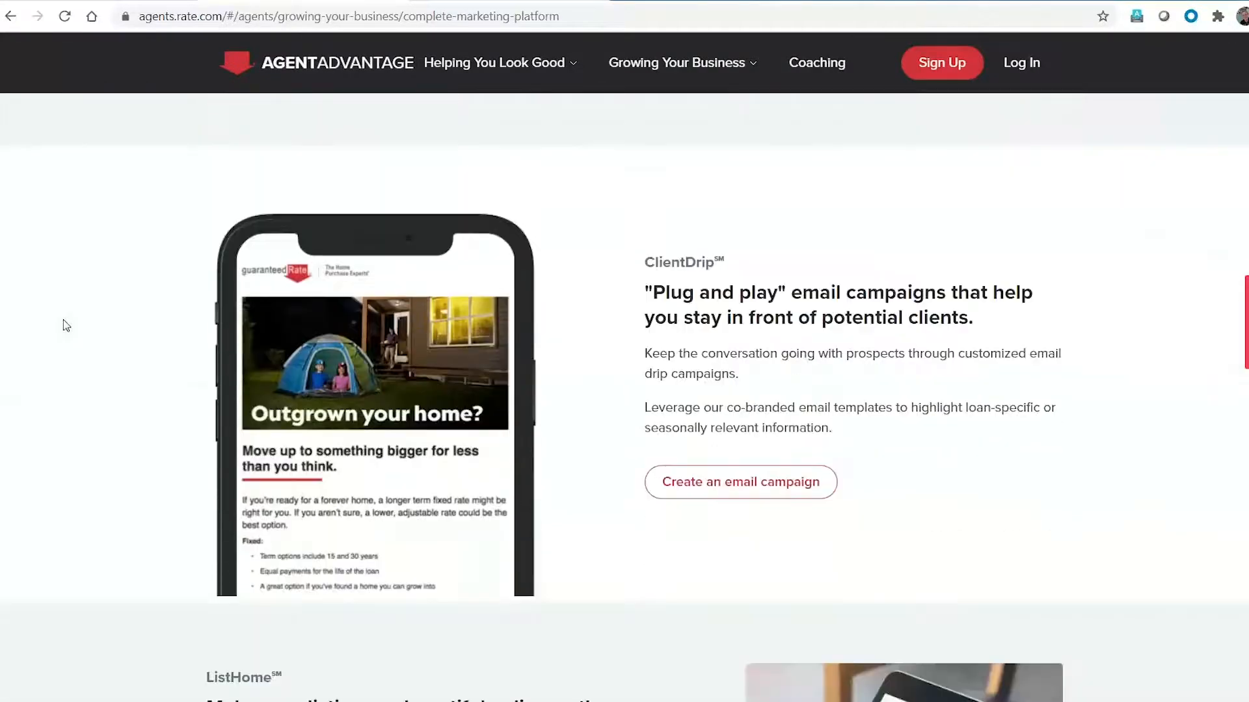
scroll("down", 3)
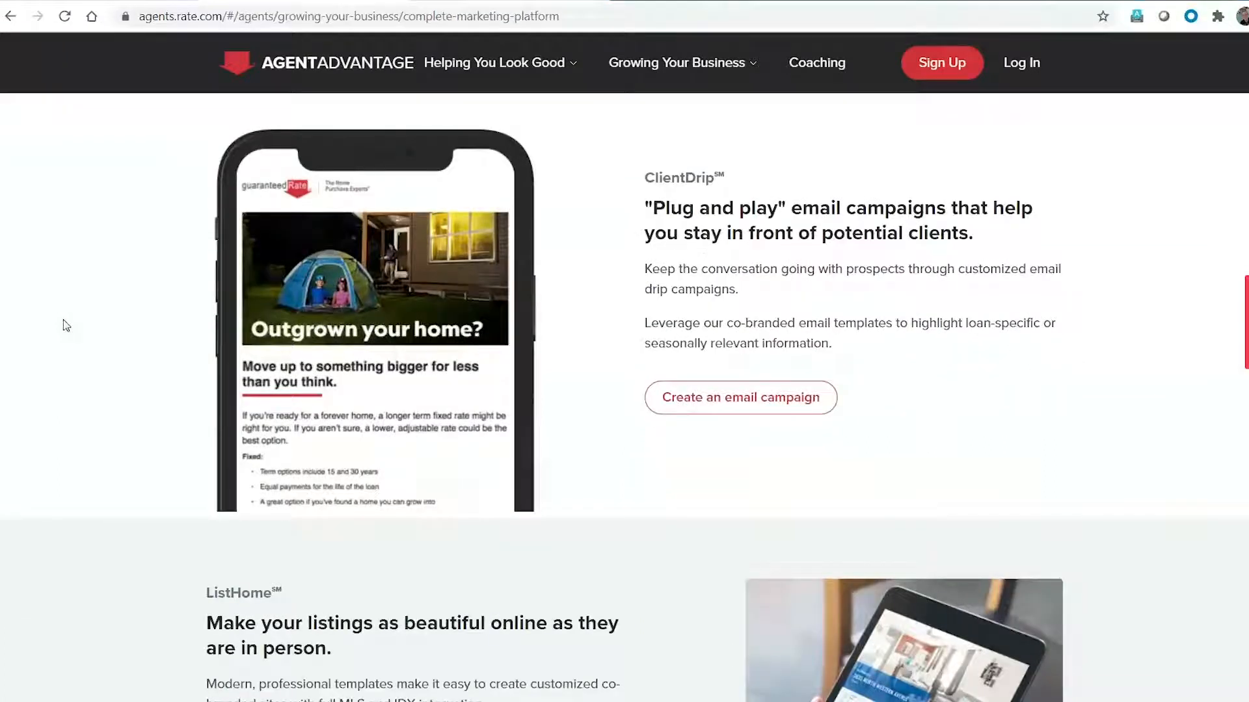
scroll("down", 3)
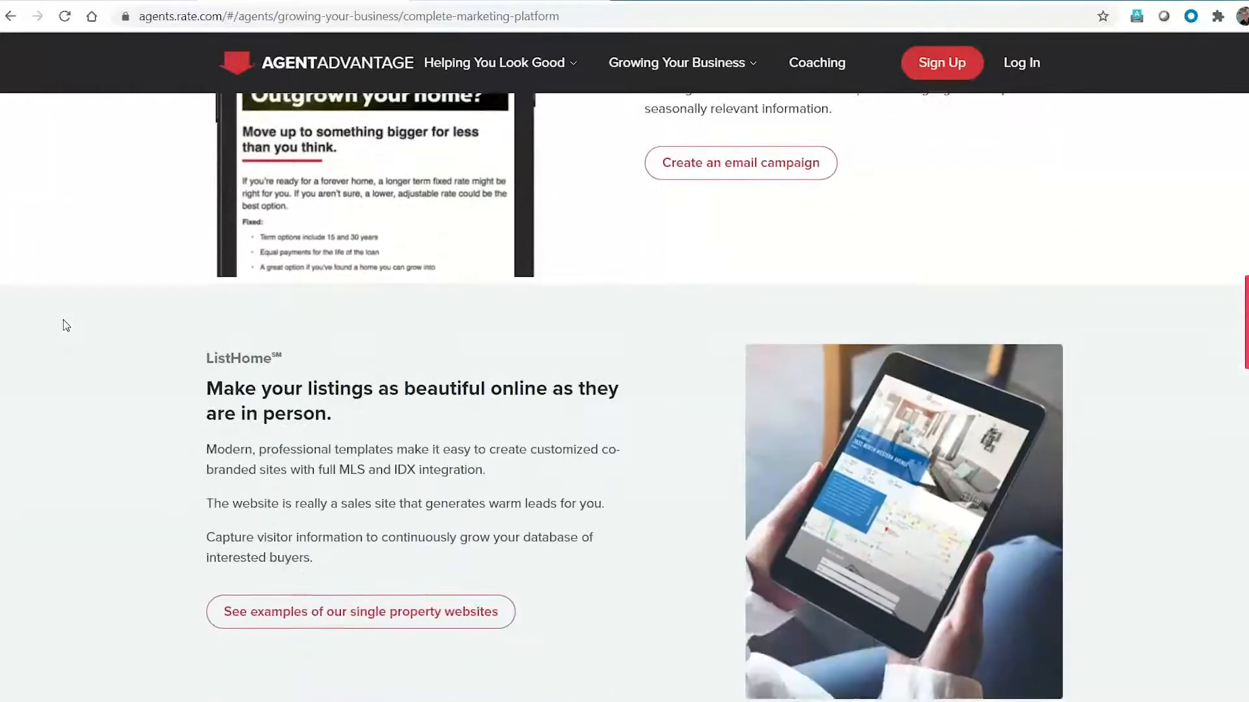
scroll("down", 3)
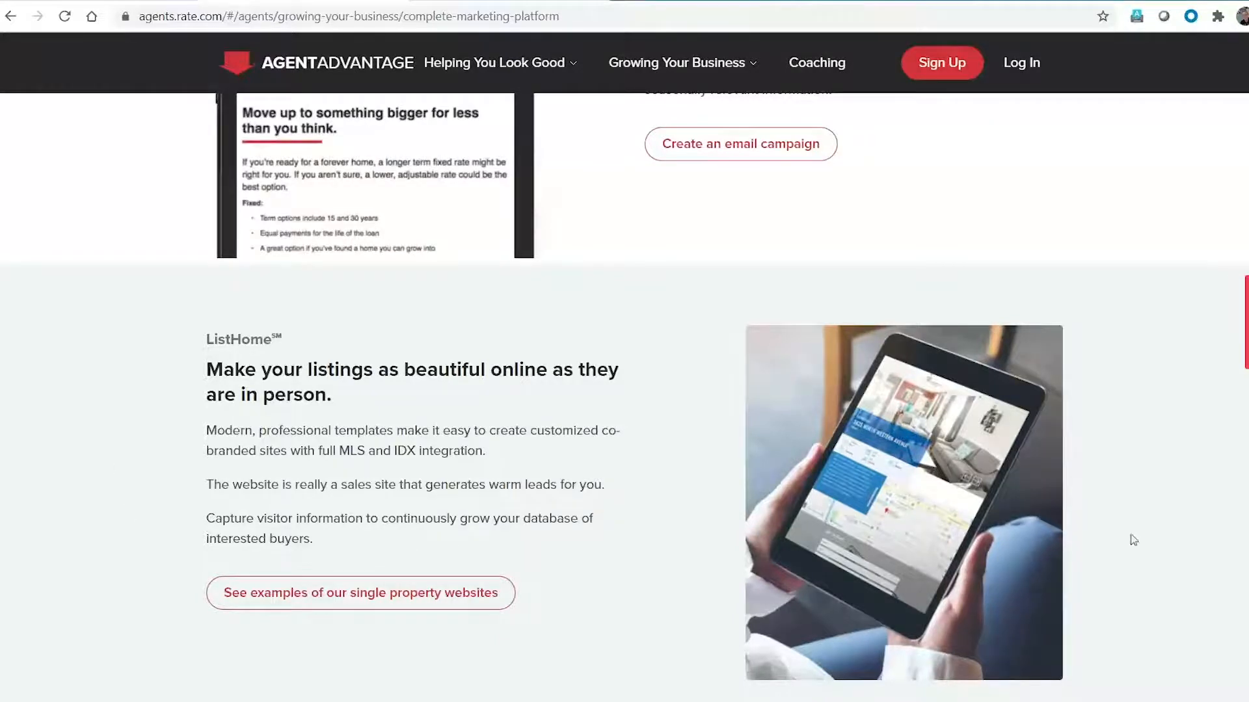
mouse_move(900, 510)
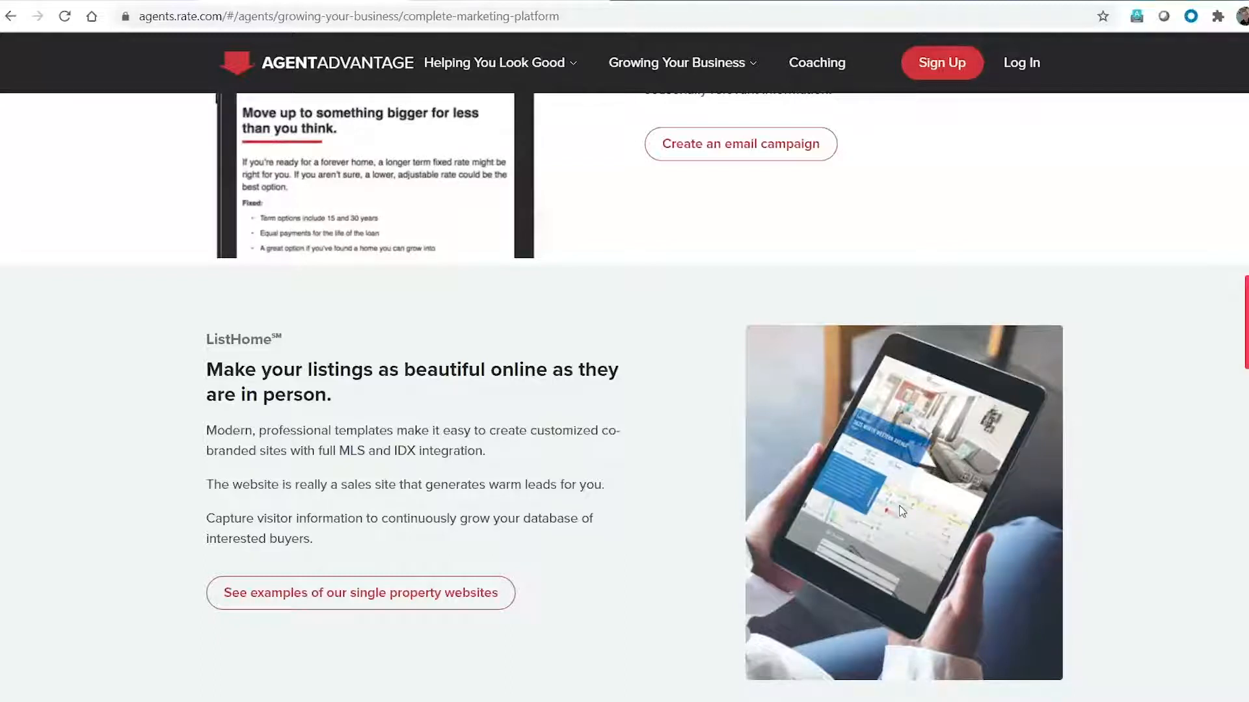
mouse_move(518, 547)
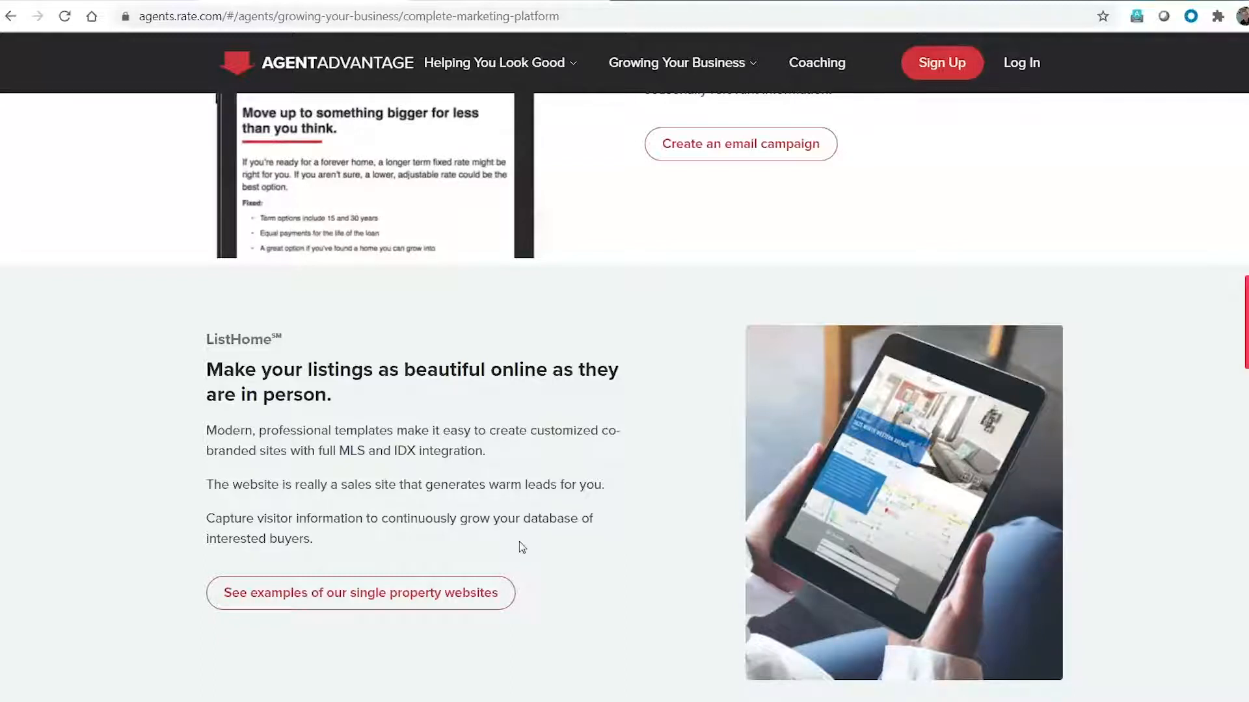
scroll("down", 3)
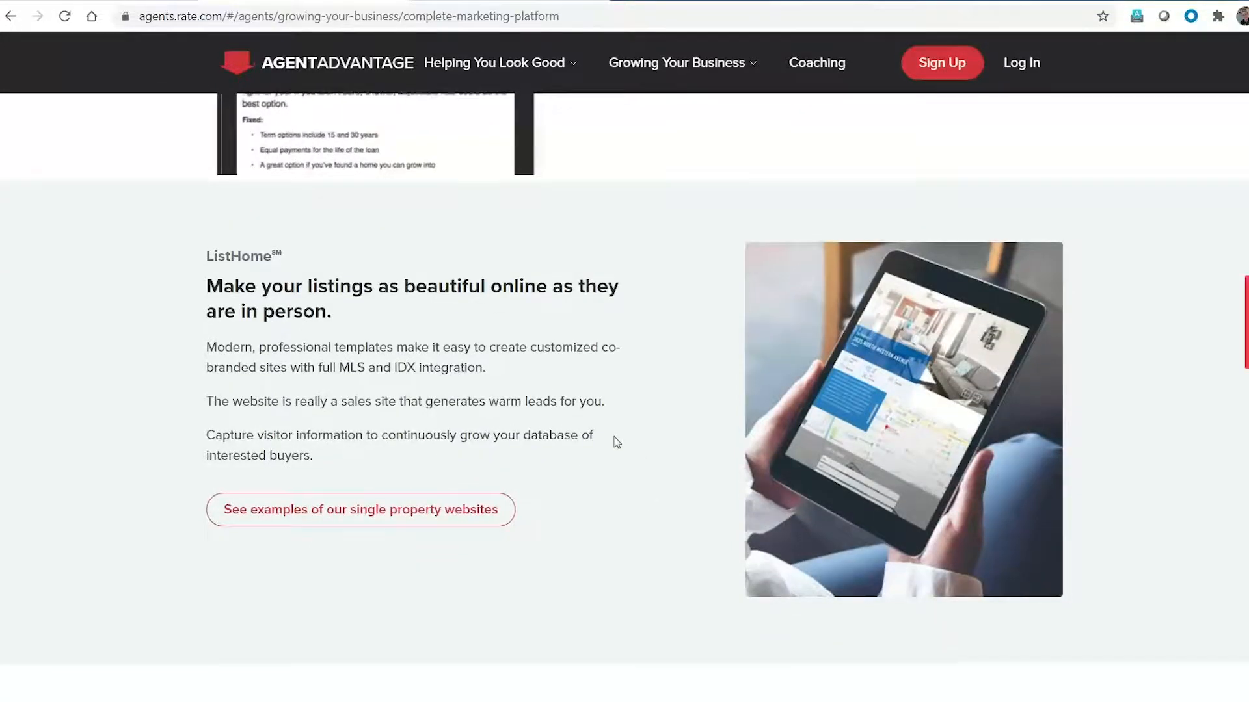
scroll("up", 3)
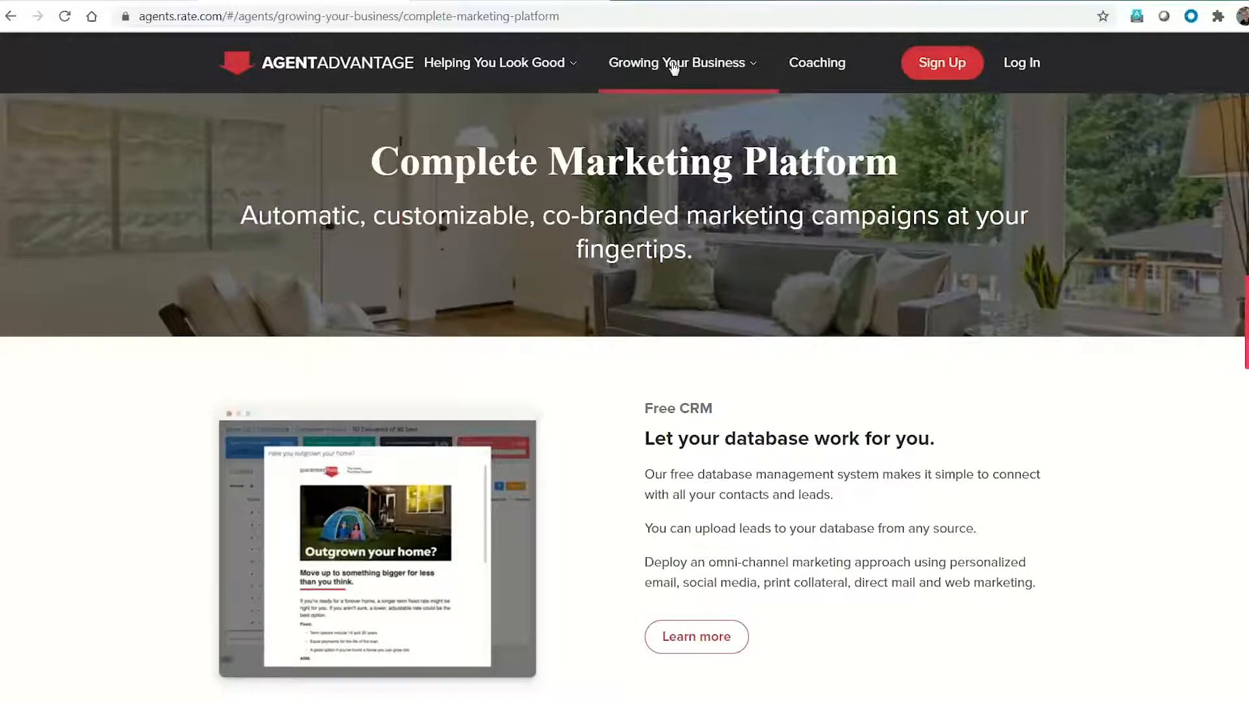
Step: Go to Tools to Win More Business and launch the free GRate Life lifestyle content site
left_click(677, 62)
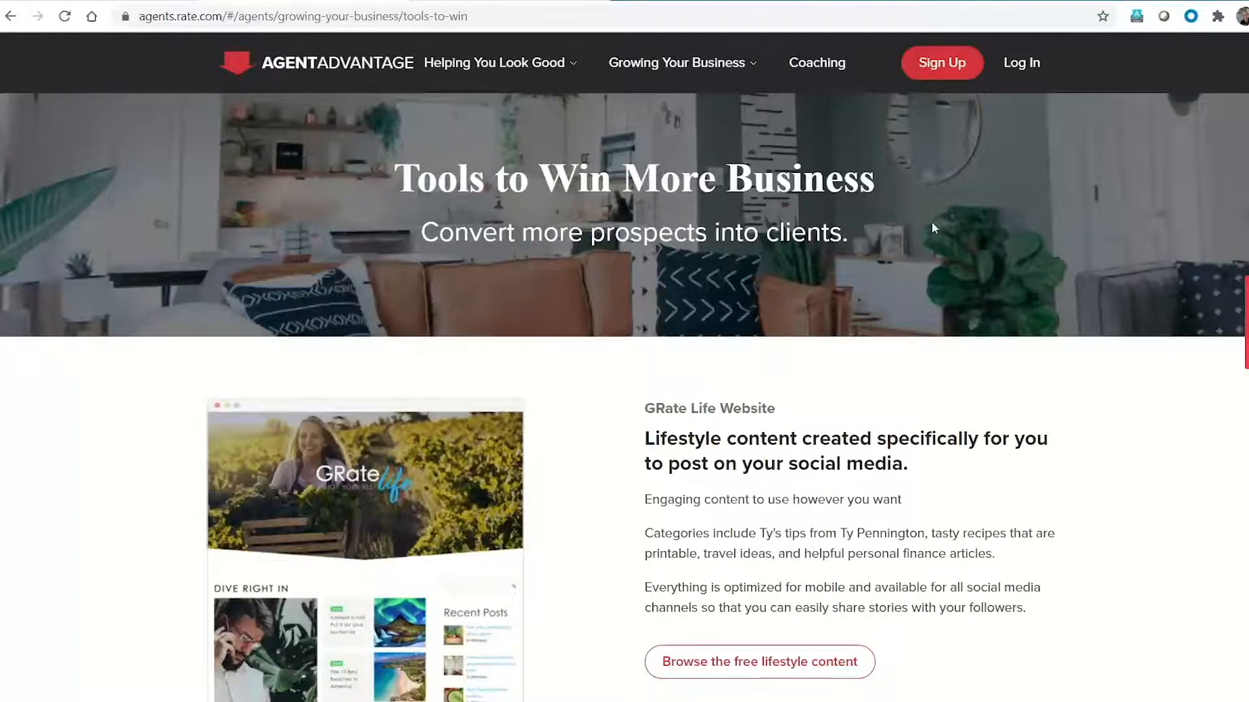
scroll("down", 3)
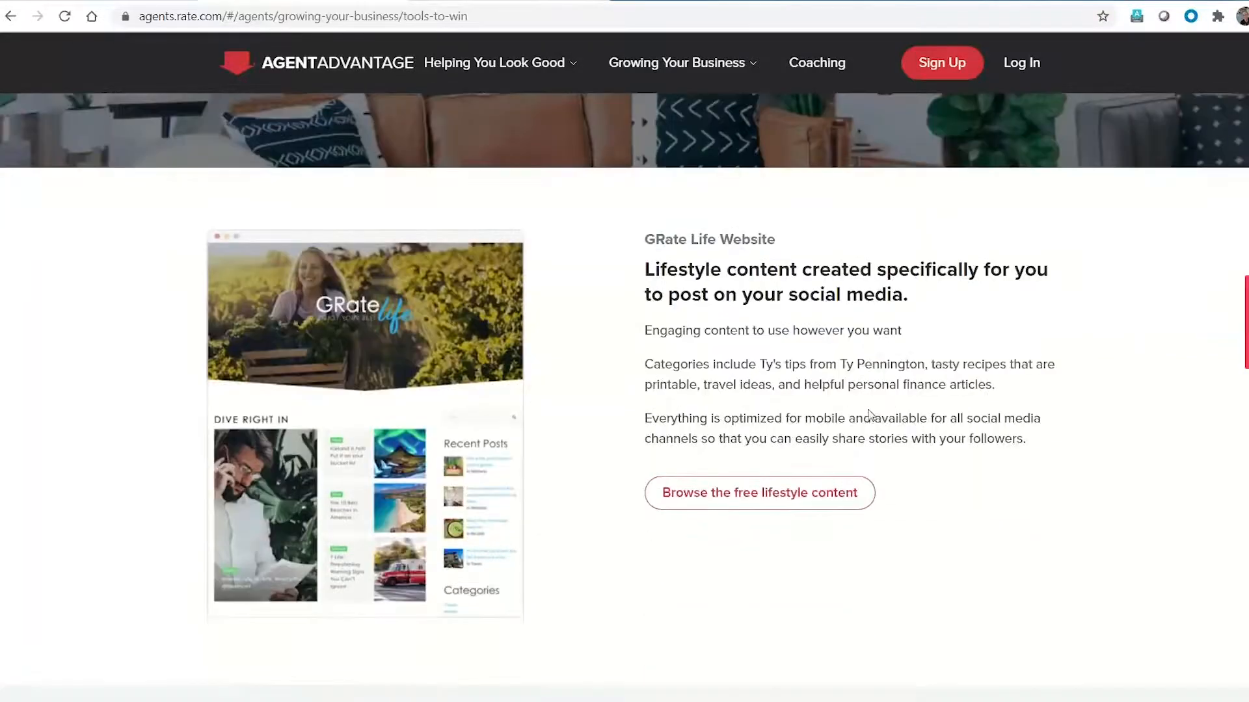
mouse_move(758, 492)
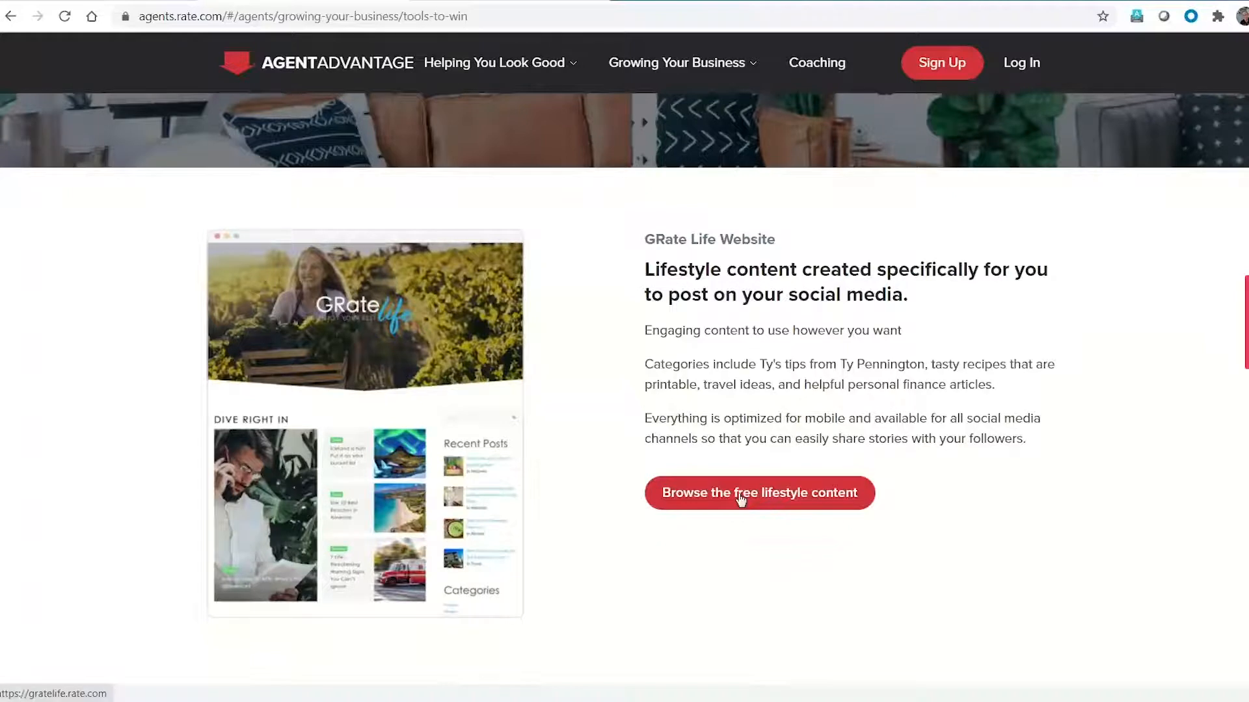
left_click(759, 492)
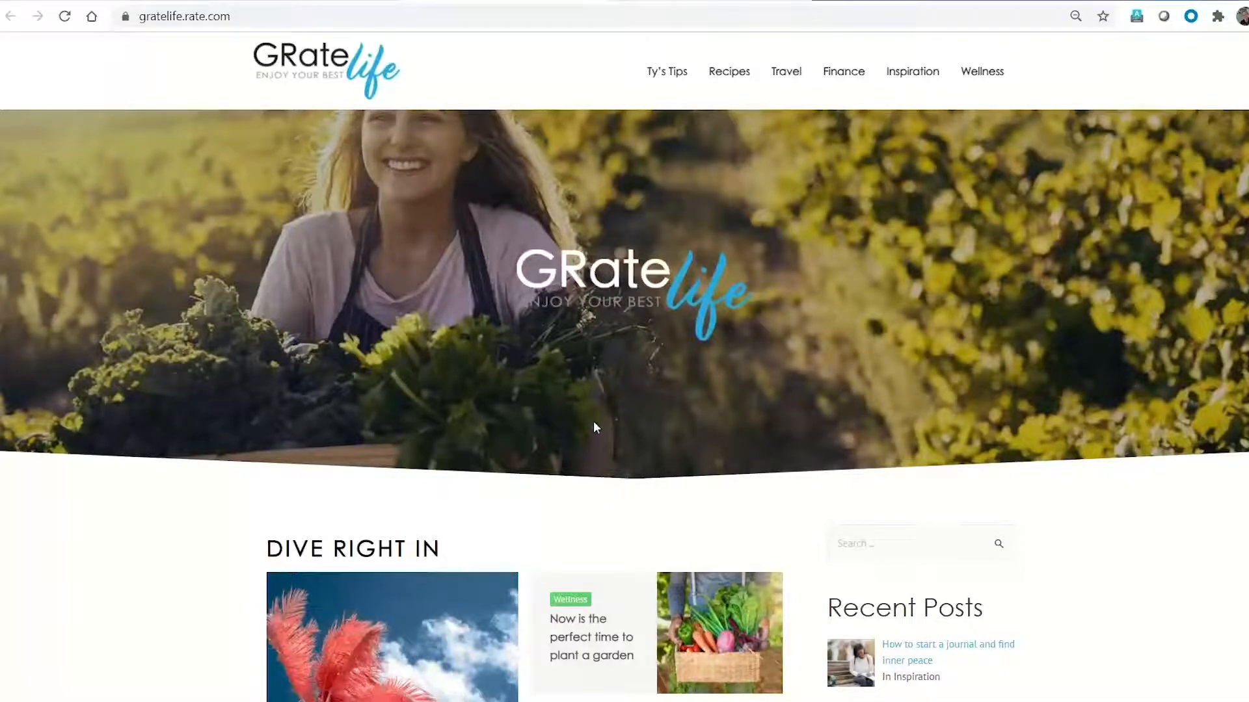
mouse_move(767, 457)
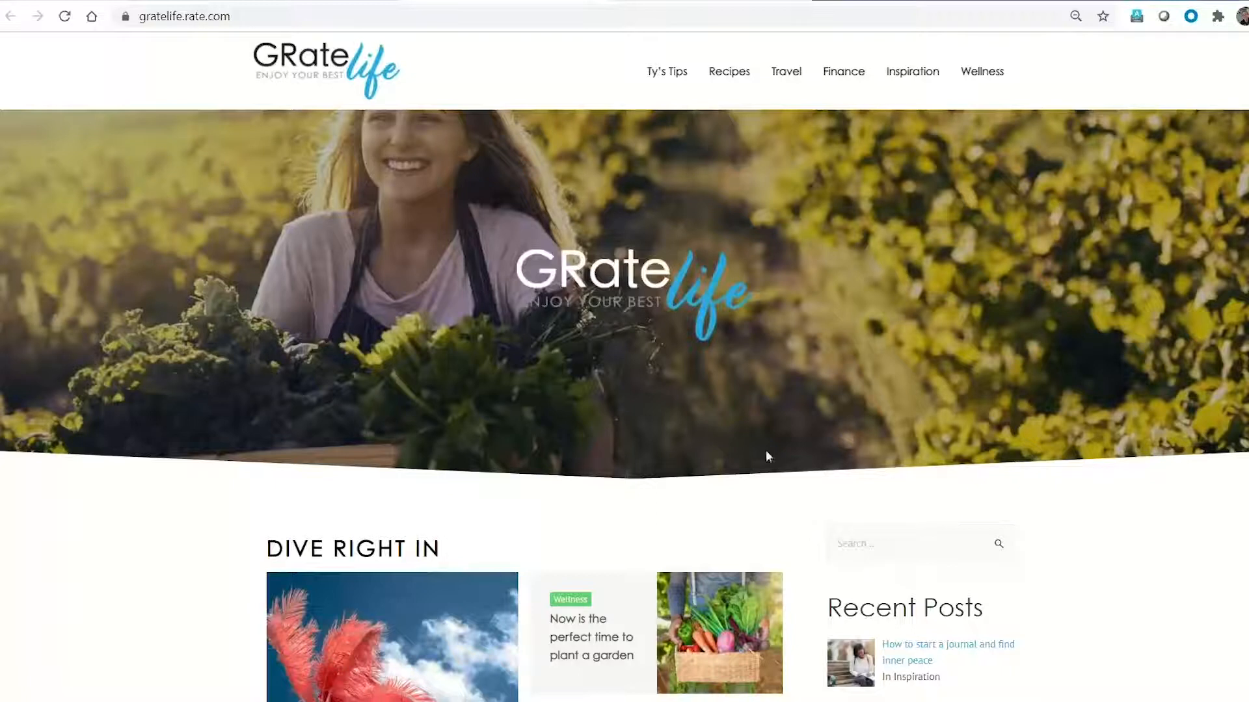
mouse_move(925, 485)
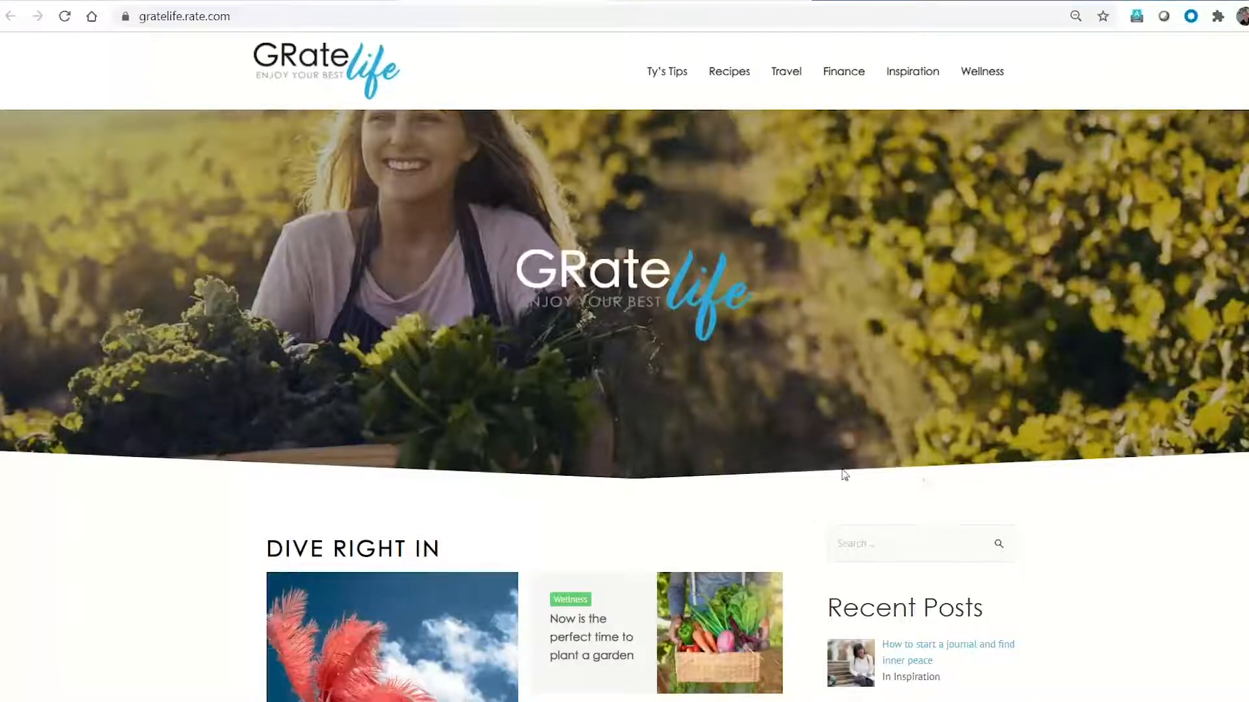
Step: Browse the GRate Life home page's articles, then switch to the Recipes category
scroll("down", 3)
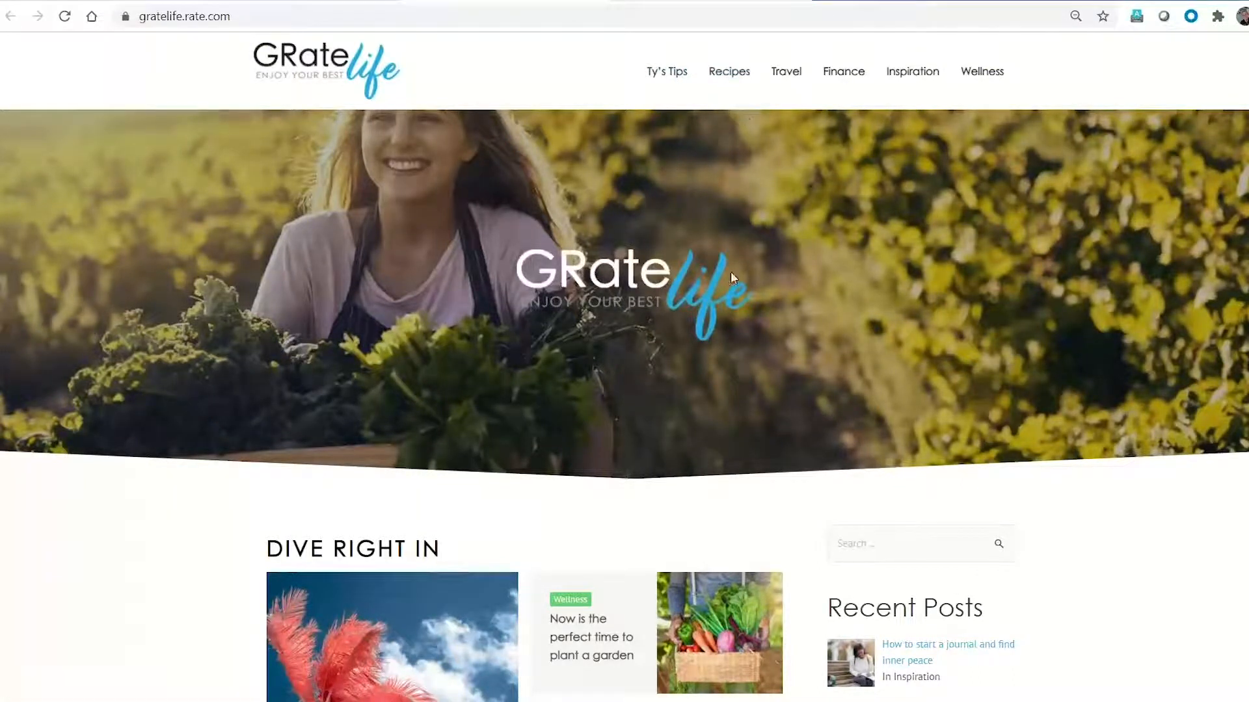
scroll("down", 3)
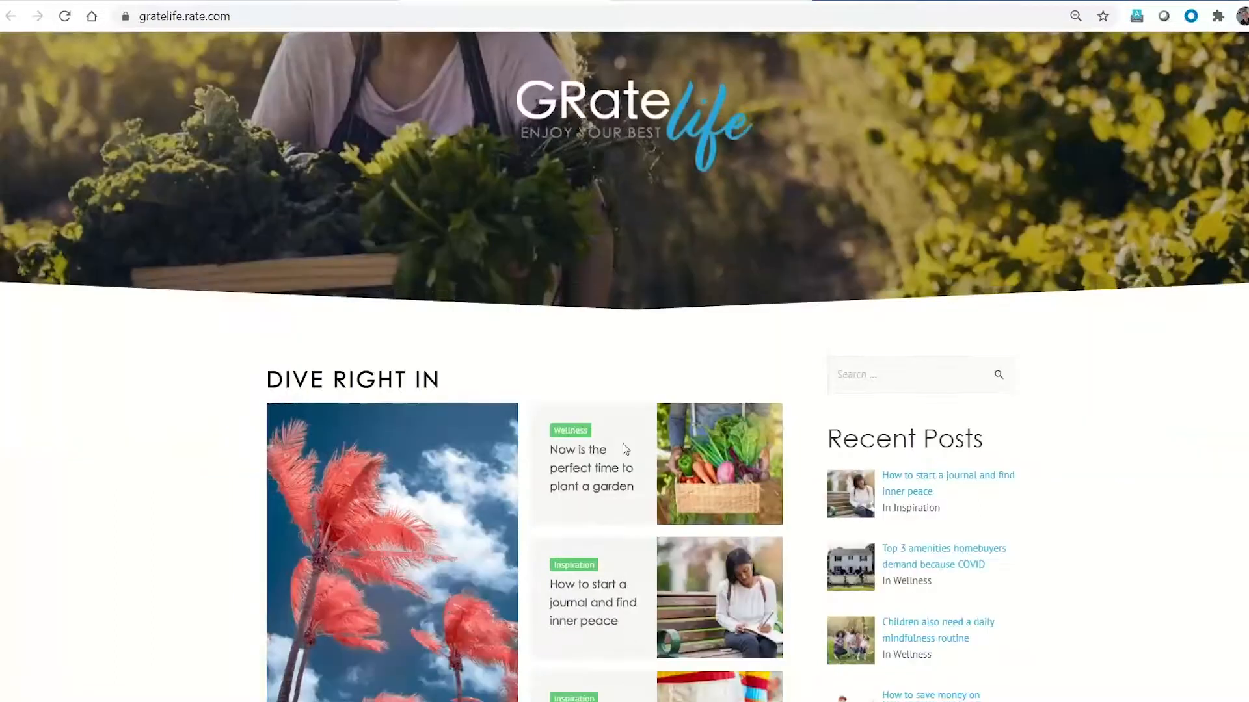
scroll("down", 3)
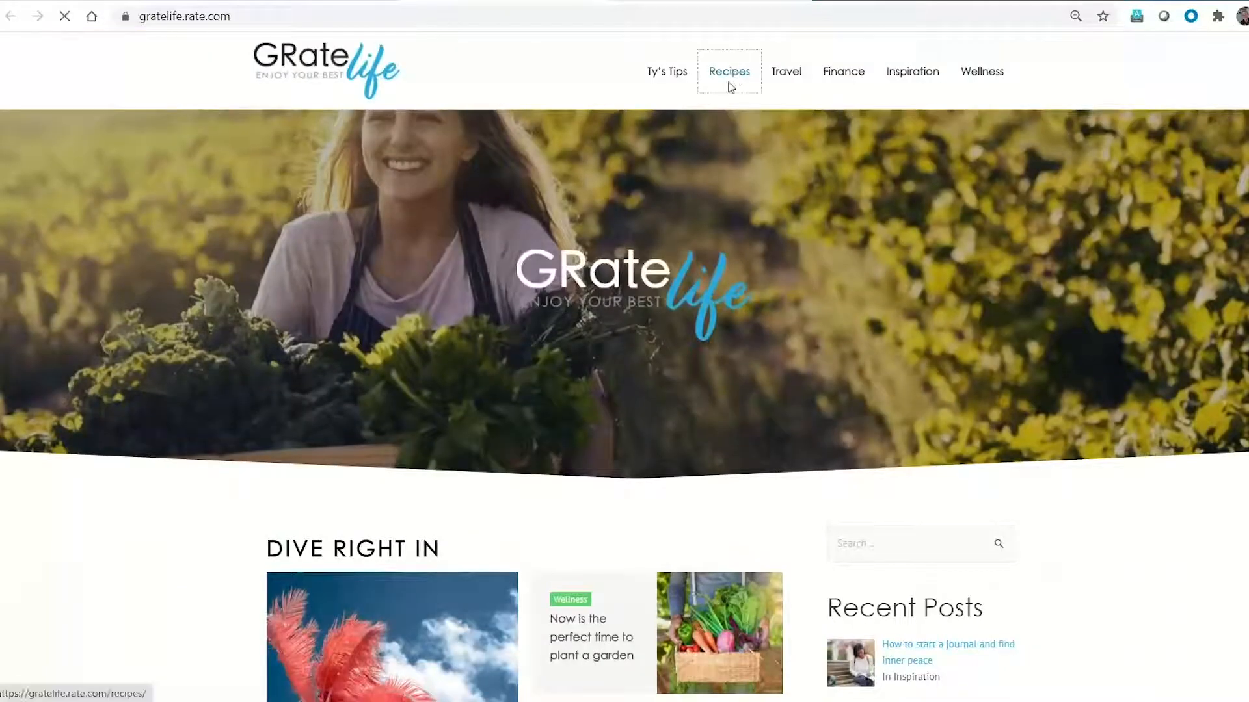
left_click(727, 70)
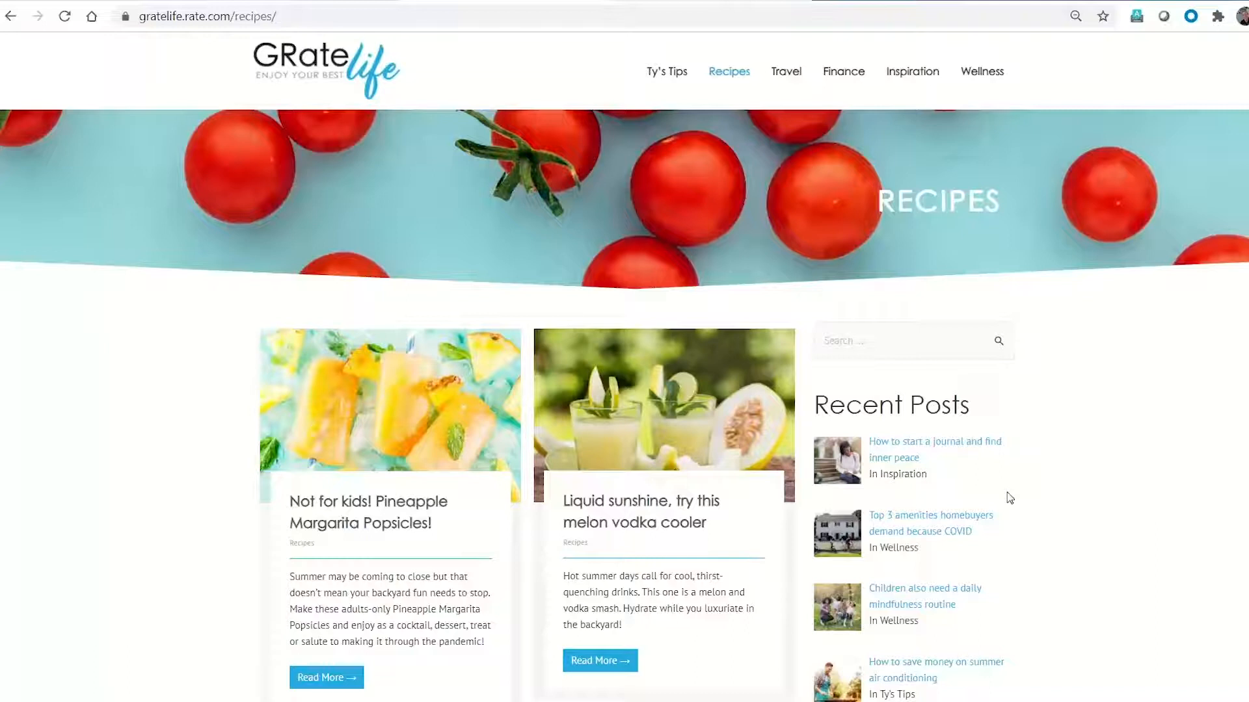
mouse_move(388, 435)
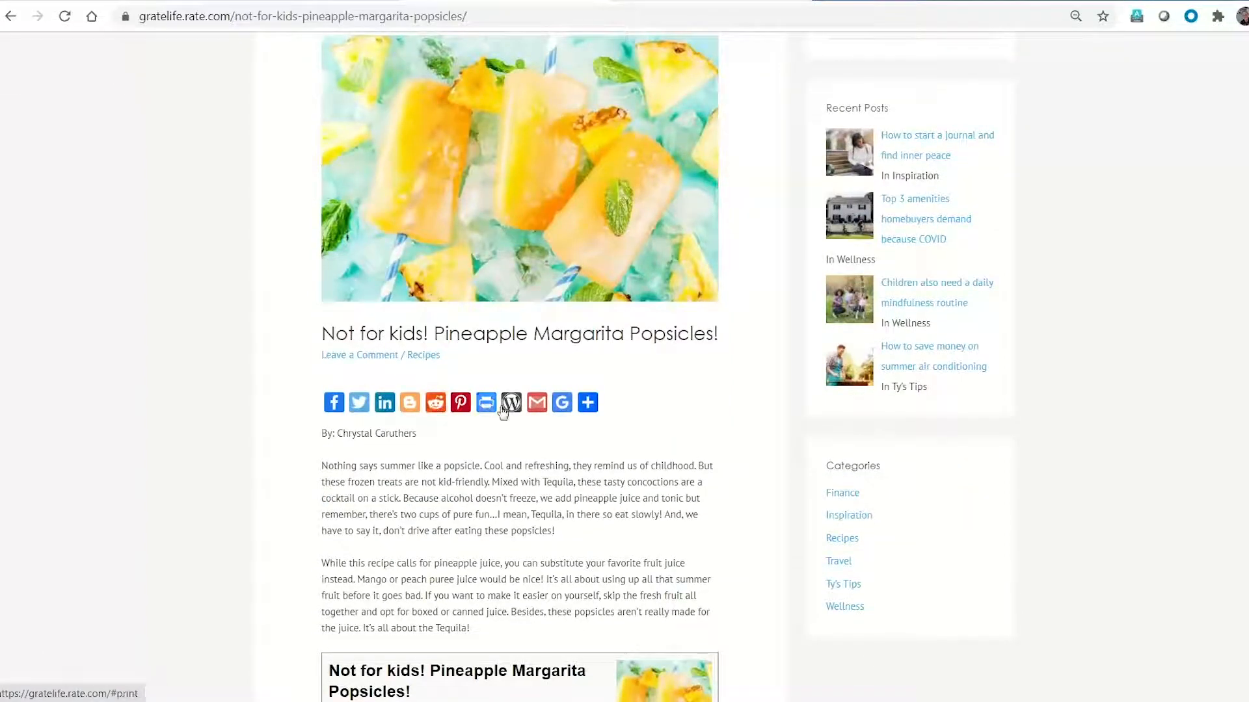
Step: View the Pineapple Margarita Popsicles recipe post, then head to Ty's Tips
left_click(586, 402)
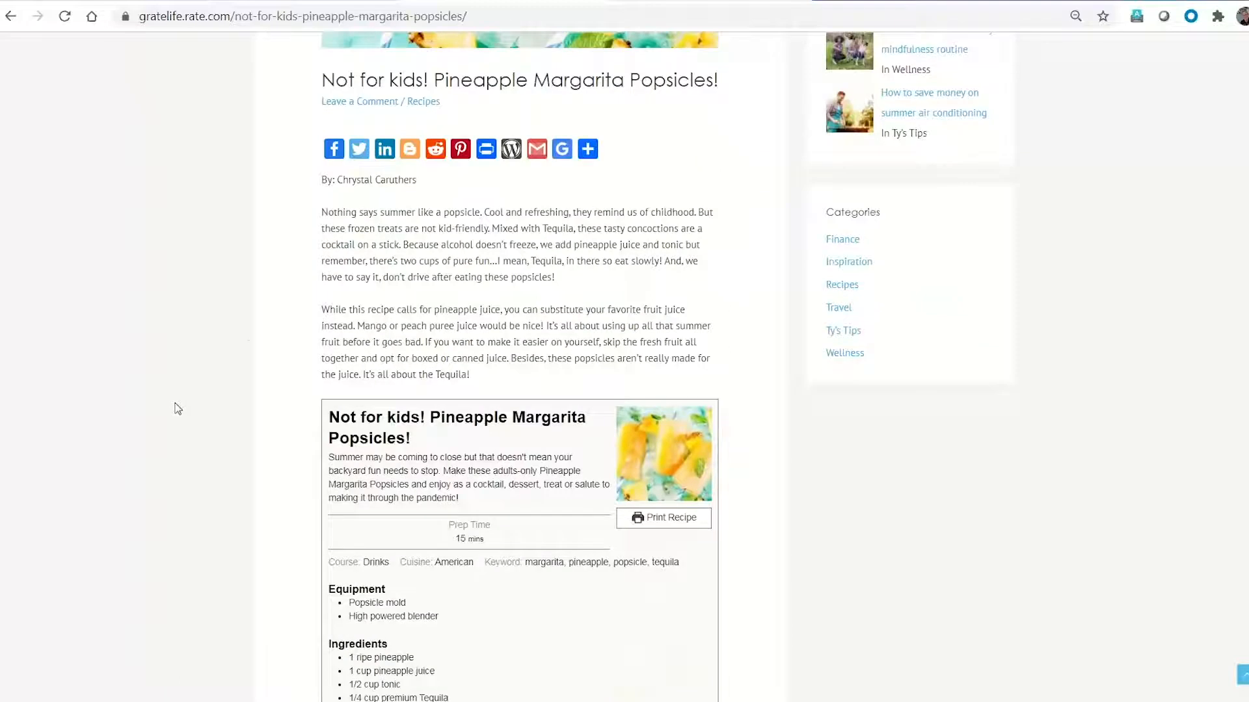
mouse_move(326, 203)
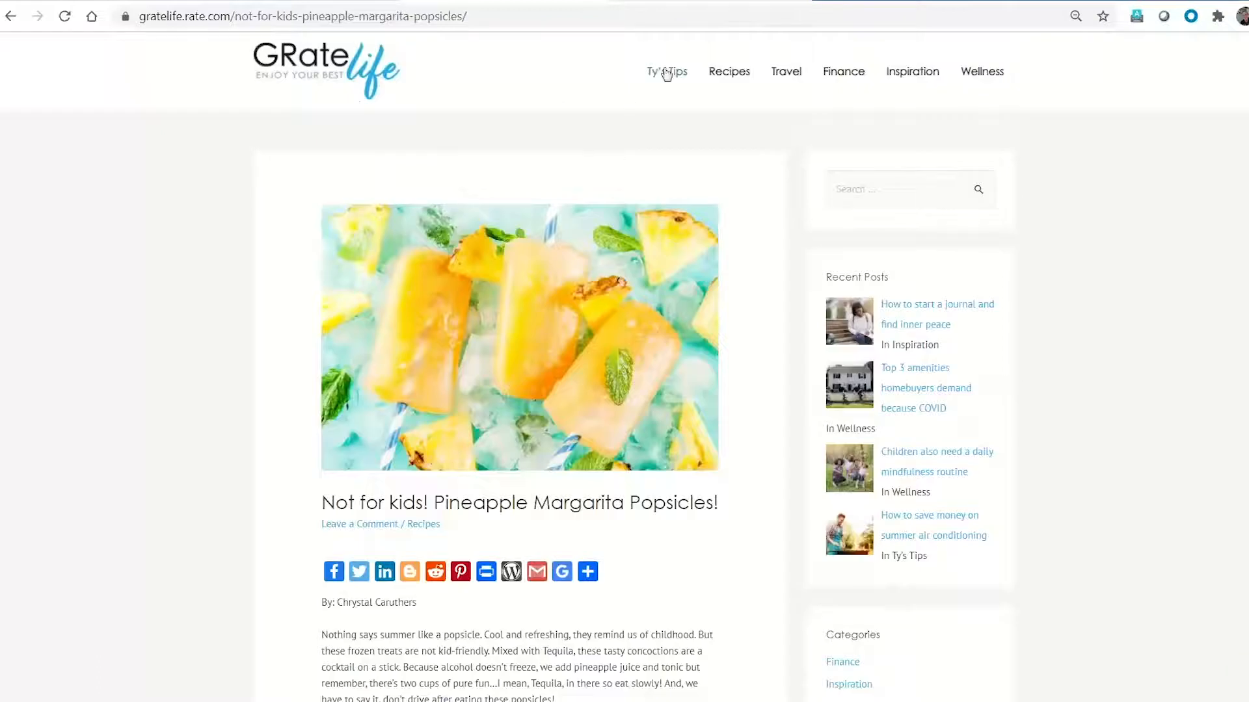
left_click(666, 70)
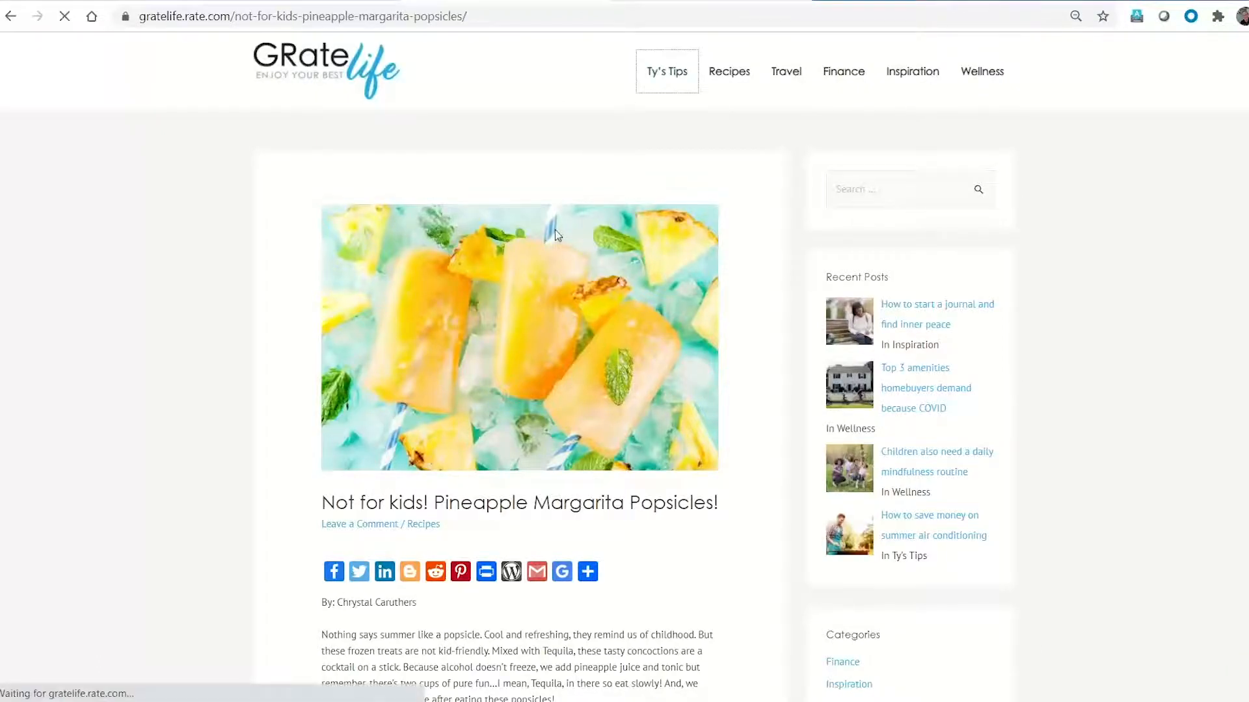
Step: Load the Ty's Tips listing with posts on air conditioning and black window frames
left_click(666, 70)
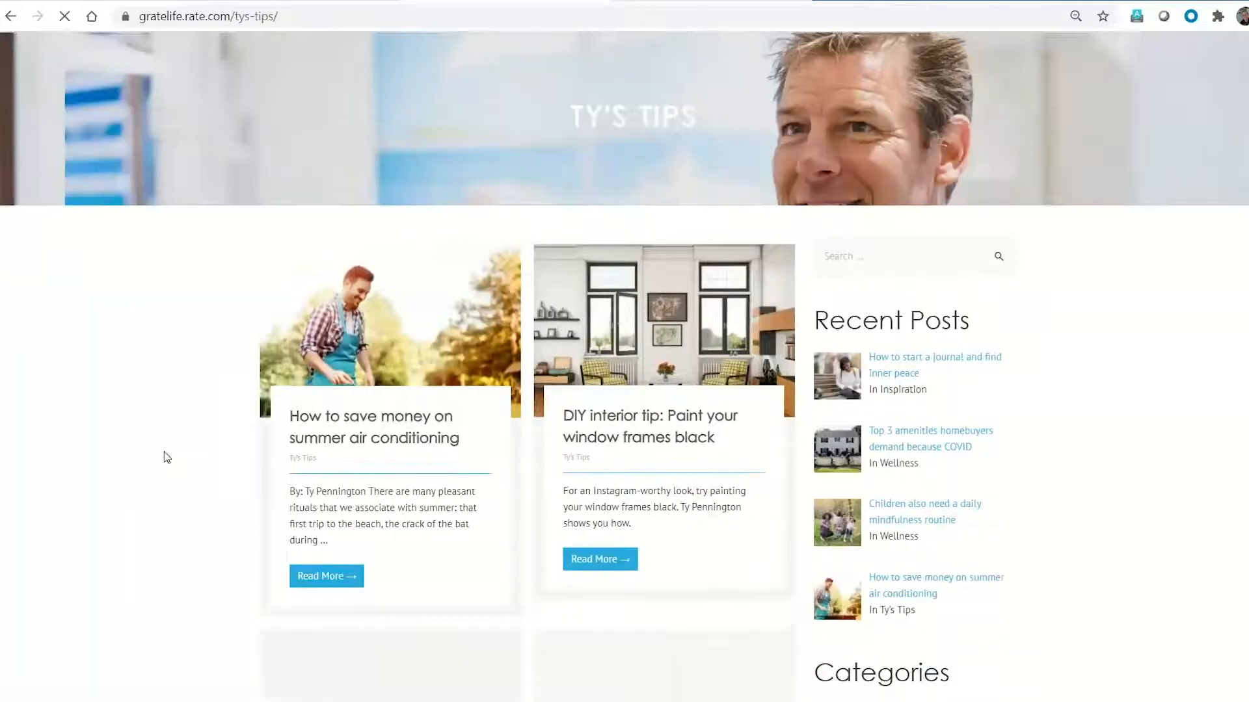
mouse_move(628, 342)
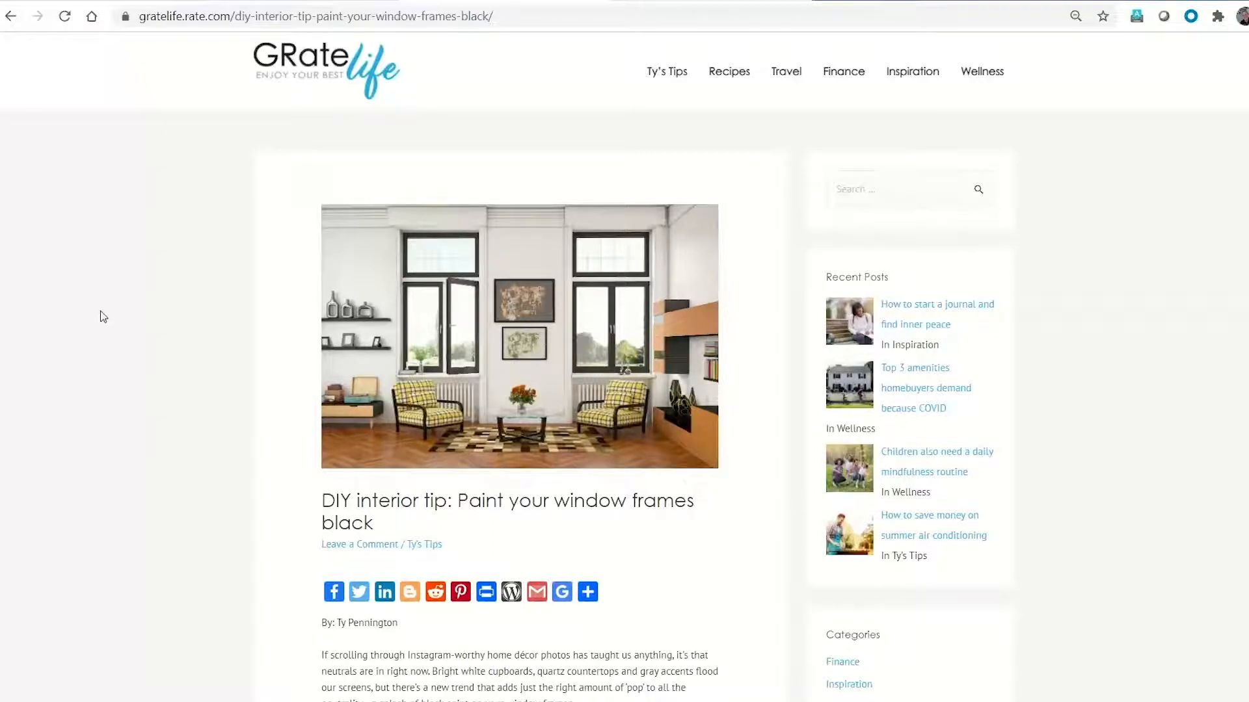
mouse_move(114, 315)
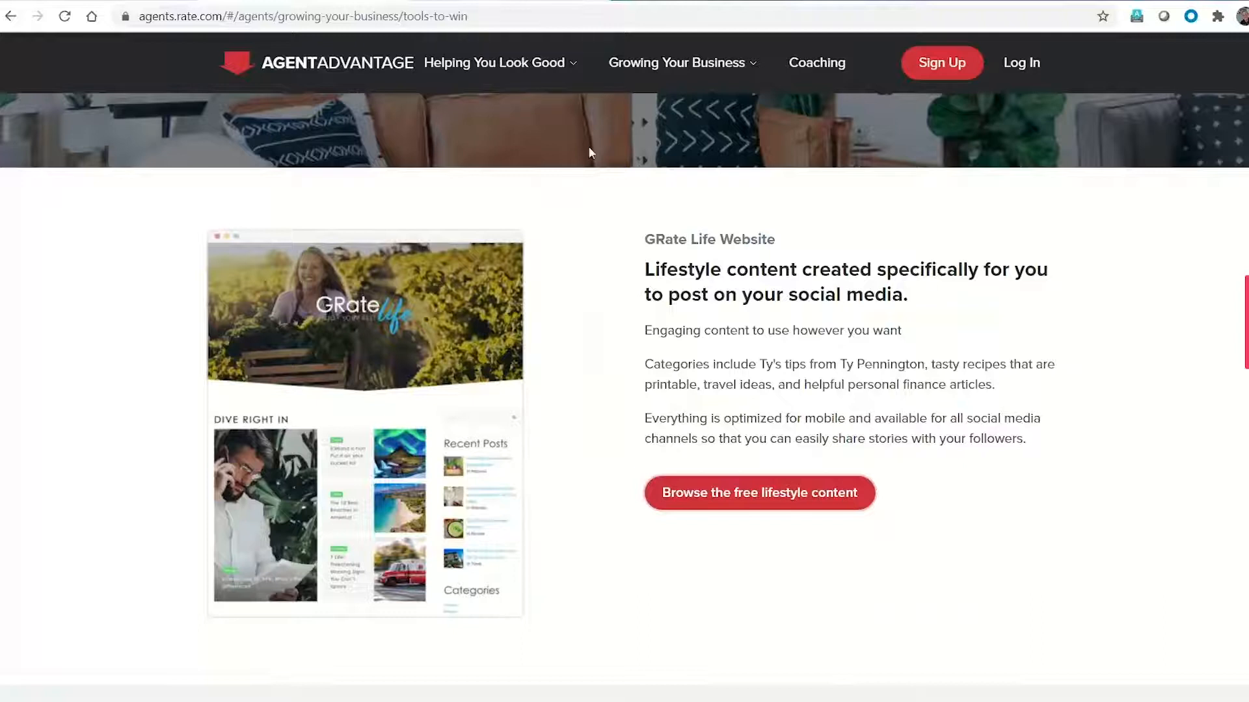
Step: Return to the Agent Advantage home page and bring up the Log In form
left_click(337, 63)
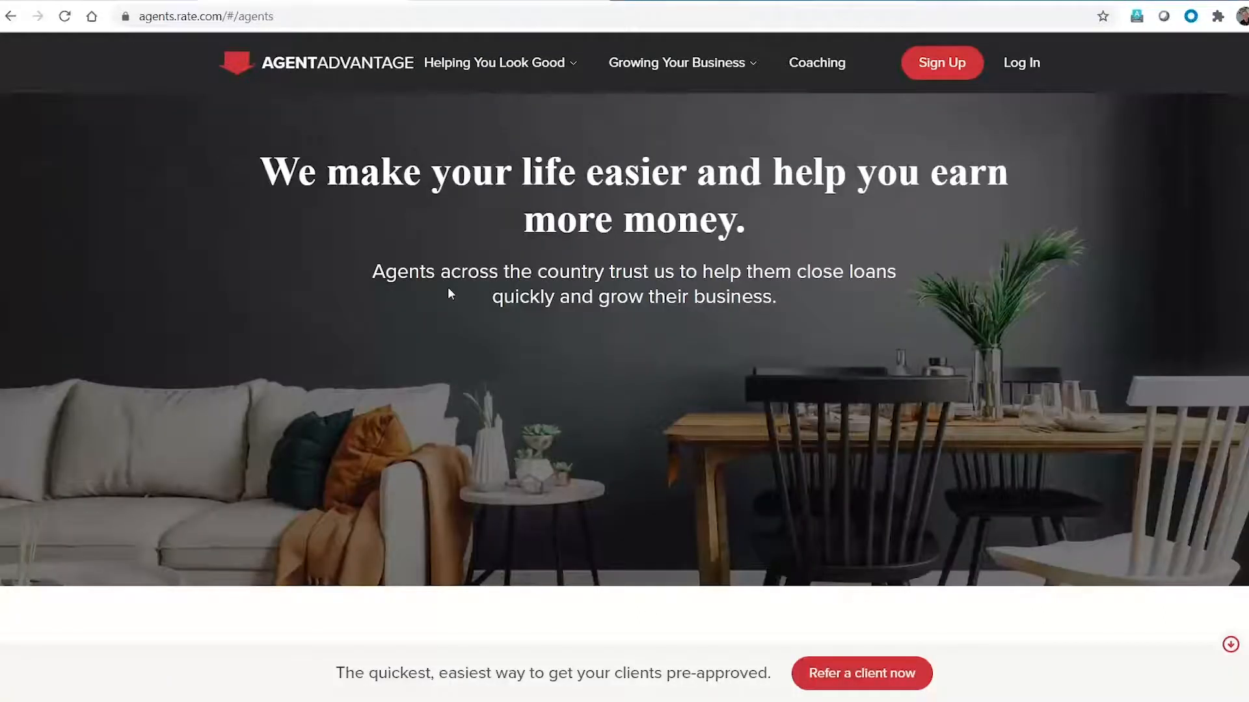
mouse_move(1055, 342)
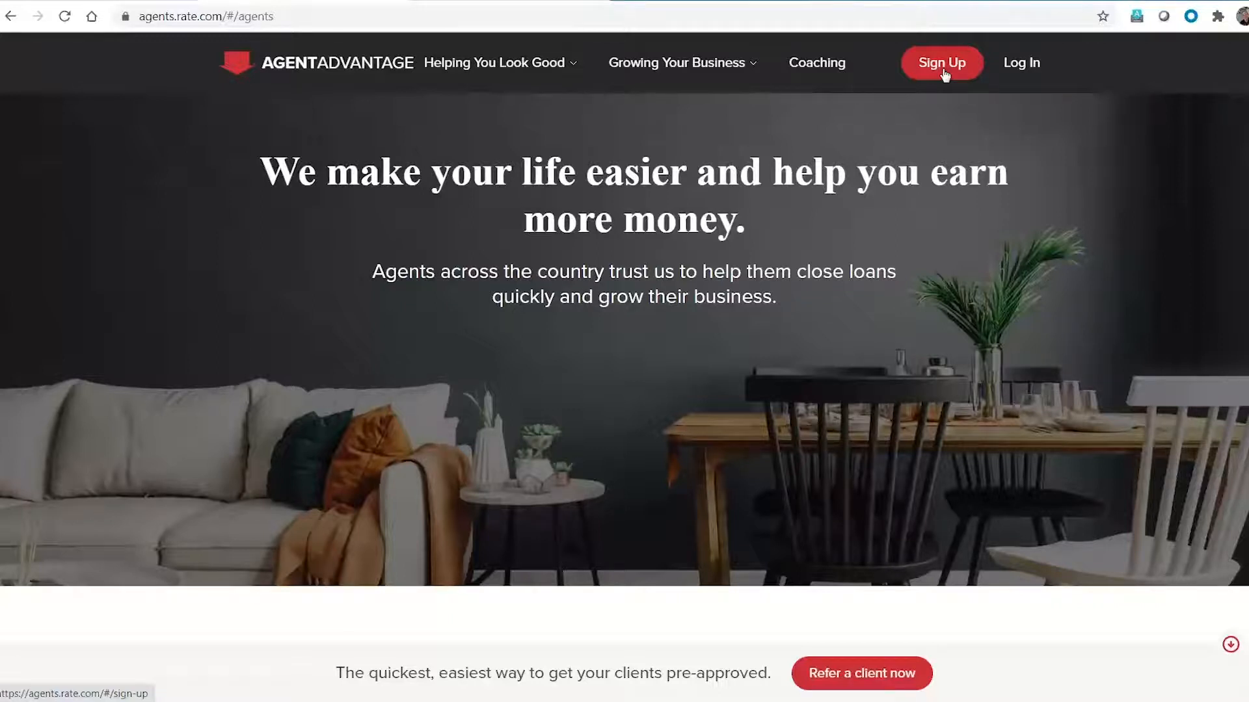
mouse_move(956, 102)
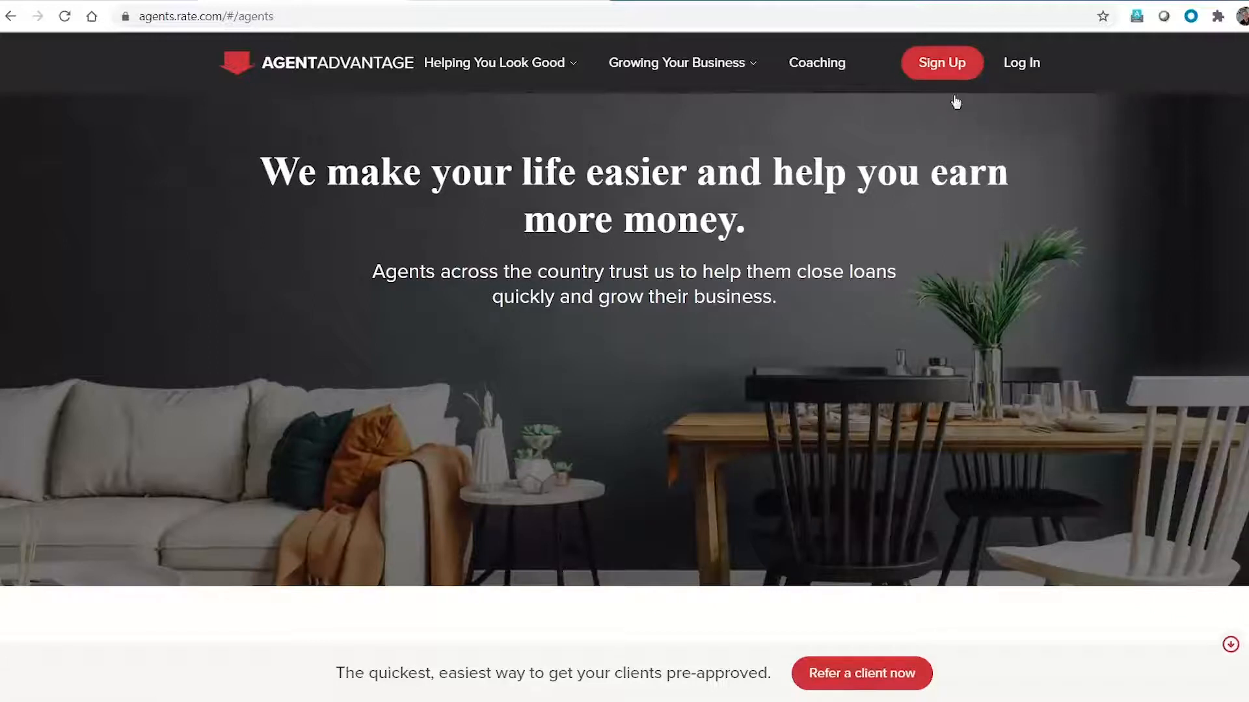
mouse_move(941, 76)
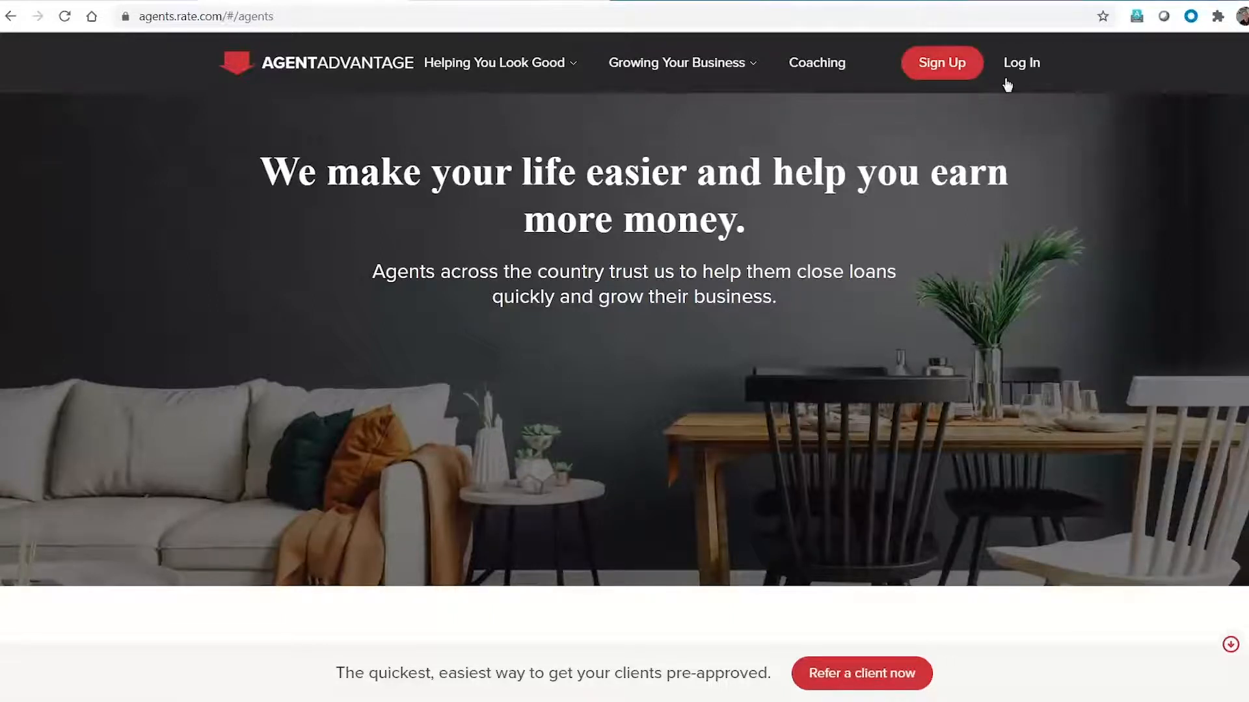
left_click(1021, 63)
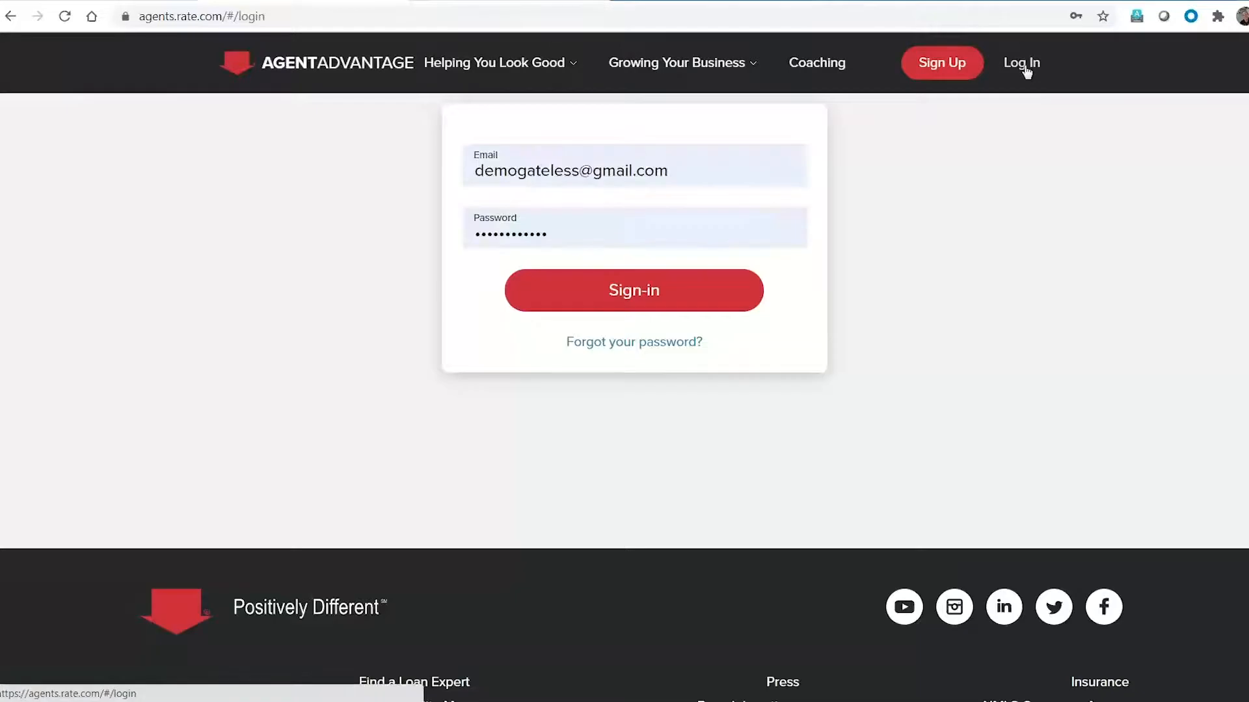
Step: Sign in with the saved credentials and land on My Dashboard with its welcome banner
left_click(633, 290)
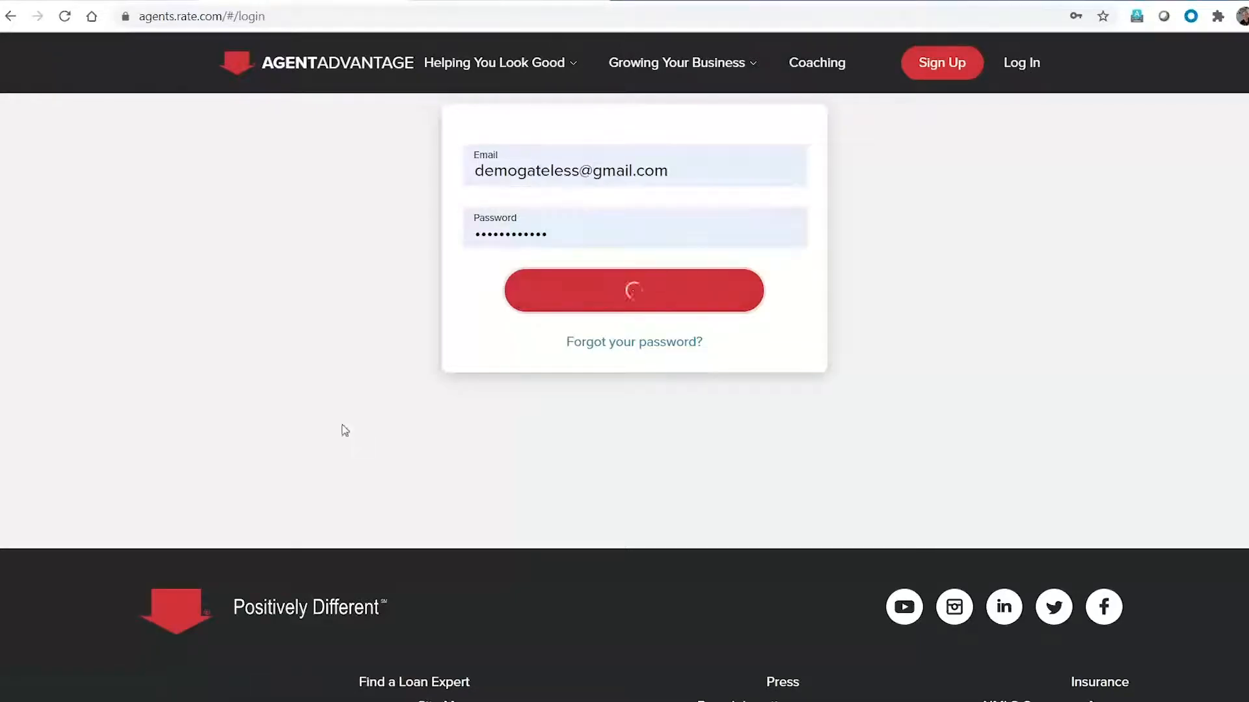
left_click(633, 290)
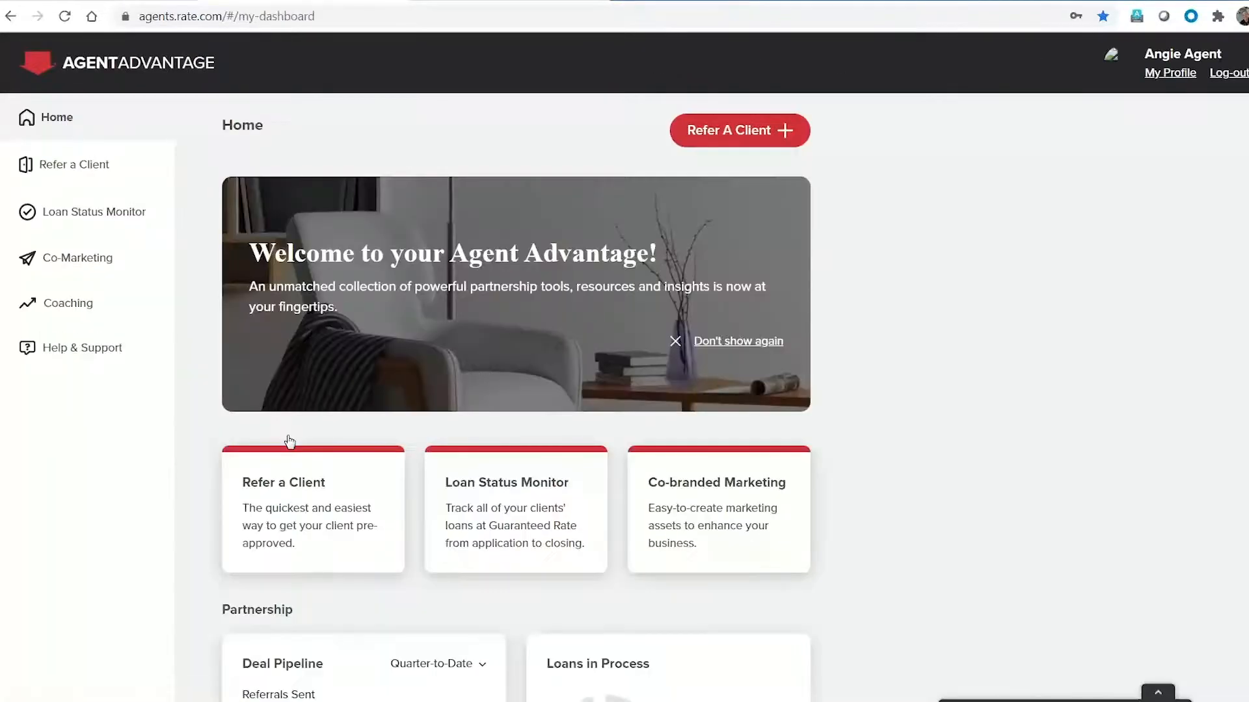
mouse_move(263, 300)
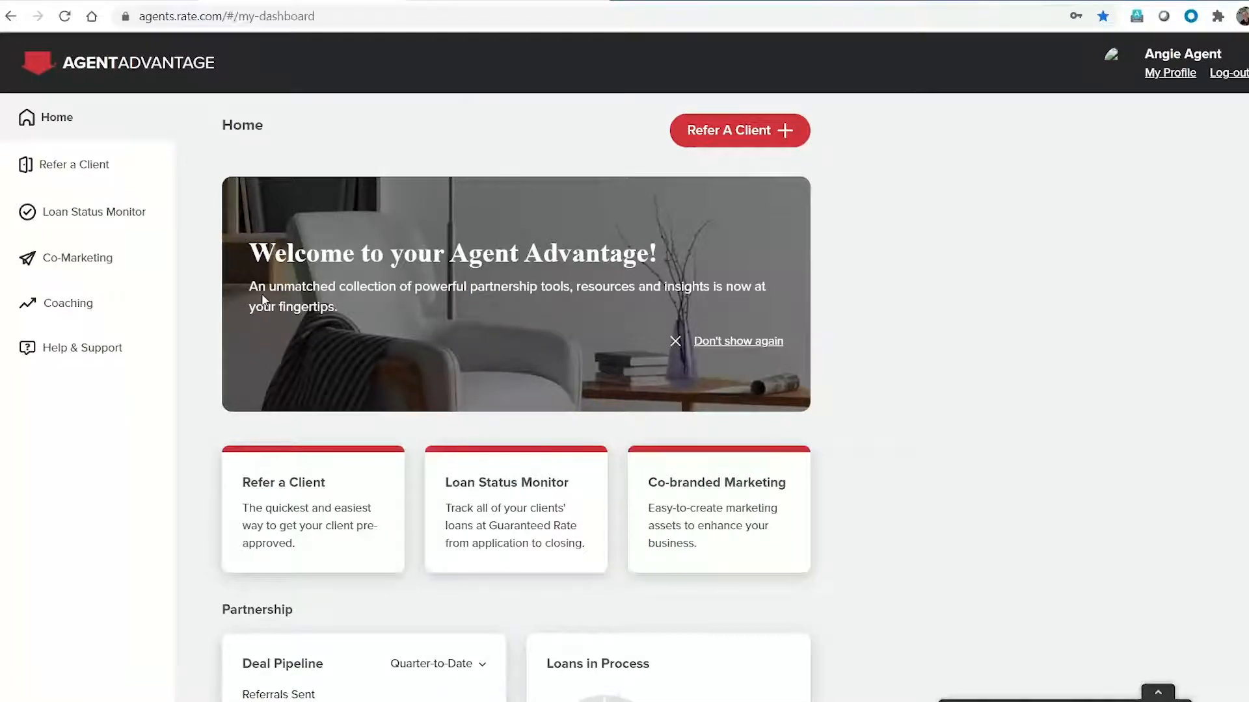
mouse_move(147, 414)
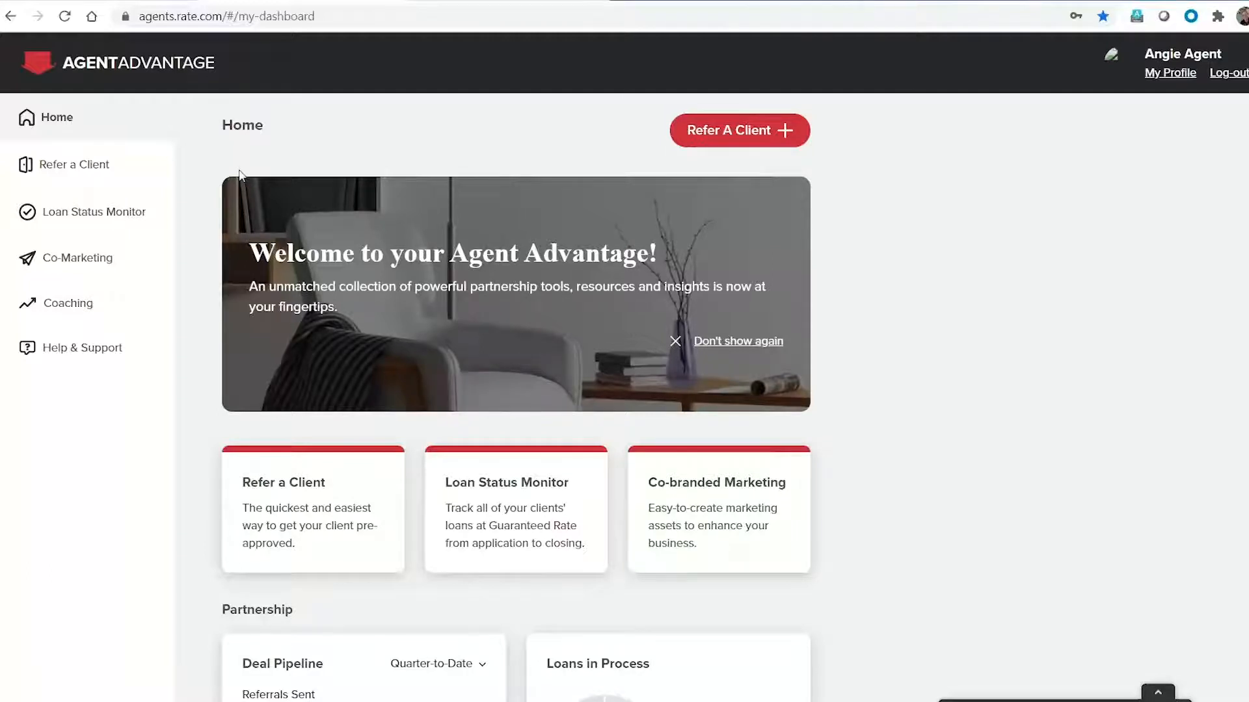
mouse_move(199, 380)
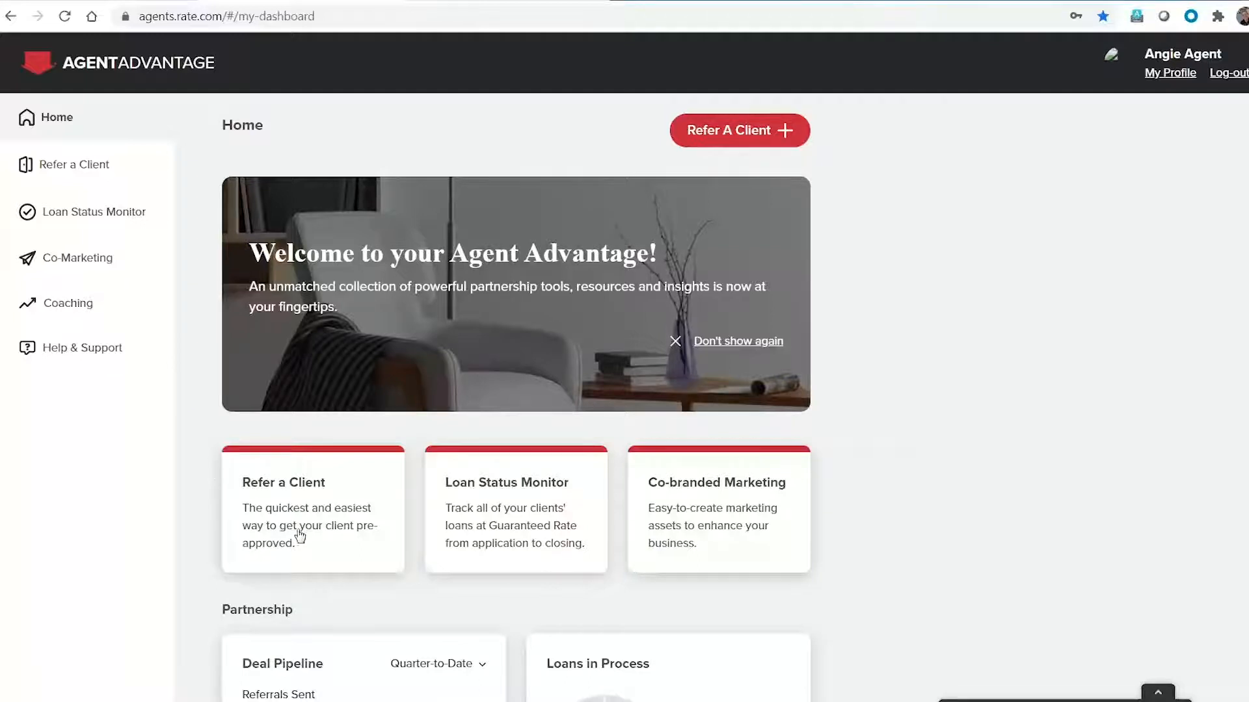
scroll("down", 3)
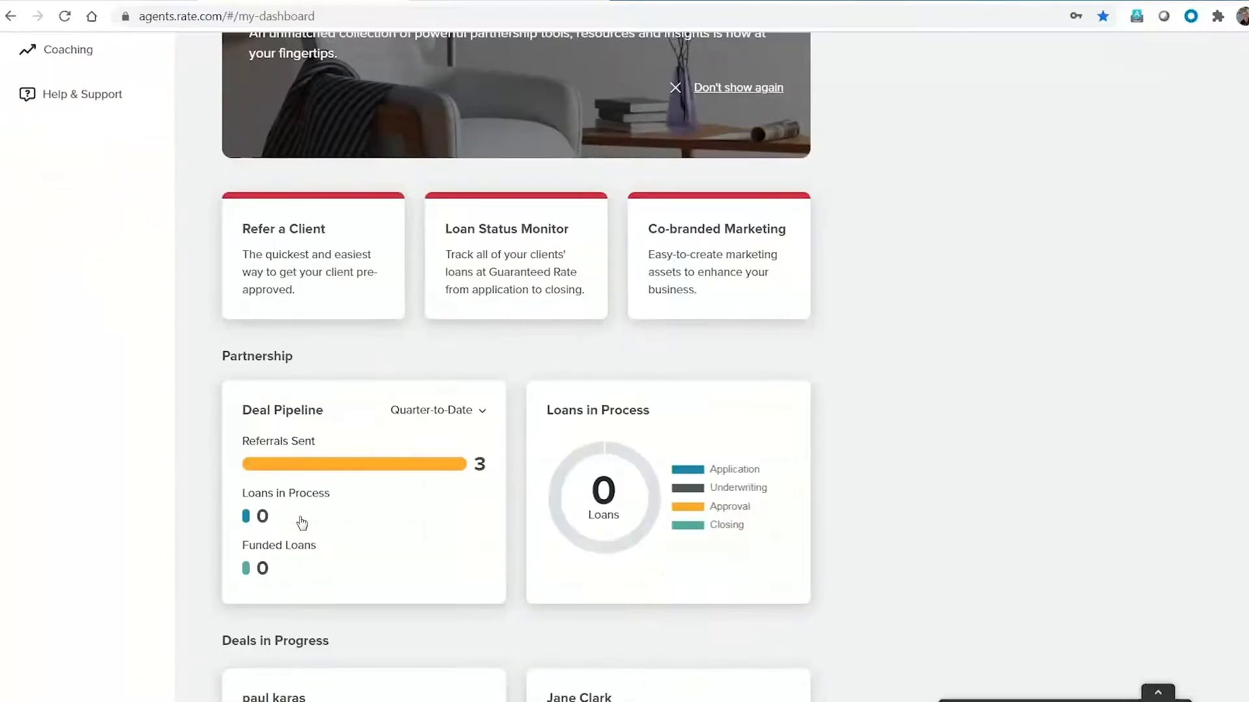
scroll("down", 3)
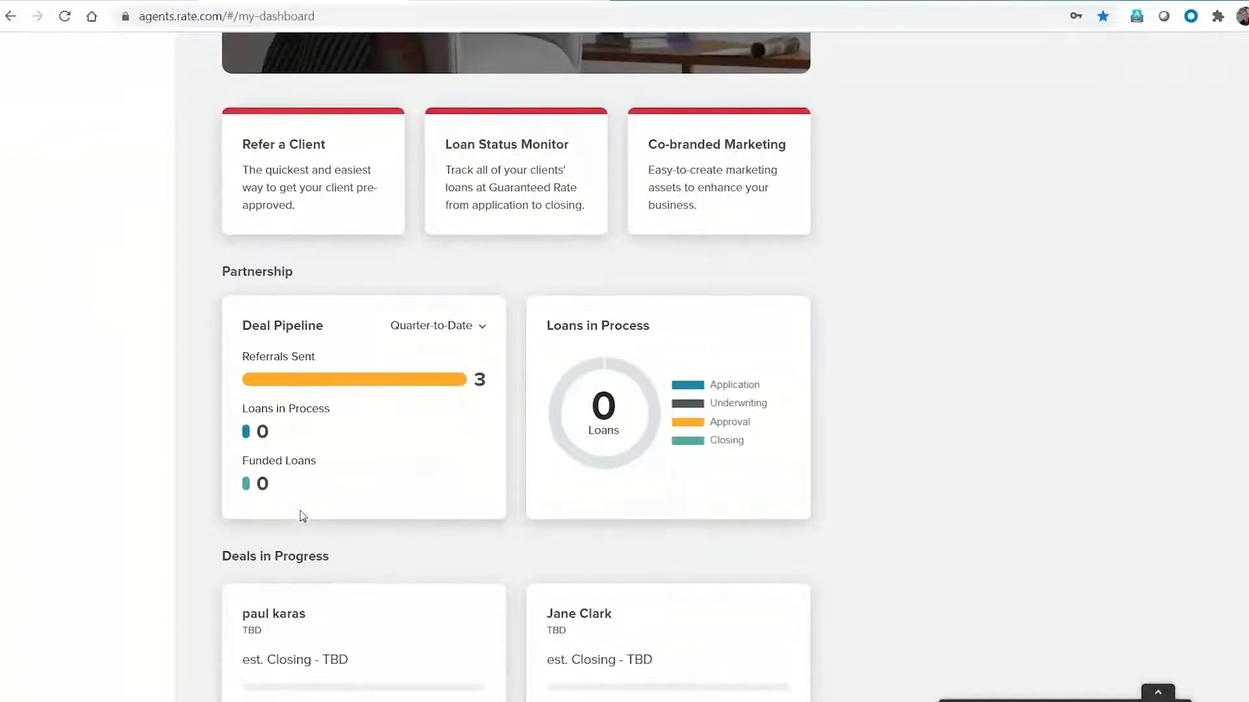
scroll("down", 3)
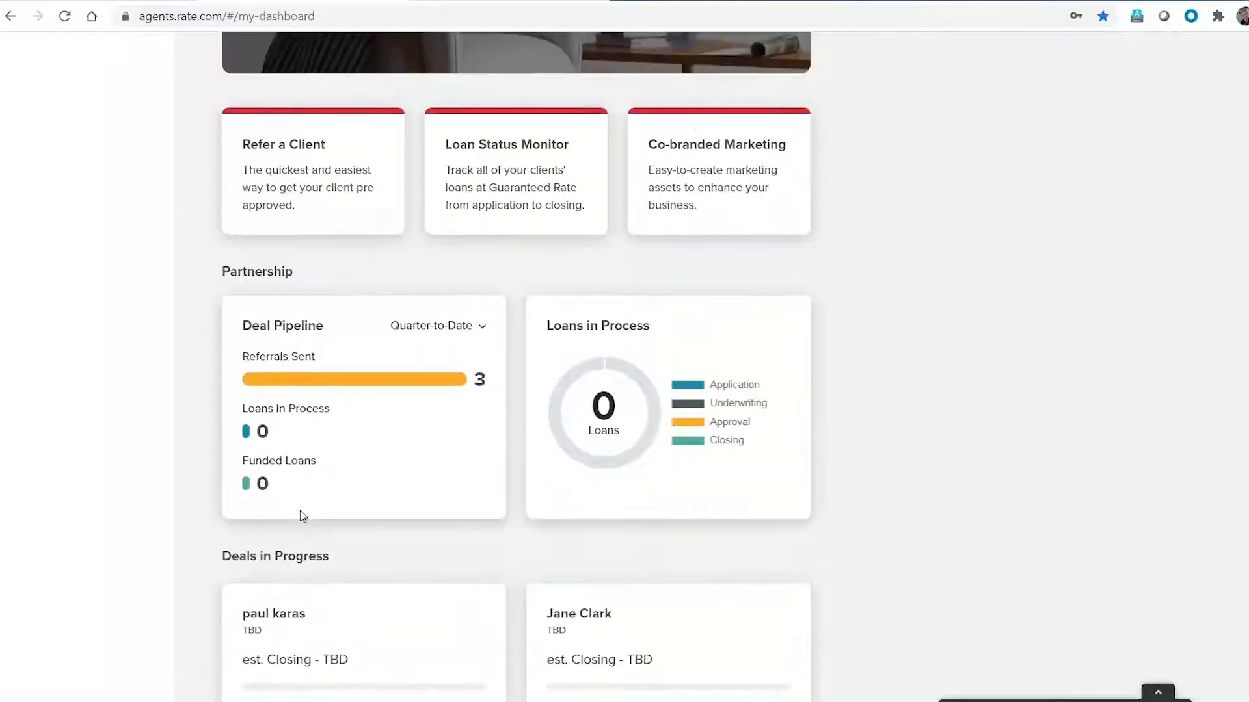
mouse_move(323, 504)
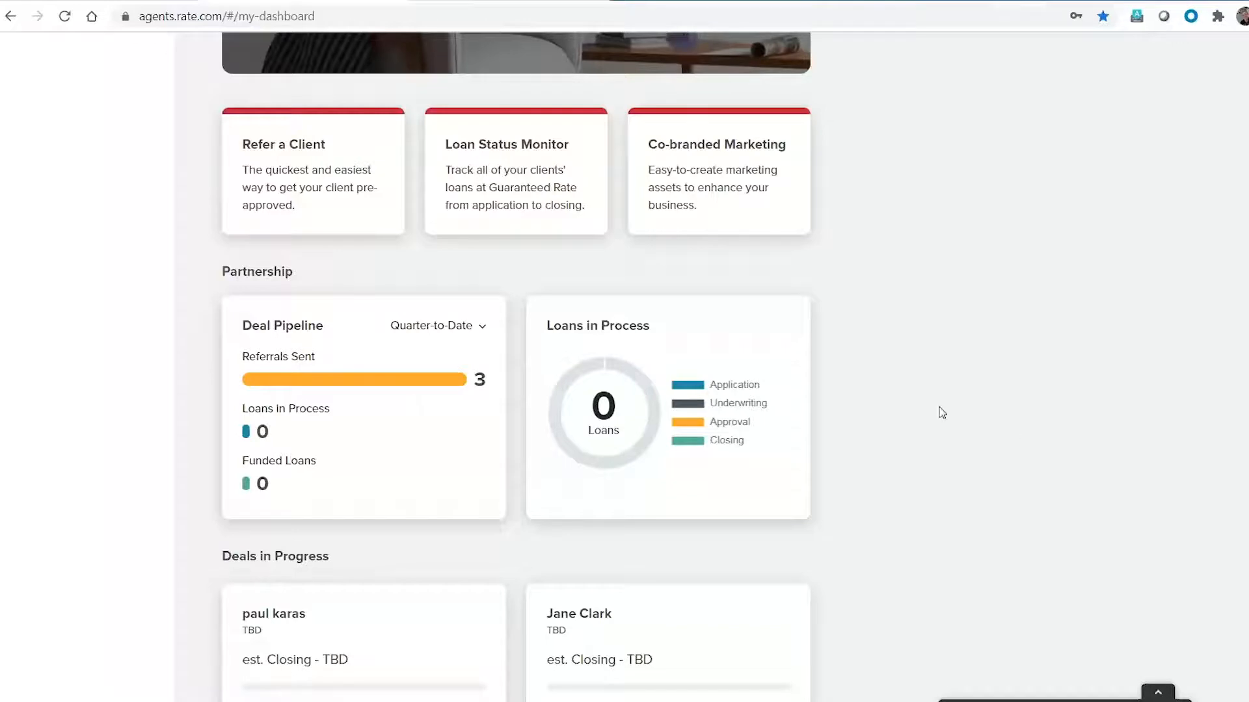
mouse_move(903, 436)
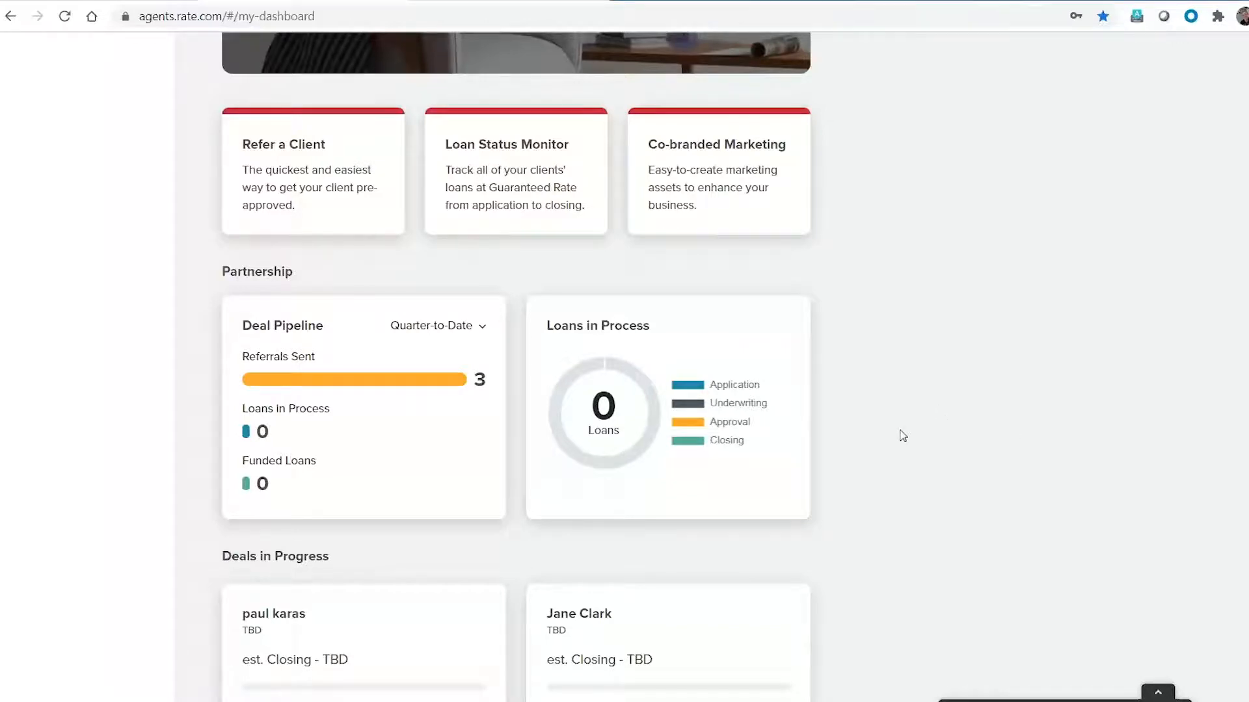
mouse_move(874, 424)
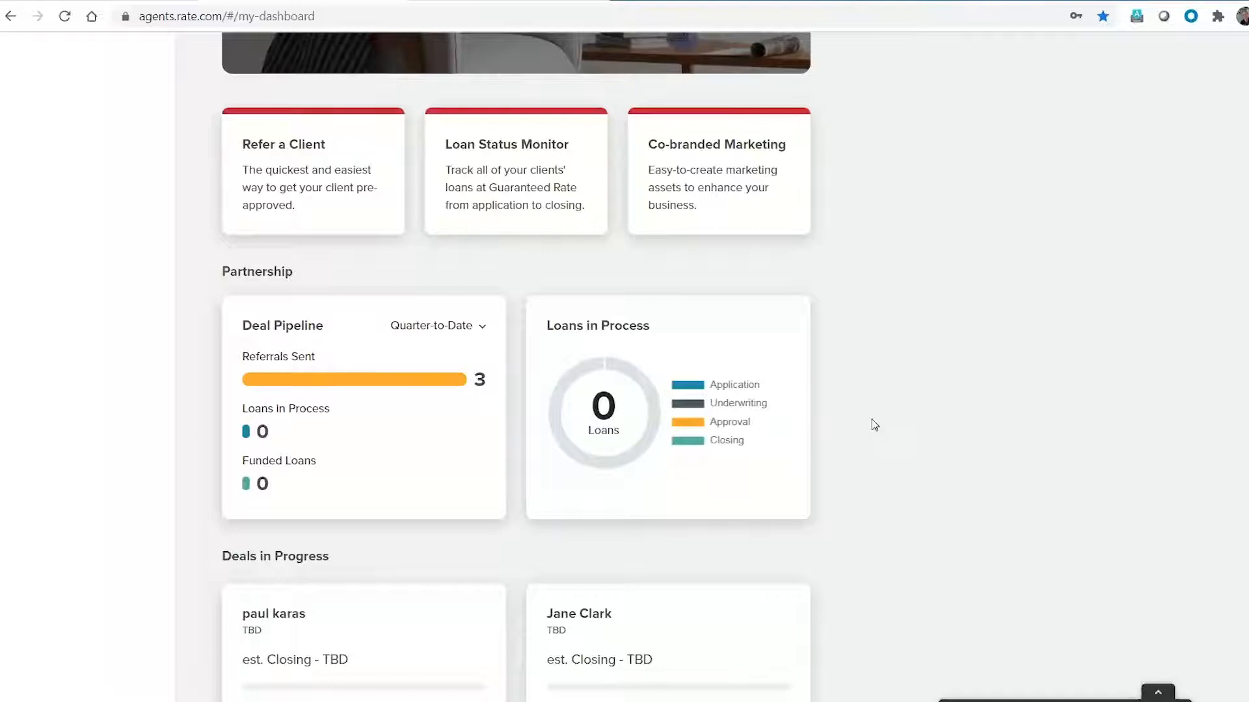
mouse_move(841, 468)
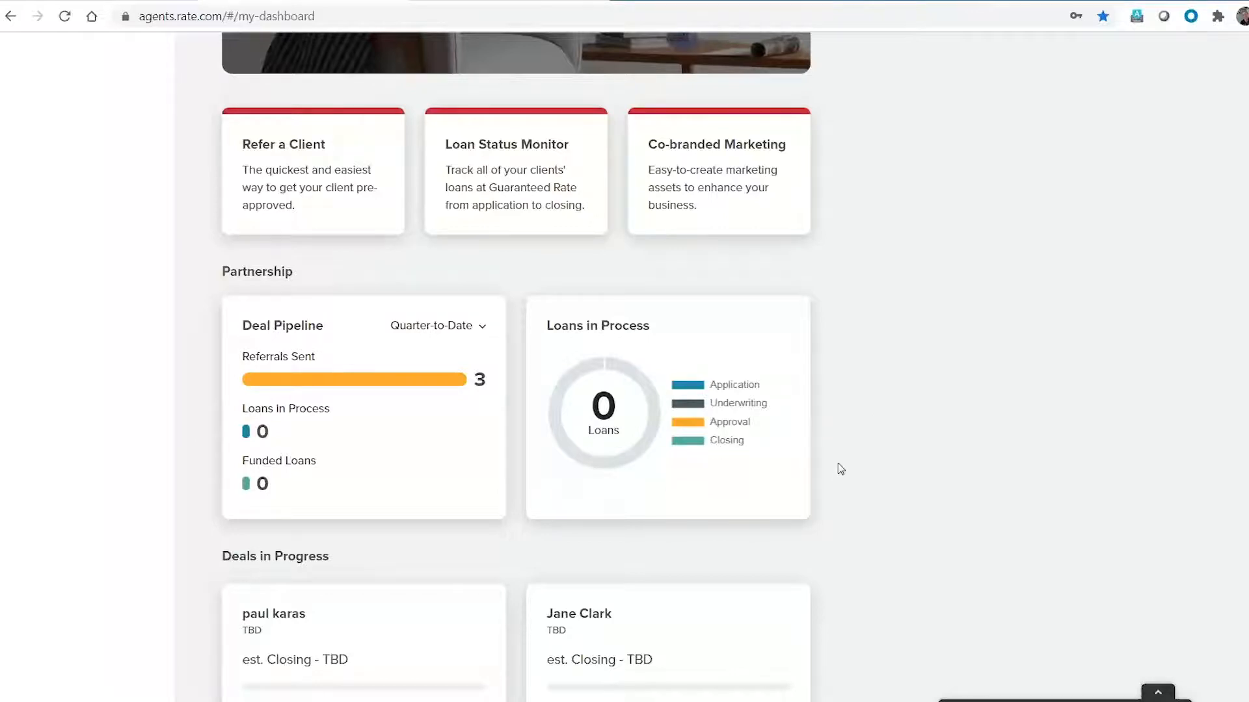
scroll("down", 3)
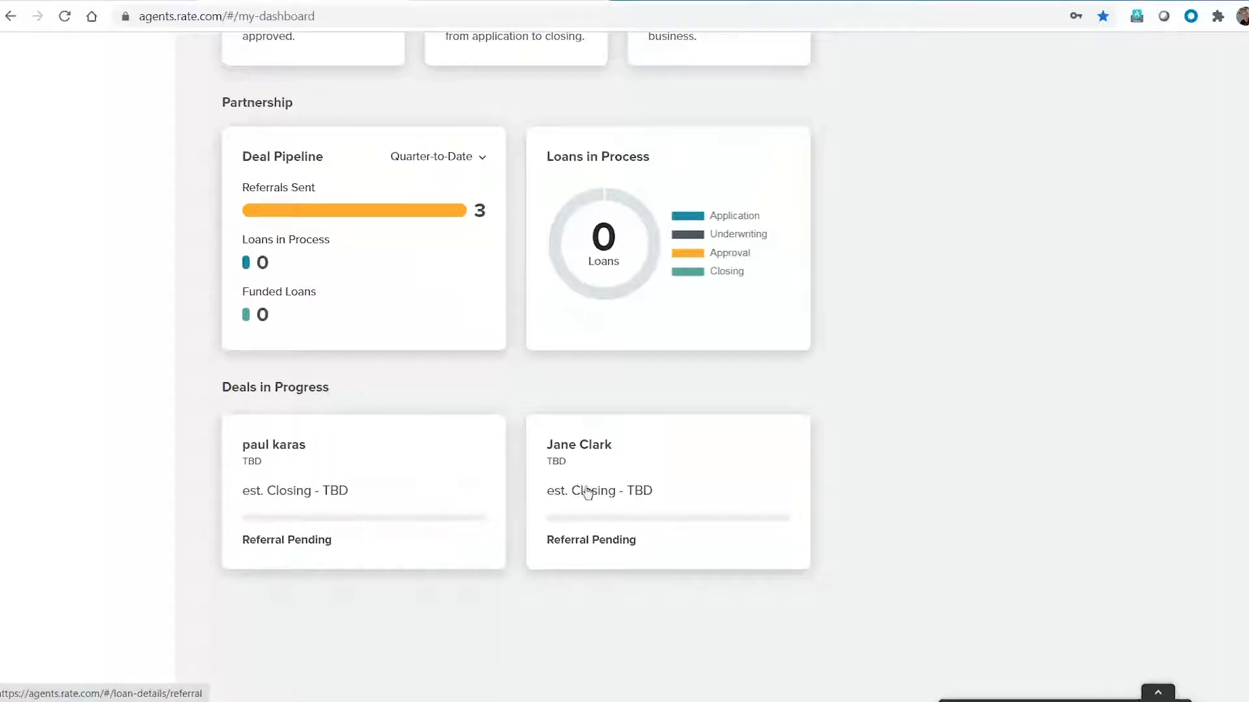
mouse_move(425, 471)
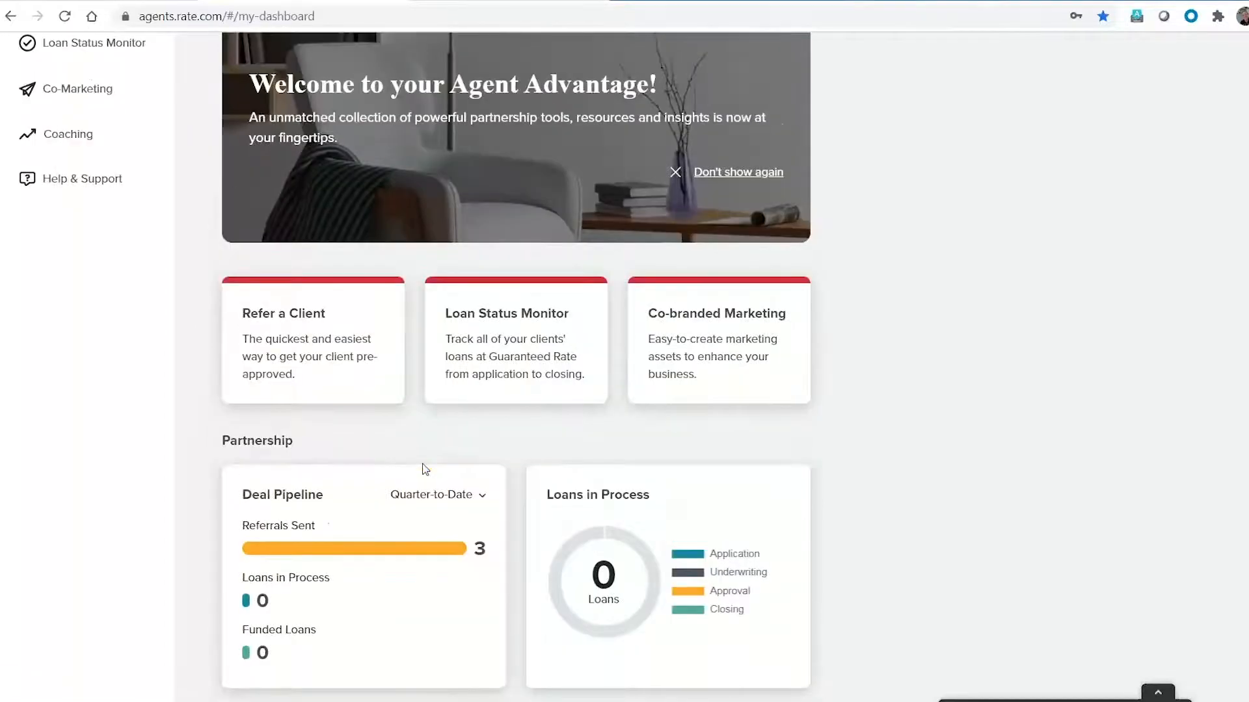
mouse_move(398, 469)
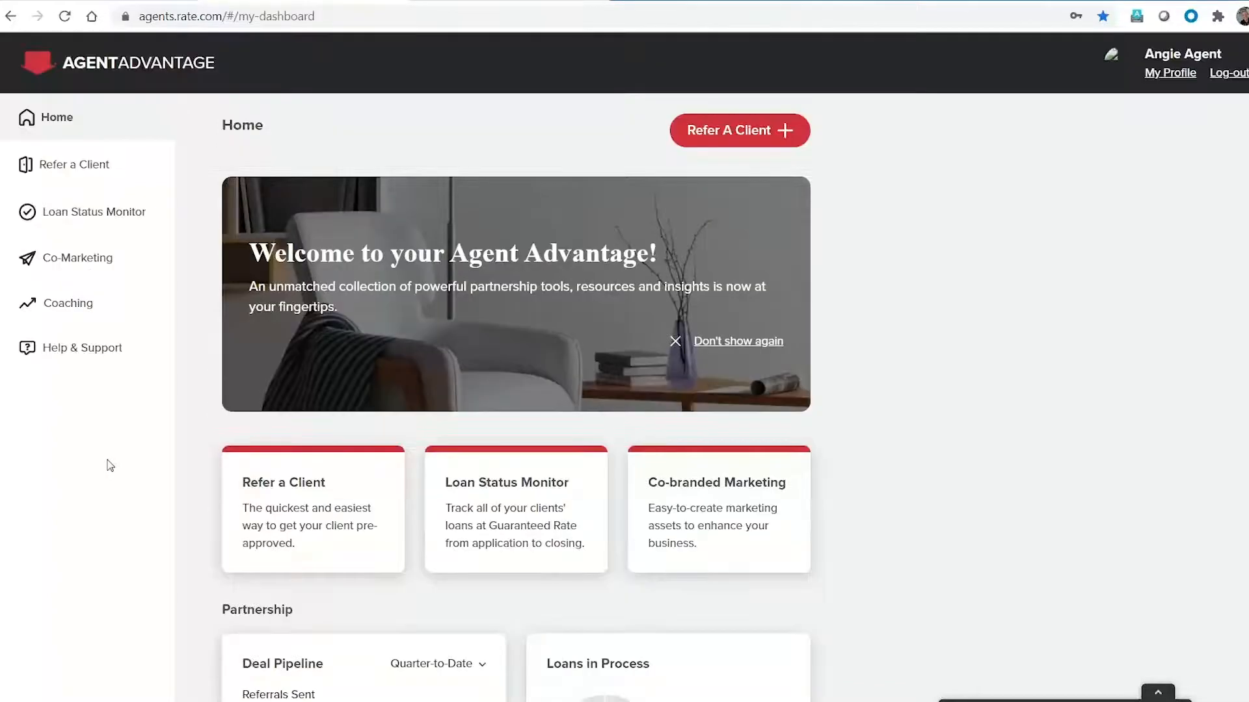
scroll("down", 3)
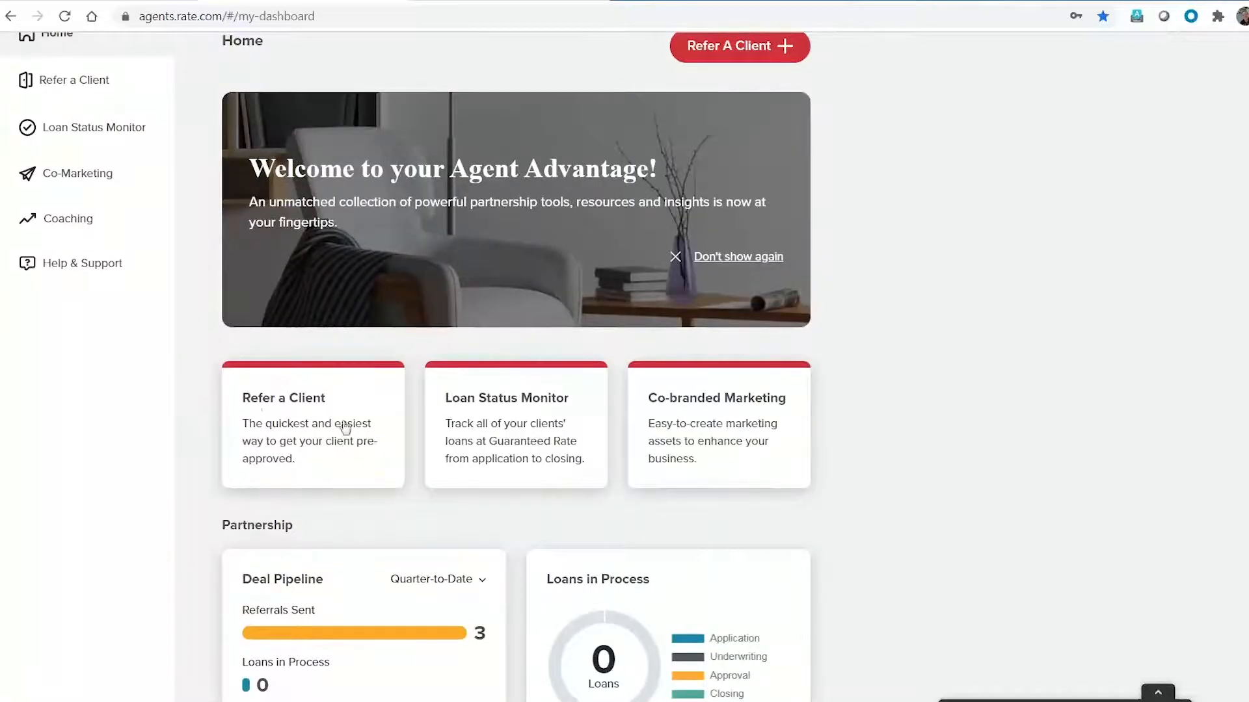
mouse_move(335, 430)
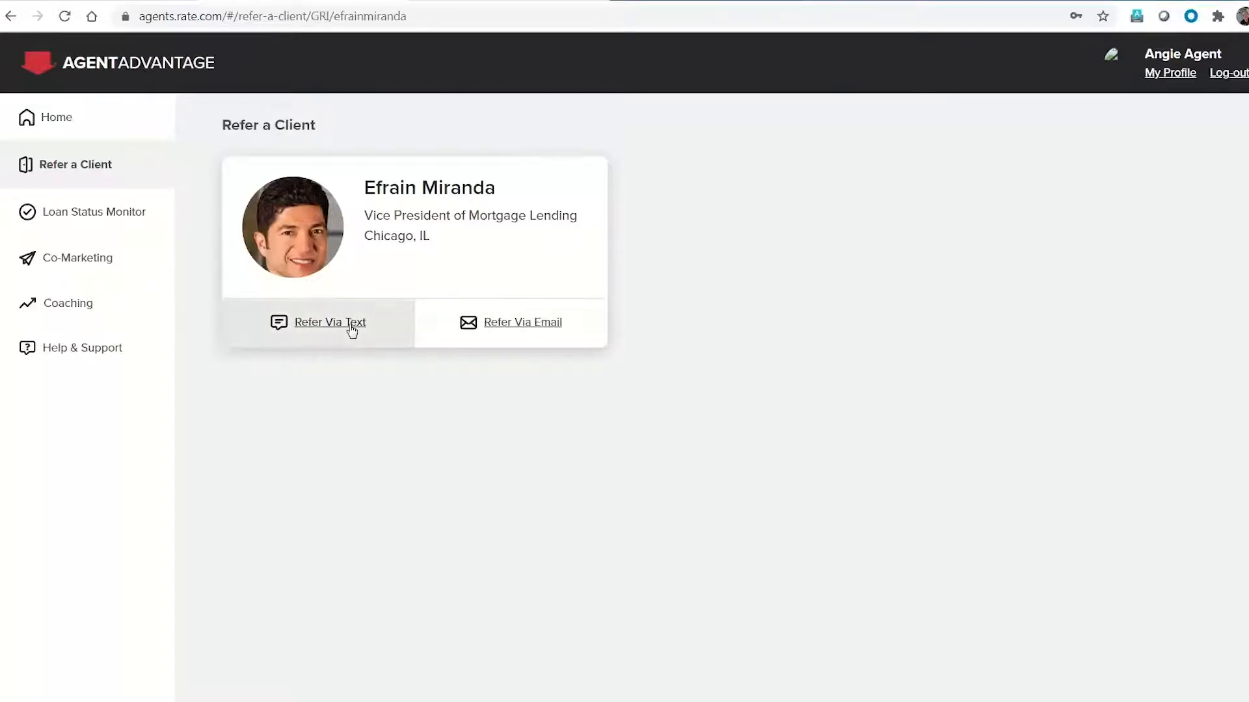
Step: Choose Refer Via Text to start referring a client by text message
left_click(328, 323)
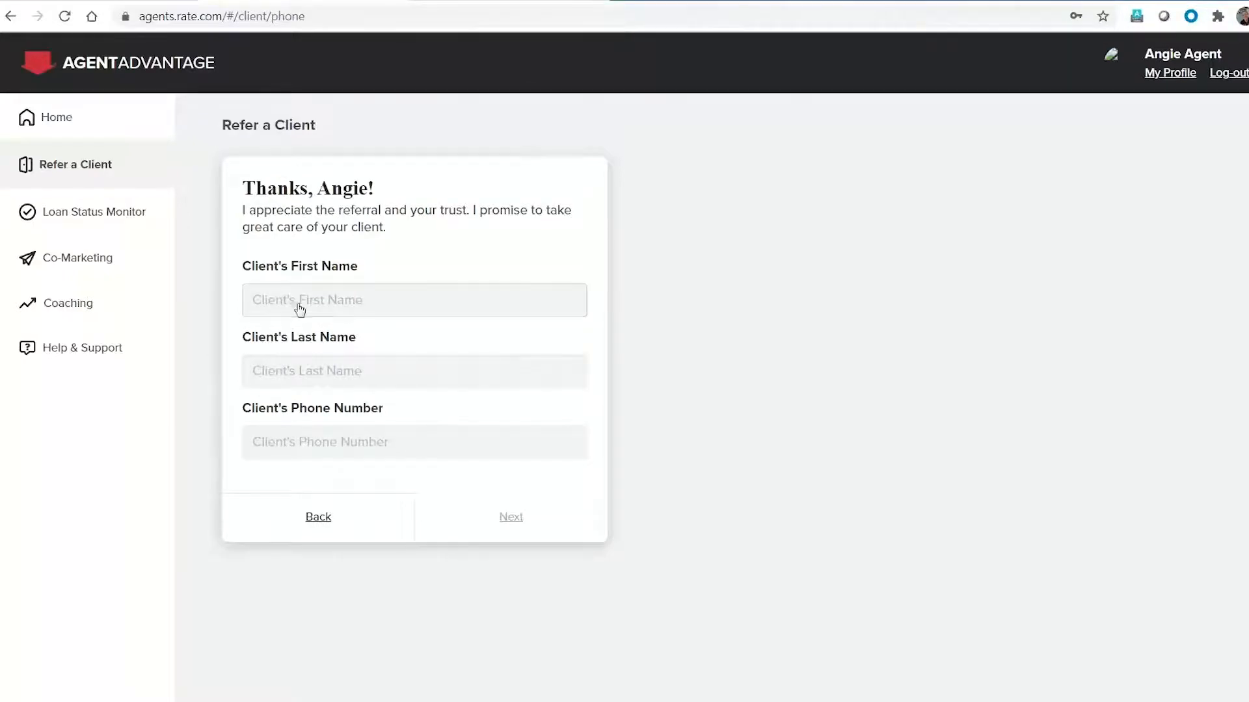
Step: Fill the referral's first name from a saved contact and continue to the next step
left_click(414, 301)
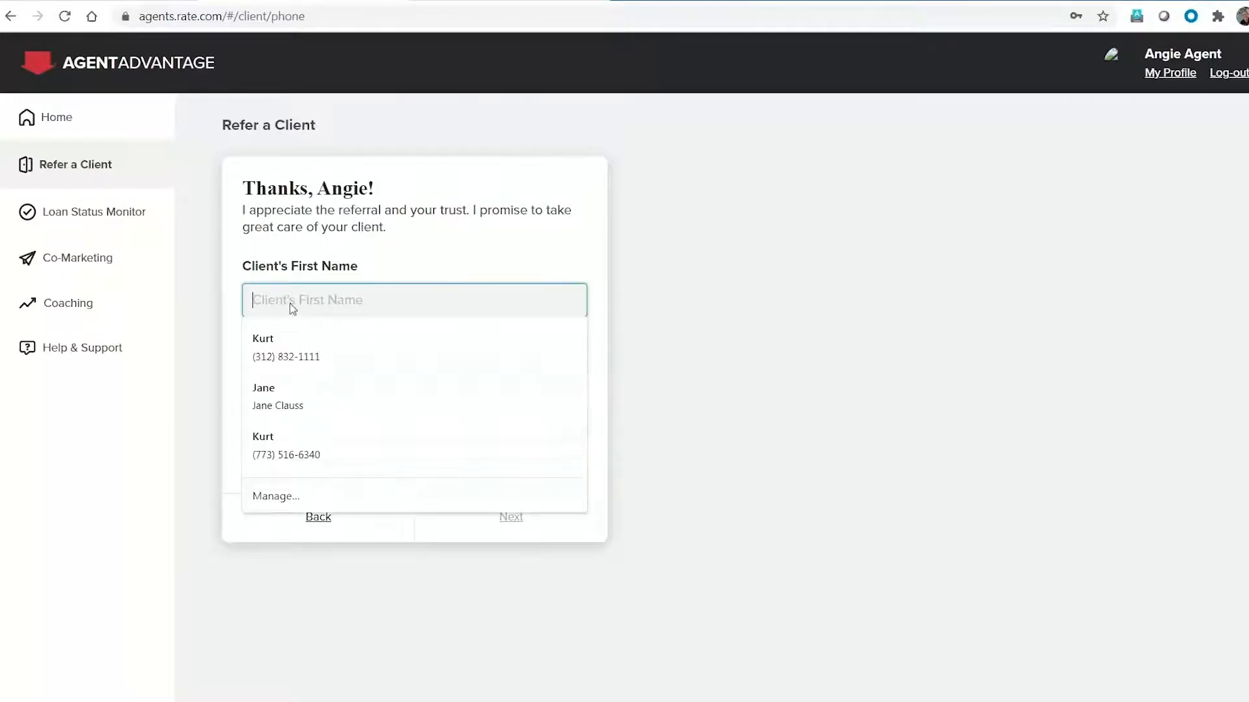
left_click(286, 444)
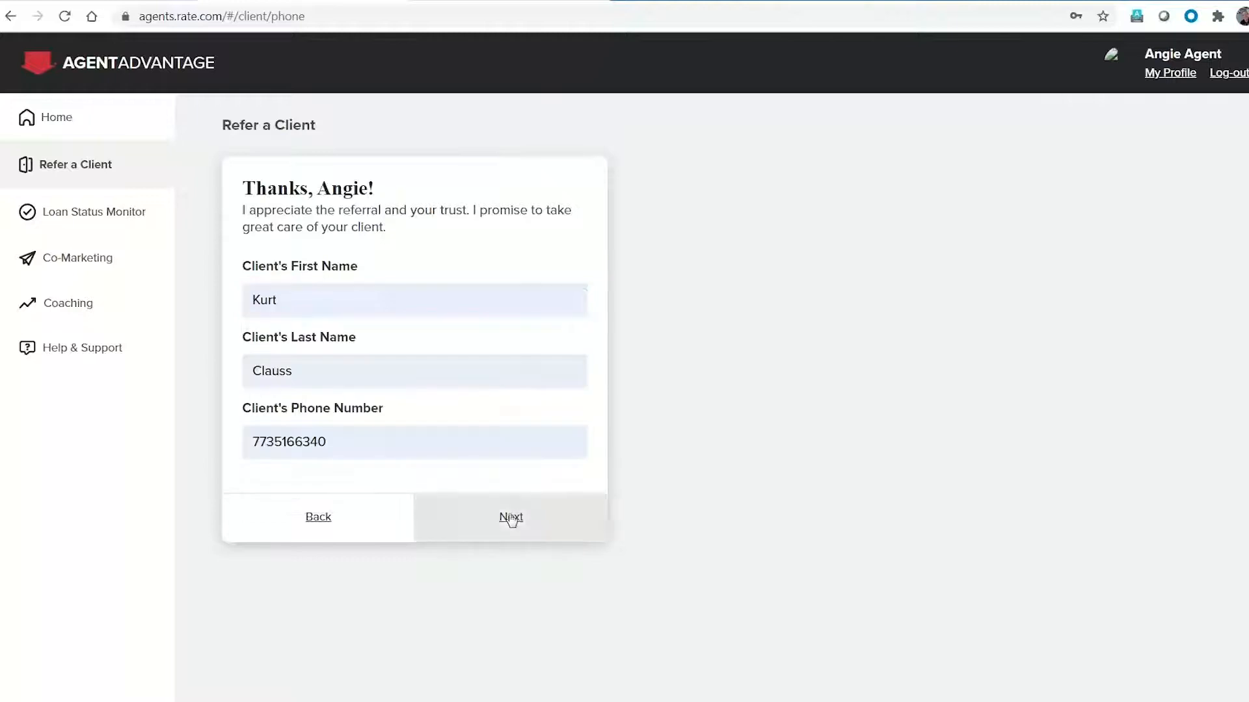
left_click(510, 516)
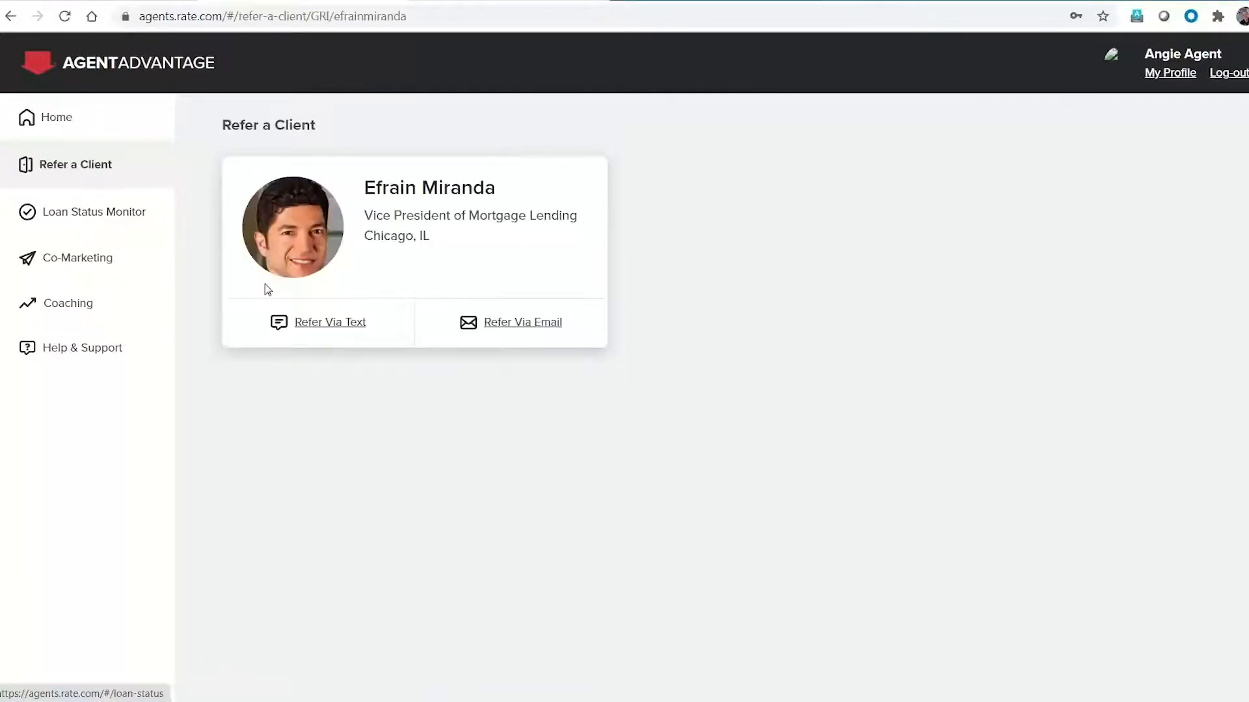
mouse_move(421, 356)
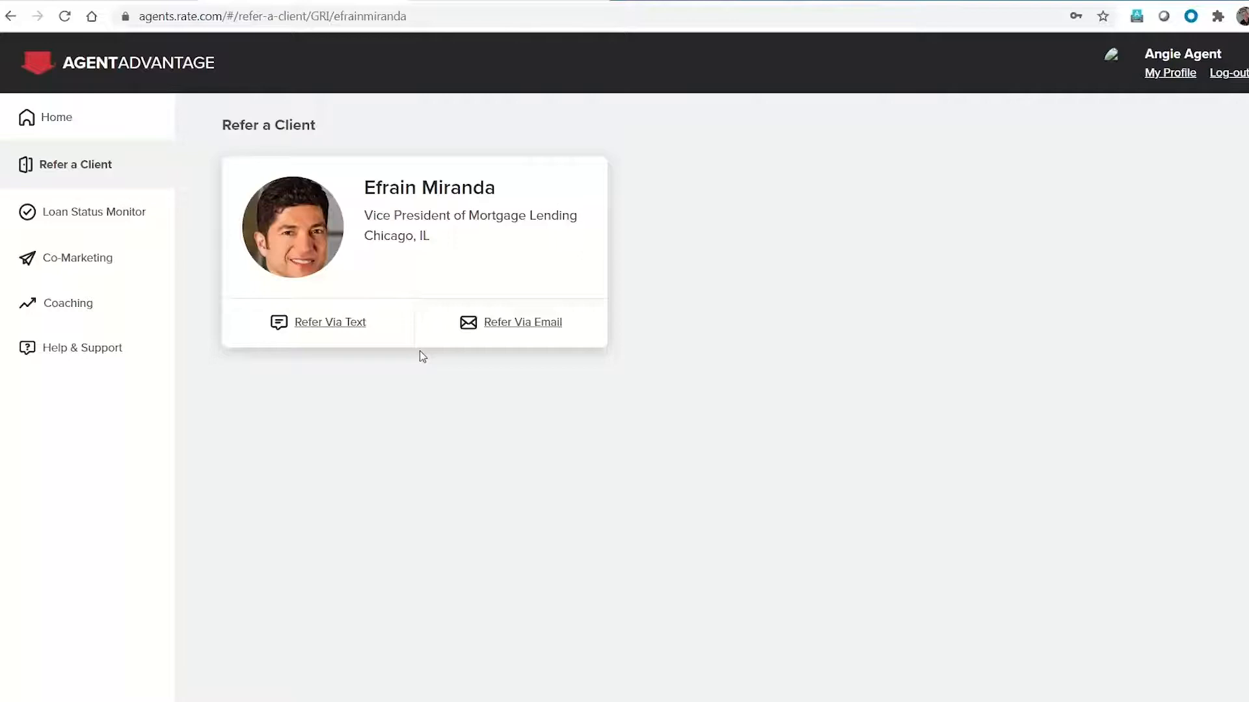
mouse_move(56, 117)
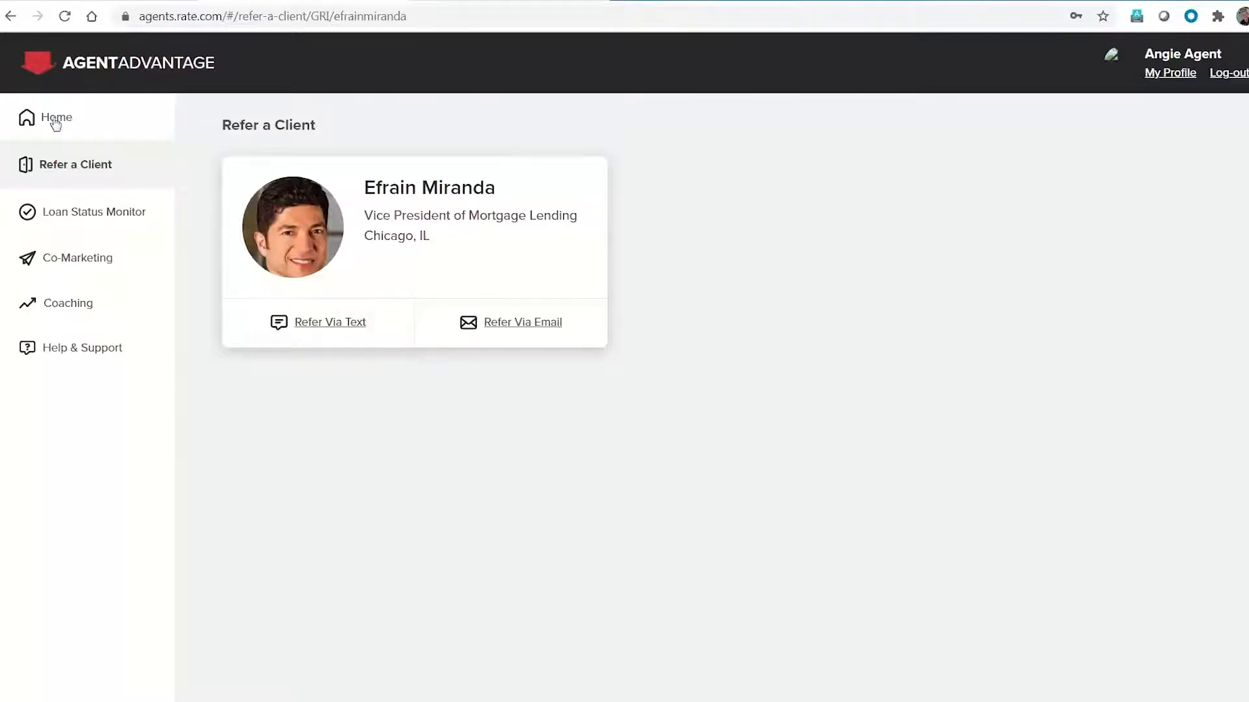
Step: Go home and bring up the Loan Status Monitor listing pending referrals
left_click(55, 117)
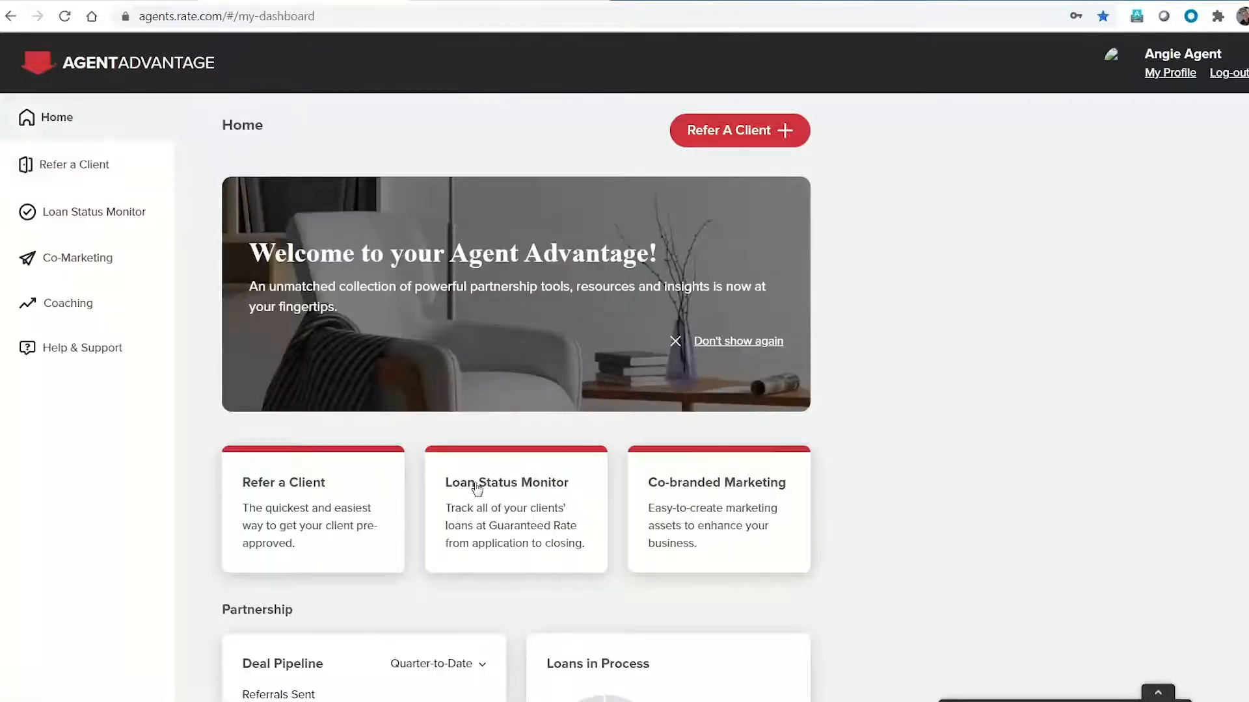
scroll("down", 3)
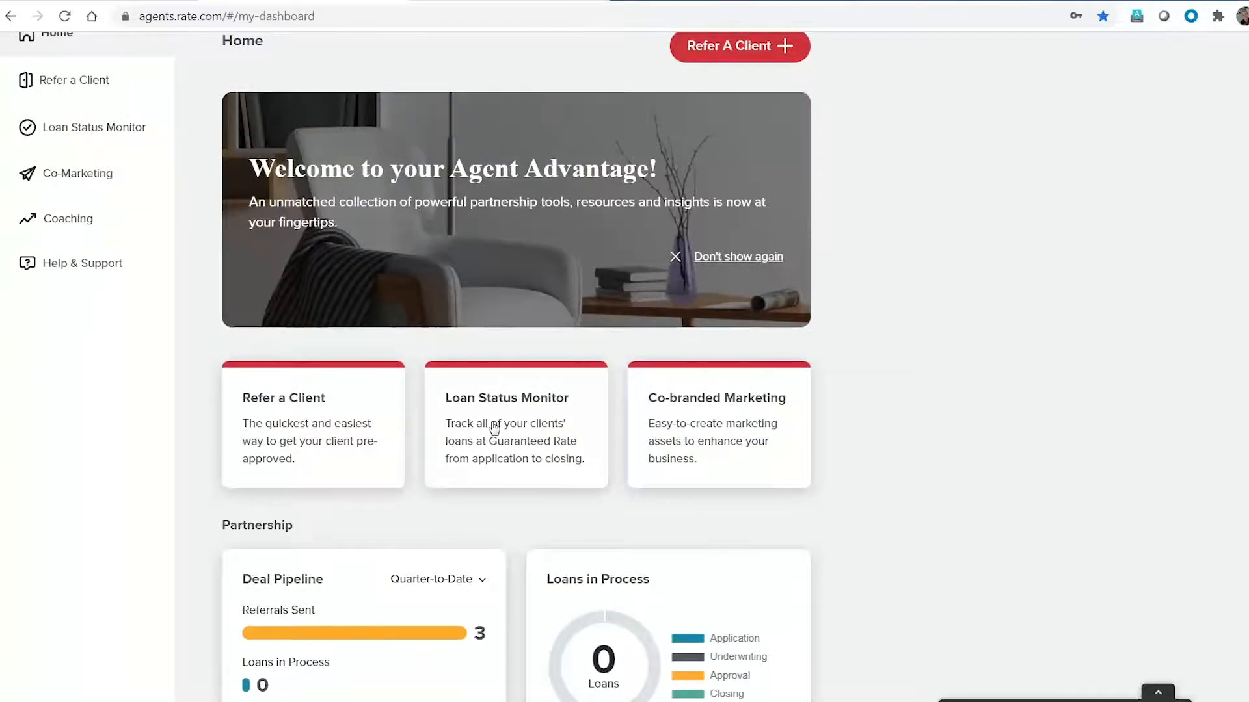
left_click(94, 126)
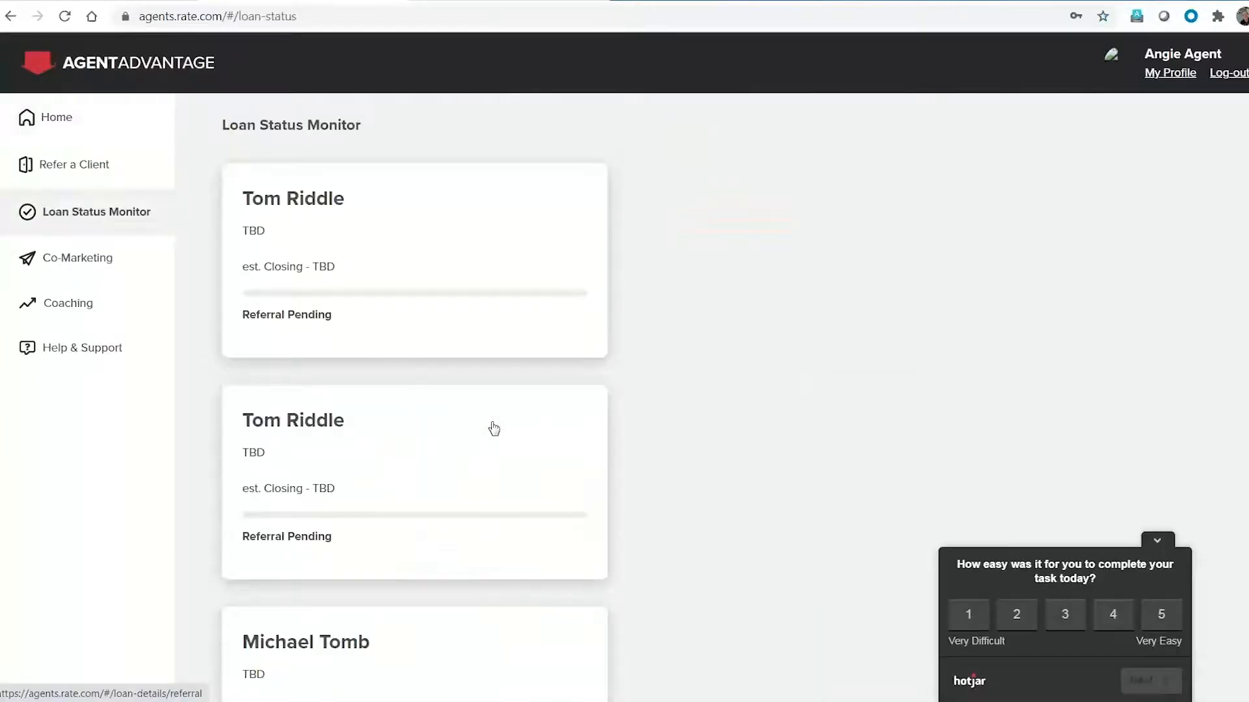
scroll("down", 3)
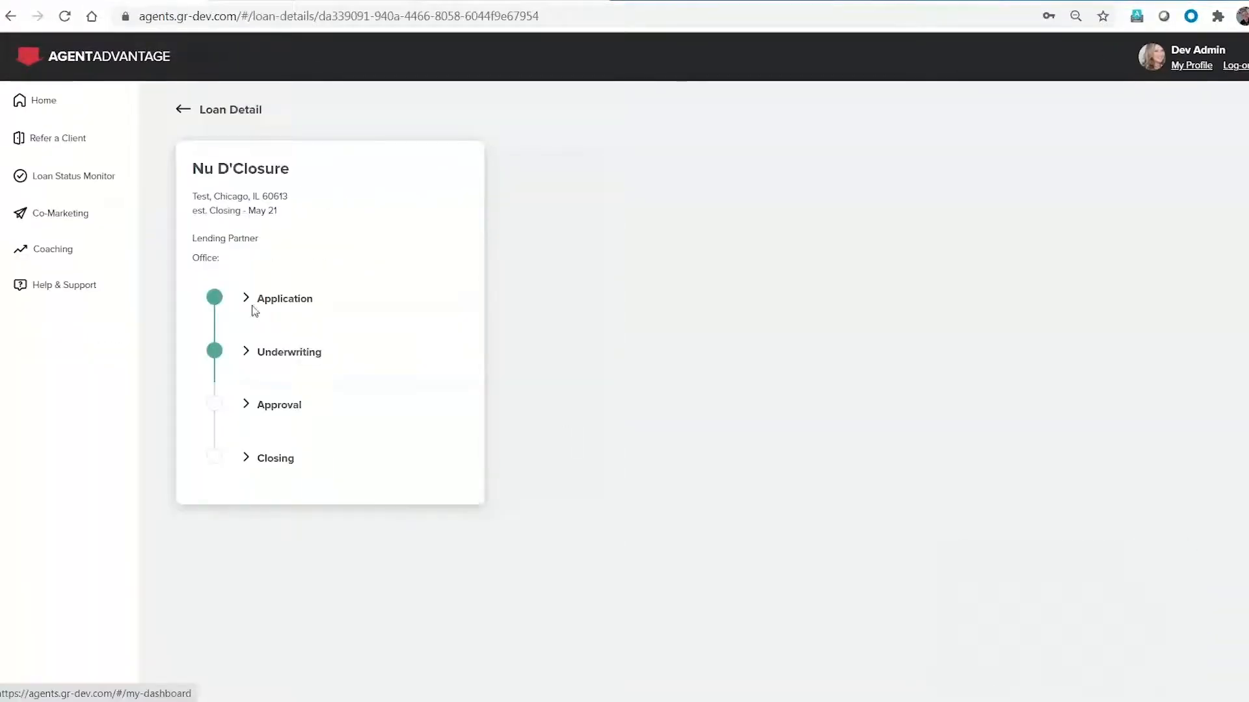
left_click(285, 298)
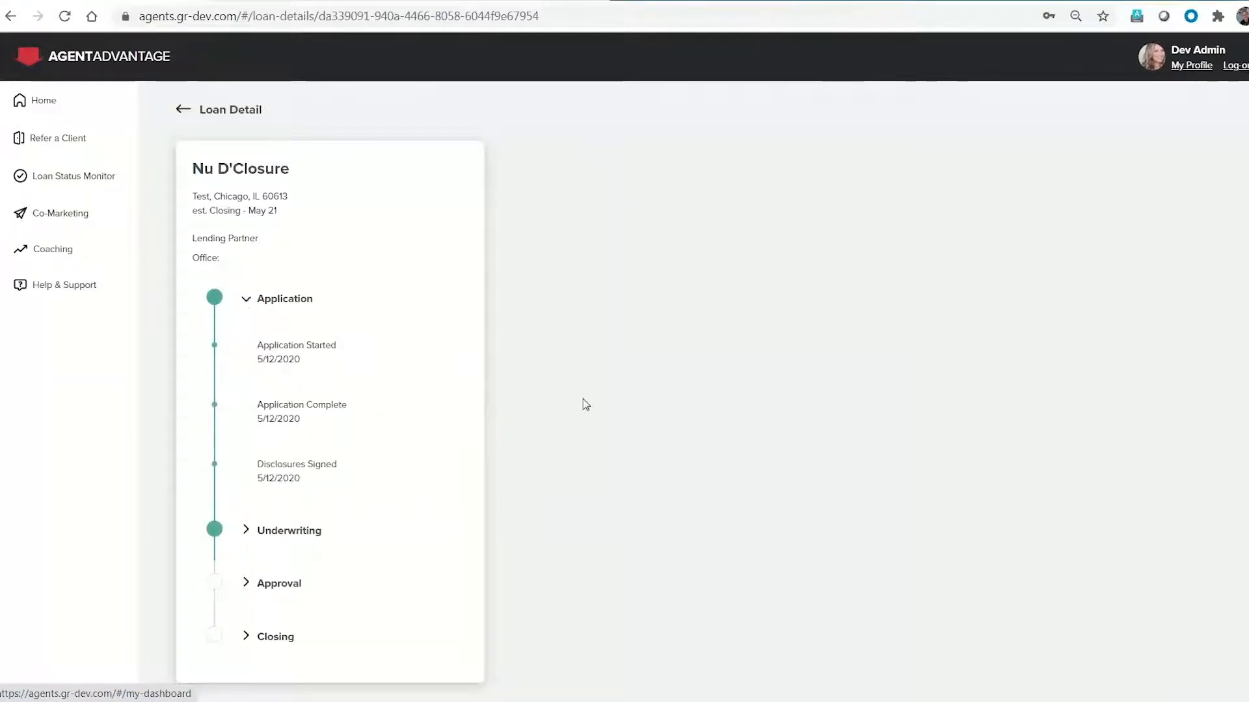
scroll("down", 3)
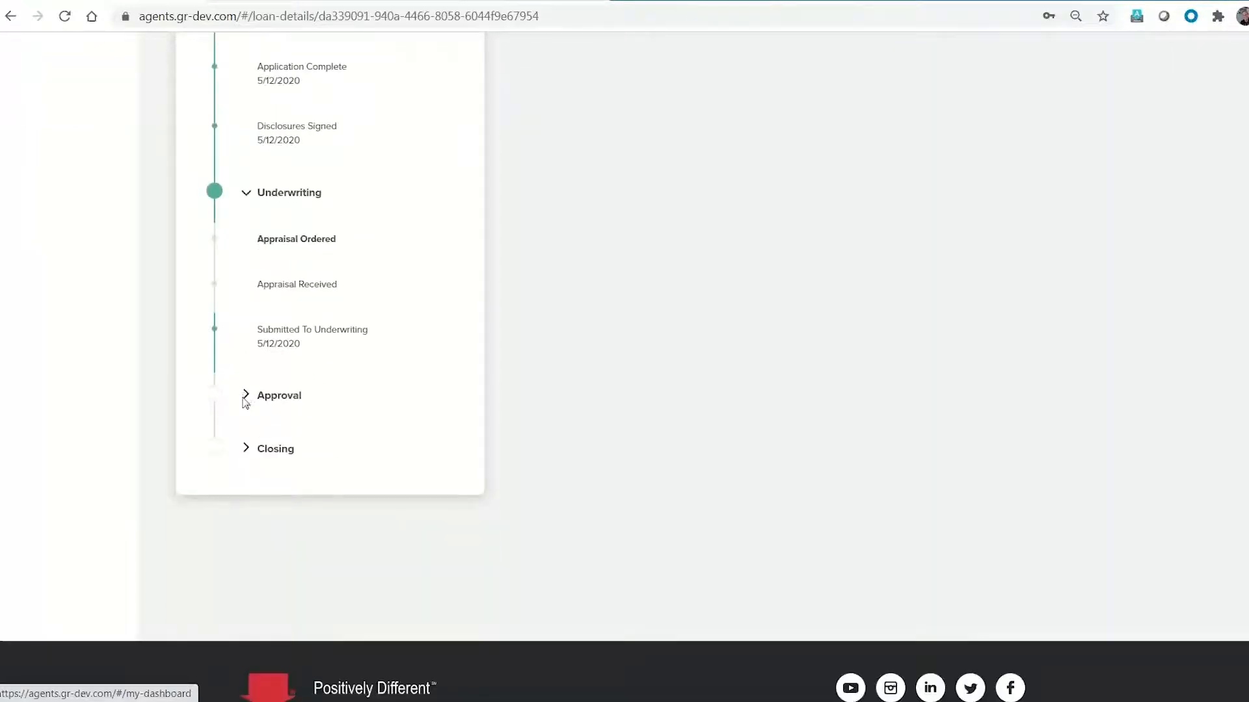
left_click(278, 396)
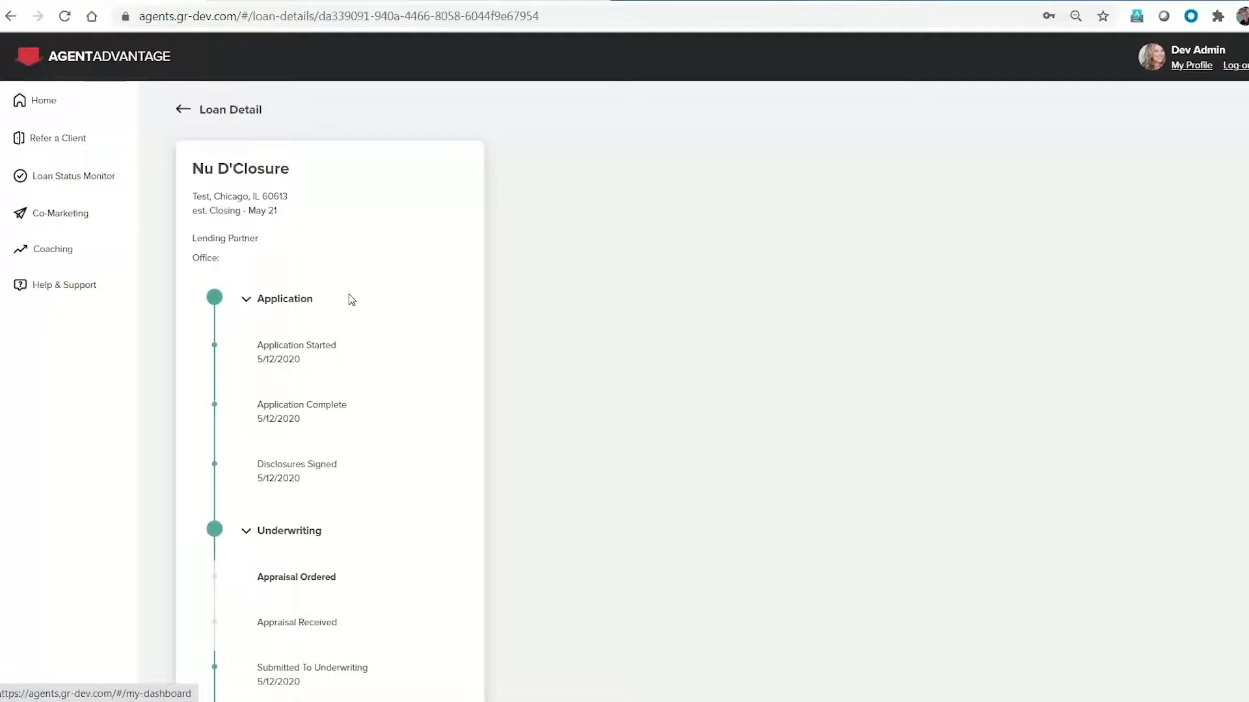
mouse_move(293, 37)
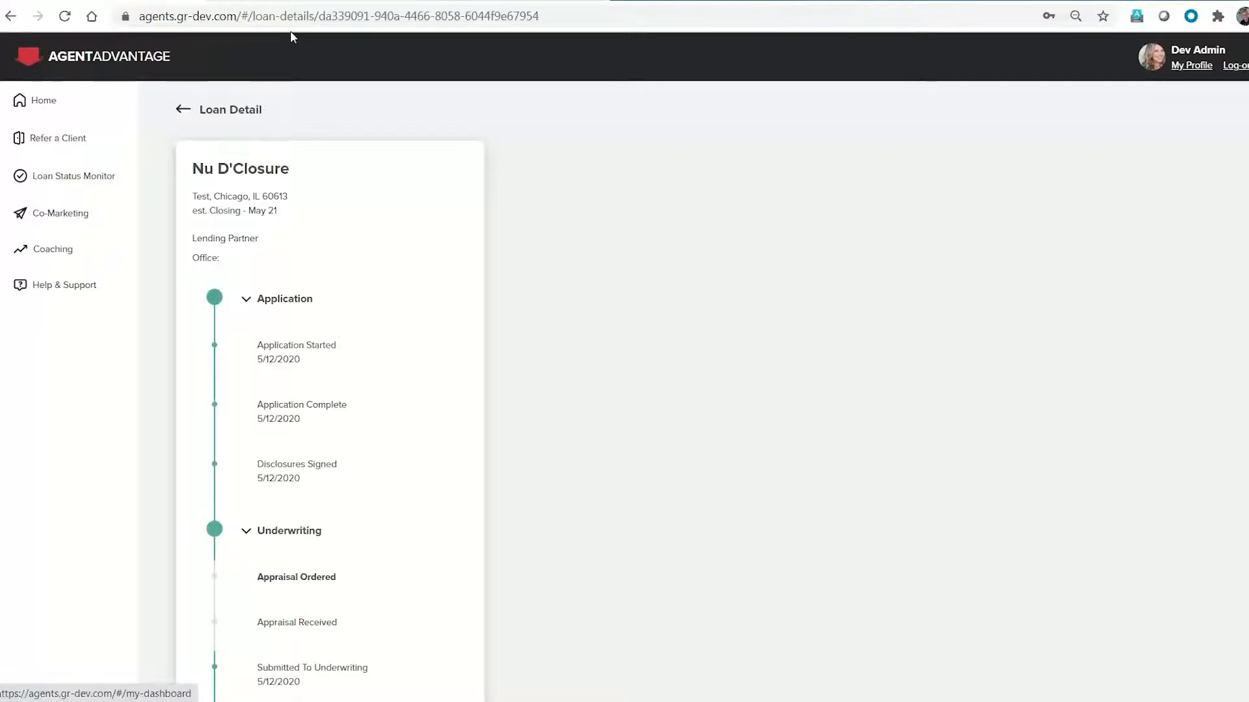
left_click(80, 176)
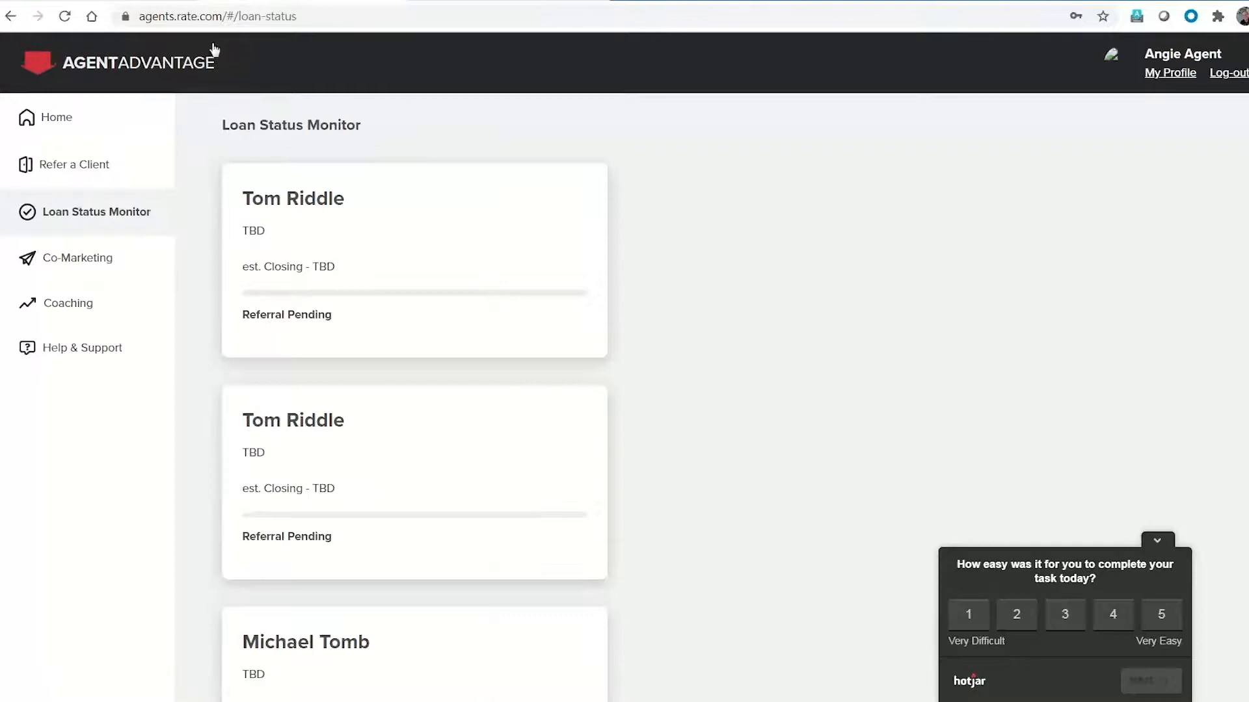
left_click(56, 117)
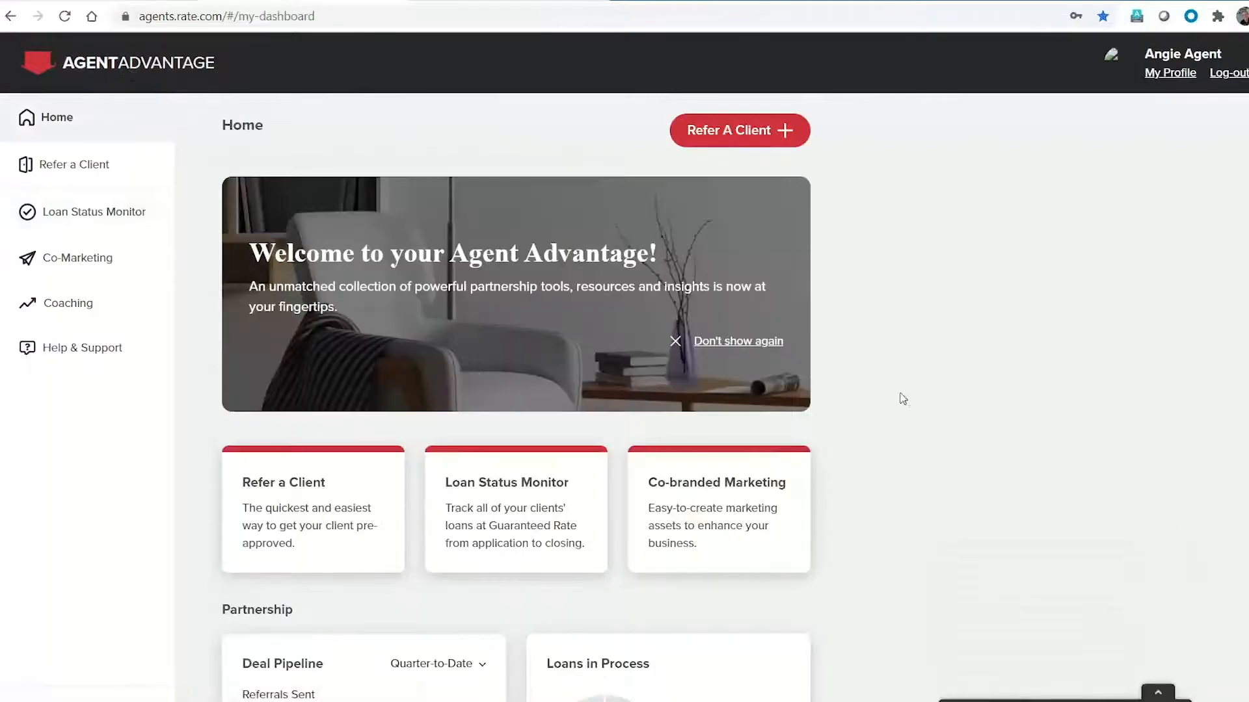
scroll("down", 3)
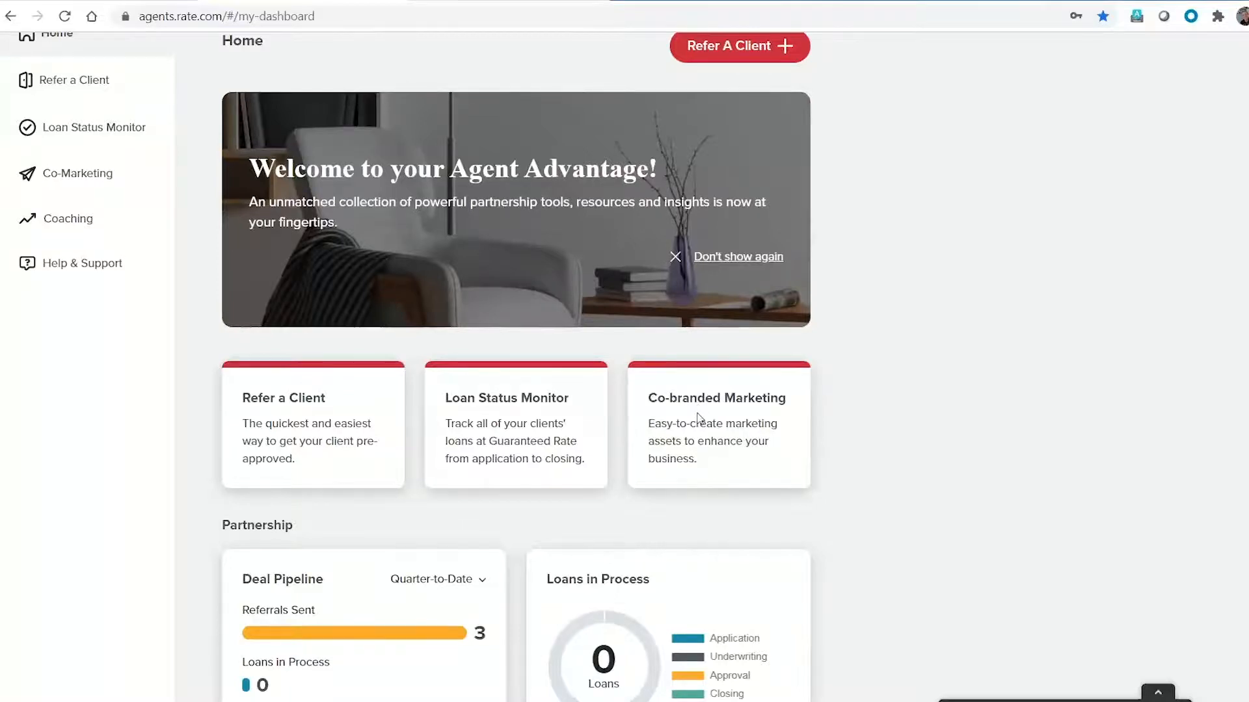
left_click(76, 173)
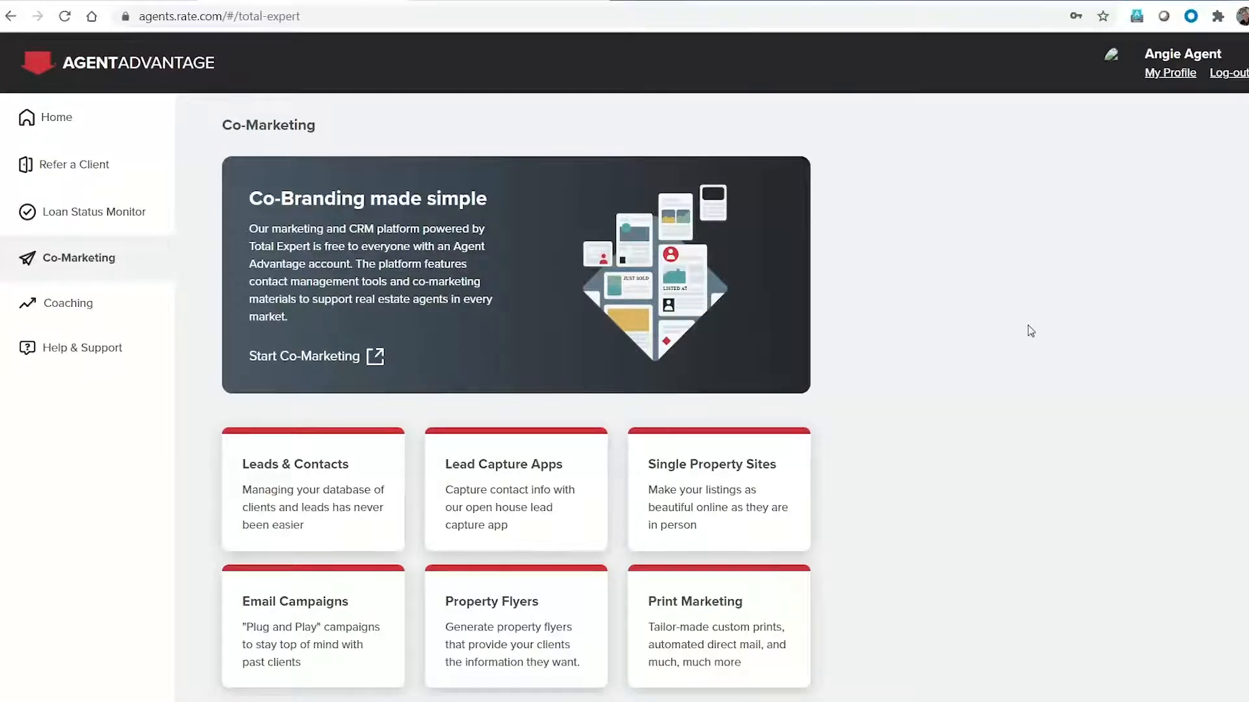
mouse_move(978, 320)
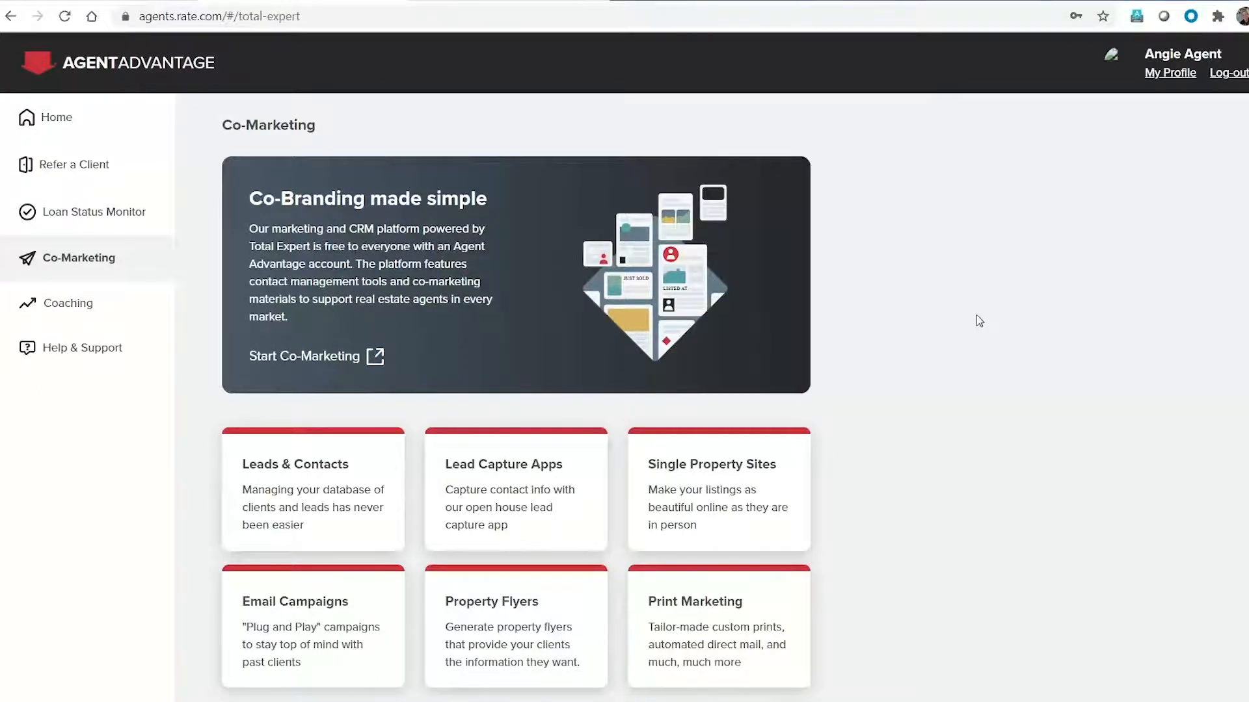
scroll("down", 3)
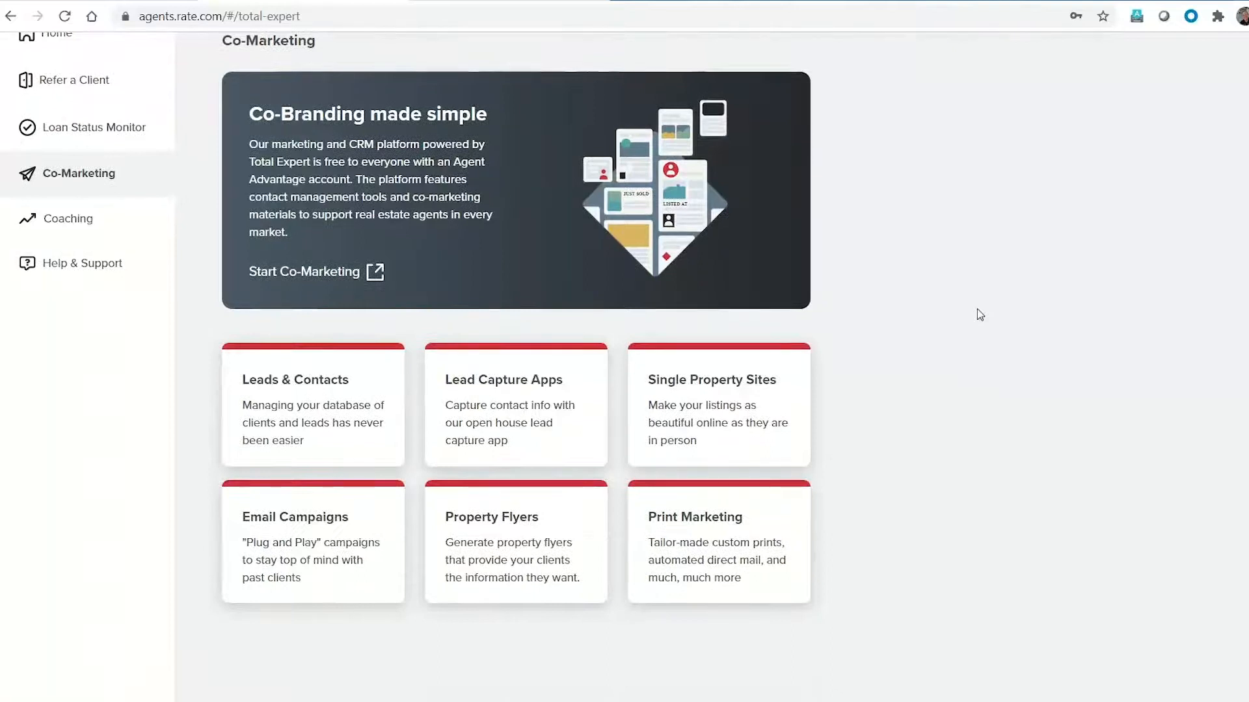
mouse_move(564, 385)
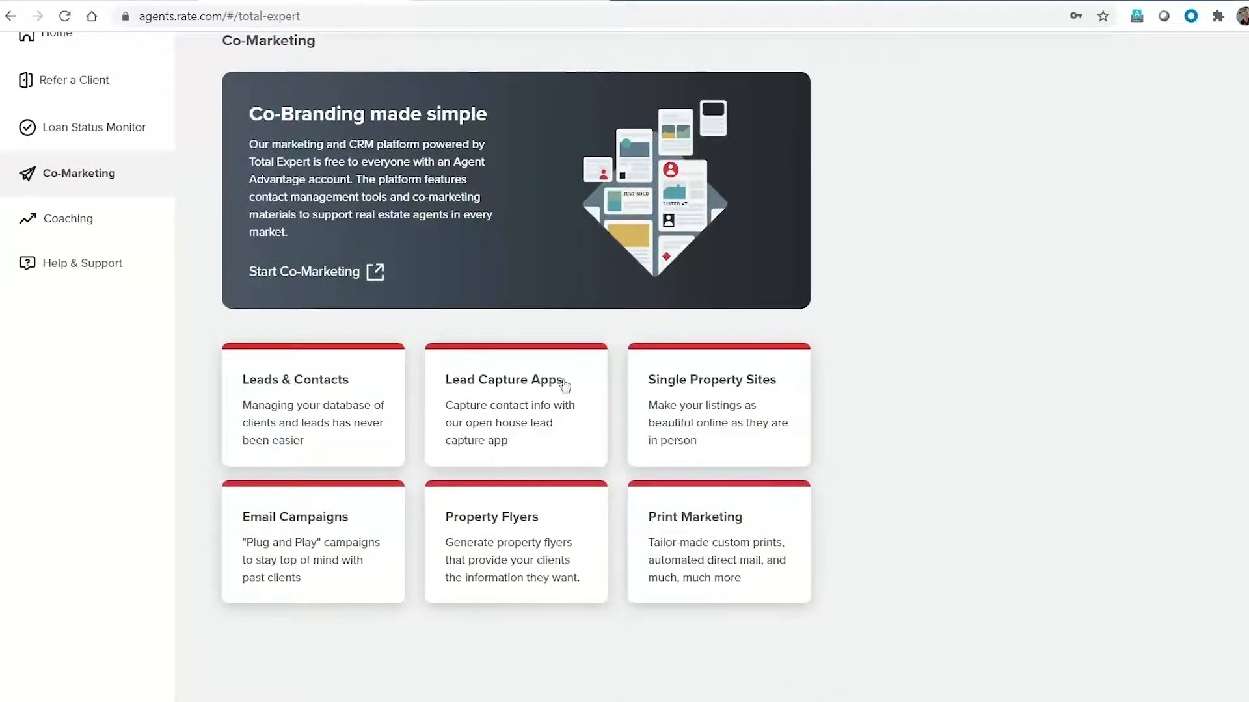
mouse_move(968, 437)
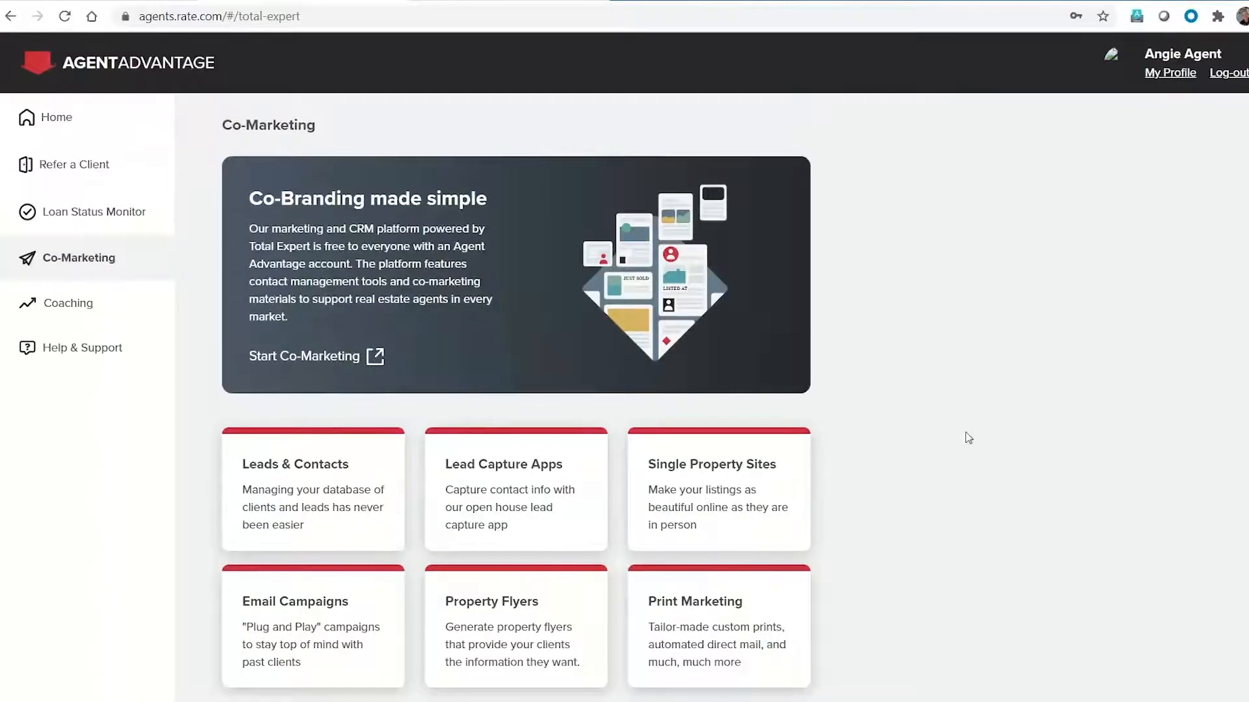
mouse_move(1075, 357)
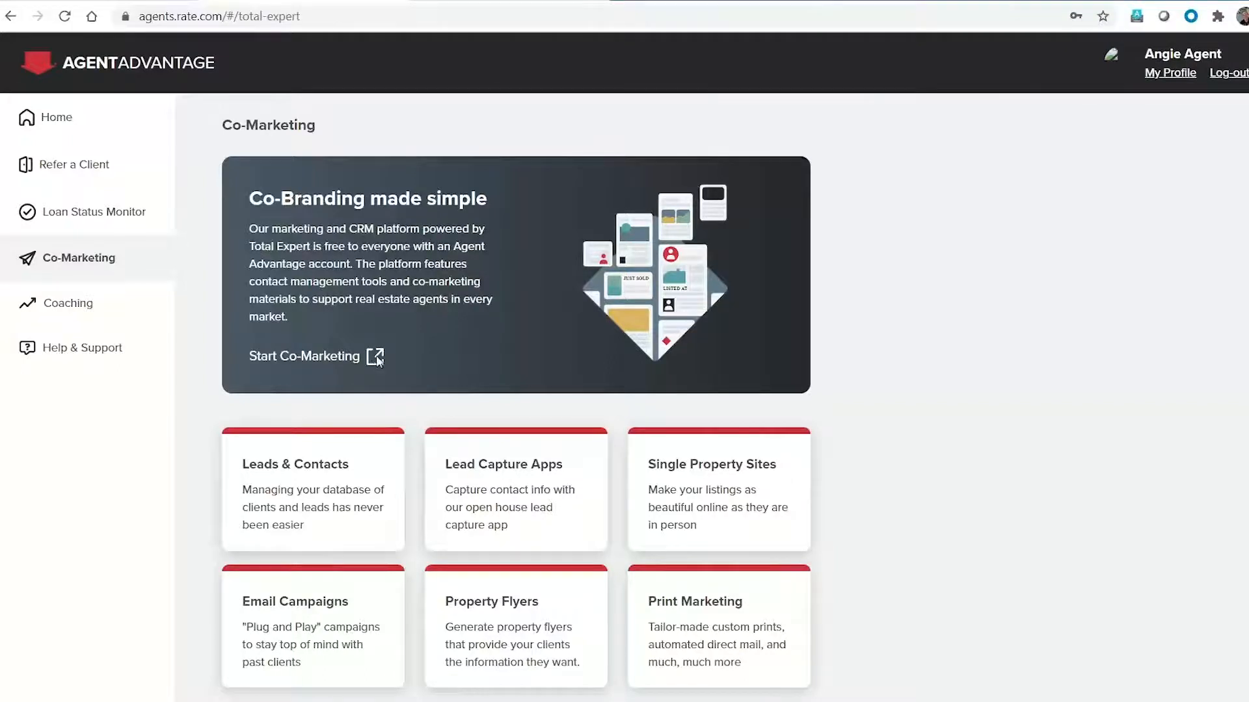
left_click(304, 357)
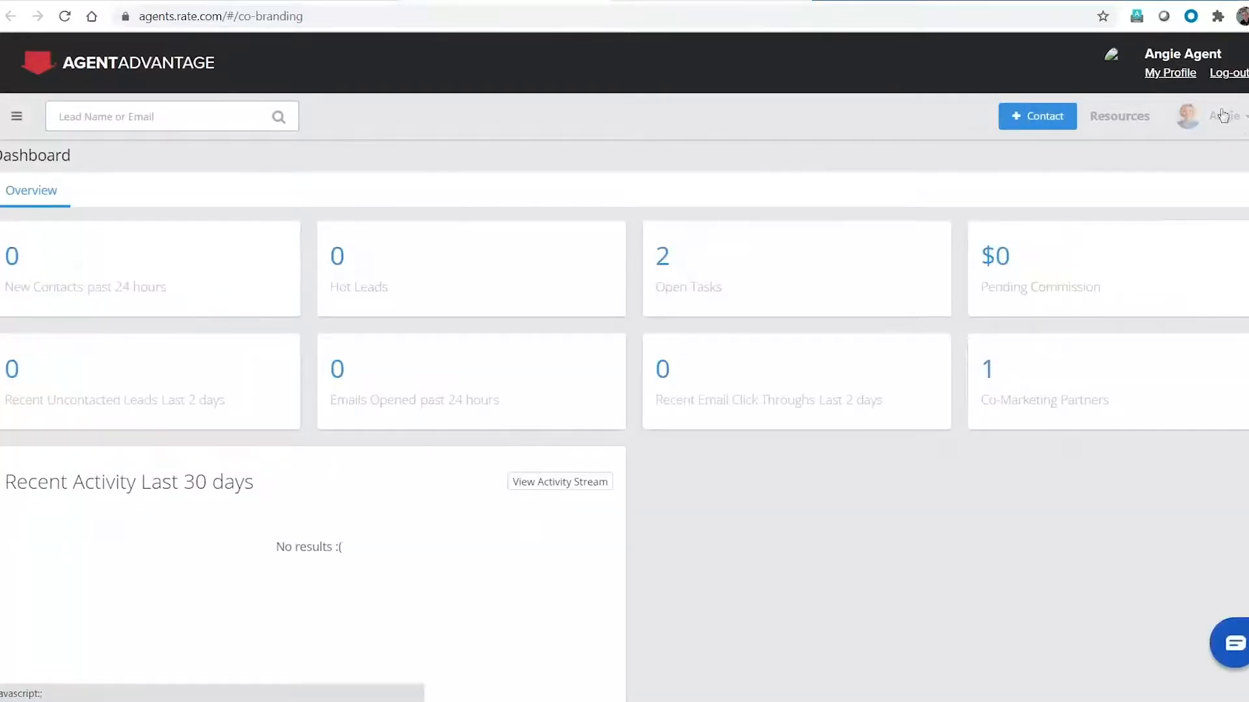
left_click(1227, 116)
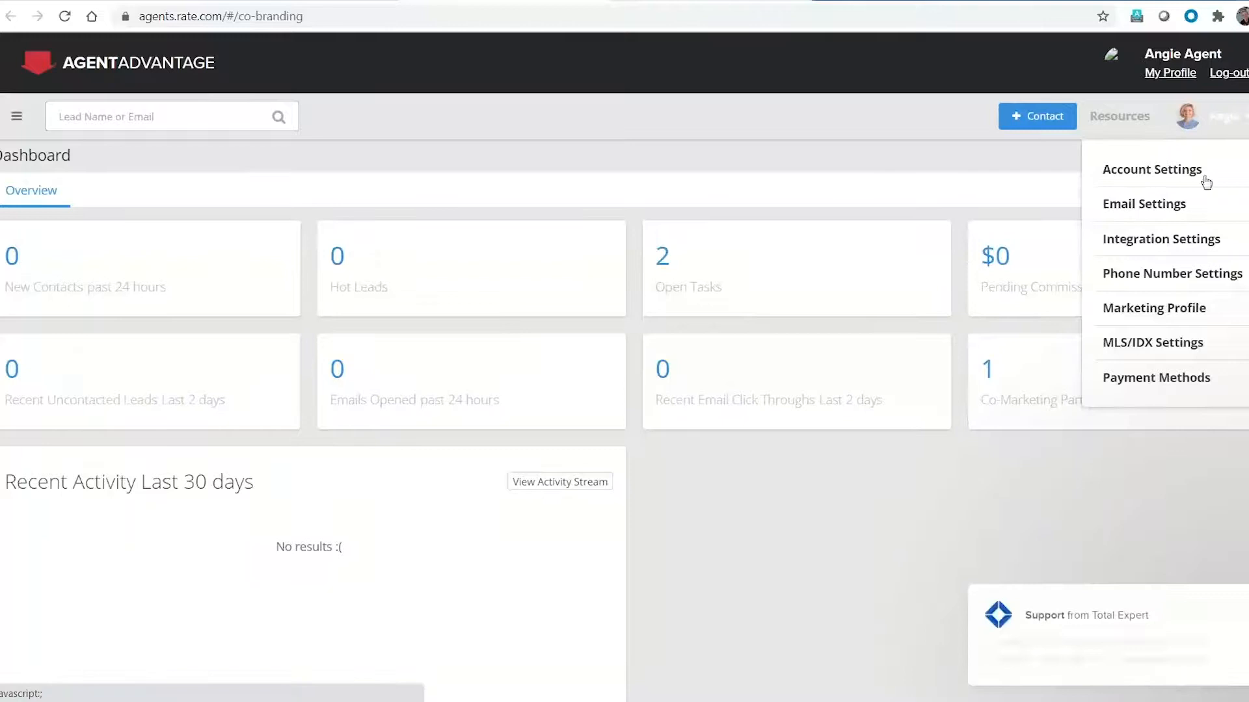
left_click(1153, 307)
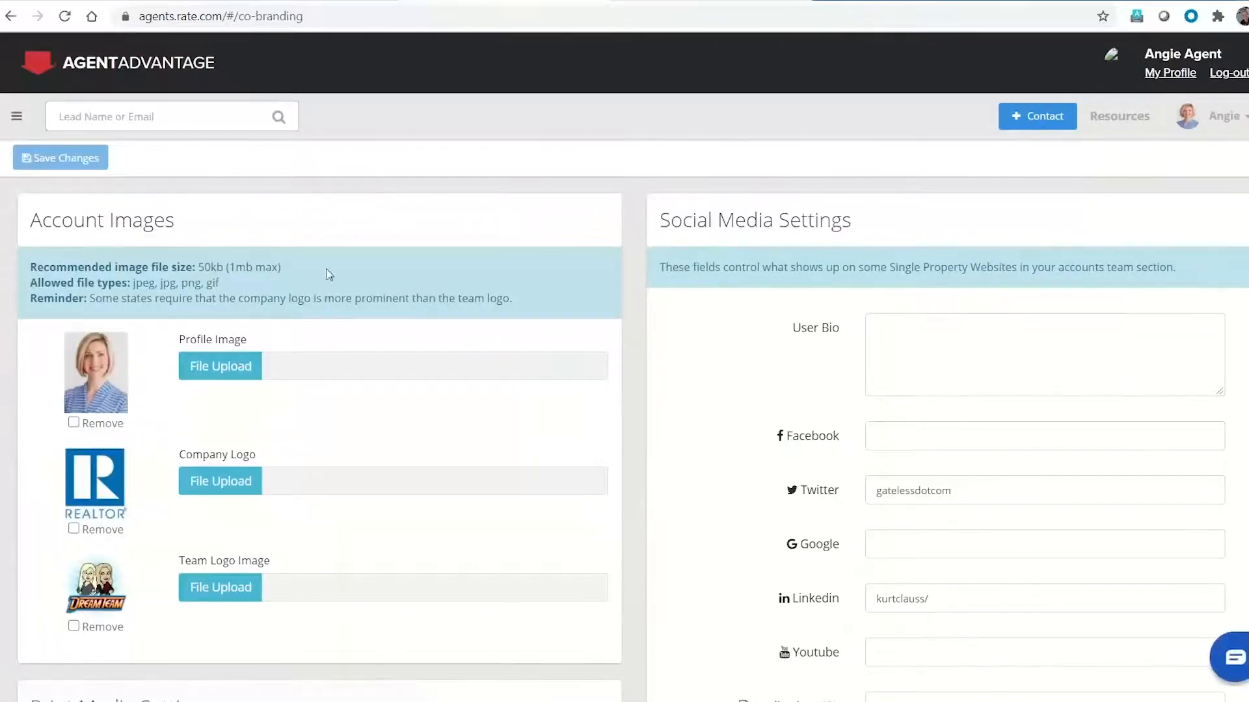
left_click(1170, 73)
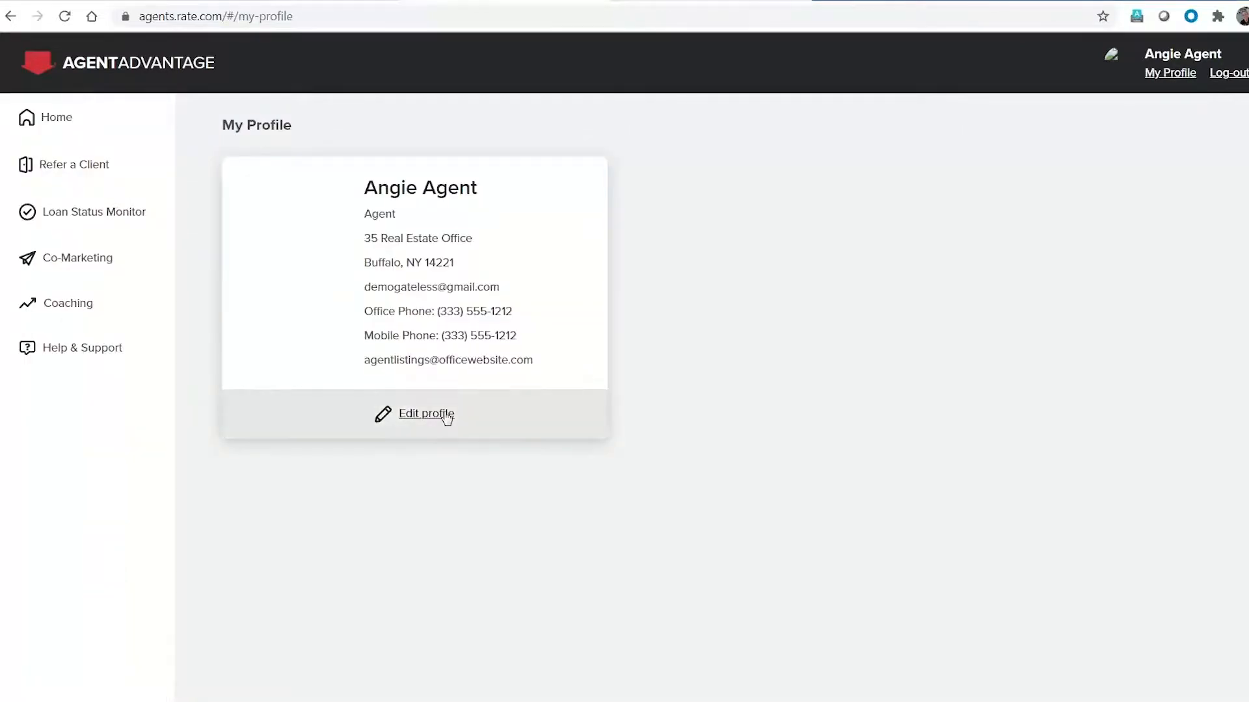
left_click(425, 413)
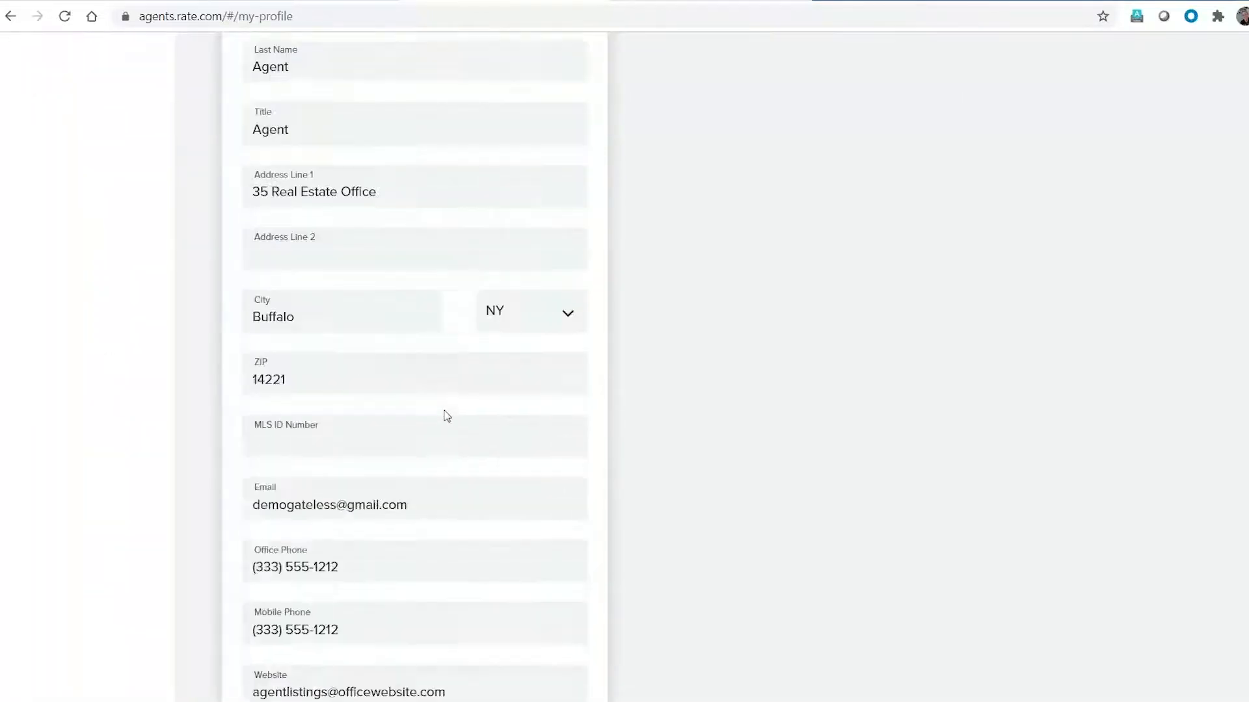
scroll("down", 3)
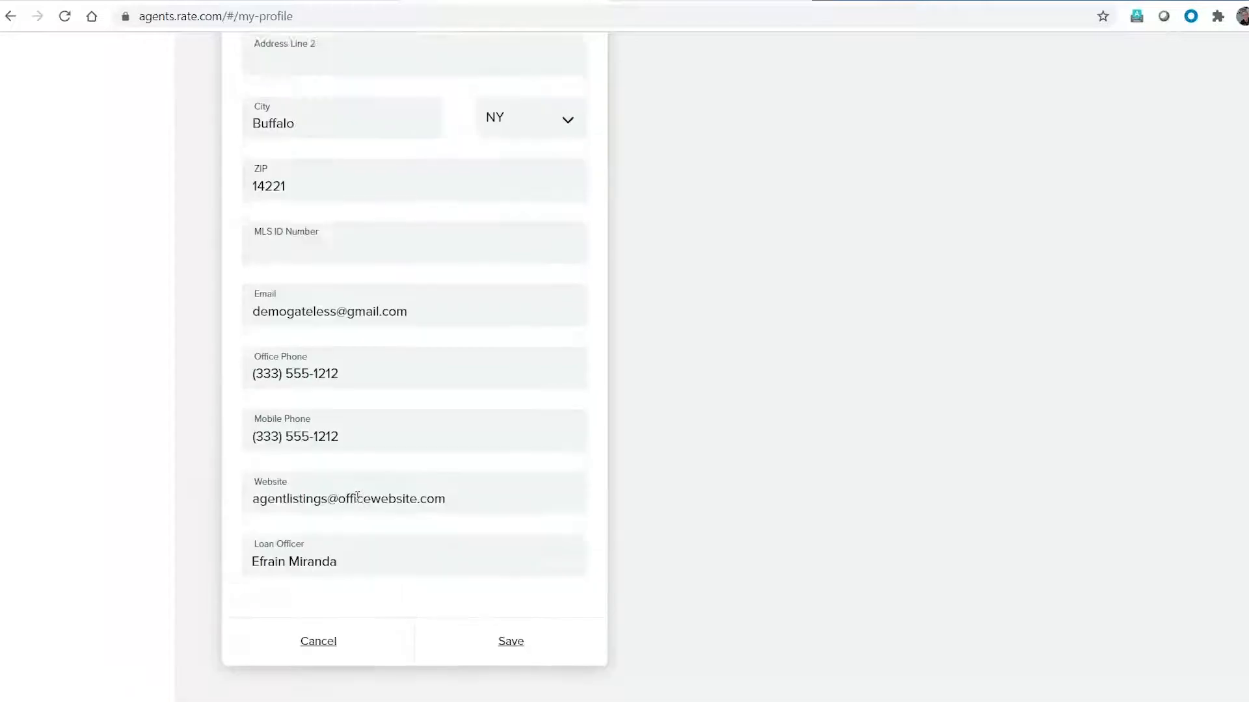
left_click(510, 641)
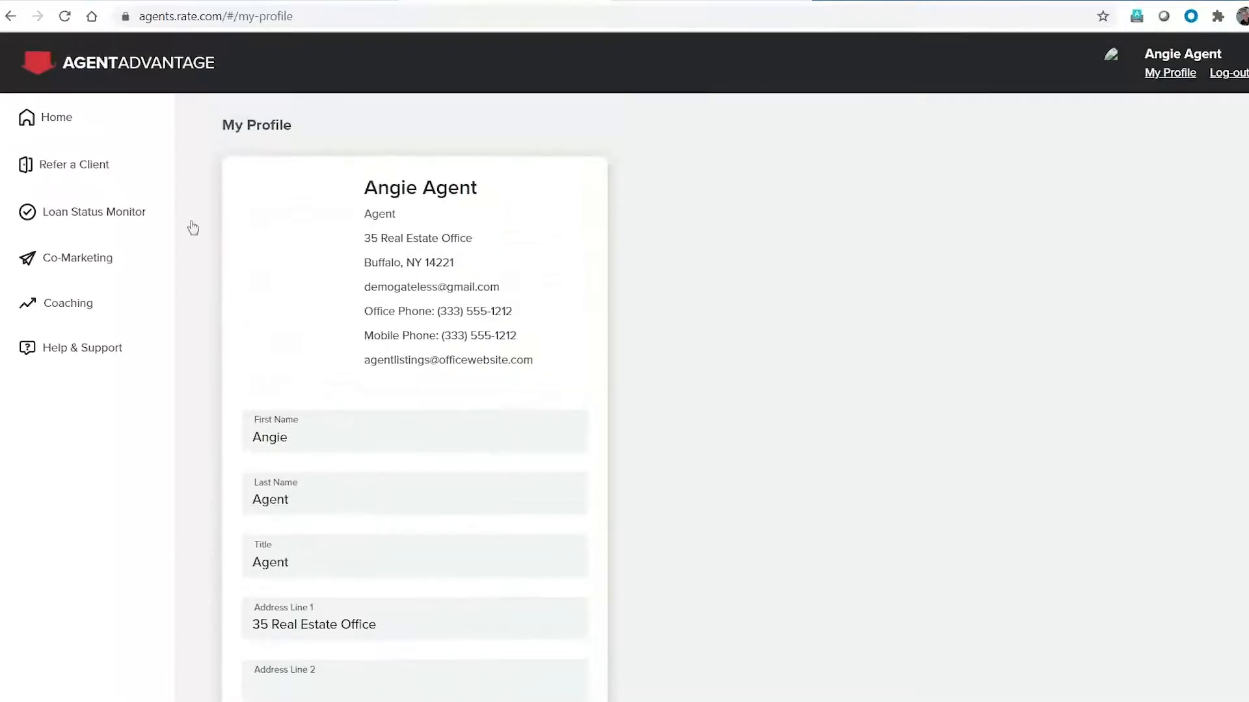
mouse_move(204, 169)
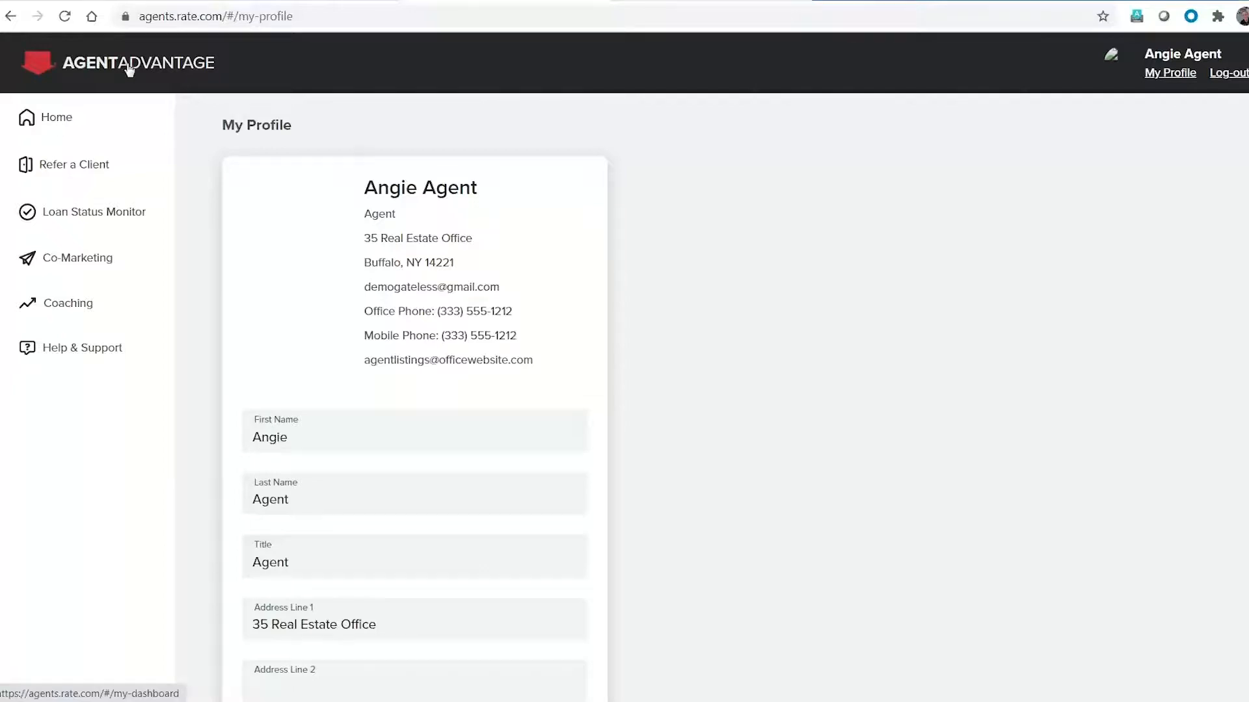
left_click(56, 117)
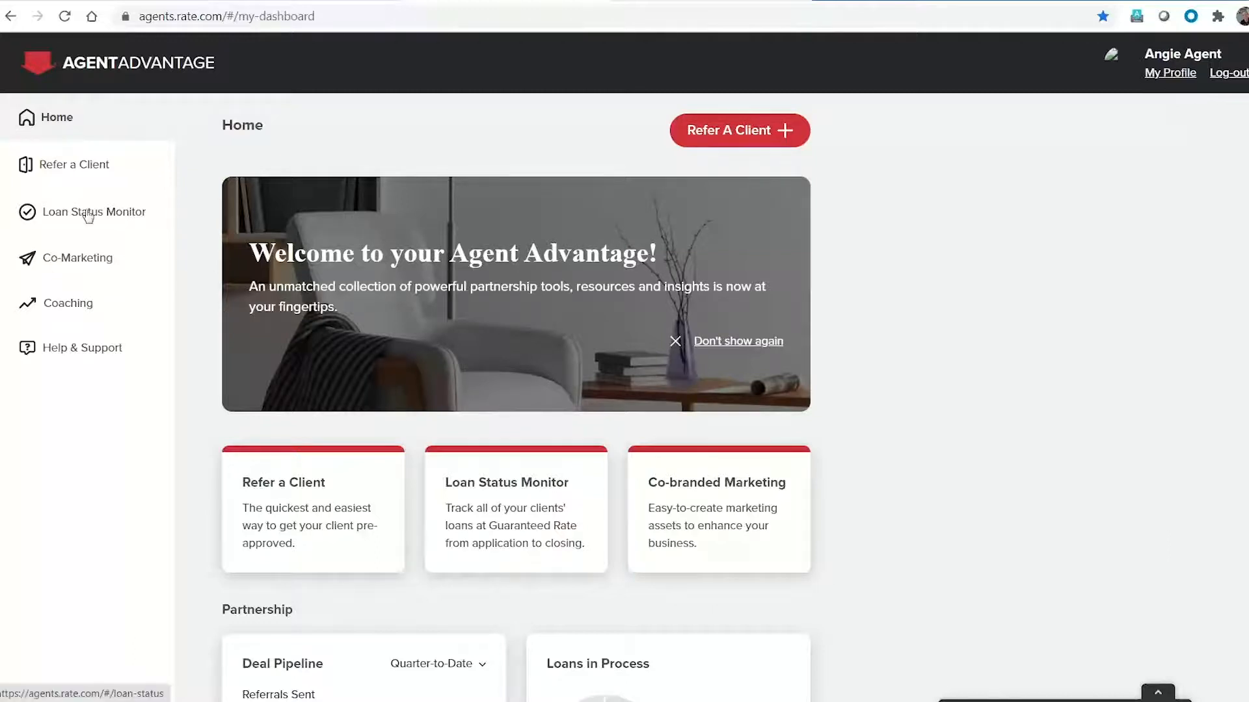
left_click(78, 258)
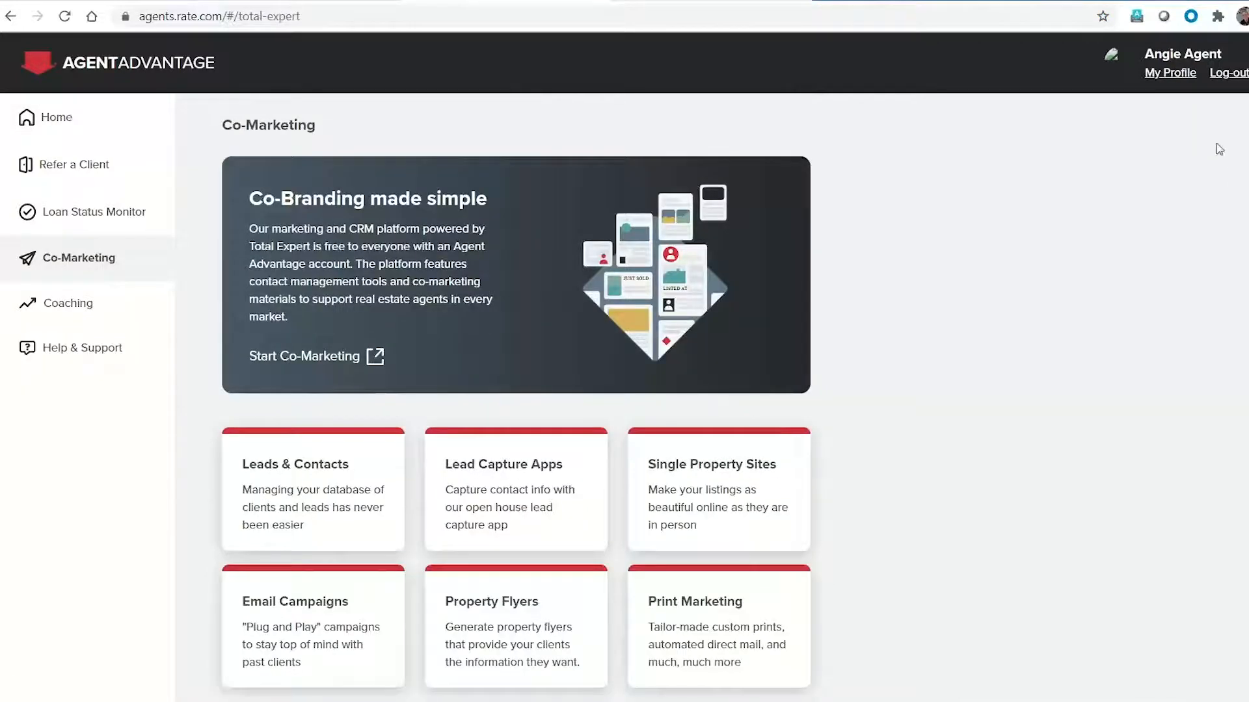
mouse_move(375, 357)
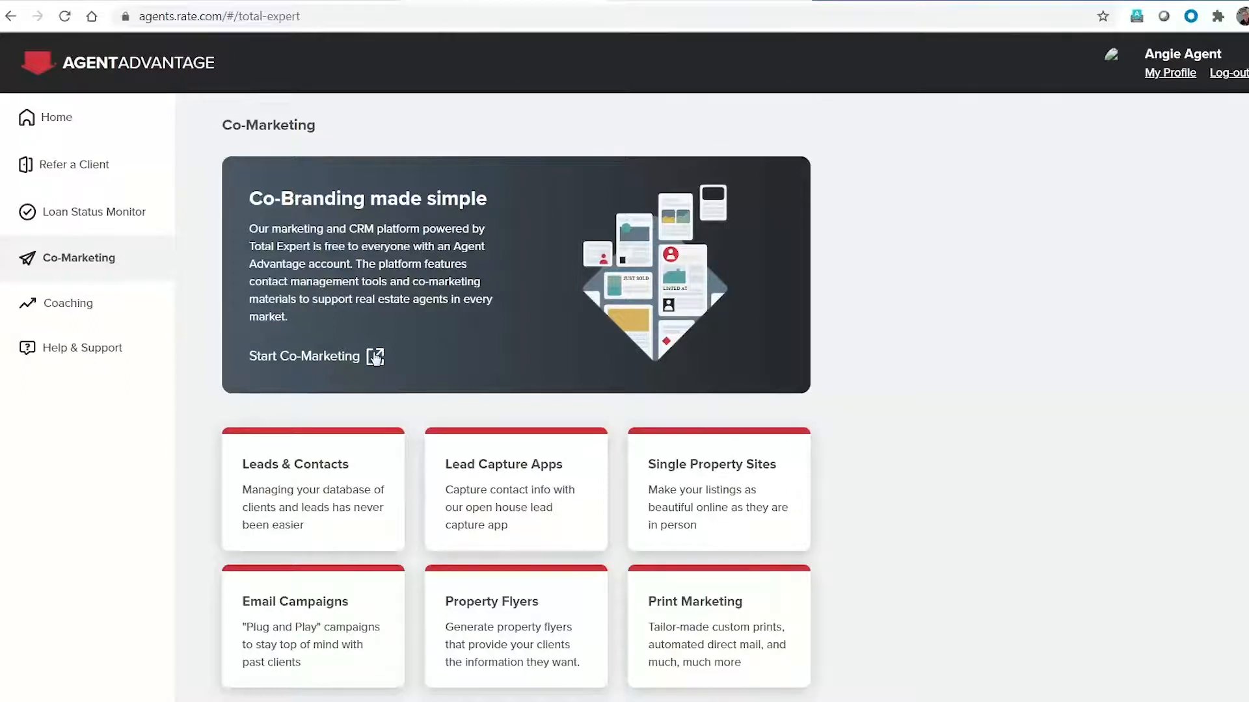
Step: Launch the co-marketing platform via Start Co-Marketing and browse its dashboard
left_click(305, 356)
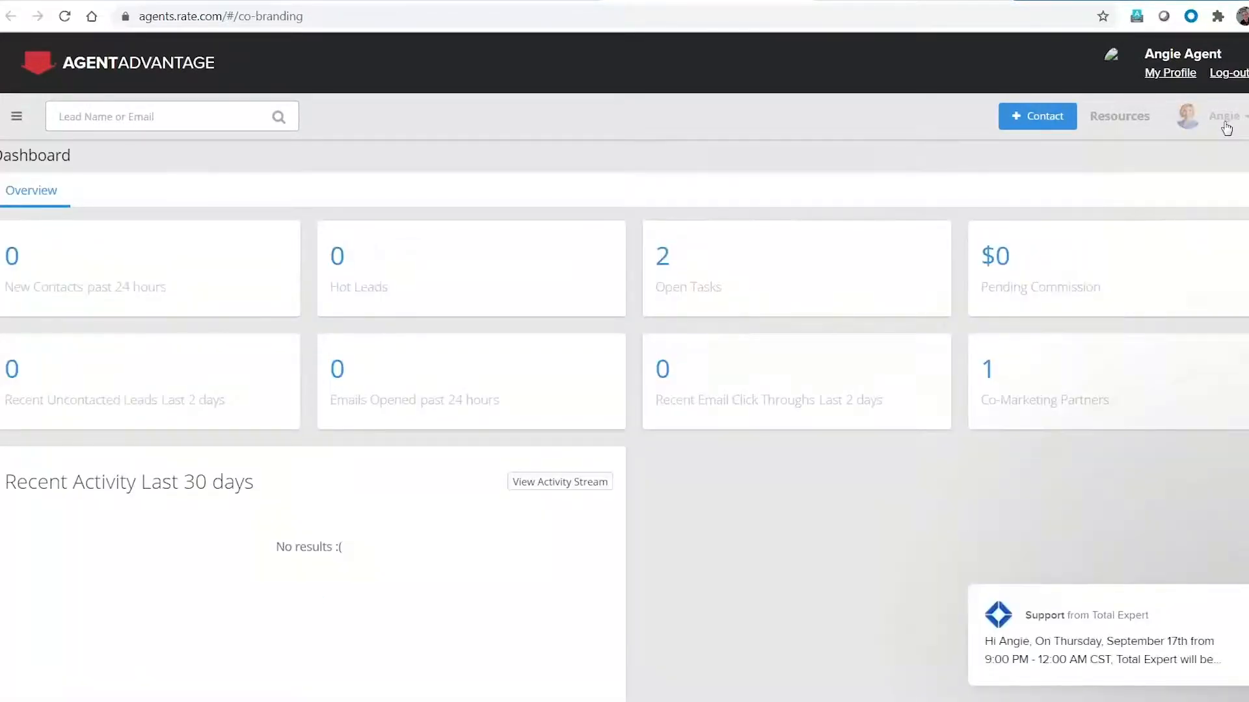
mouse_move(1169, 73)
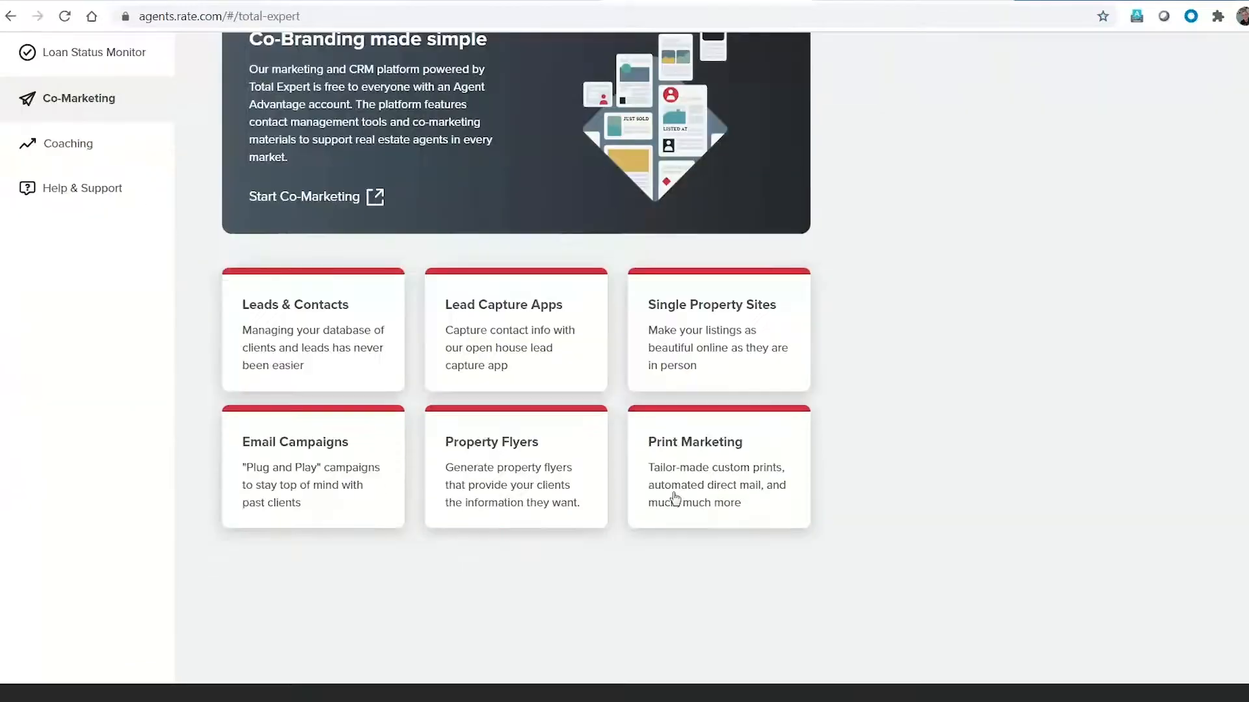
scroll("down", 3)
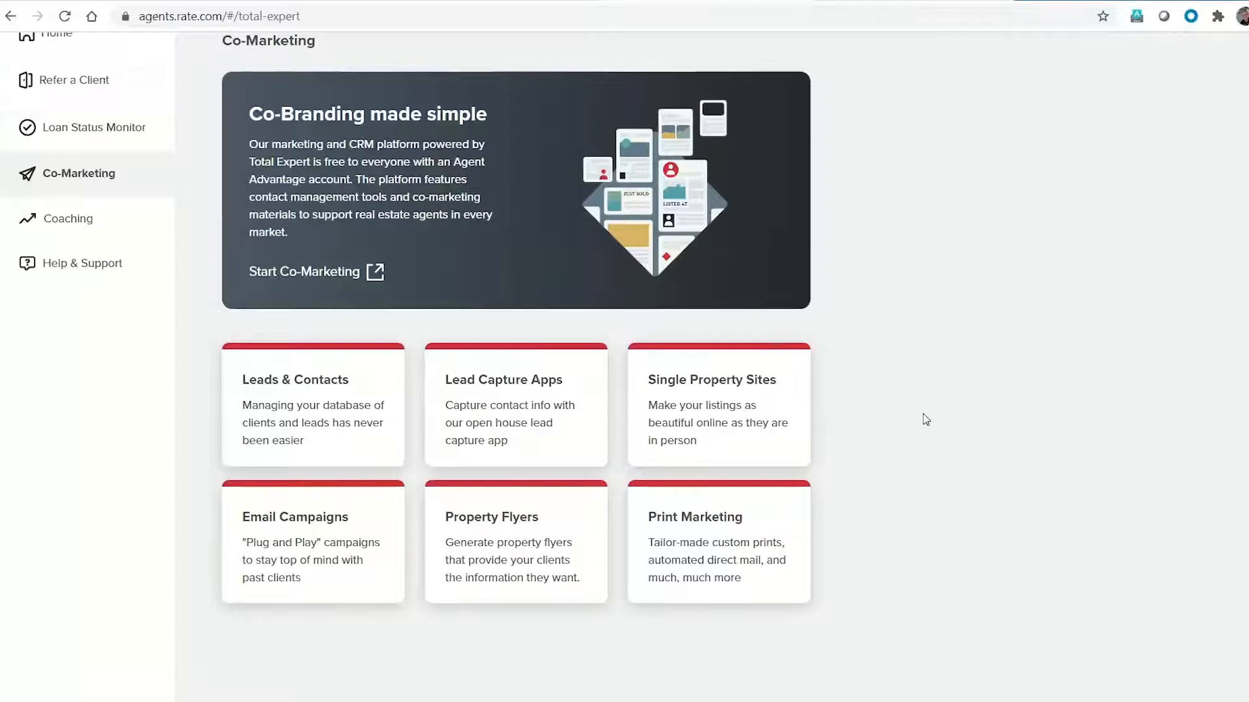
mouse_move(812, 415)
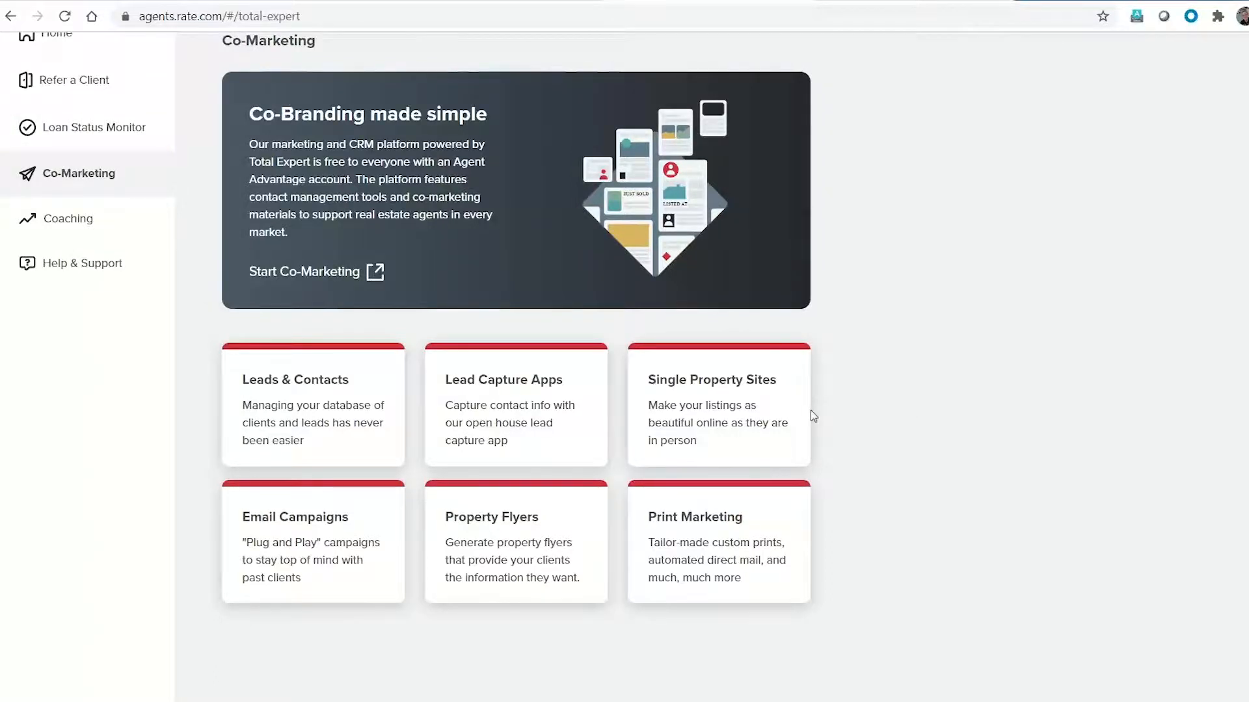
mouse_move(295, 413)
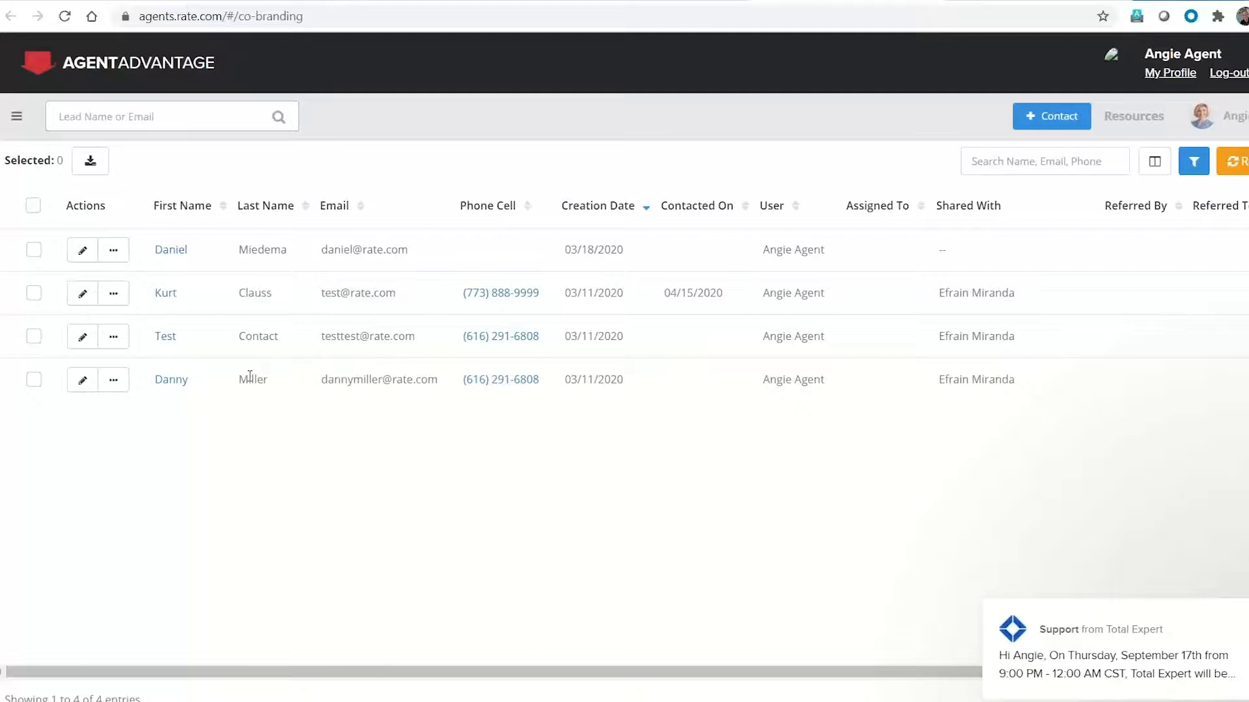
mouse_move(895, 177)
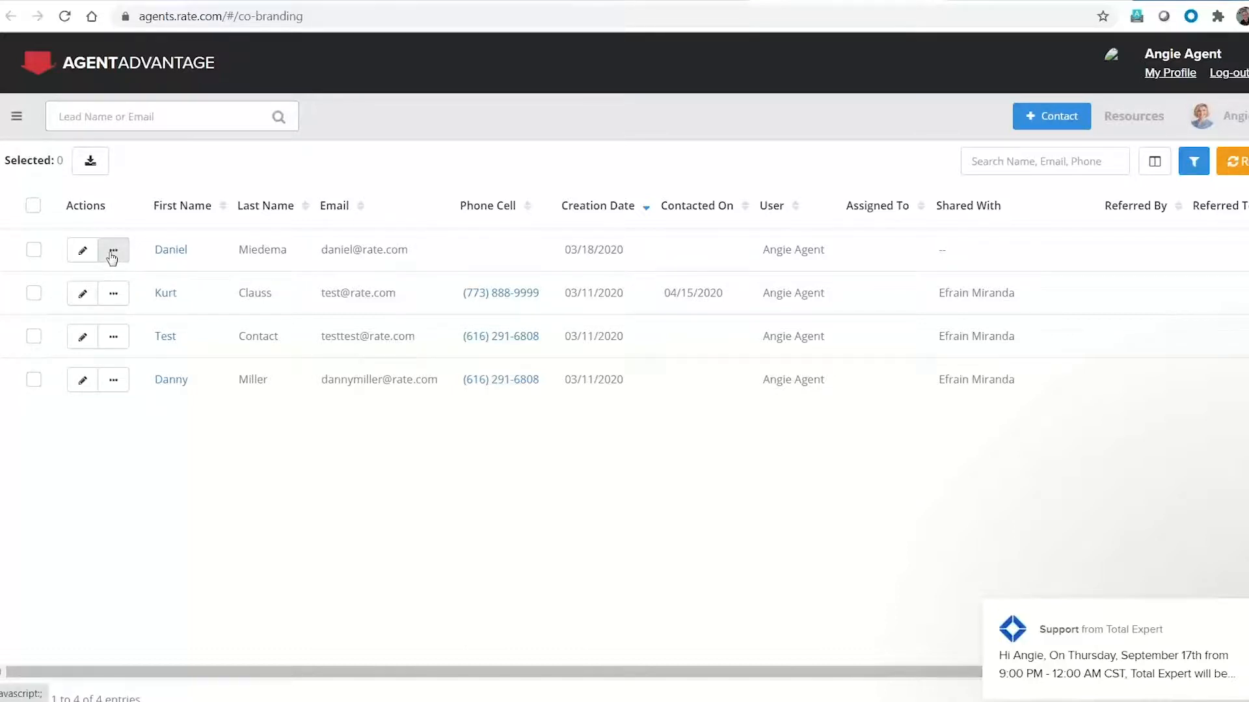
left_click(113, 292)
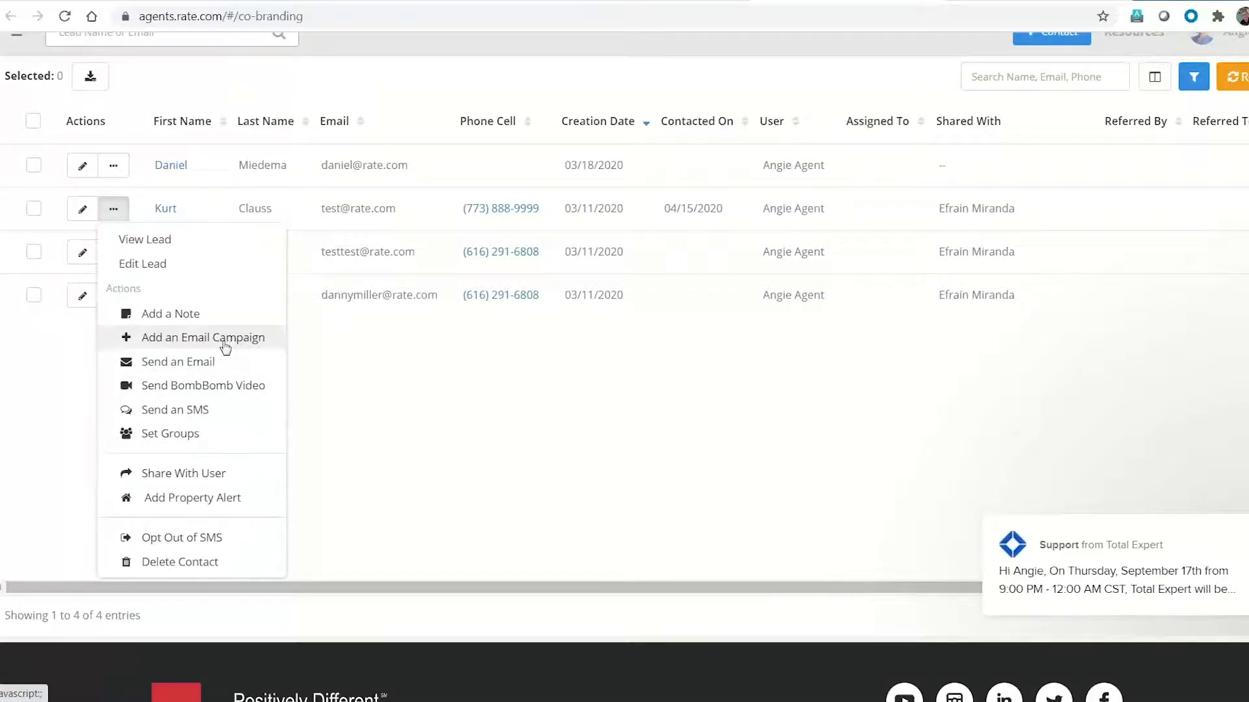
mouse_move(237, 385)
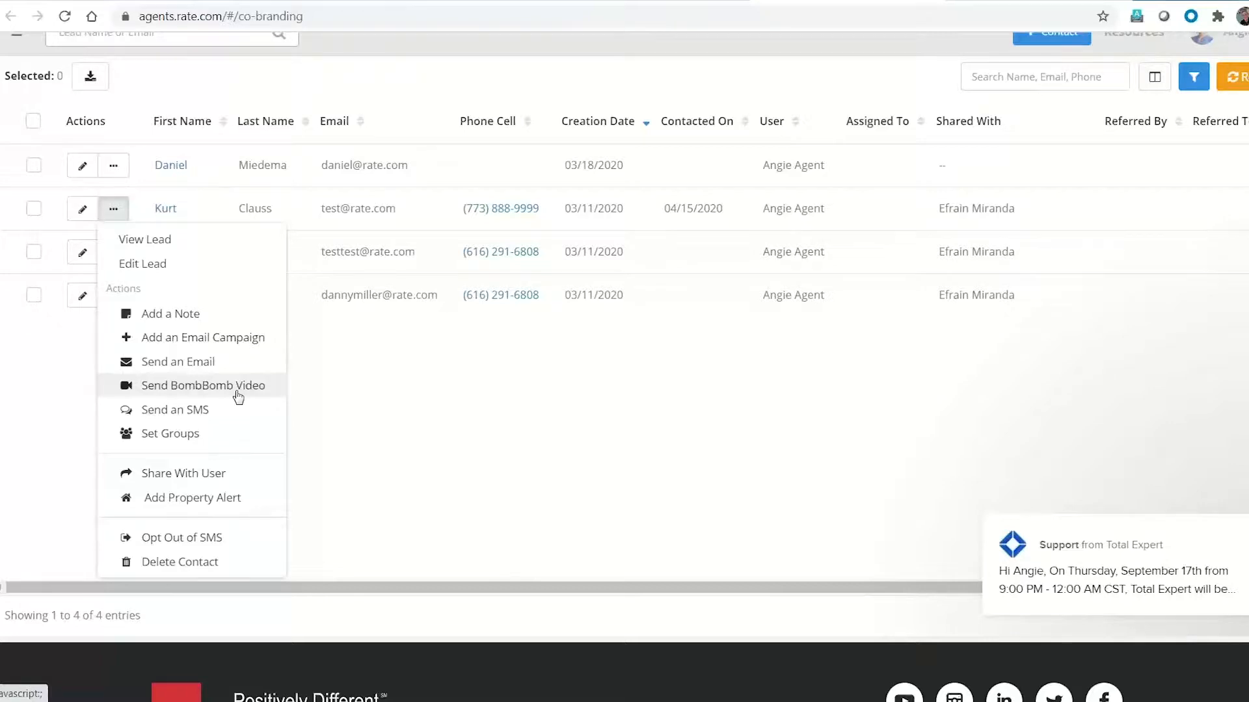
mouse_move(343, 416)
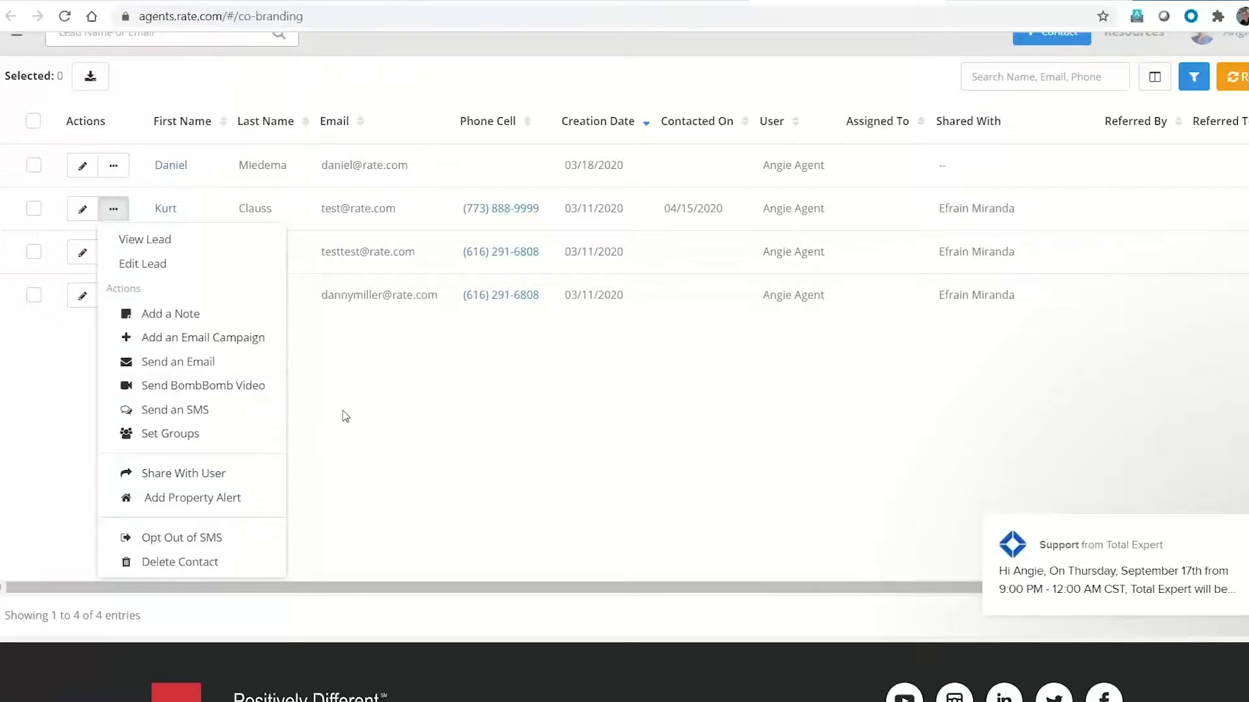
mouse_move(390, 435)
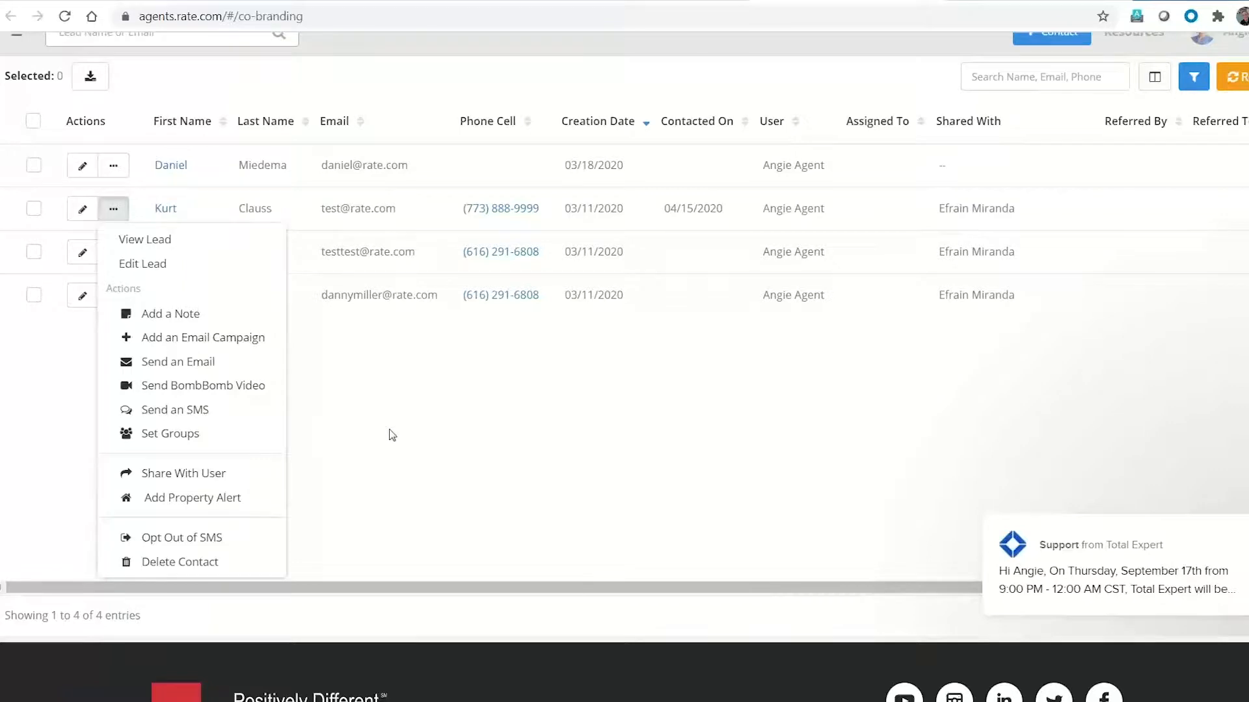
left_click(390, 434)
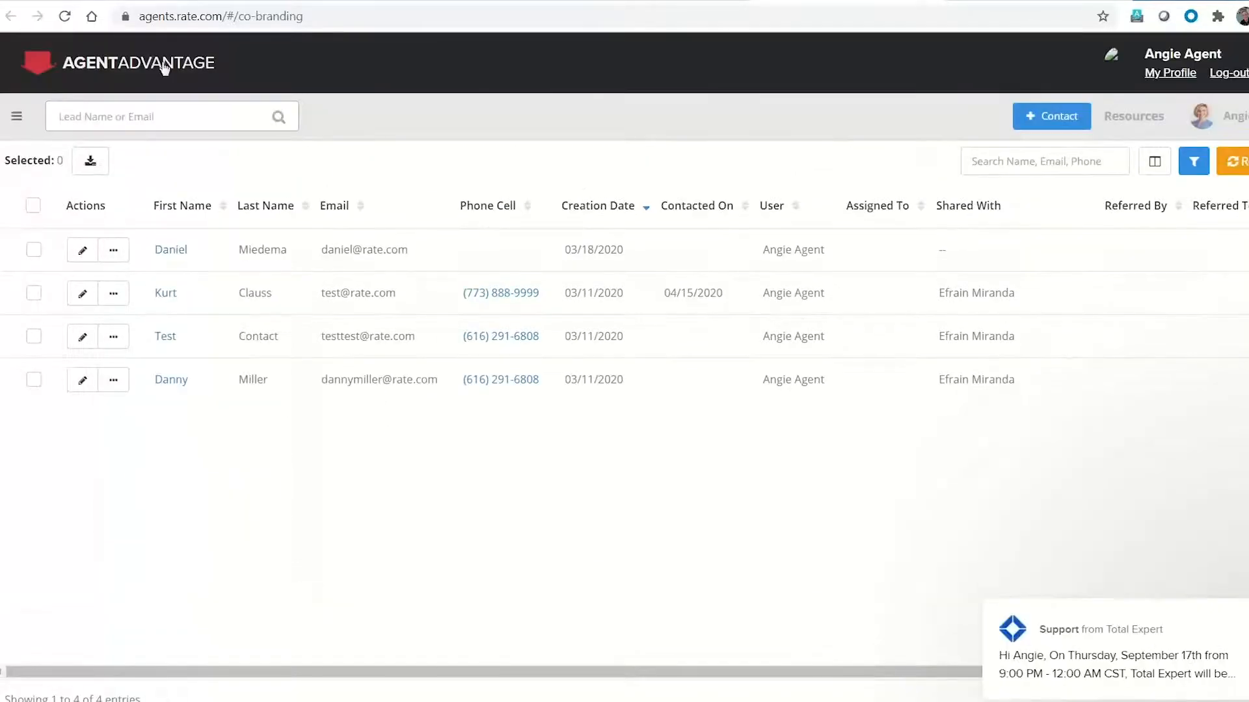
Step: From home, reach the email campaigns list and check the Open House Campaign
left_click(117, 63)
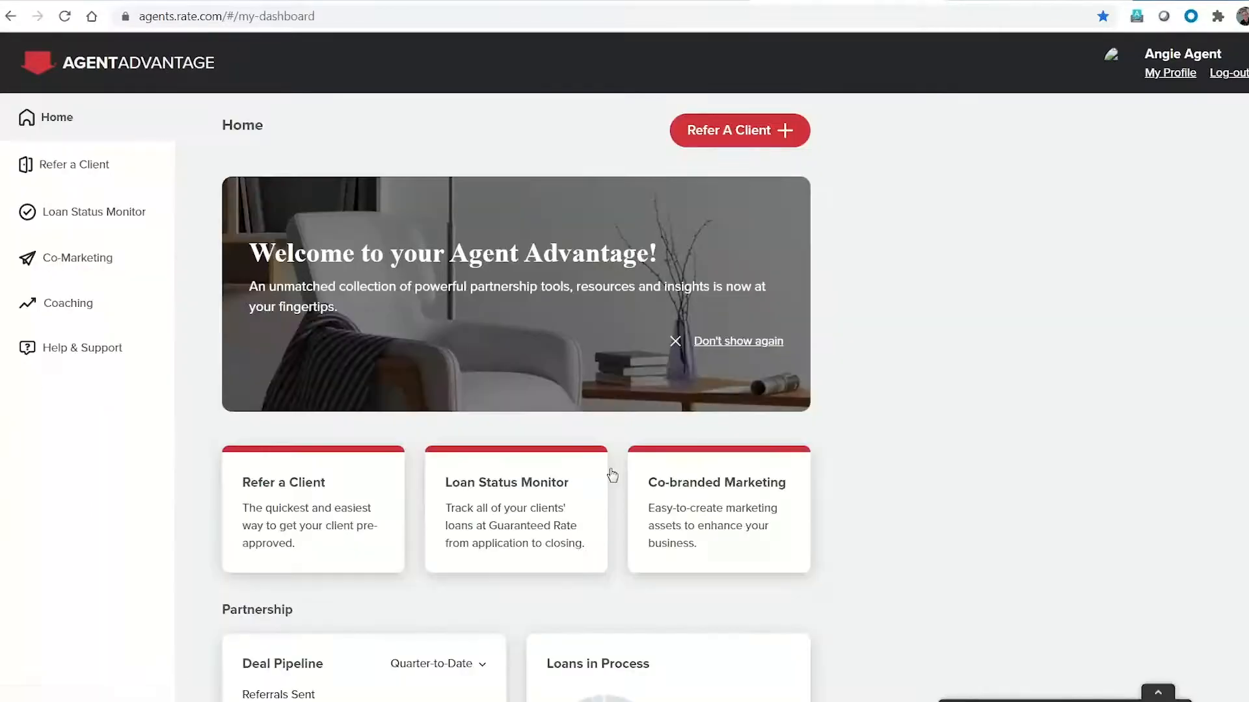
left_click(77, 258)
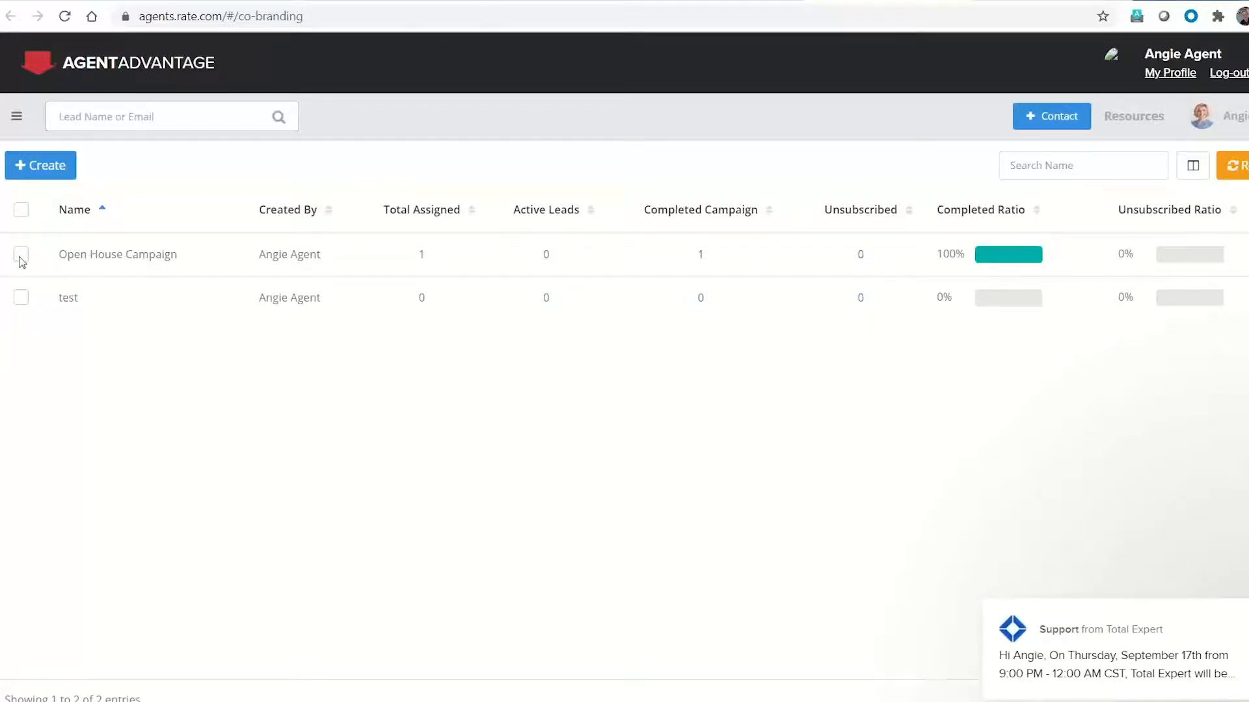
left_click(20, 254)
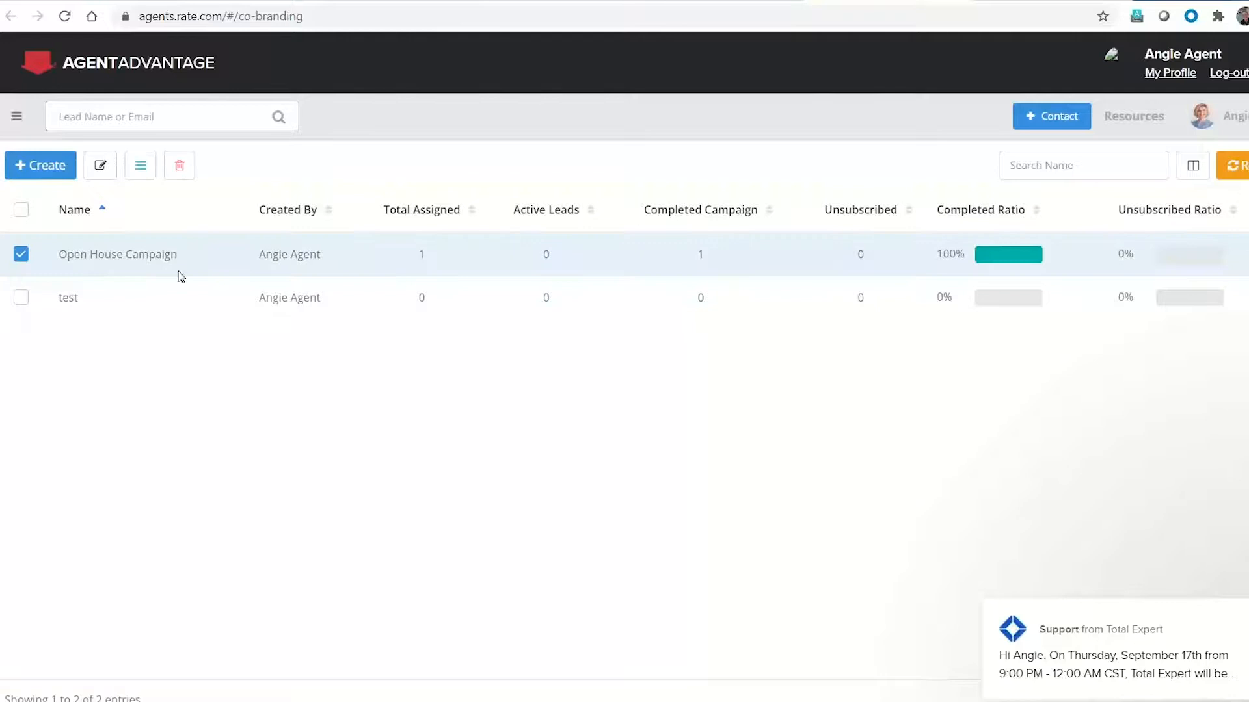
mouse_move(139, 165)
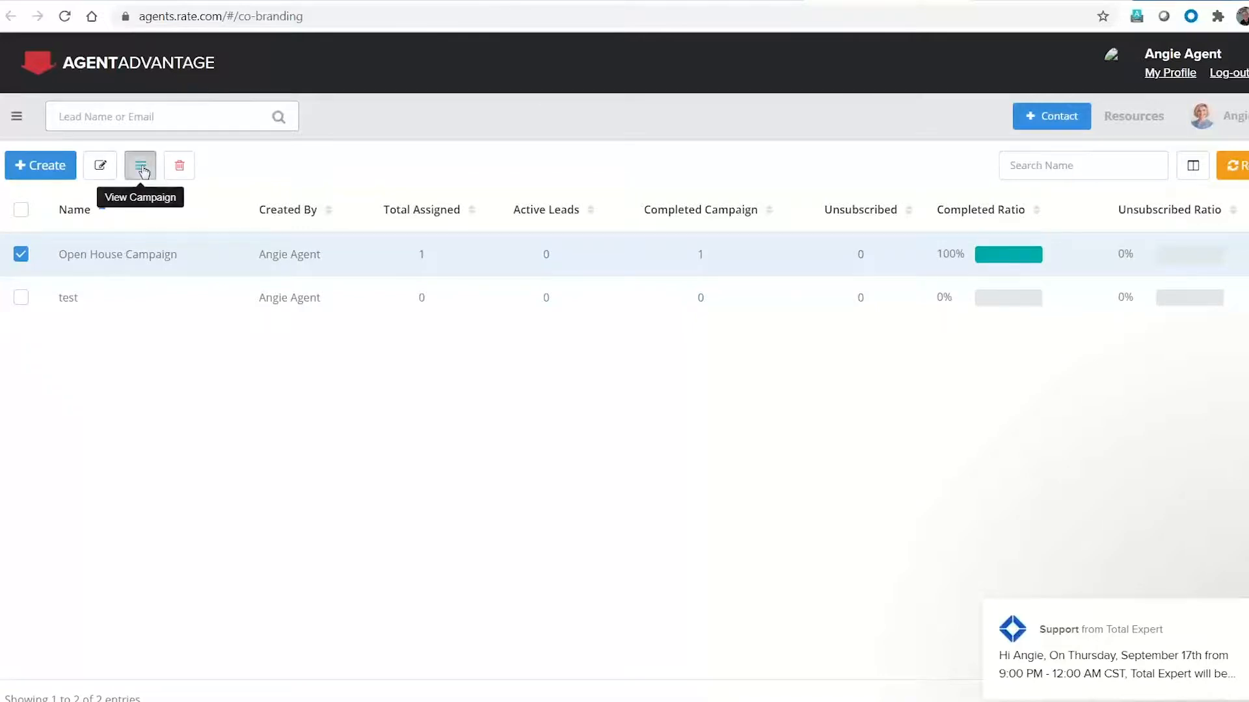
Step: View the Open House Campaign's four emails scheduled on days 5, 10, 20 and 35
left_click(139, 165)
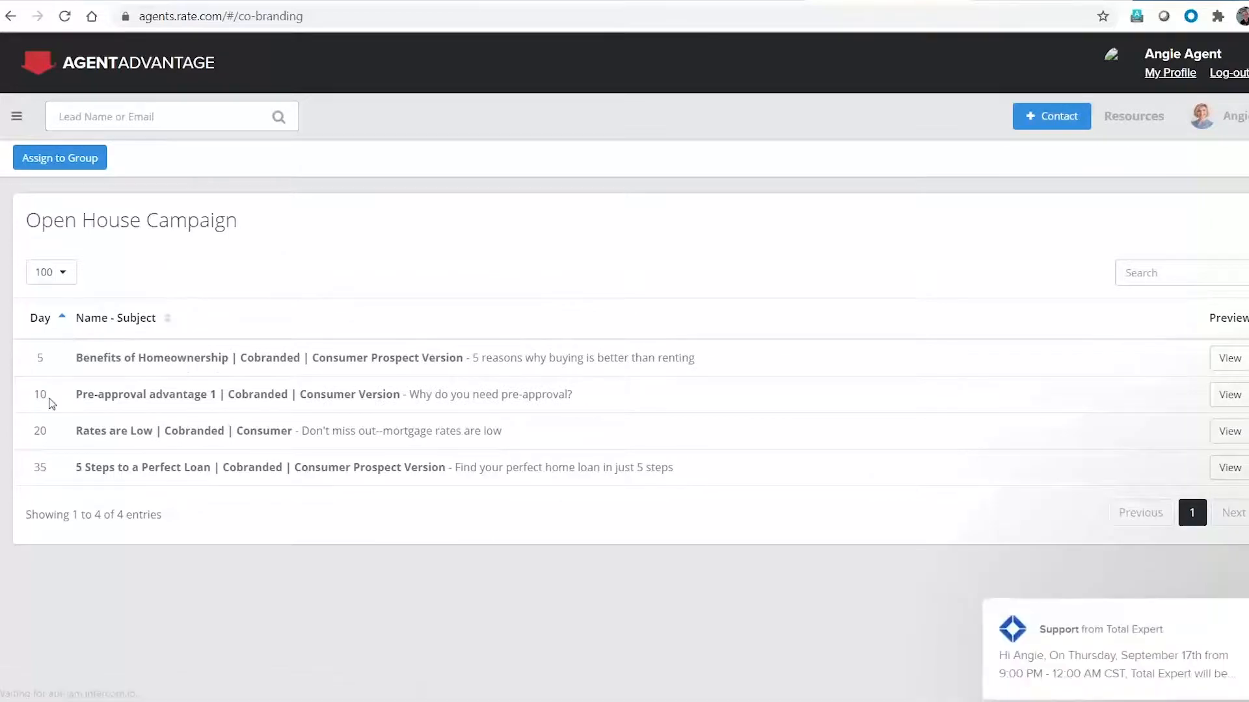
mouse_move(135, 377)
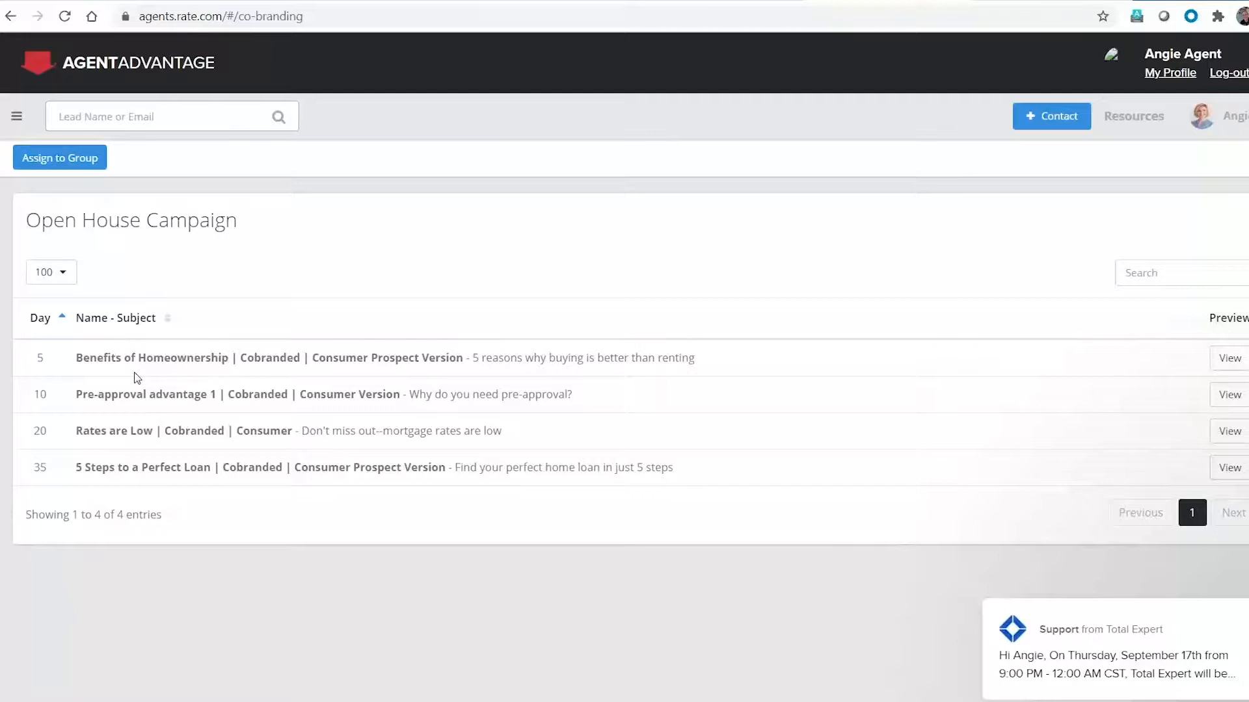
mouse_move(484, 375)
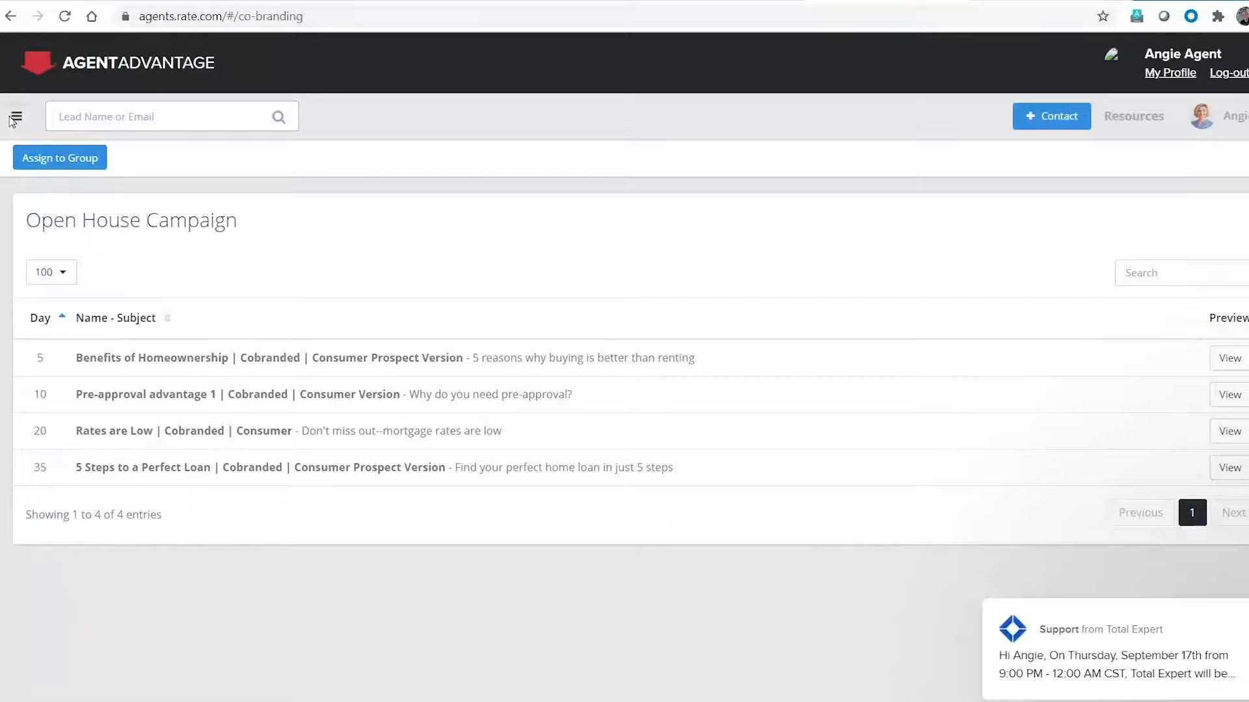
Step: Navigate via the menu's Email Marketing section to the Email Stats list
left_click(16, 116)
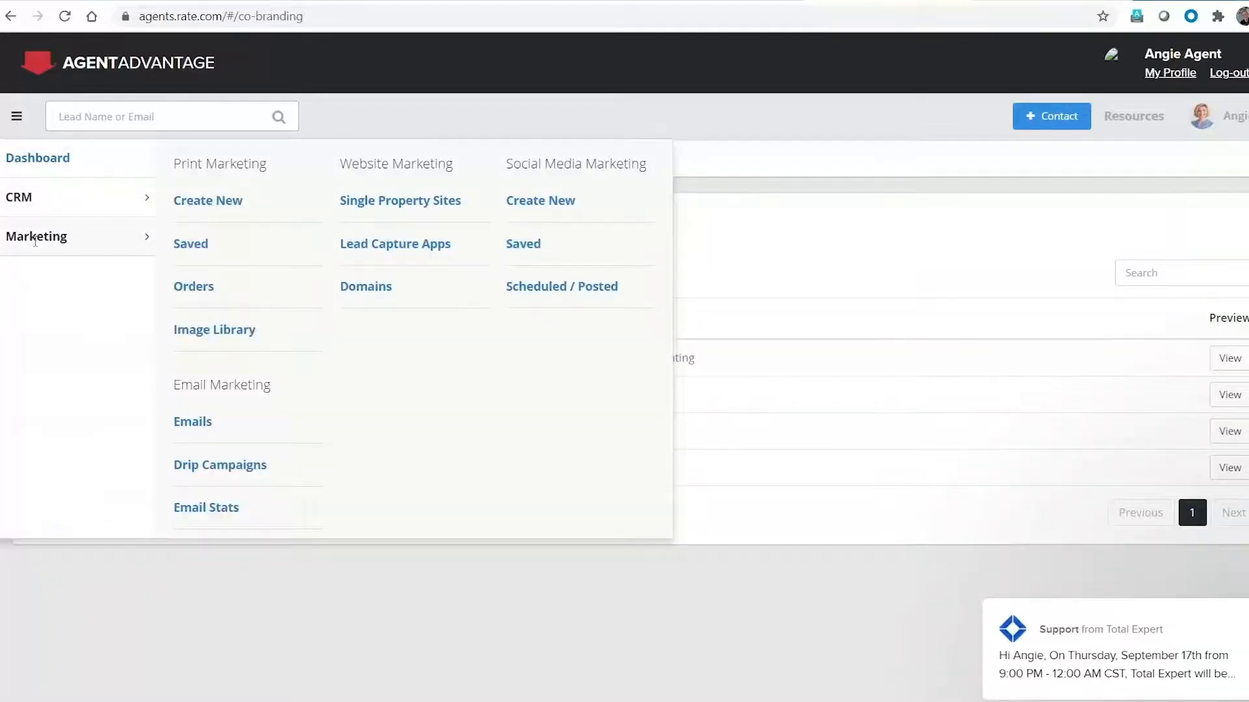
left_click(207, 507)
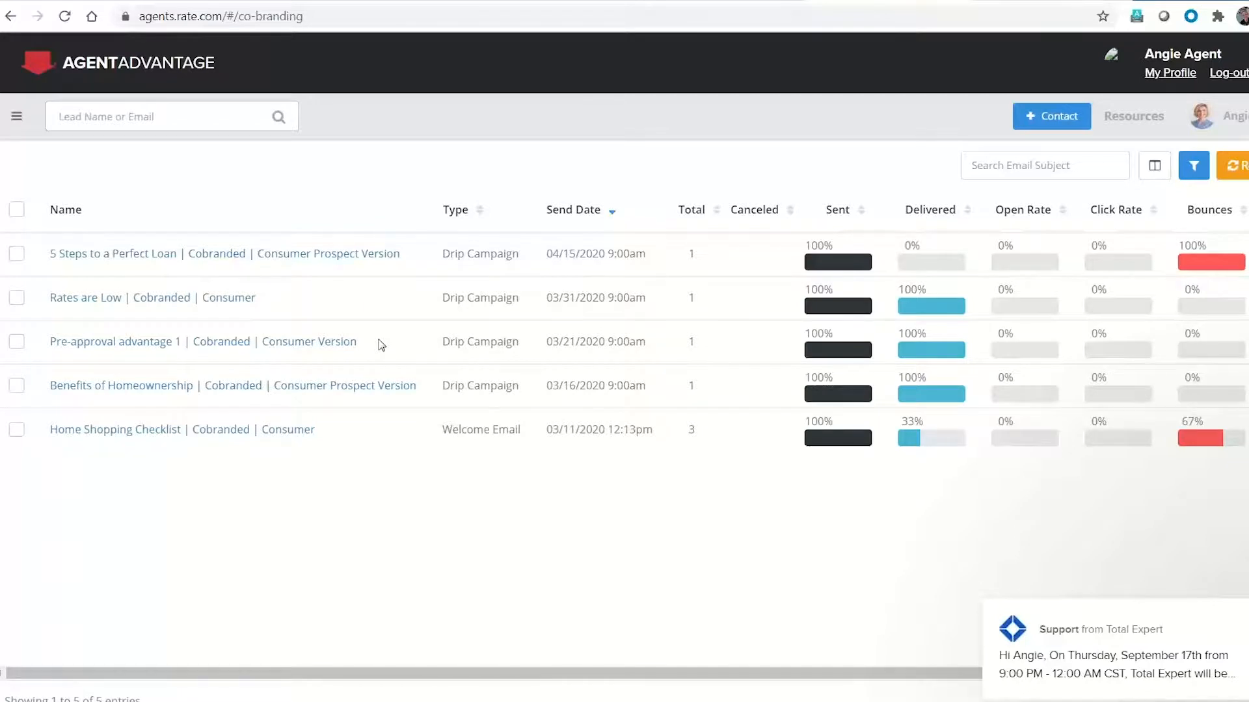
mouse_move(381, 346)
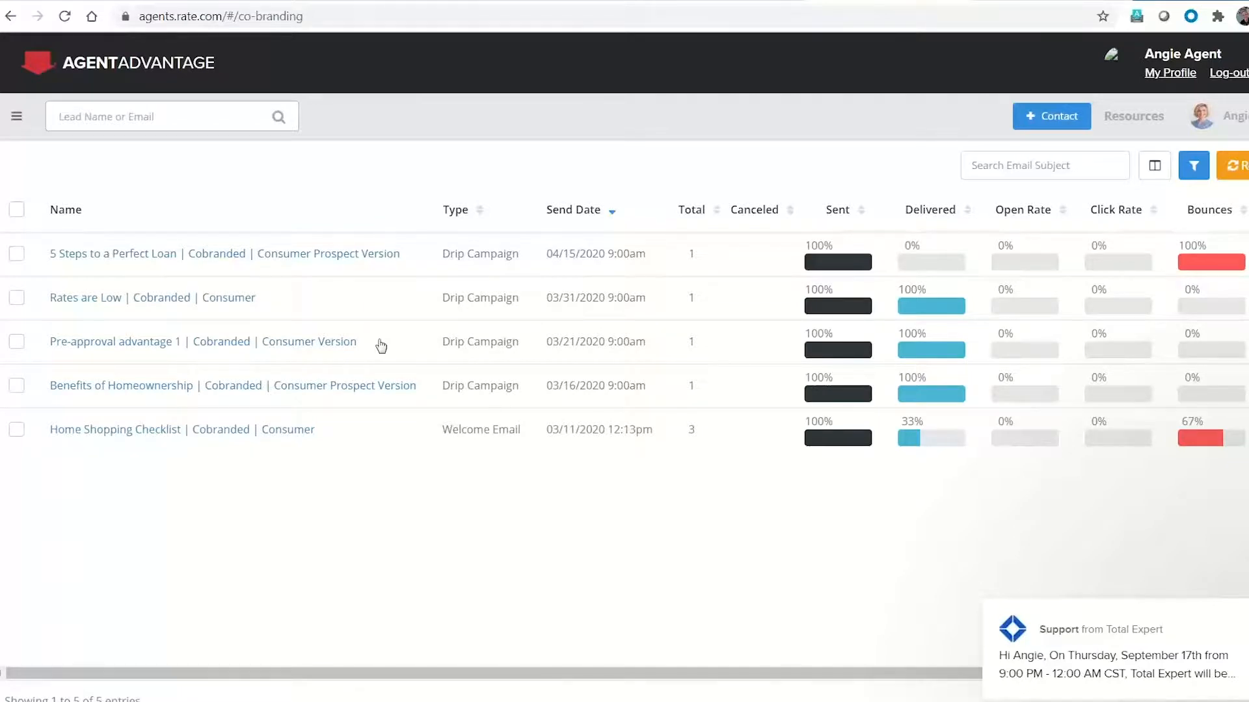
mouse_move(829, 565)
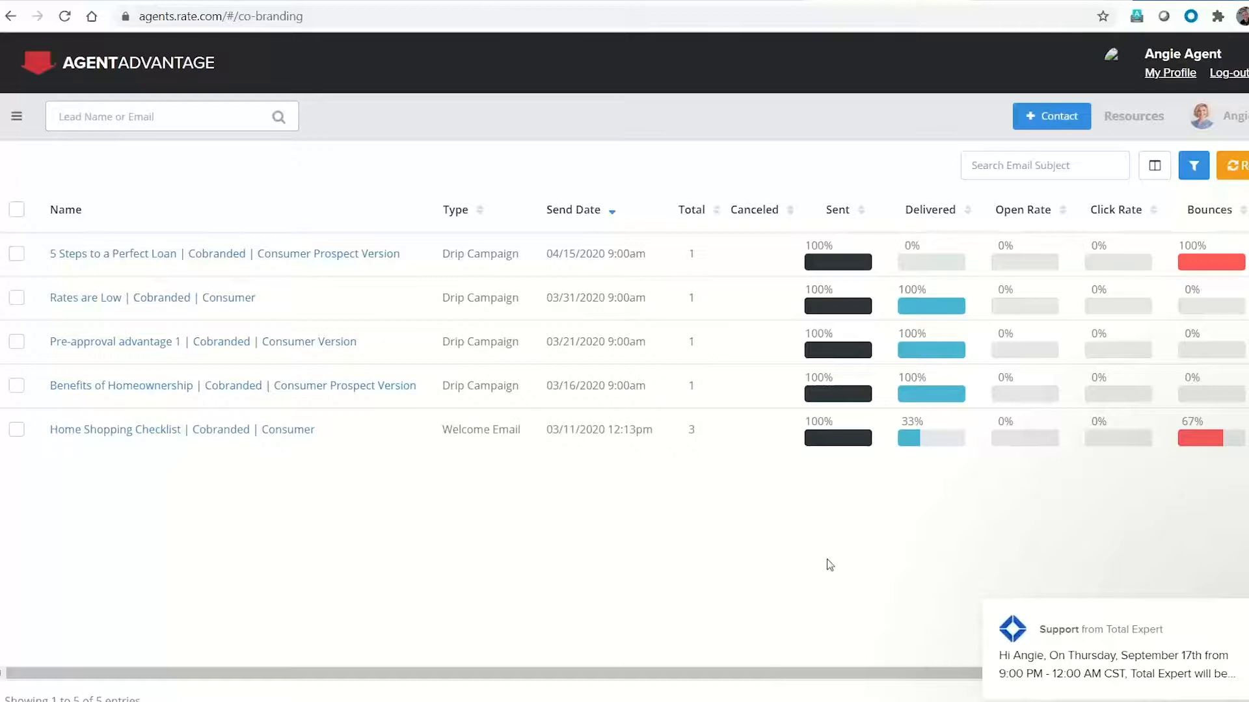
mouse_move(886, 393)
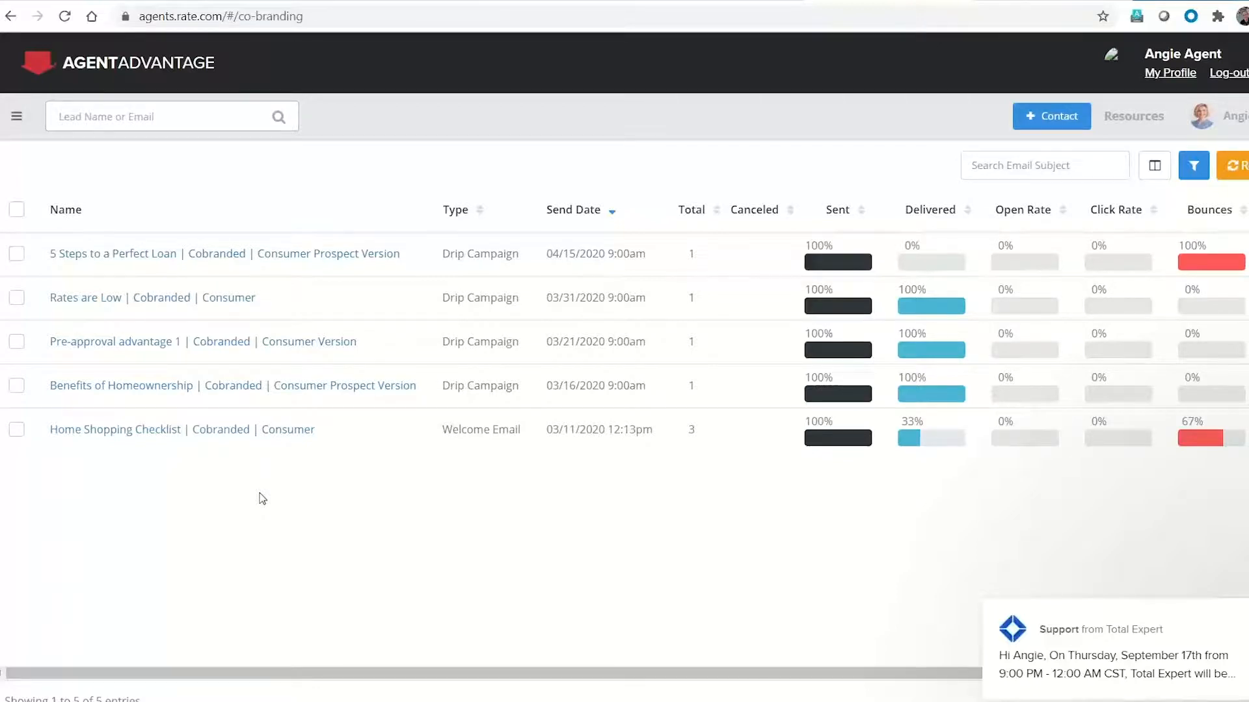
mouse_move(276, 489)
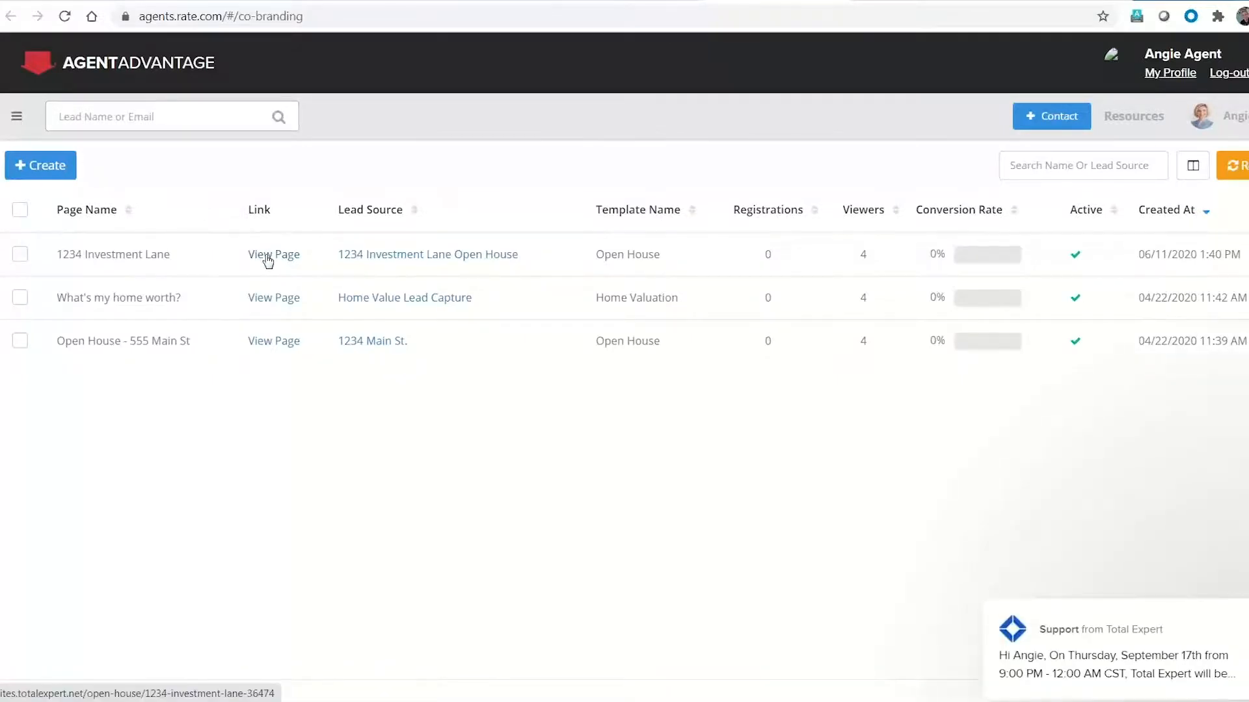
Step: View the live 1234 Investment Lane Open House page and scroll through its sign-in form
left_click(273, 254)
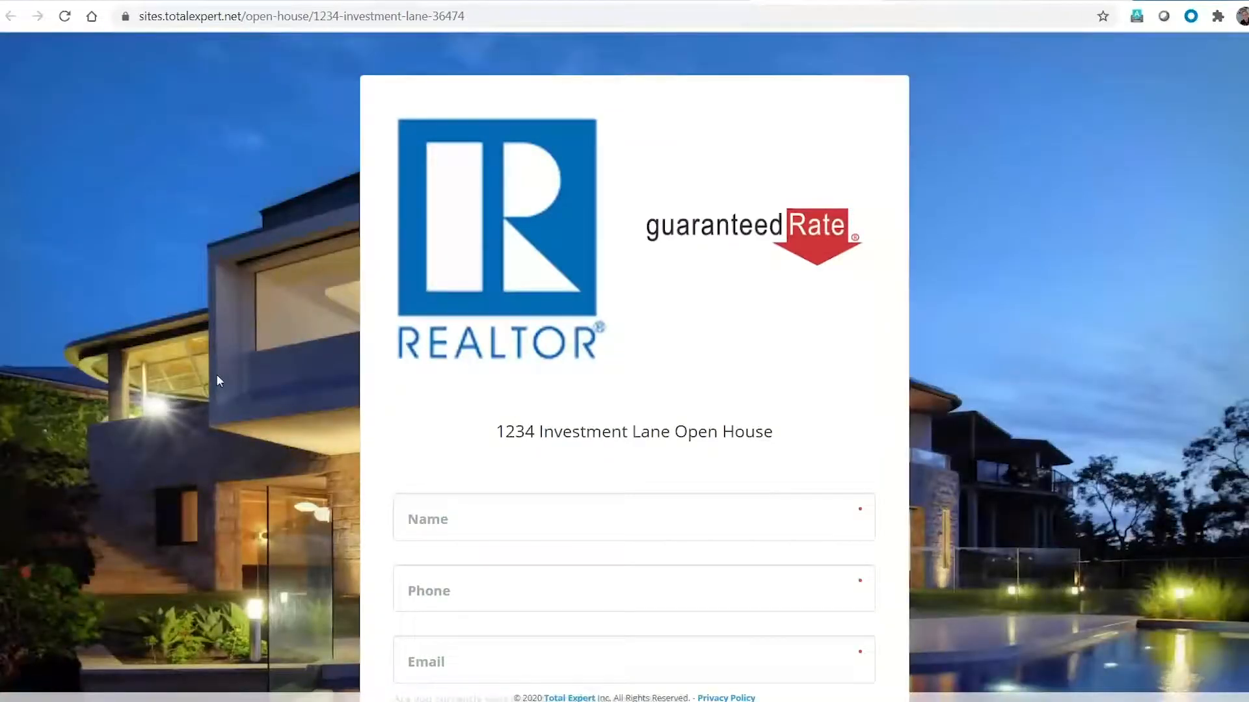
scroll("down", 3)
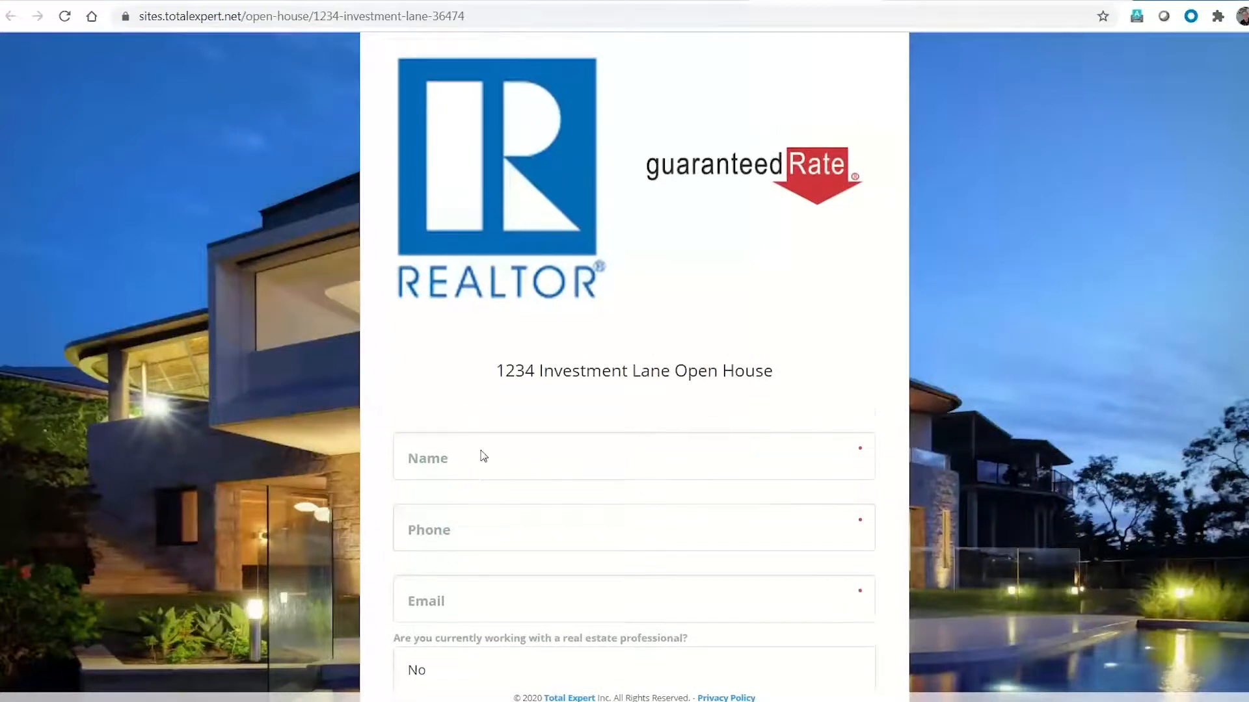
scroll("down", 3)
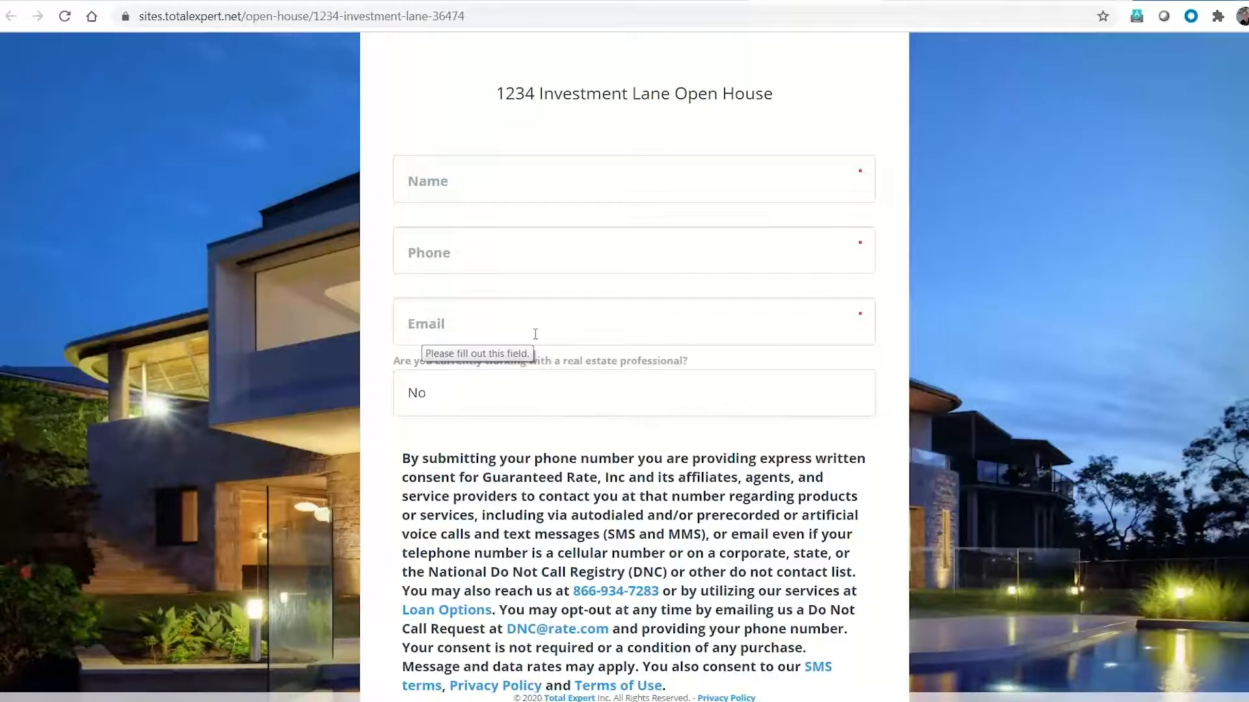
mouse_move(286, 425)
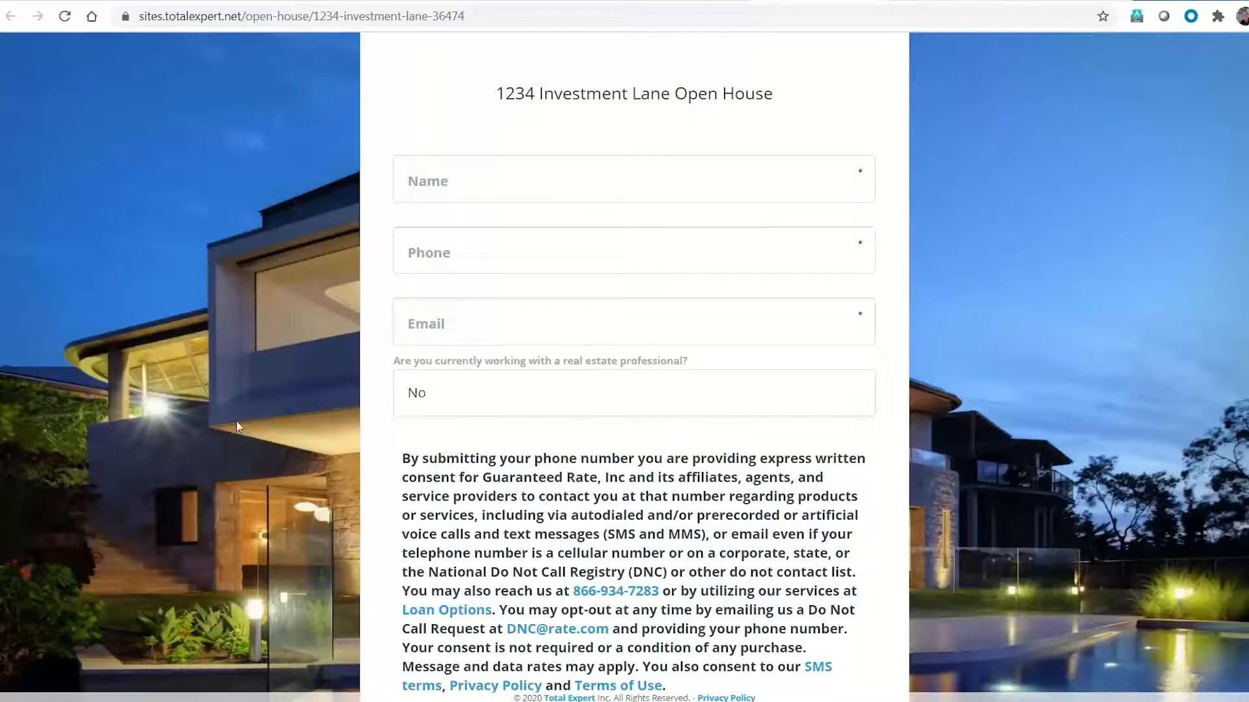
mouse_move(165, 441)
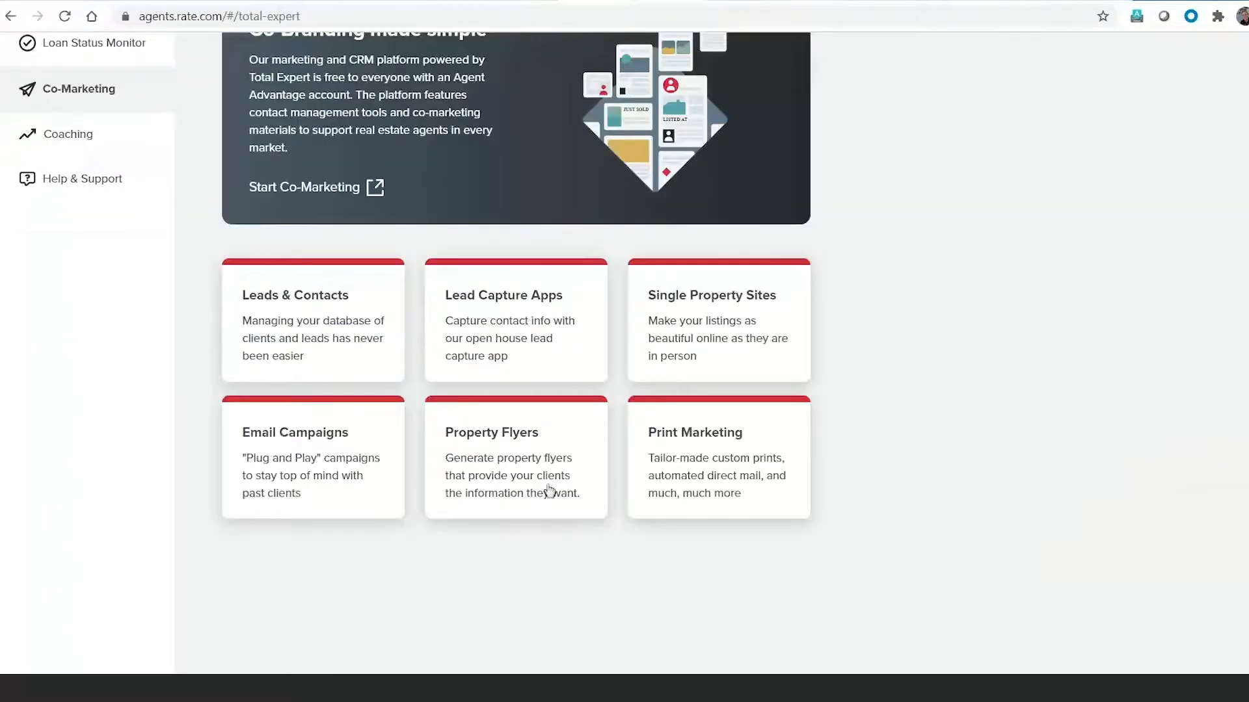
mouse_move(510, 456)
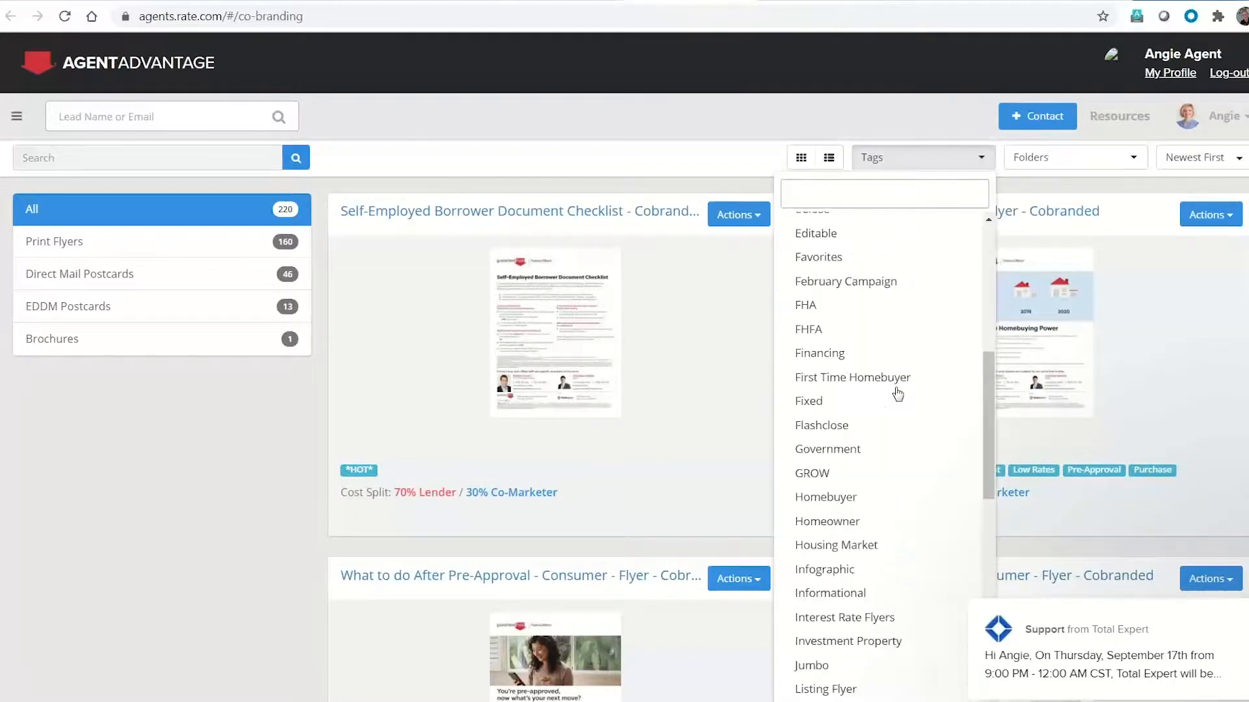
Step: Filter templates to the Property Flyer tag and preview the Neighborhood Report with School Report flyer
scroll("down", 3)
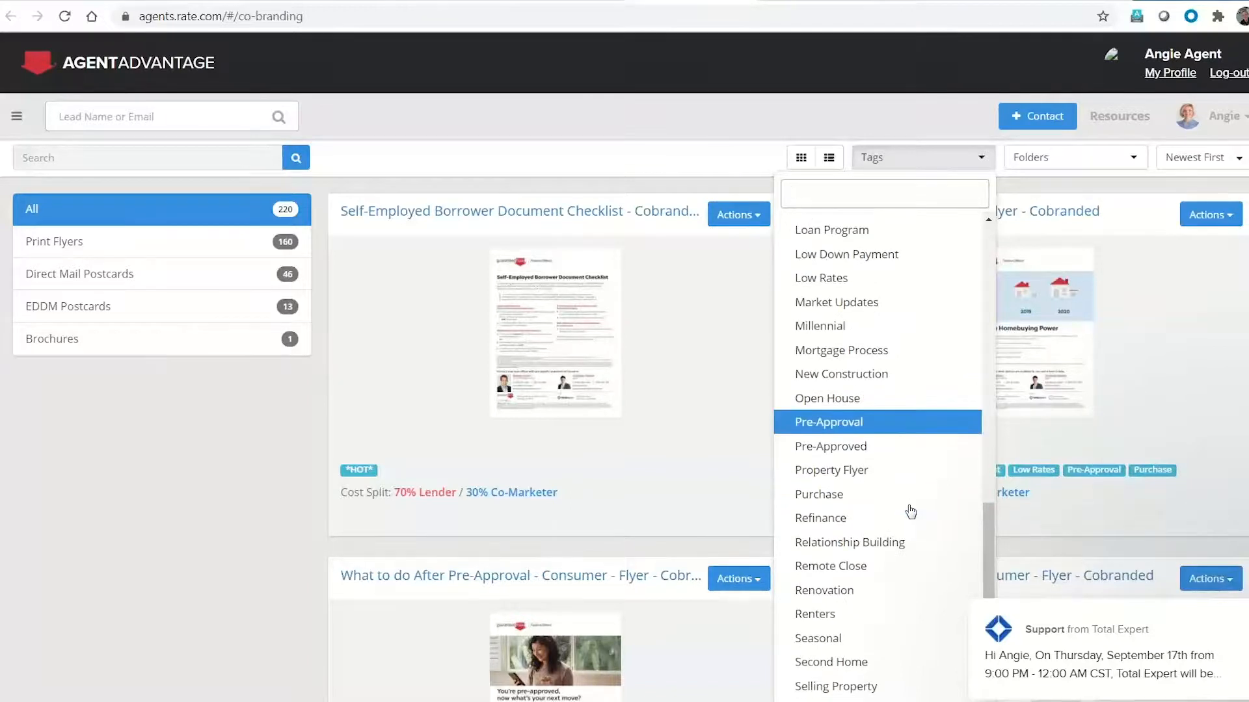
mouse_move(867, 479)
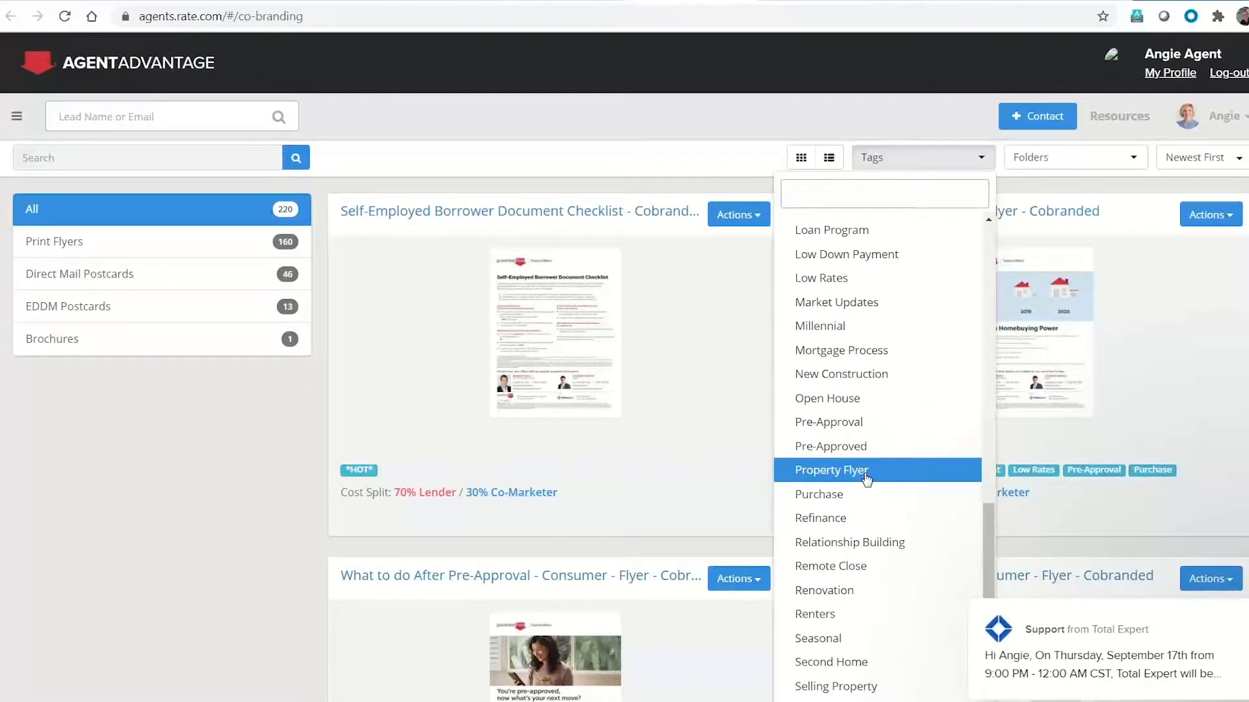
left_click(831, 469)
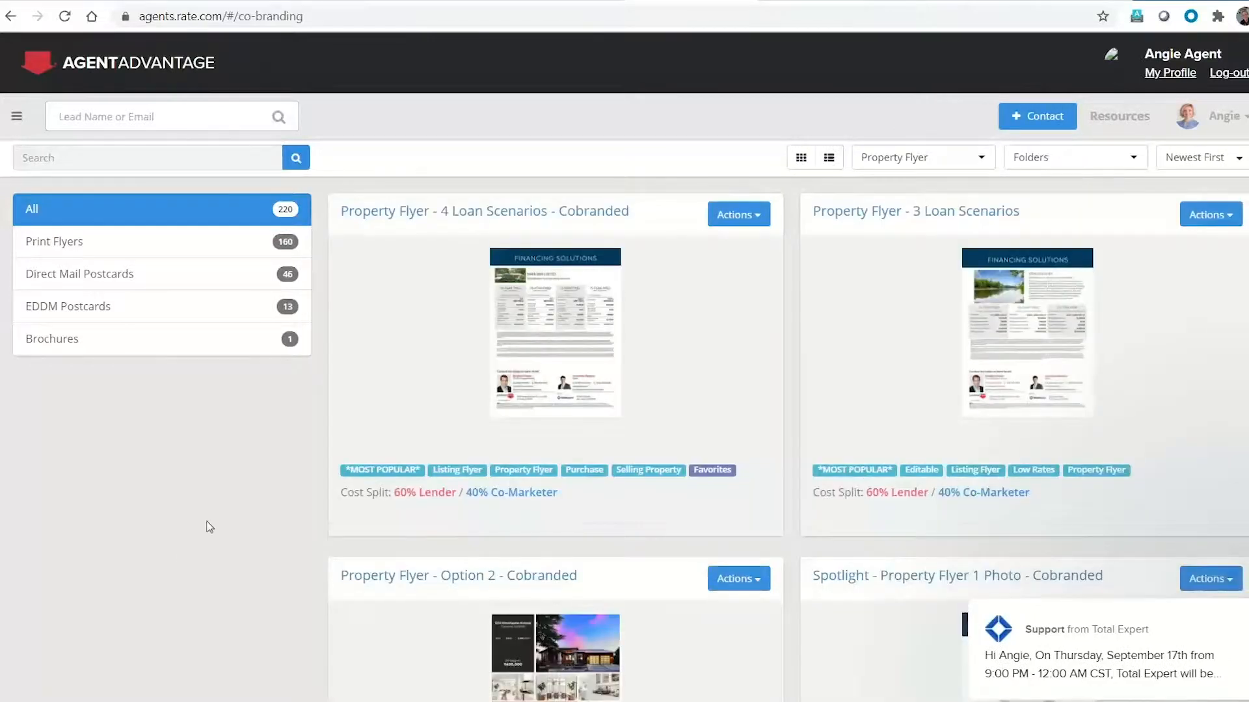
scroll("down", 3)
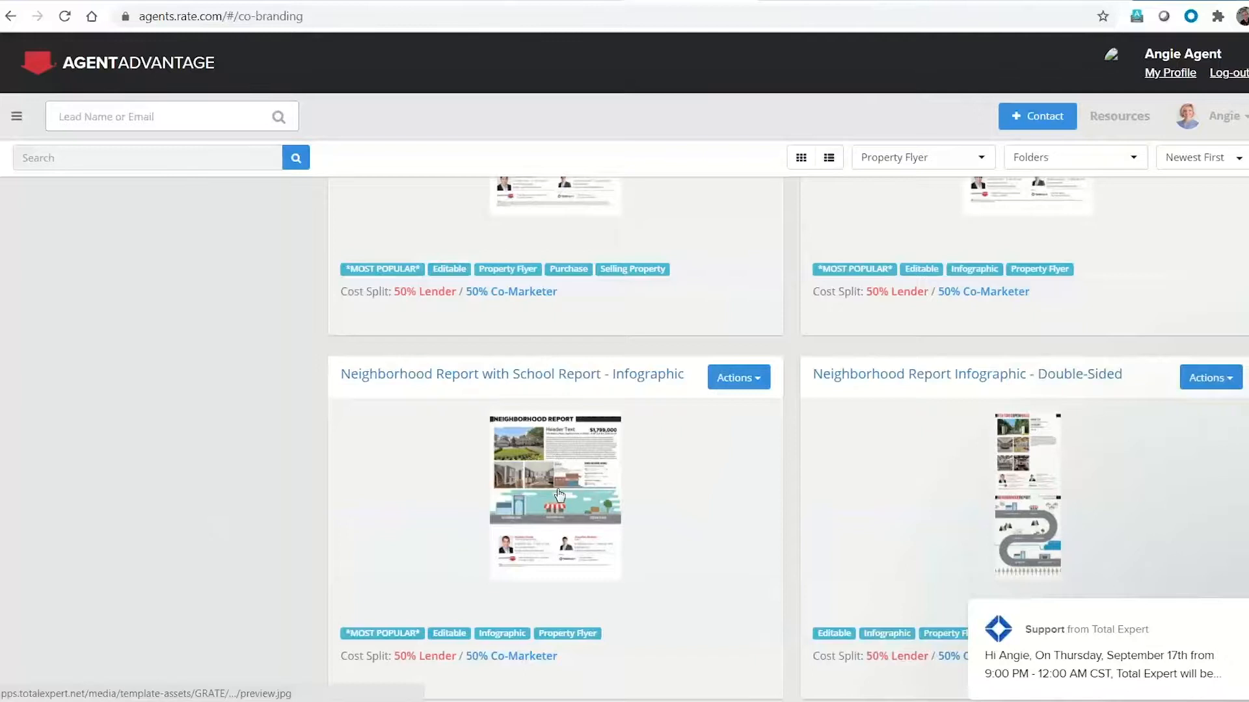
left_click(555, 494)
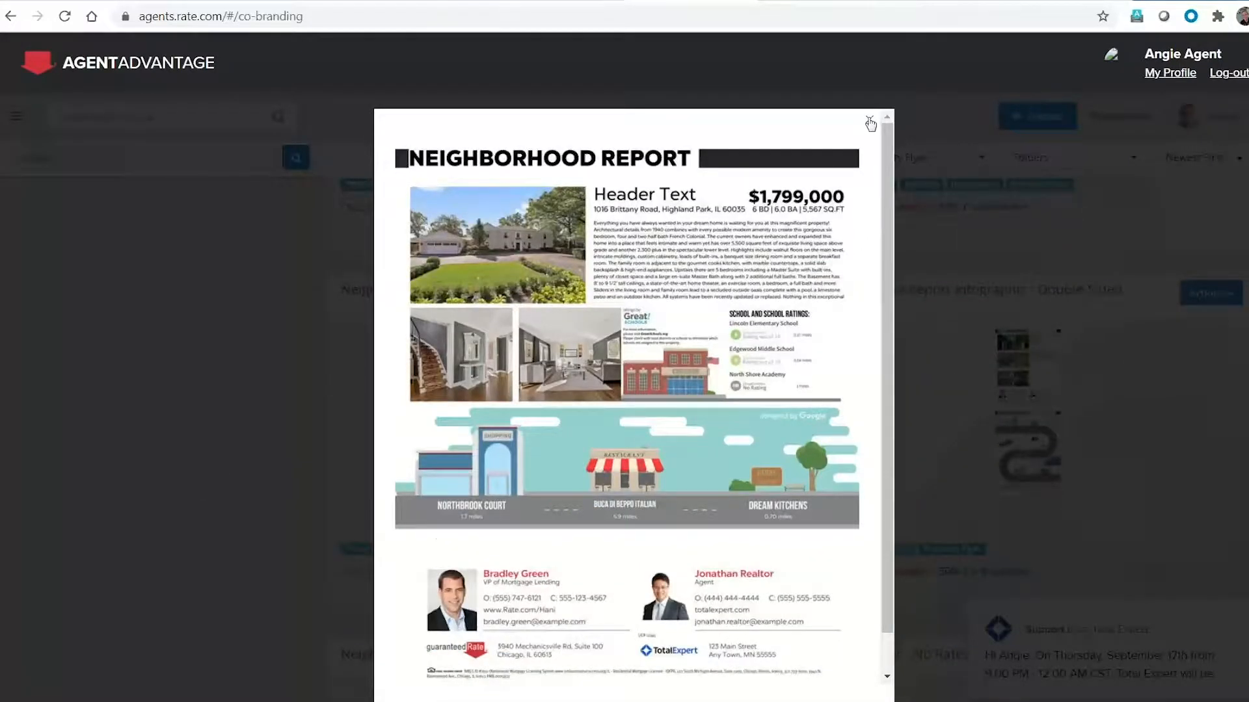
left_click(870, 125)
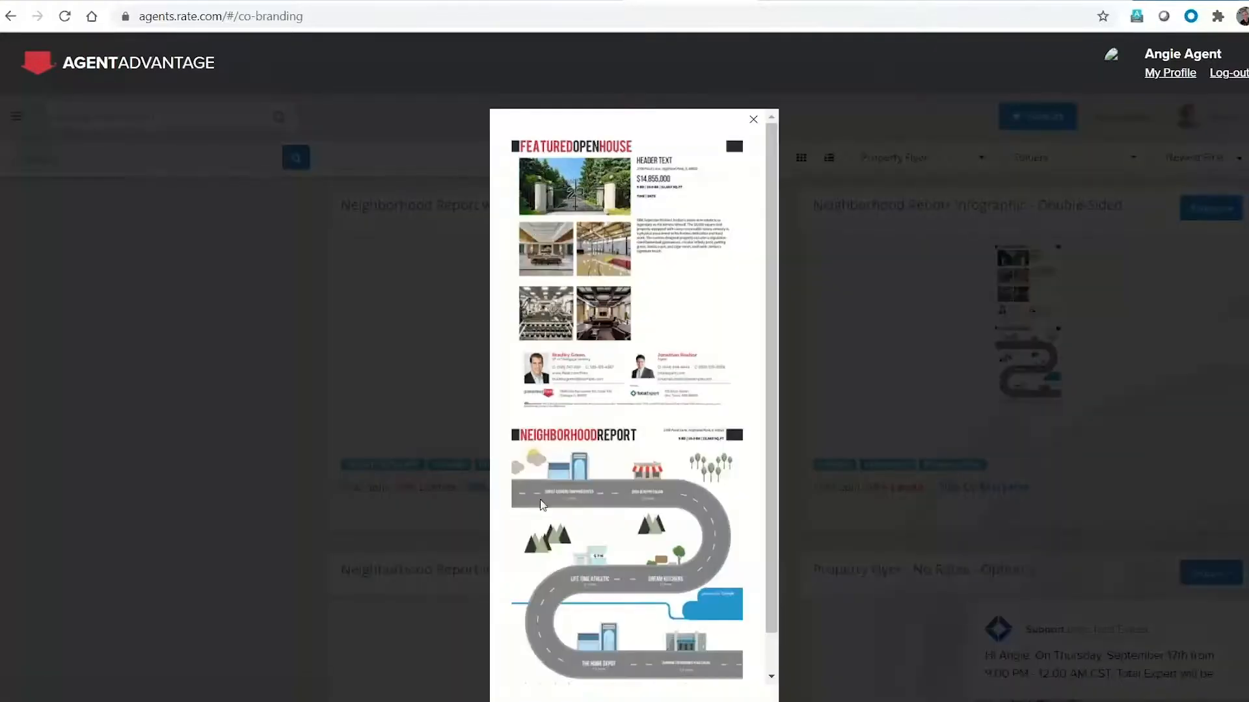
mouse_move(516, 199)
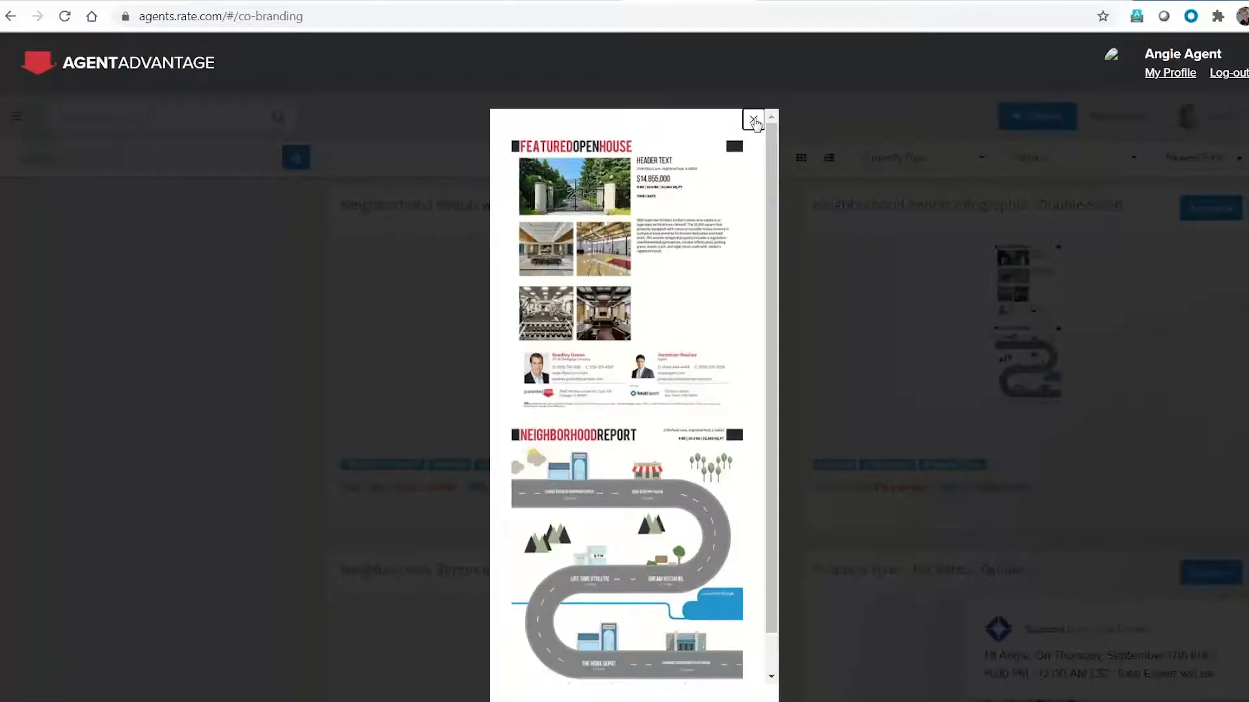
Step: Preview the double-sided flyer and the Property Flyer - No Rates - Option 2 design
left_click(752, 119)
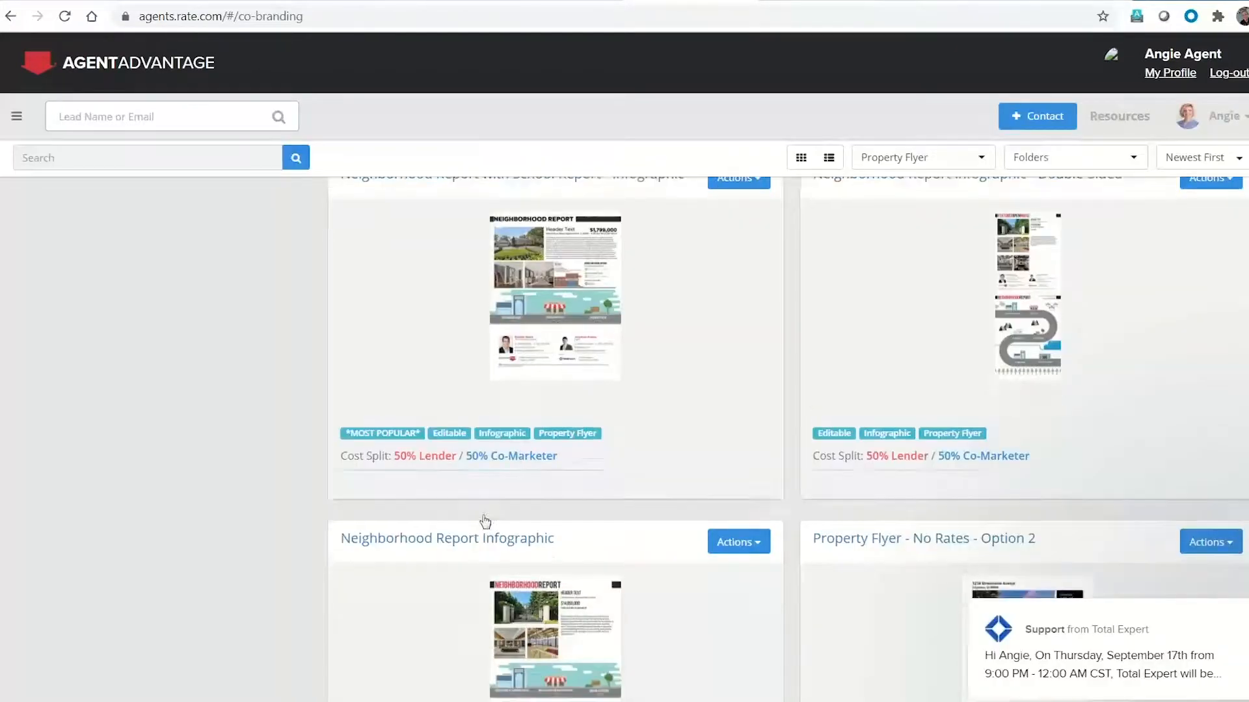
scroll("down", 3)
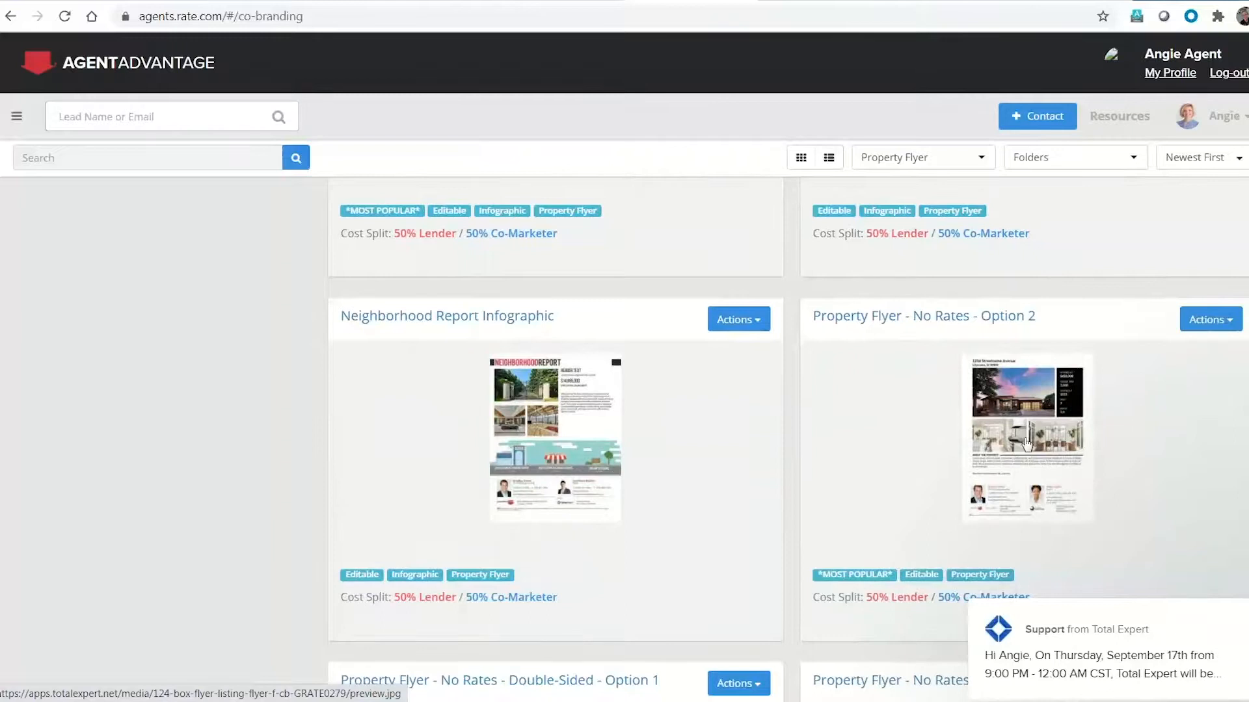
left_click(1028, 437)
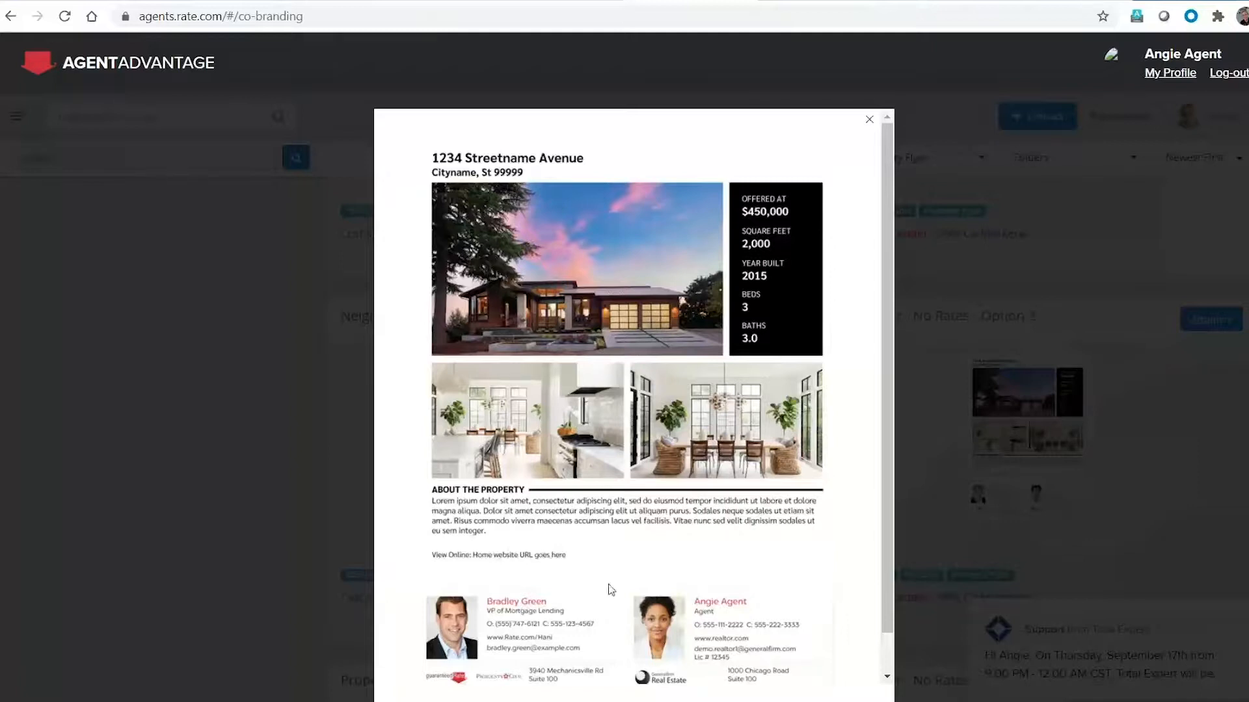
mouse_move(860, 129)
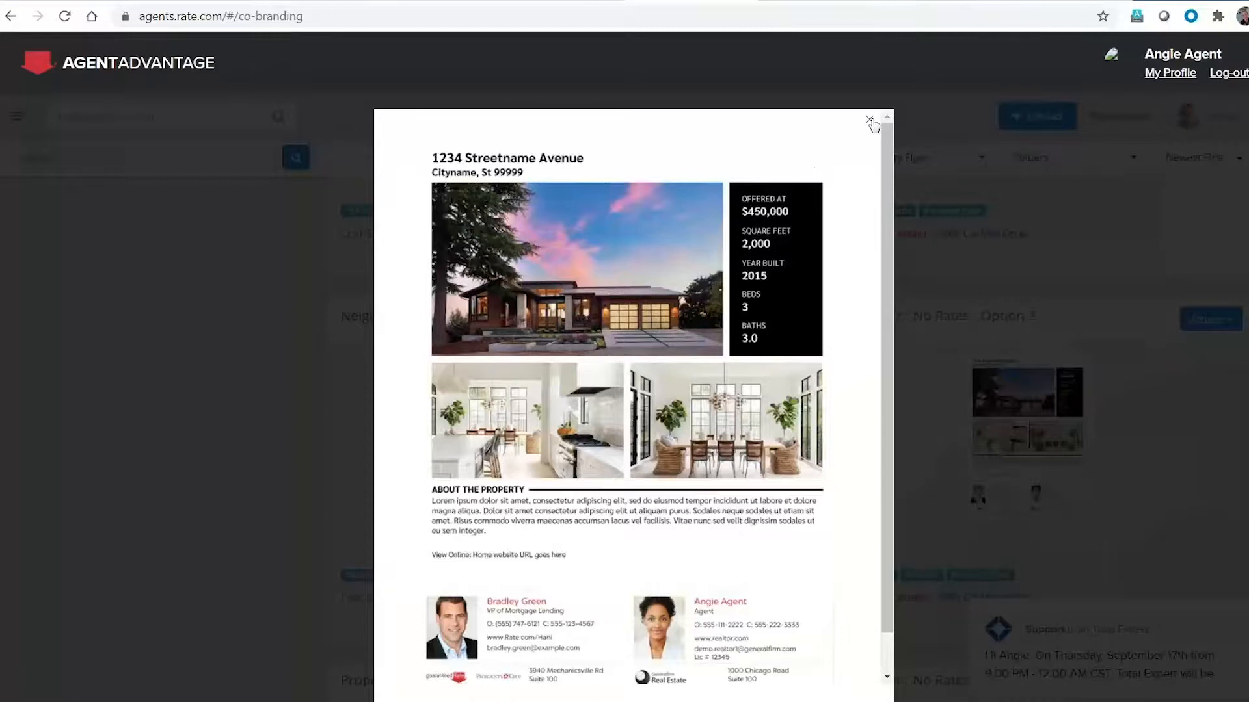
left_click(870, 119)
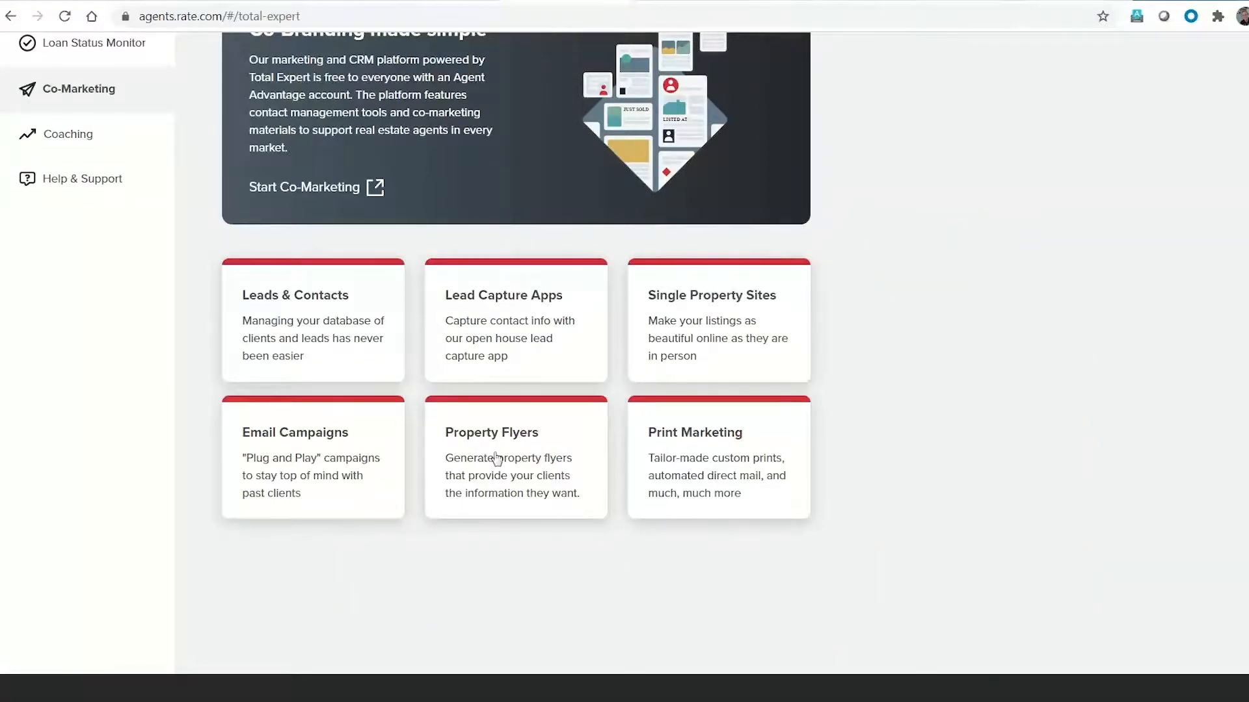
mouse_move(707, 325)
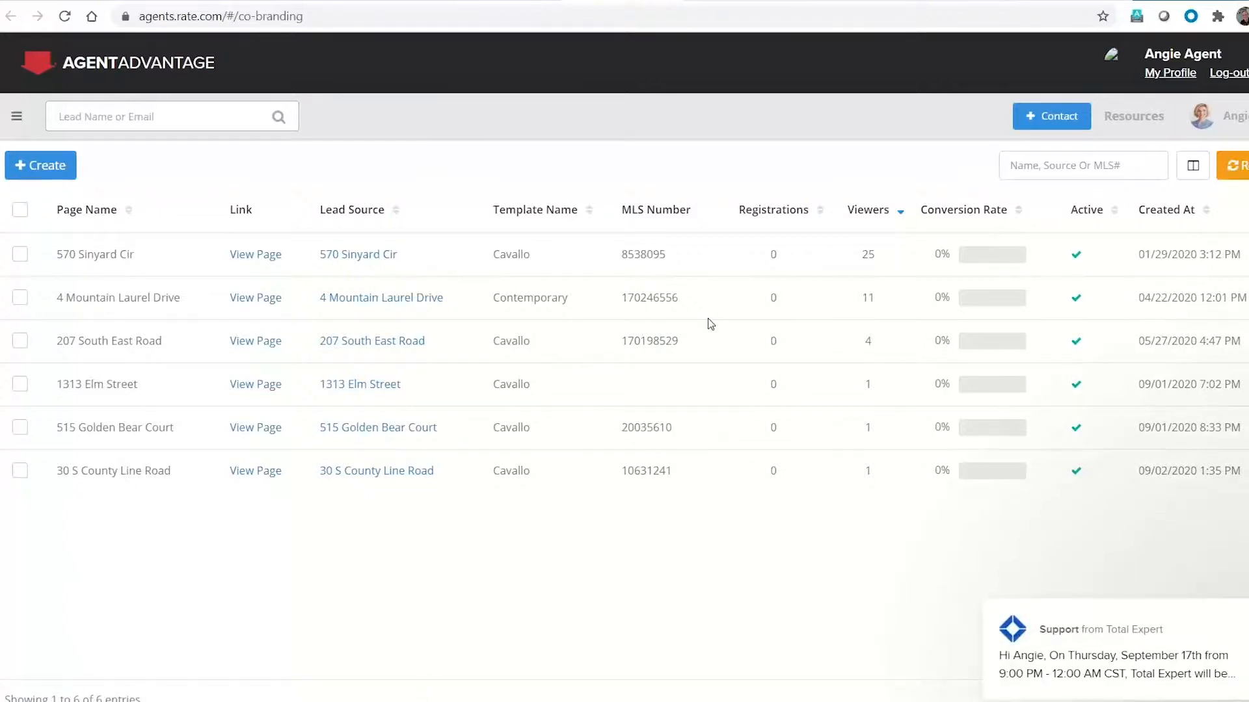
mouse_move(366, 315)
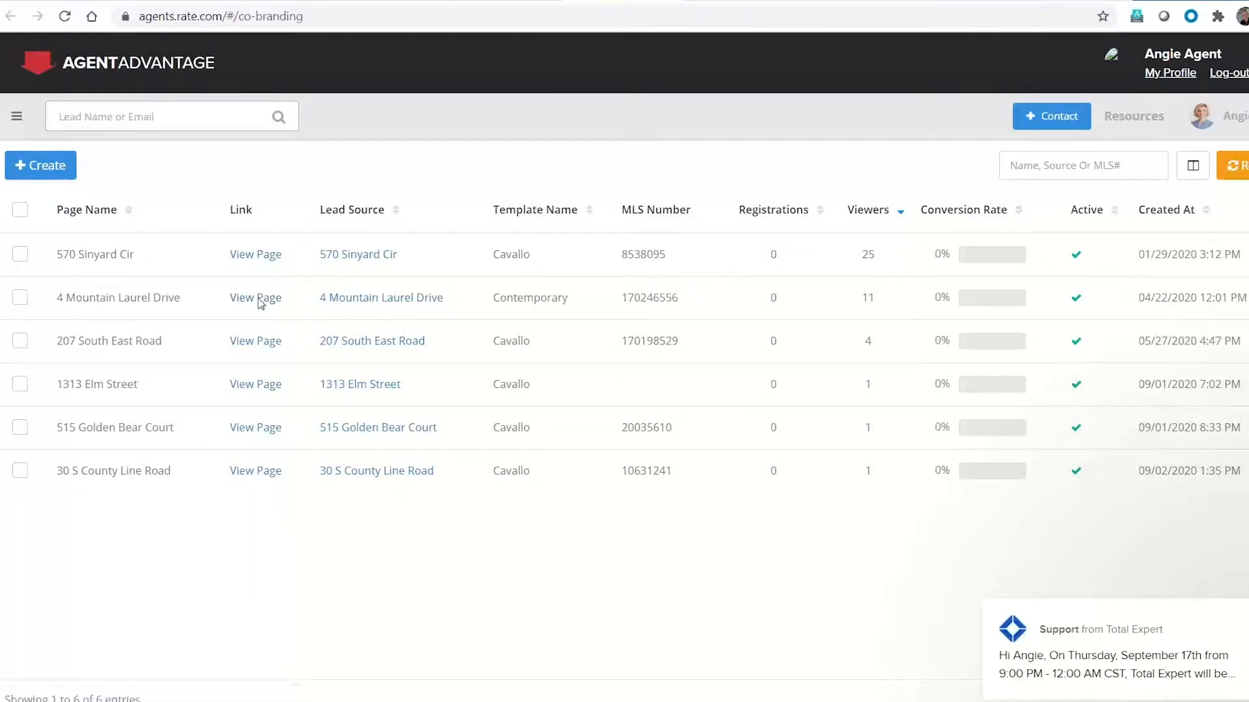
Step: Browse the live 4 Mountain Laurel Drive site's details, video and contact form, then go back to the sites list
left_click(256, 296)
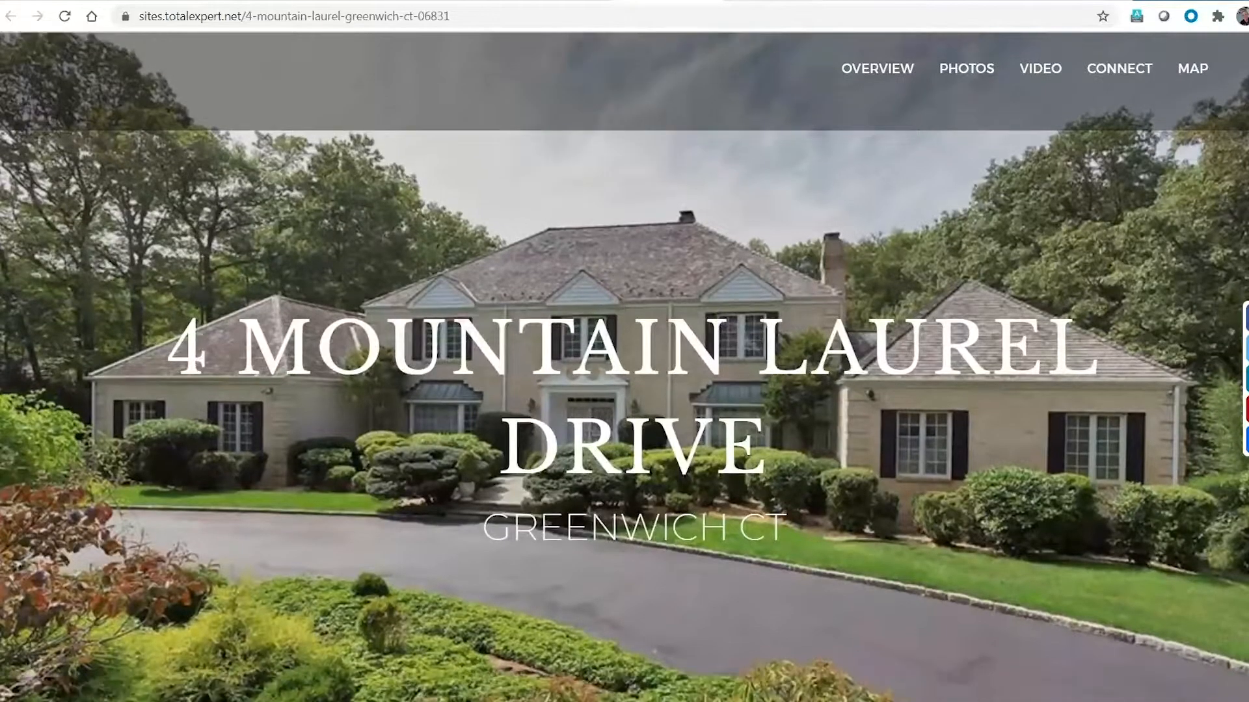
scroll("down", 3)
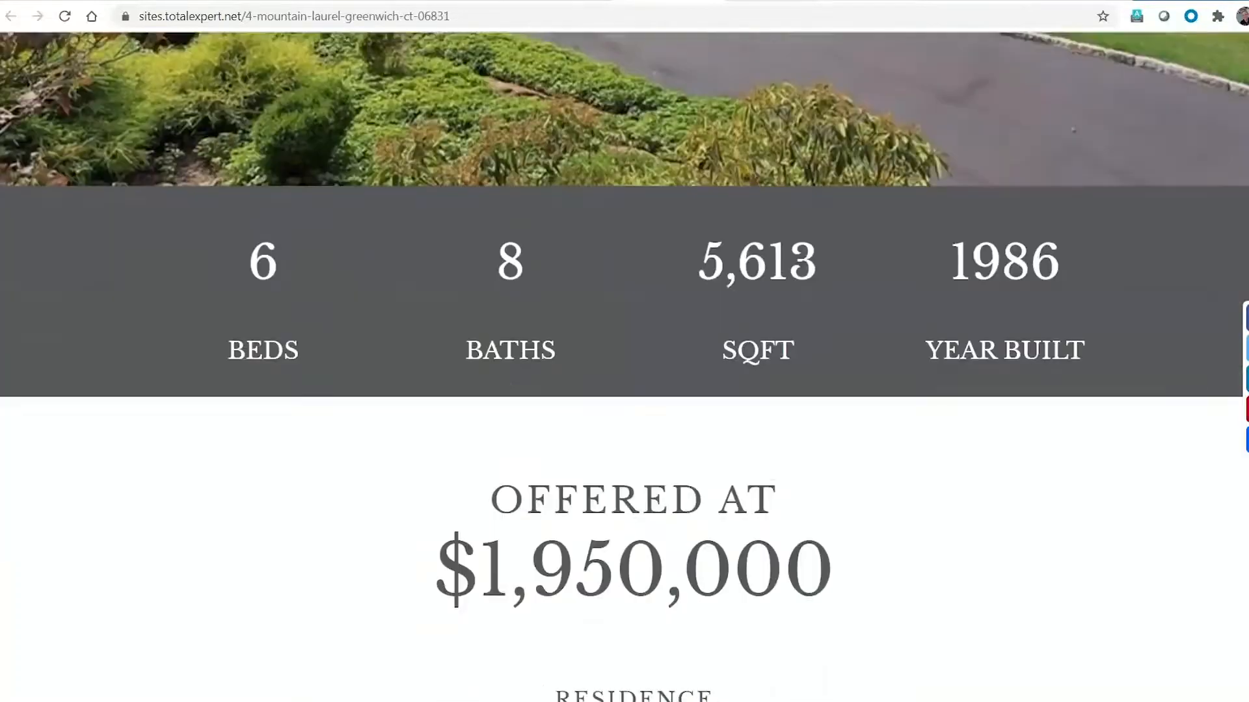
scroll("down", 3)
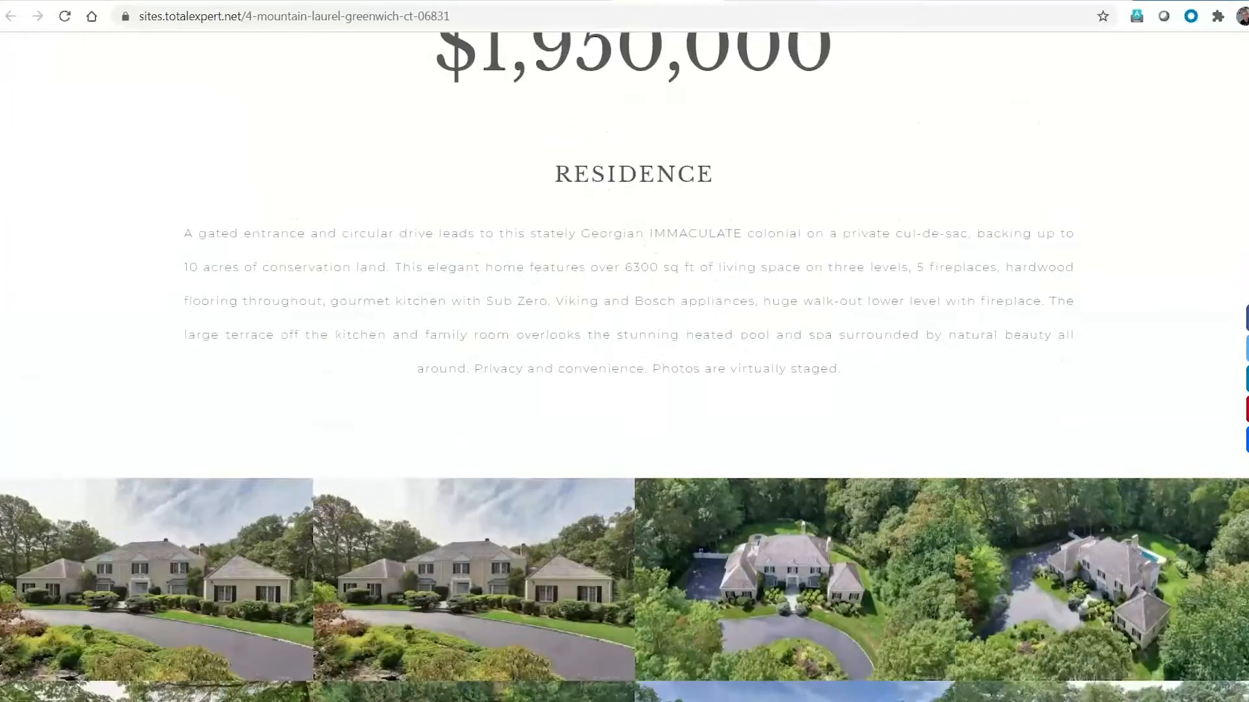
scroll("down", 3)
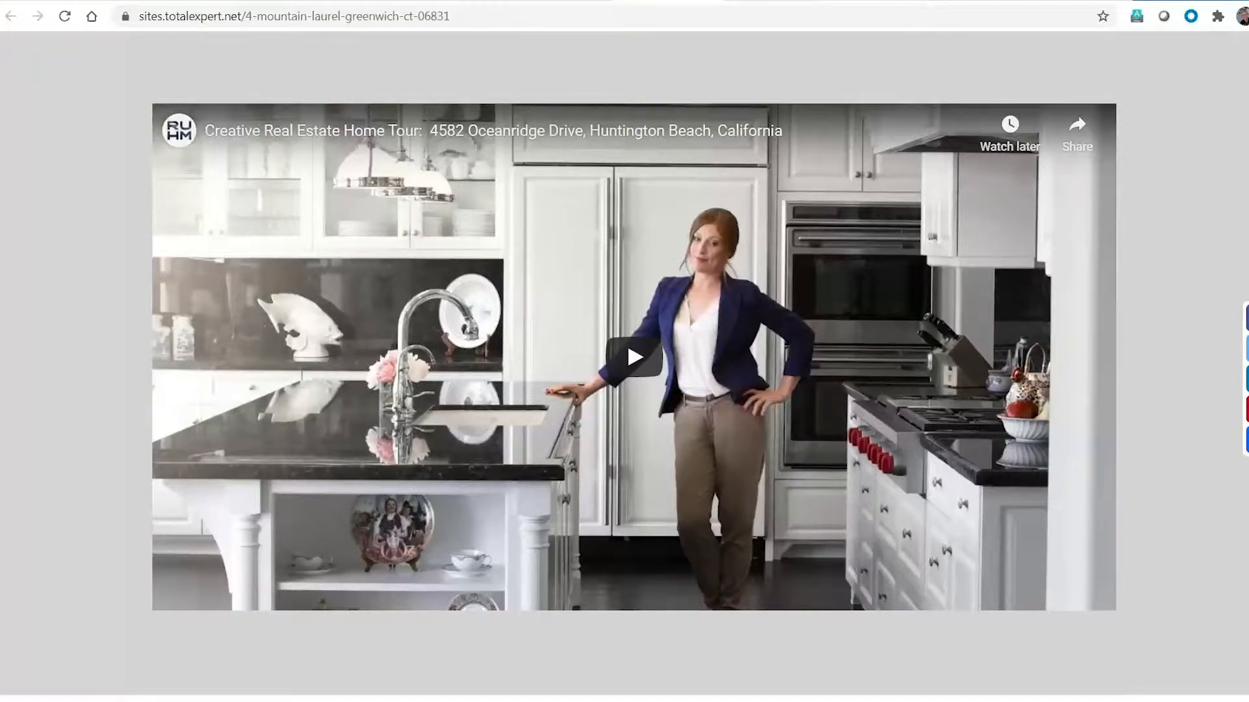
scroll("down", 3)
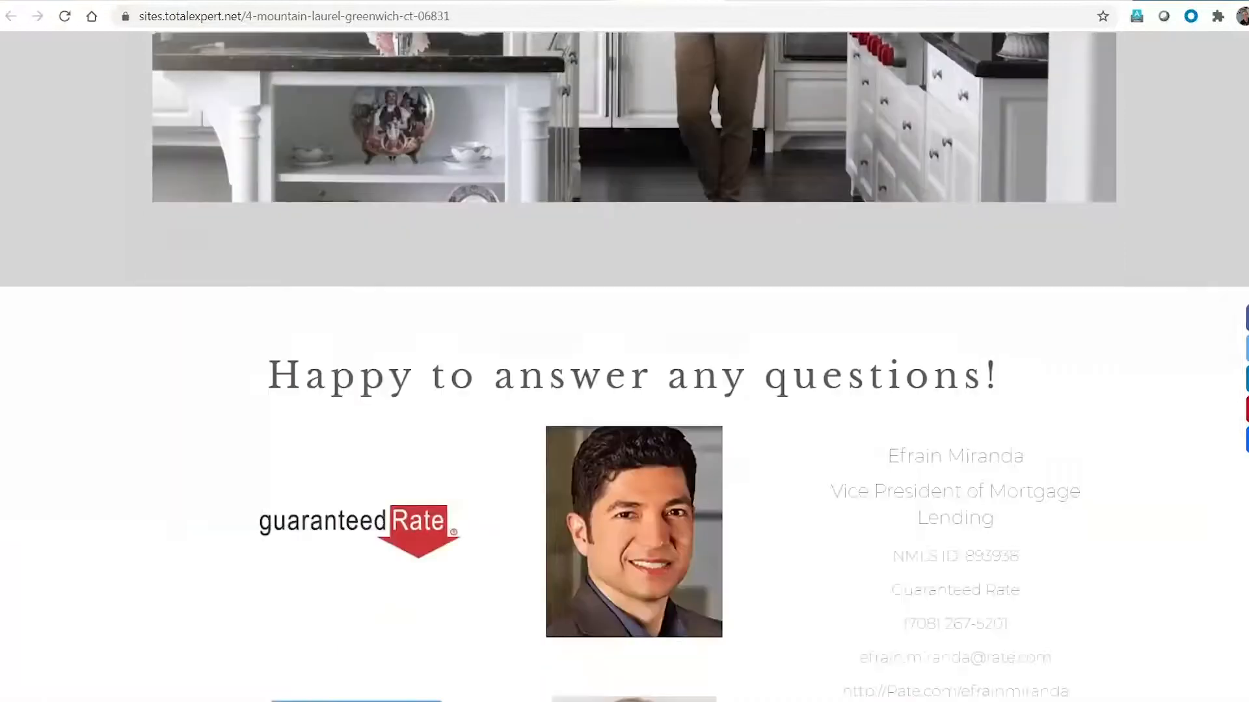
scroll("down", 3)
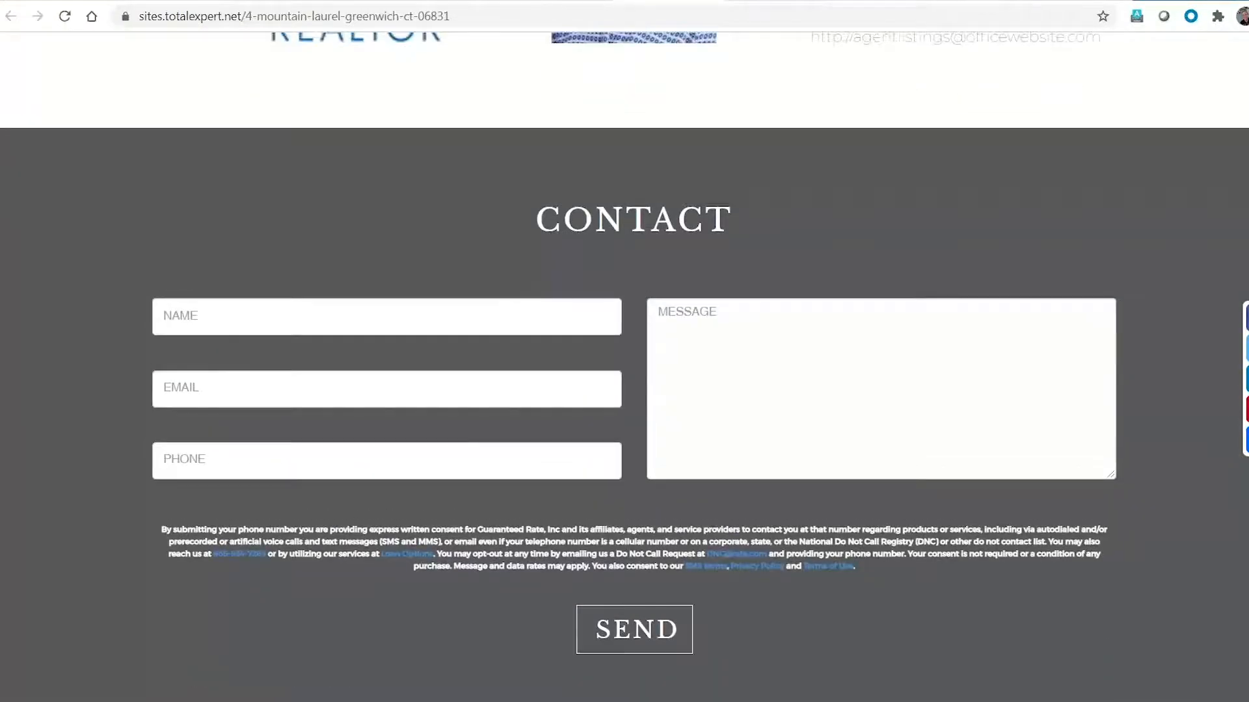
scroll("up", 3)
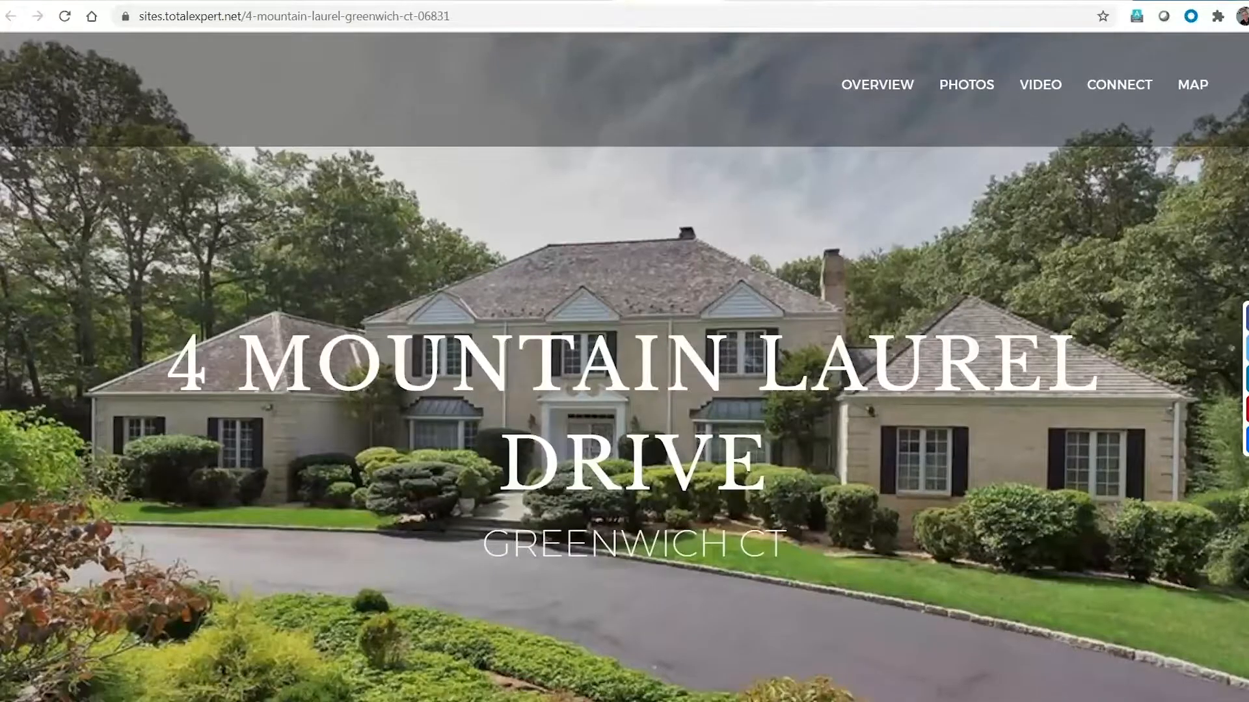
scroll("down", 3)
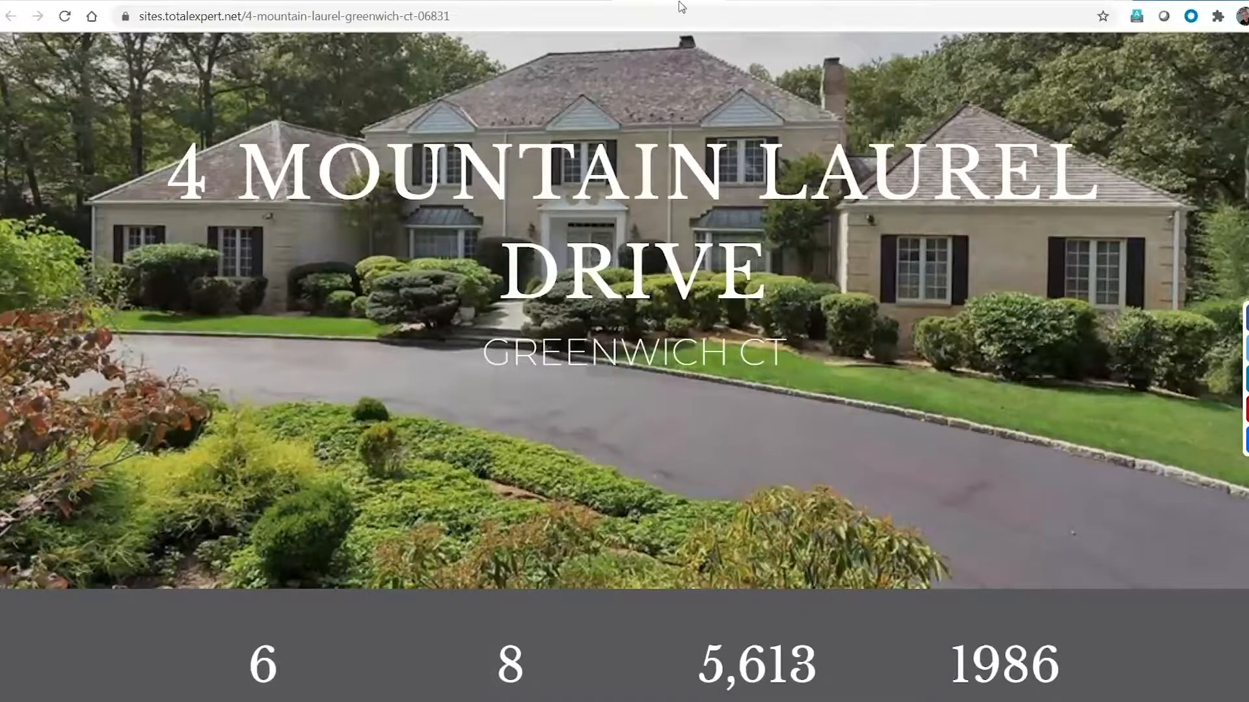
left_click(11, 16)
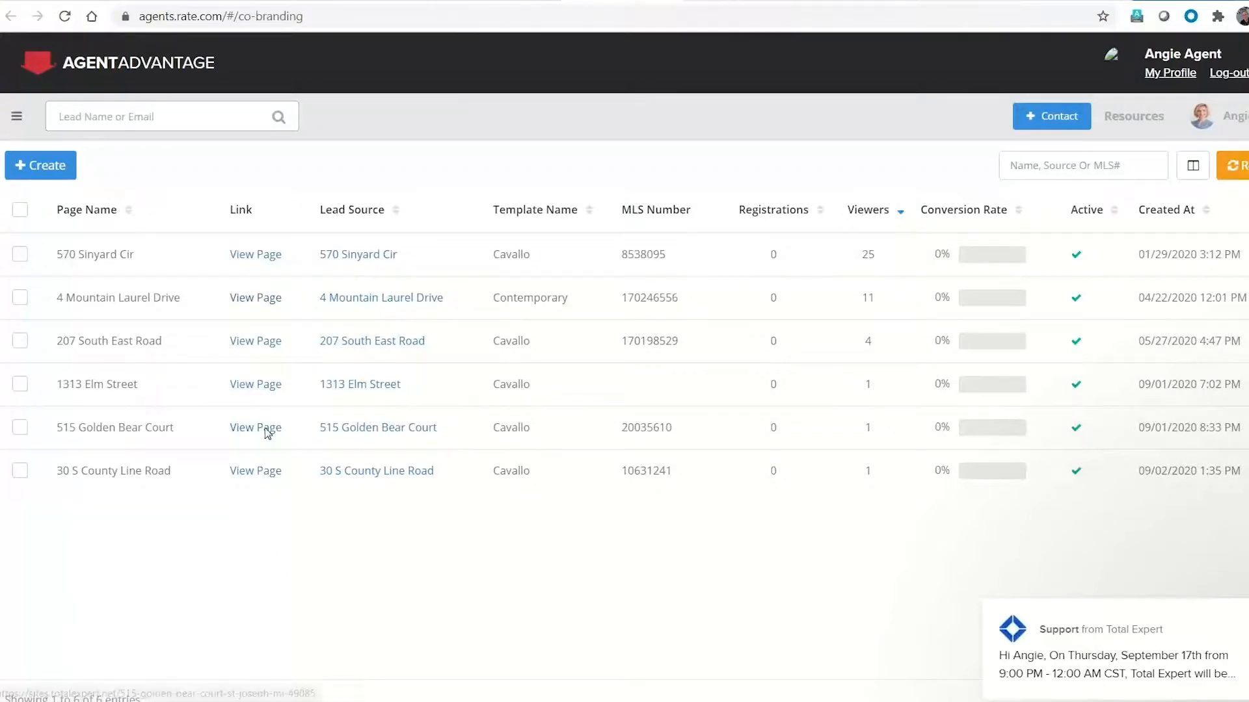
left_click(255, 428)
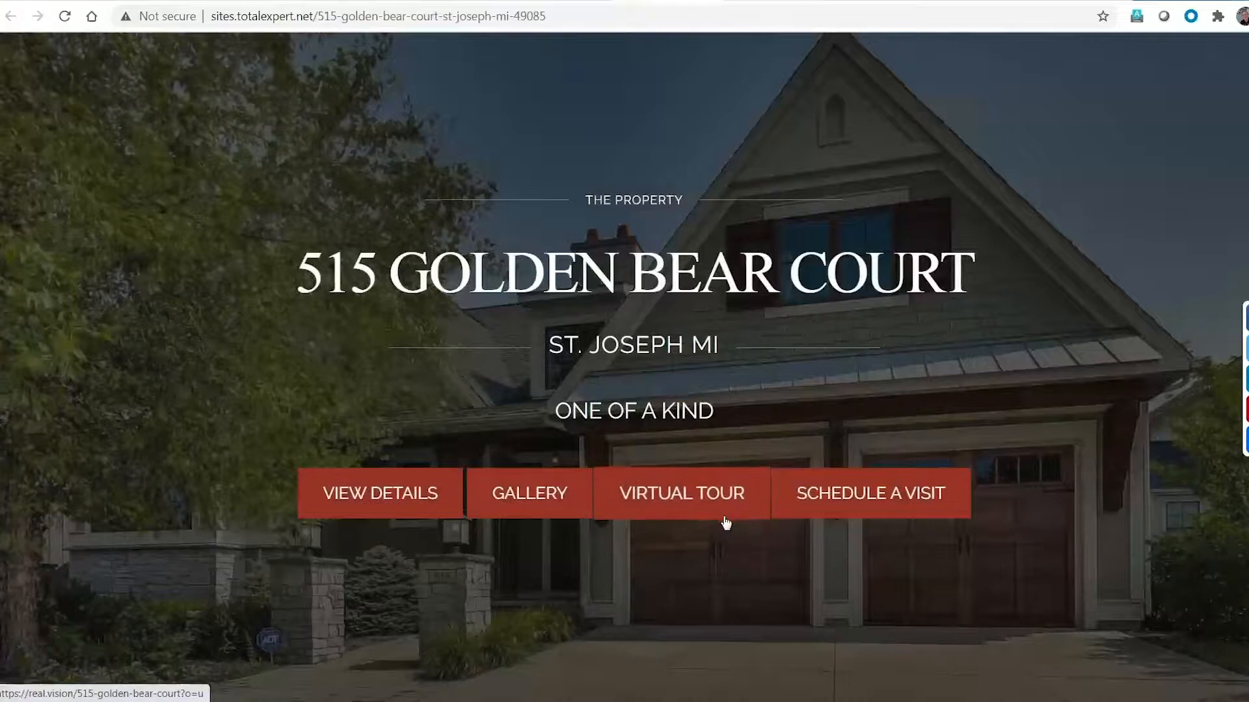
mouse_move(732, 571)
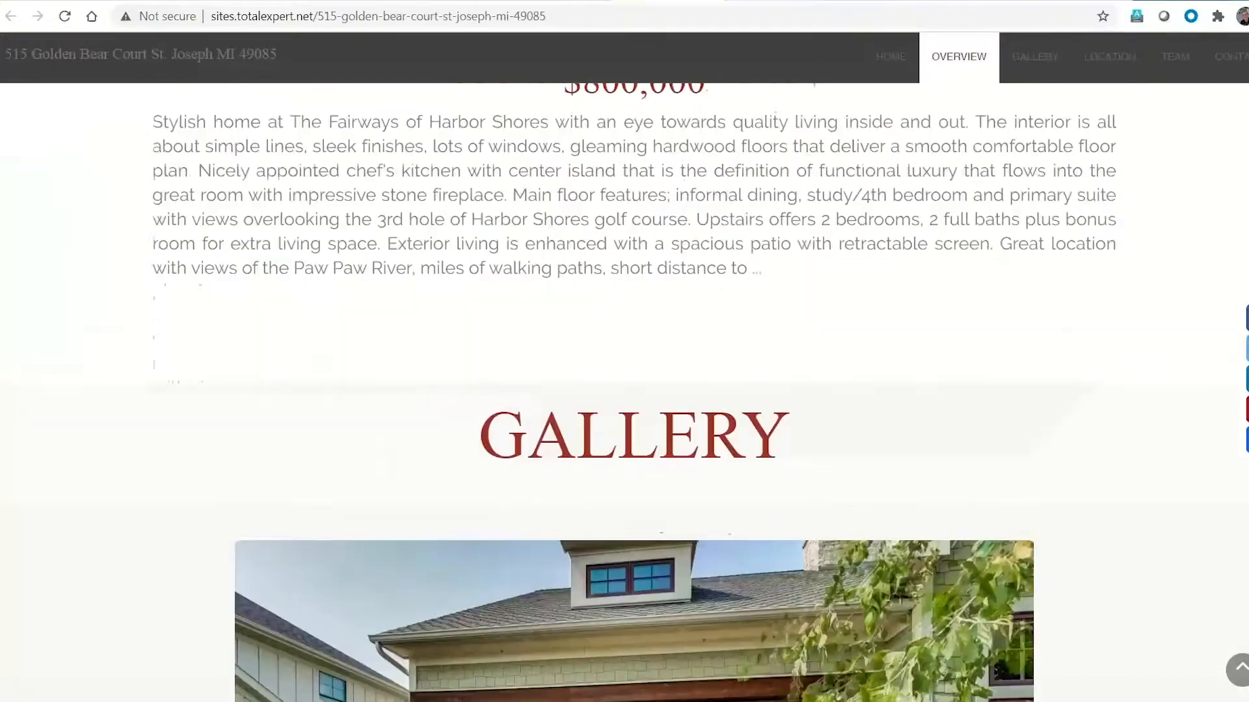
left_click(1036, 56)
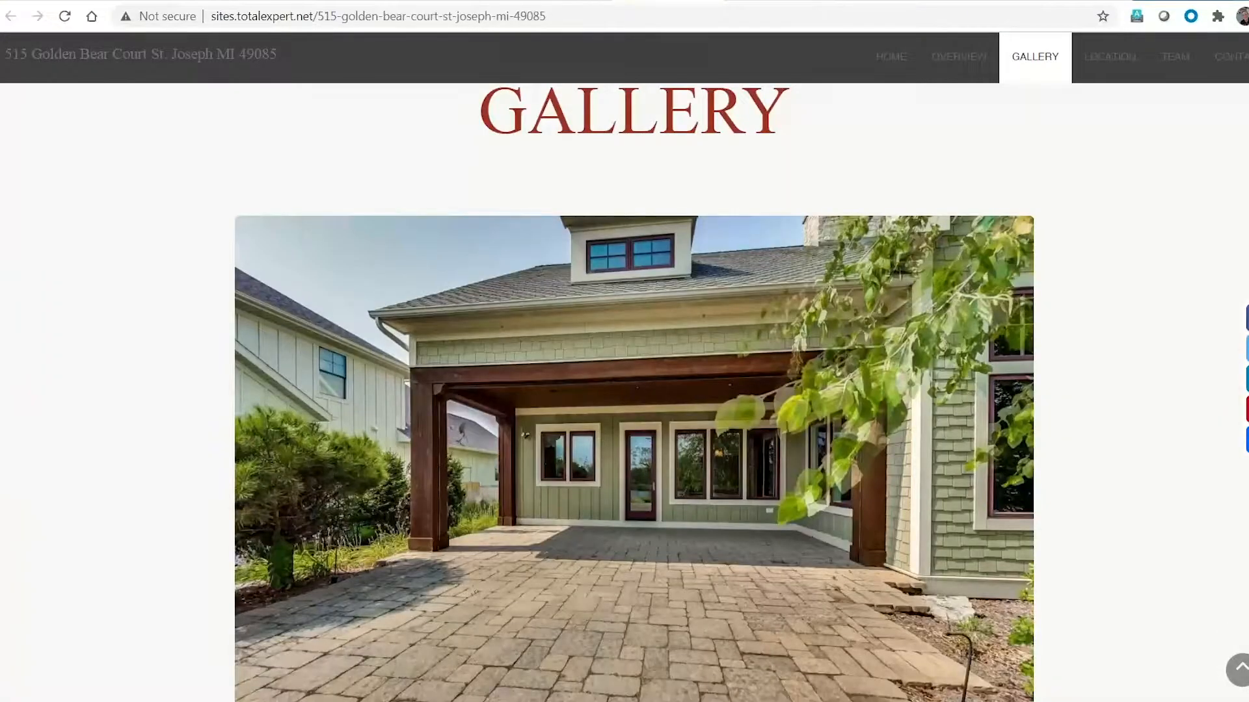
scroll("down", 3)
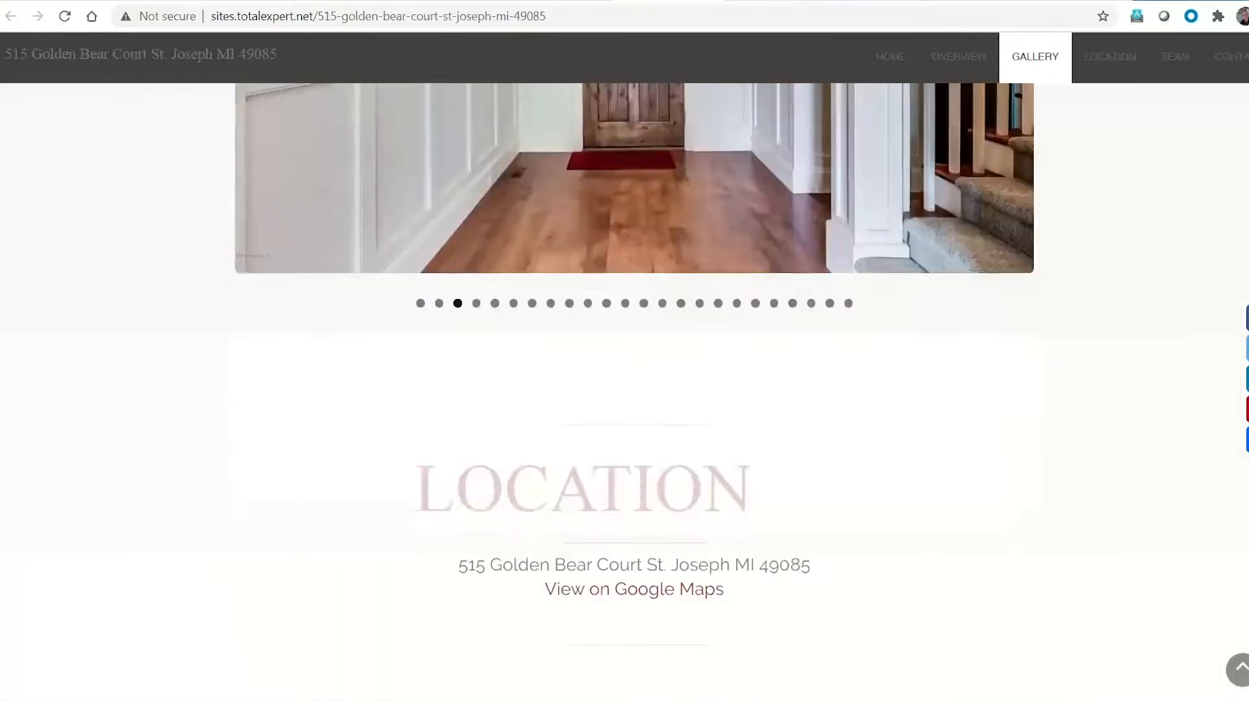
left_click(959, 56)
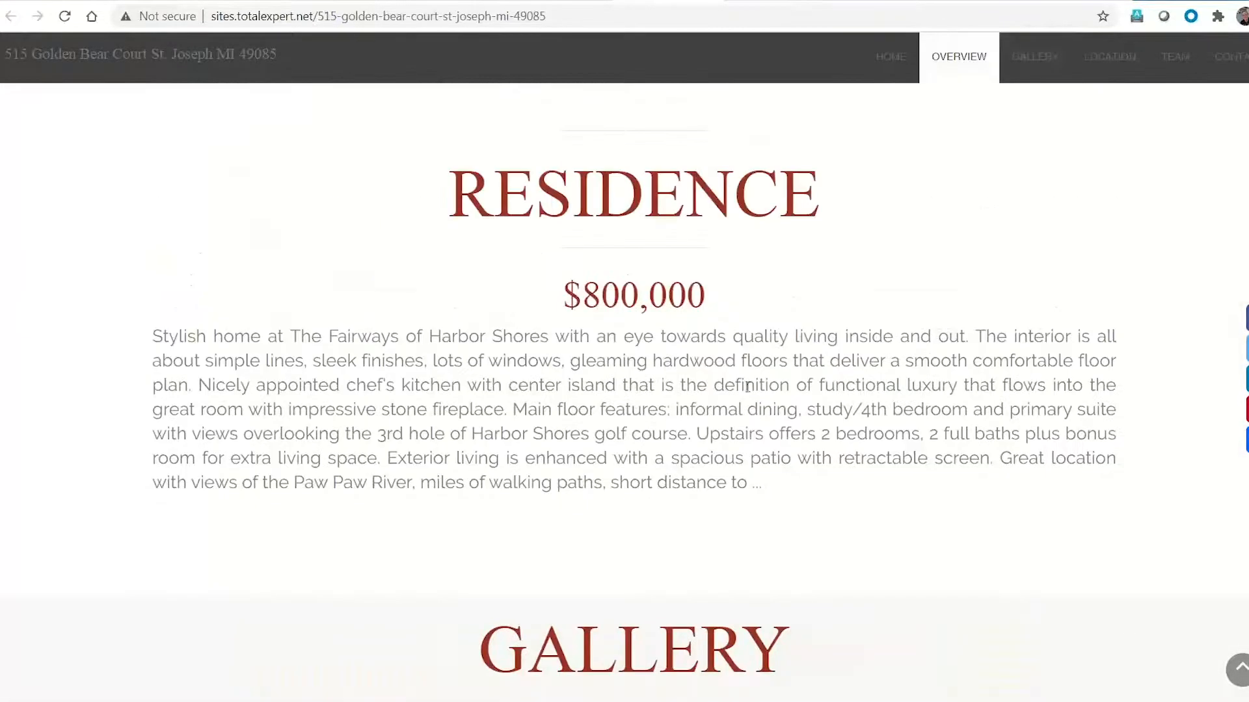
left_click_drag(232, 424, 789, 424)
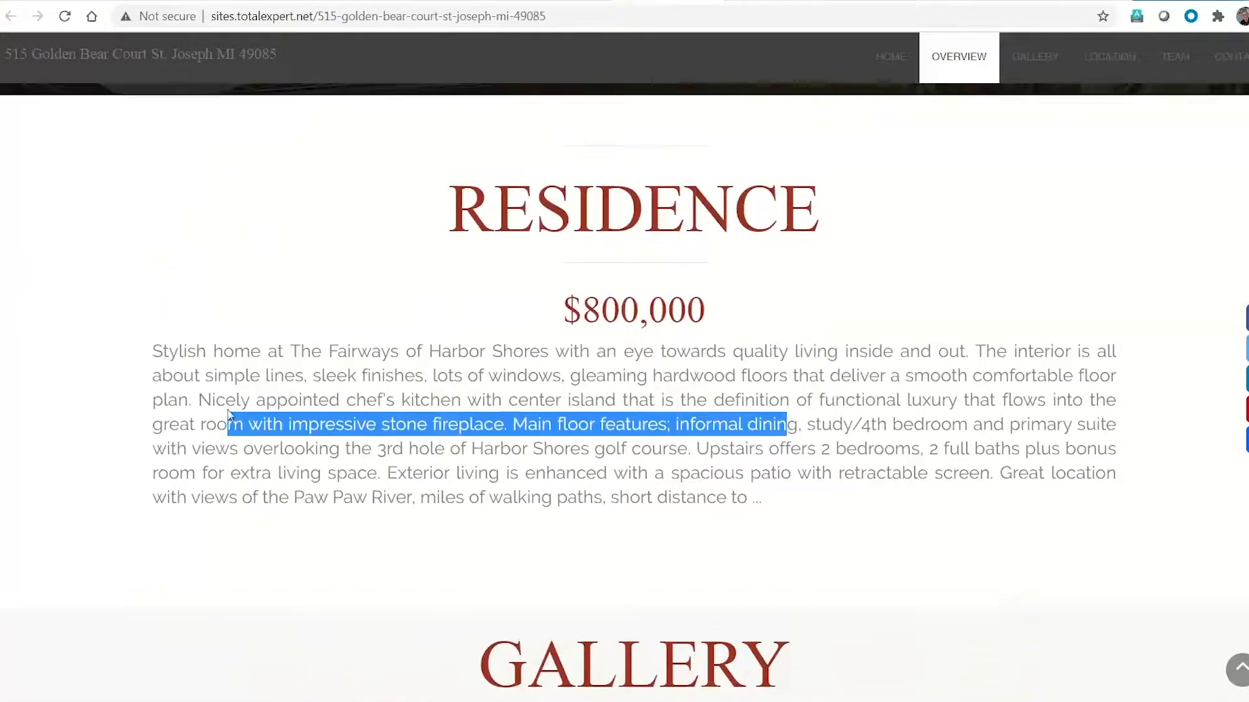
Step: Visit the gallery and location map in satellite view, then scroll to the contact section
left_click(1034, 56)
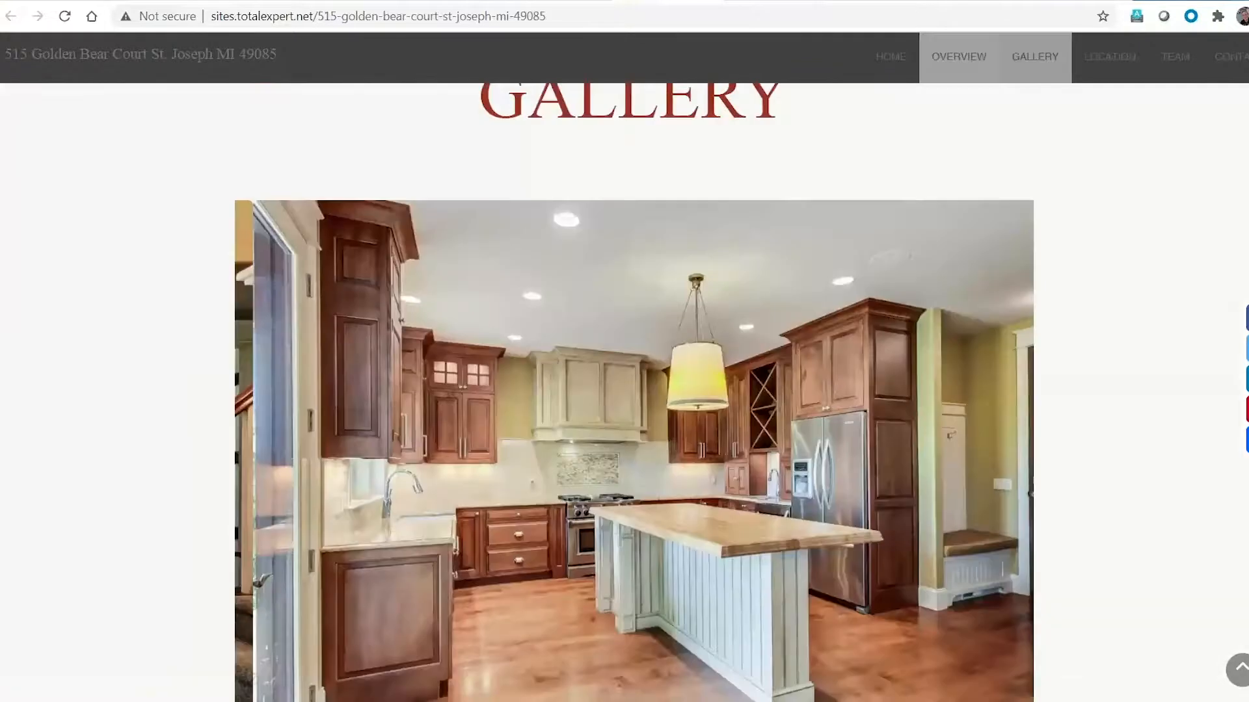
left_click(1108, 56)
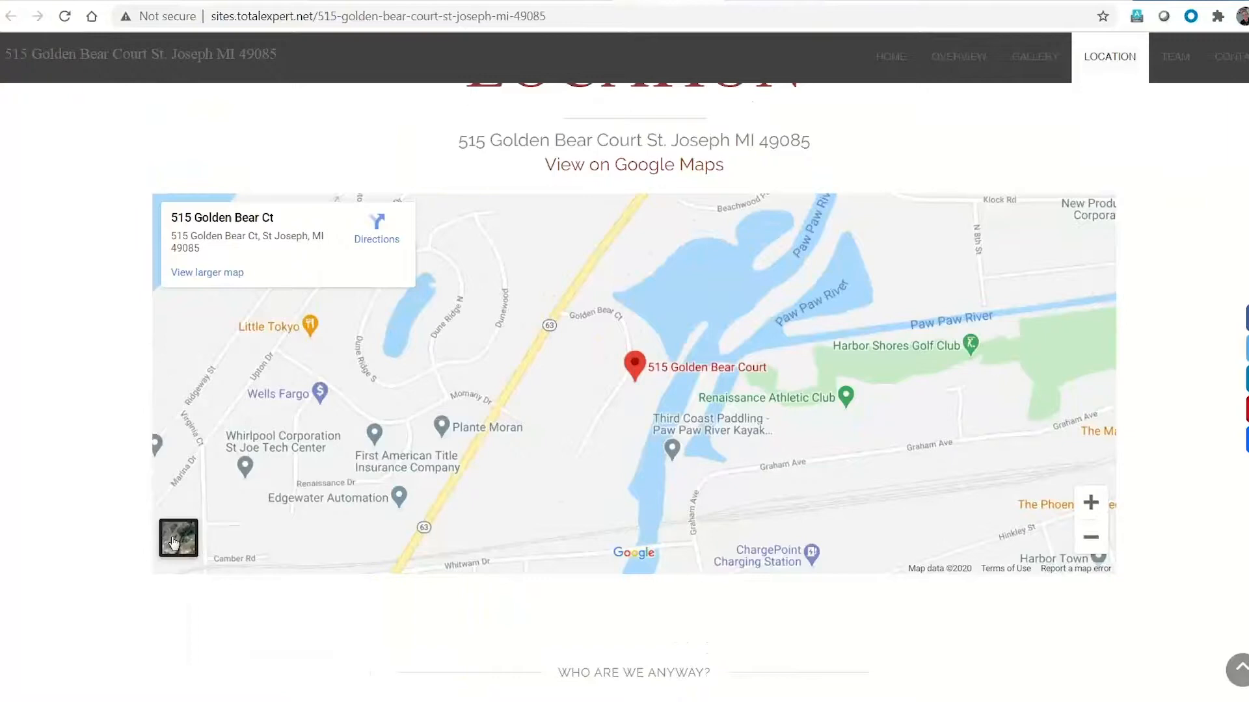
left_click(177, 537)
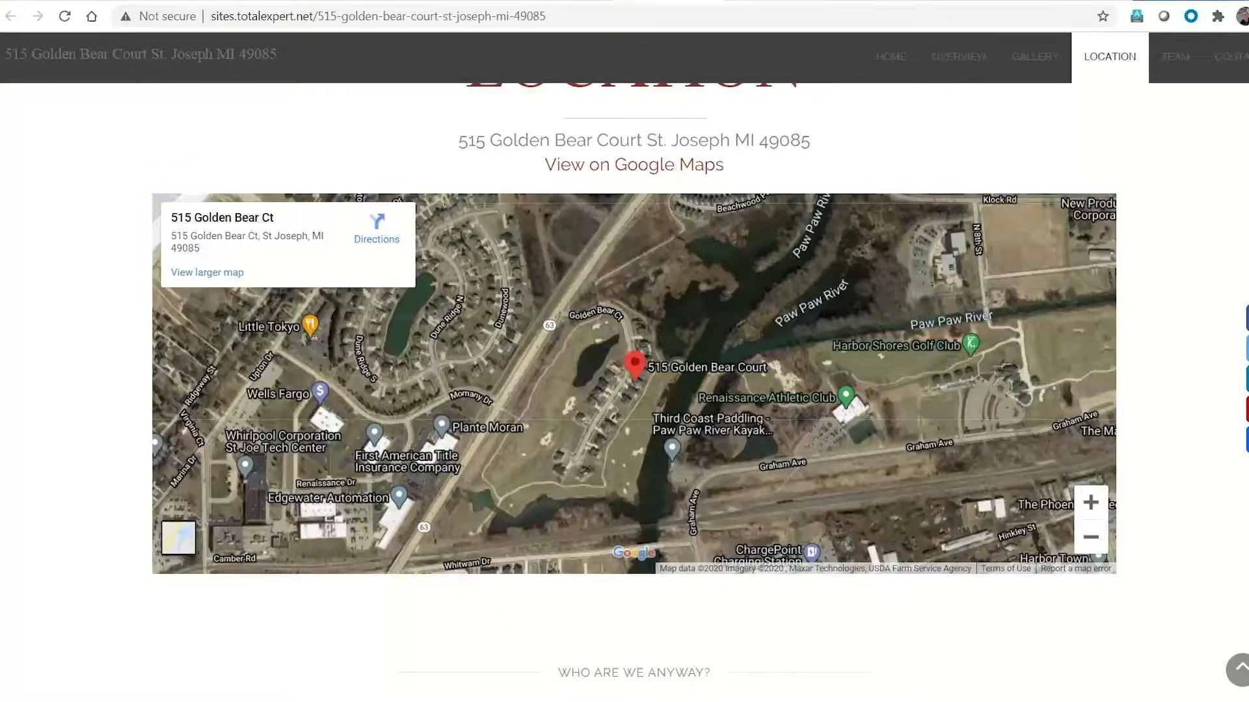
scroll("down", 3)
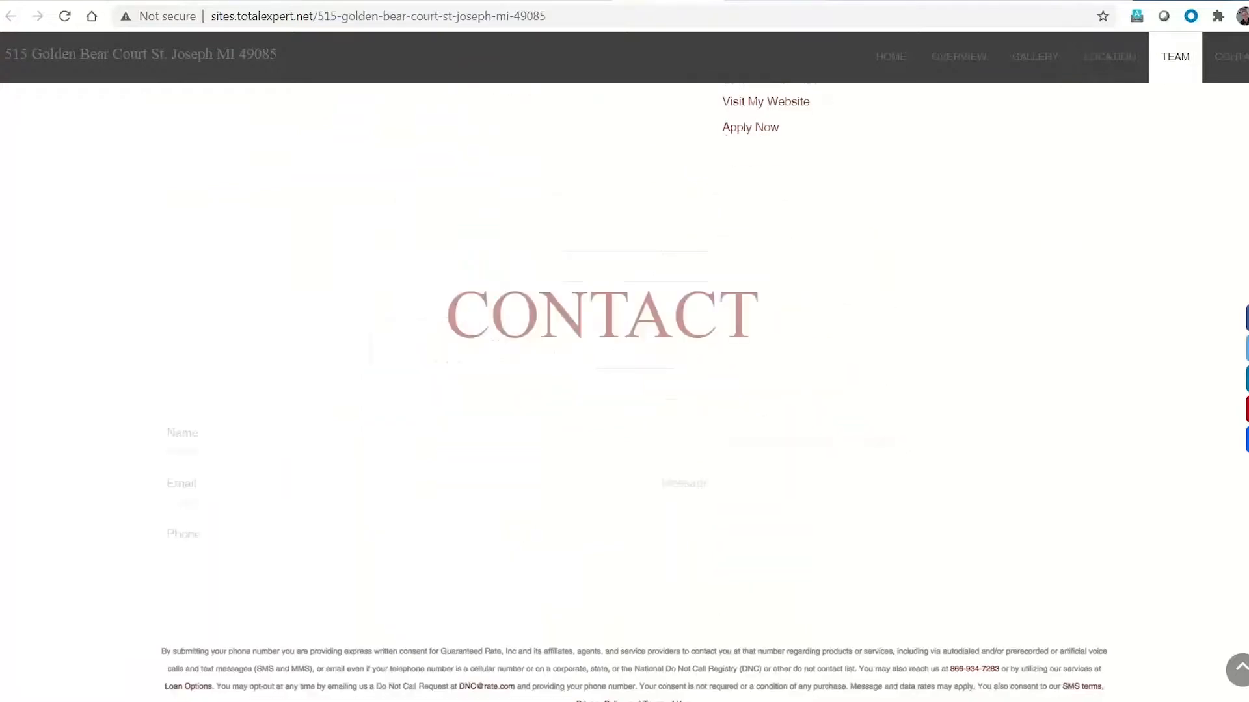
scroll("down", 3)
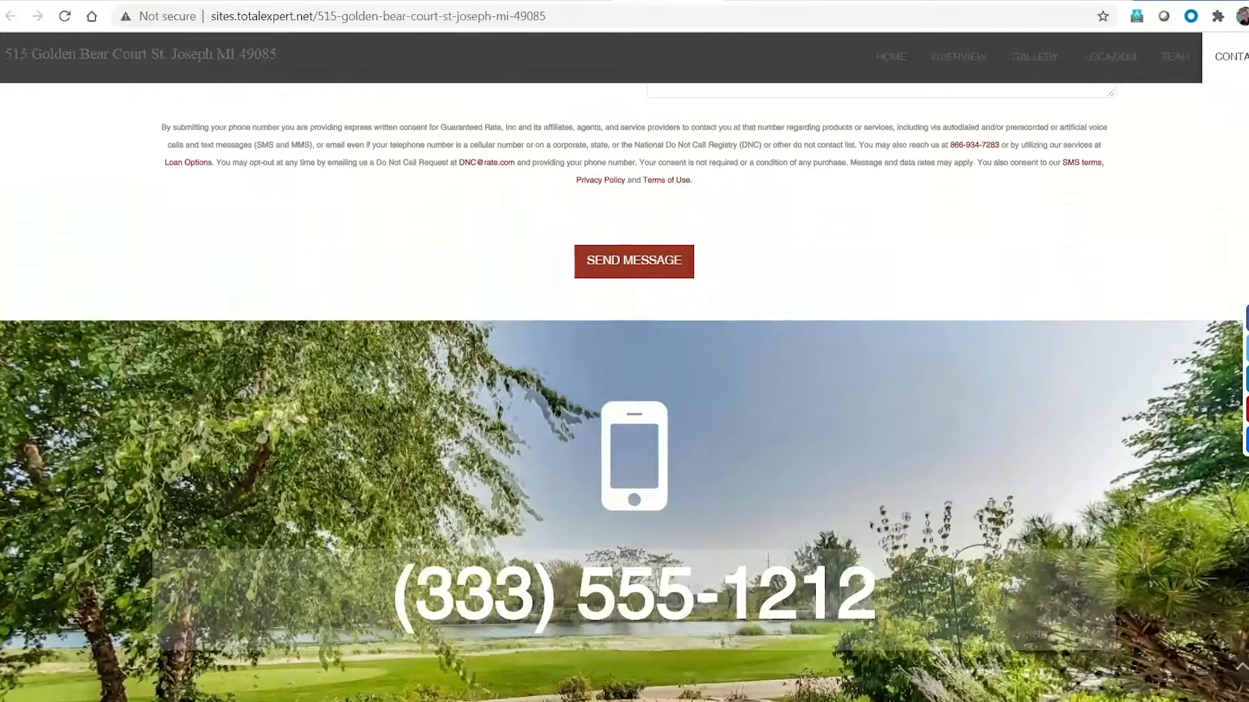
left_click(1034, 56)
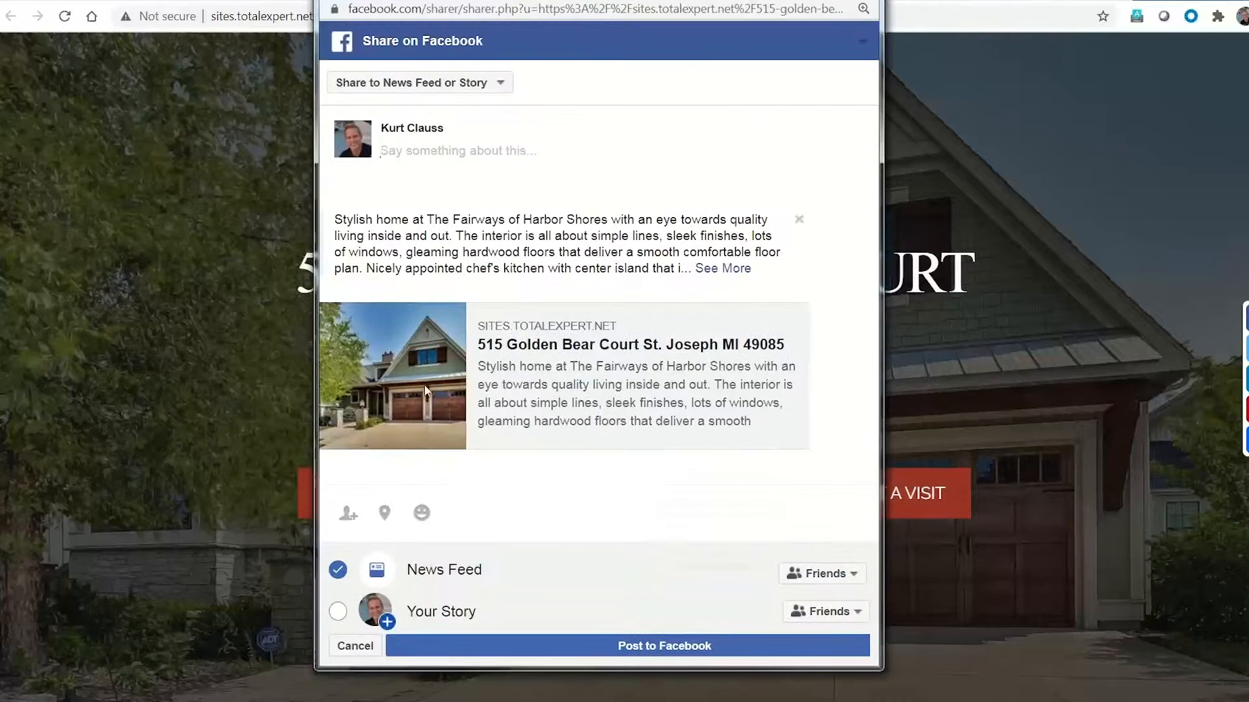
left_click(417, 82)
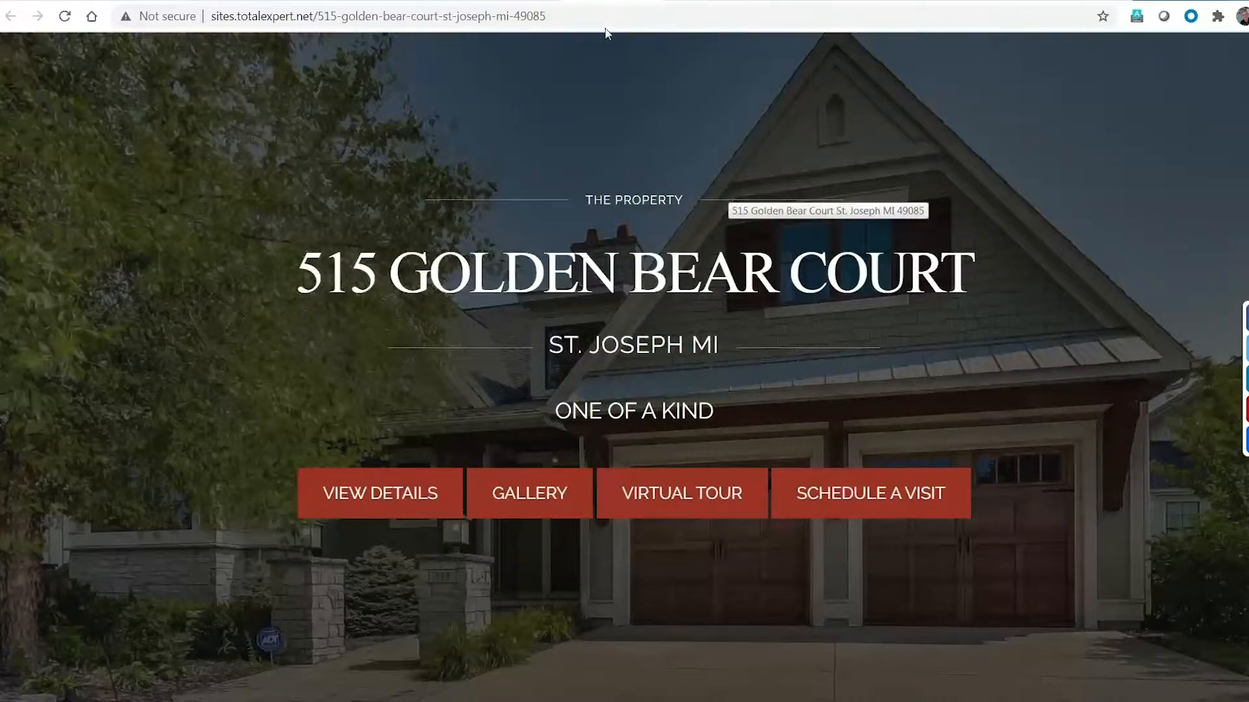
Step: Return from the property site to the Agent Advantage Co-Marketing overview
left_click(12, 16)
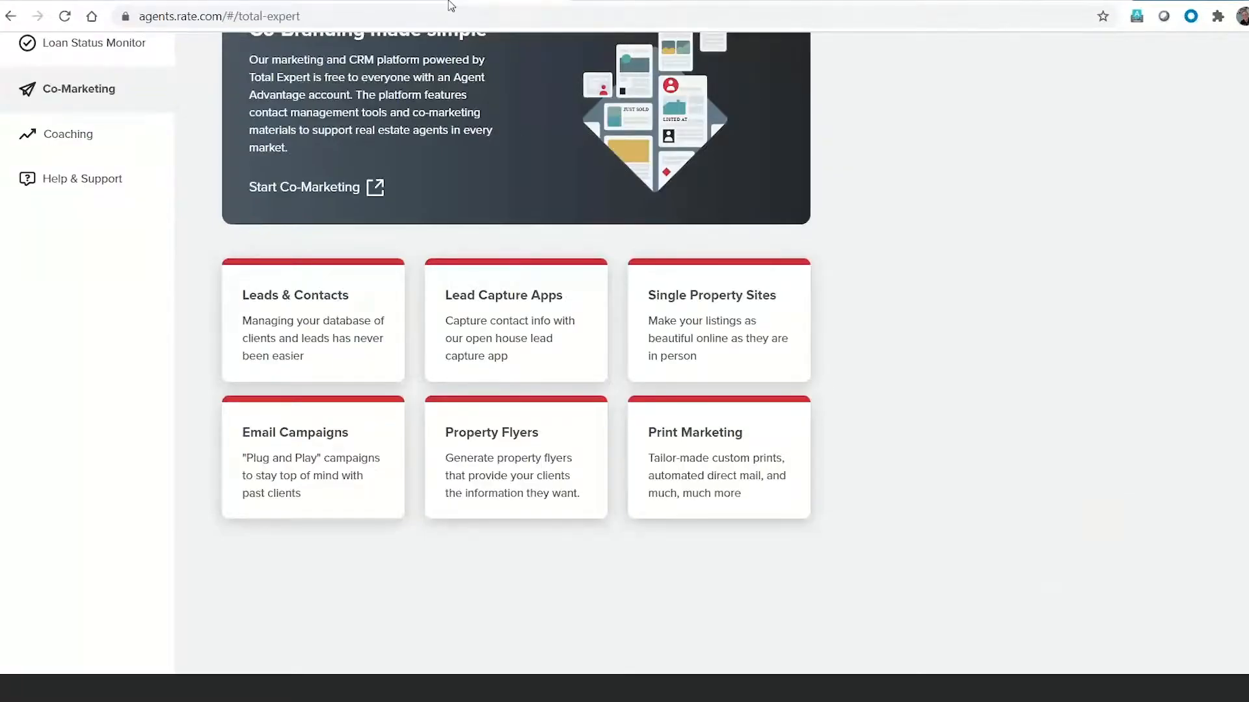
mouse_move(472, 398)
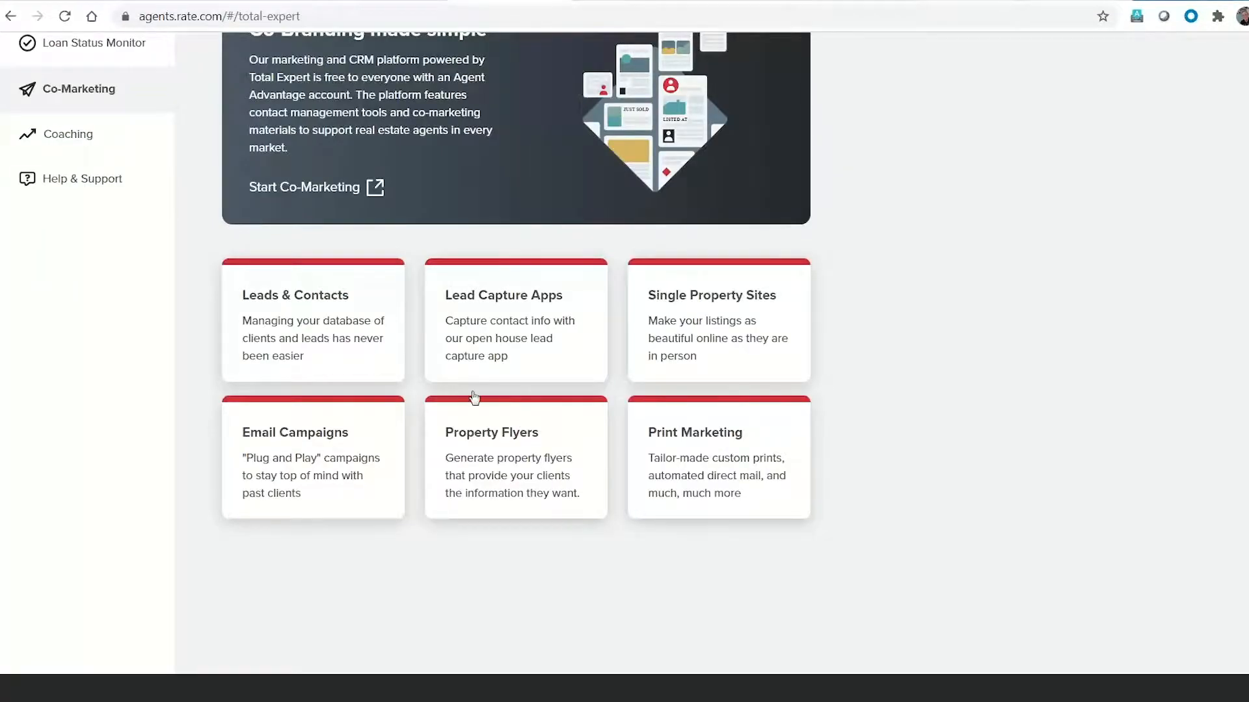
mouse_move(700, 461)
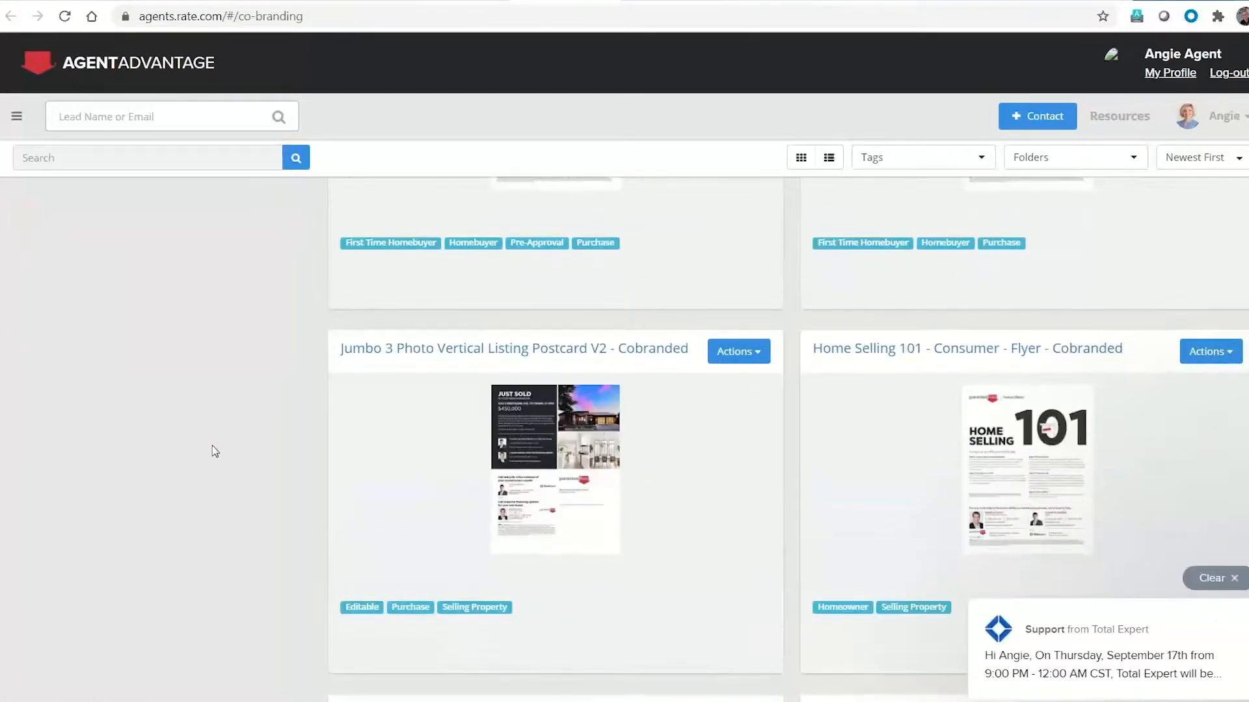
Step: Filter designs to EDDM Postcards, then go to the saved print marketing pieces via the main menu
left_click(69, 307)
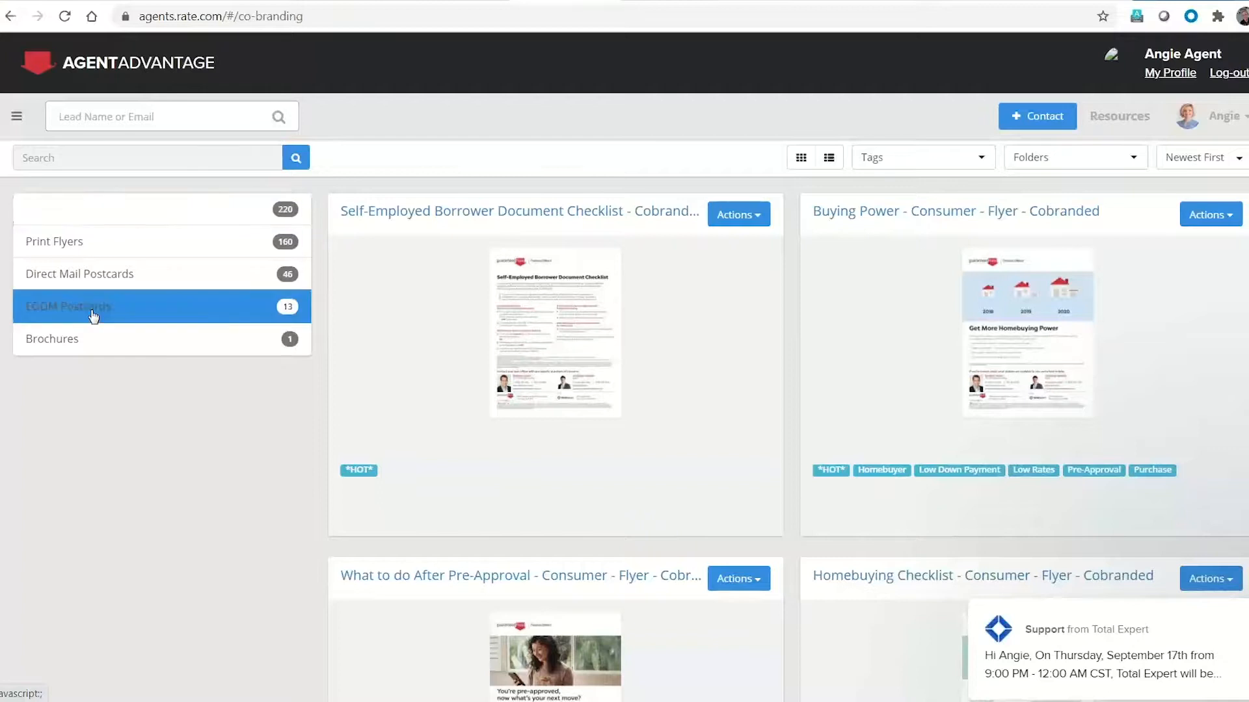
left_click(94, 311)
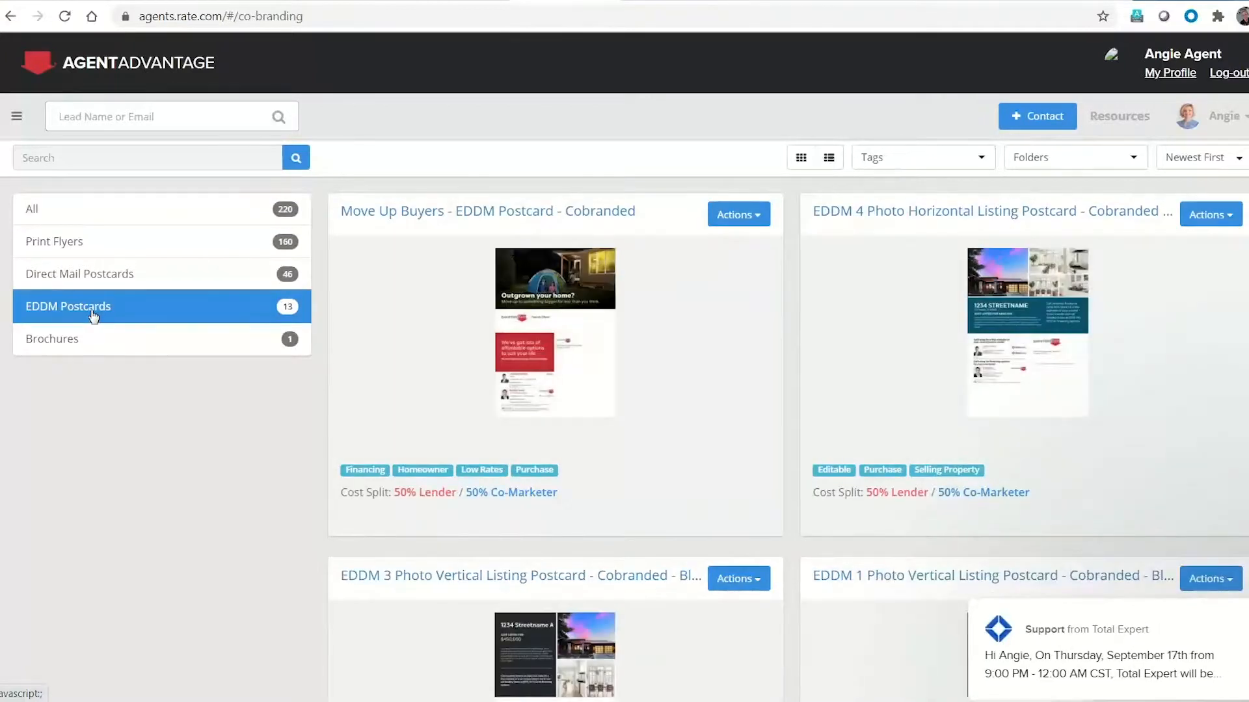
mouse_move(16, 117)
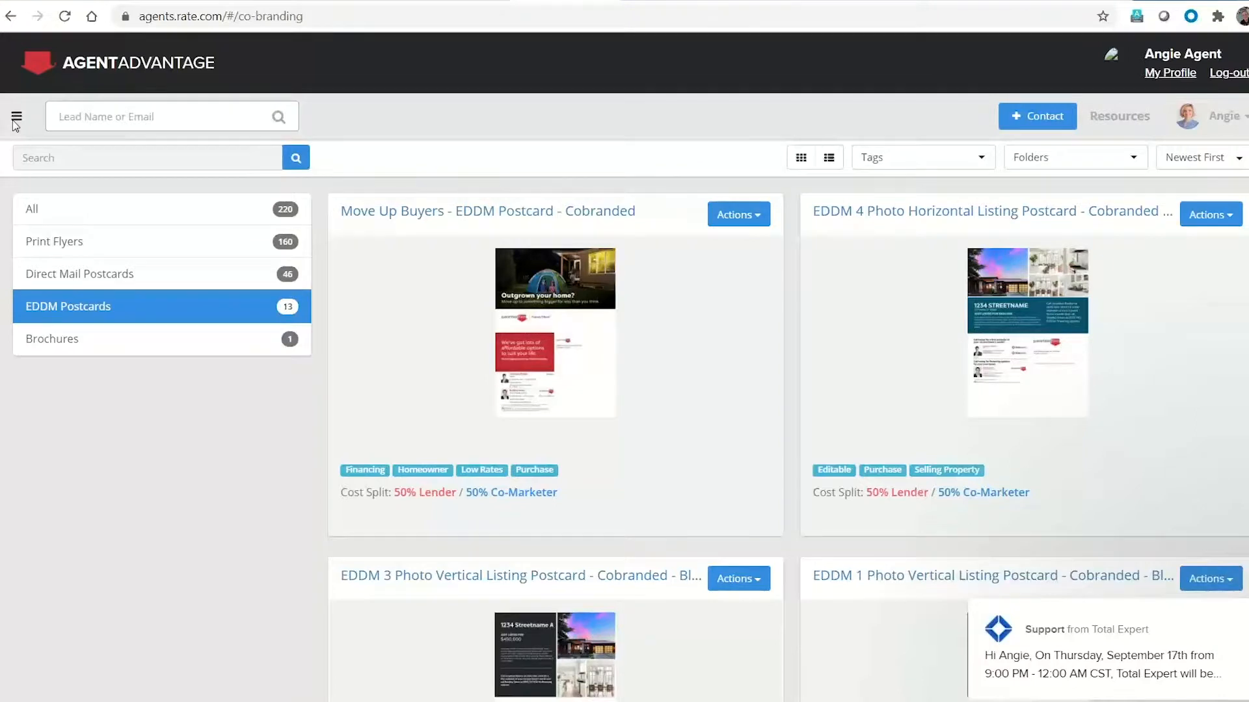
left_click(16, 116)
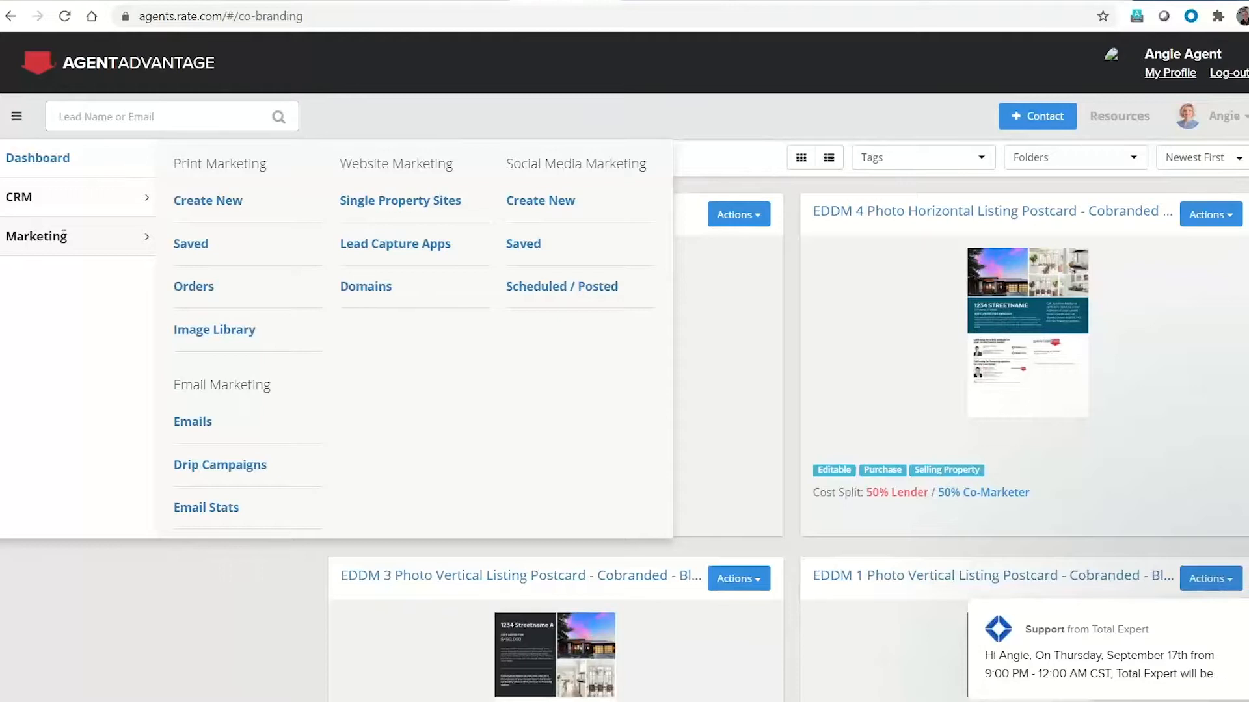
left_click(190, 243)
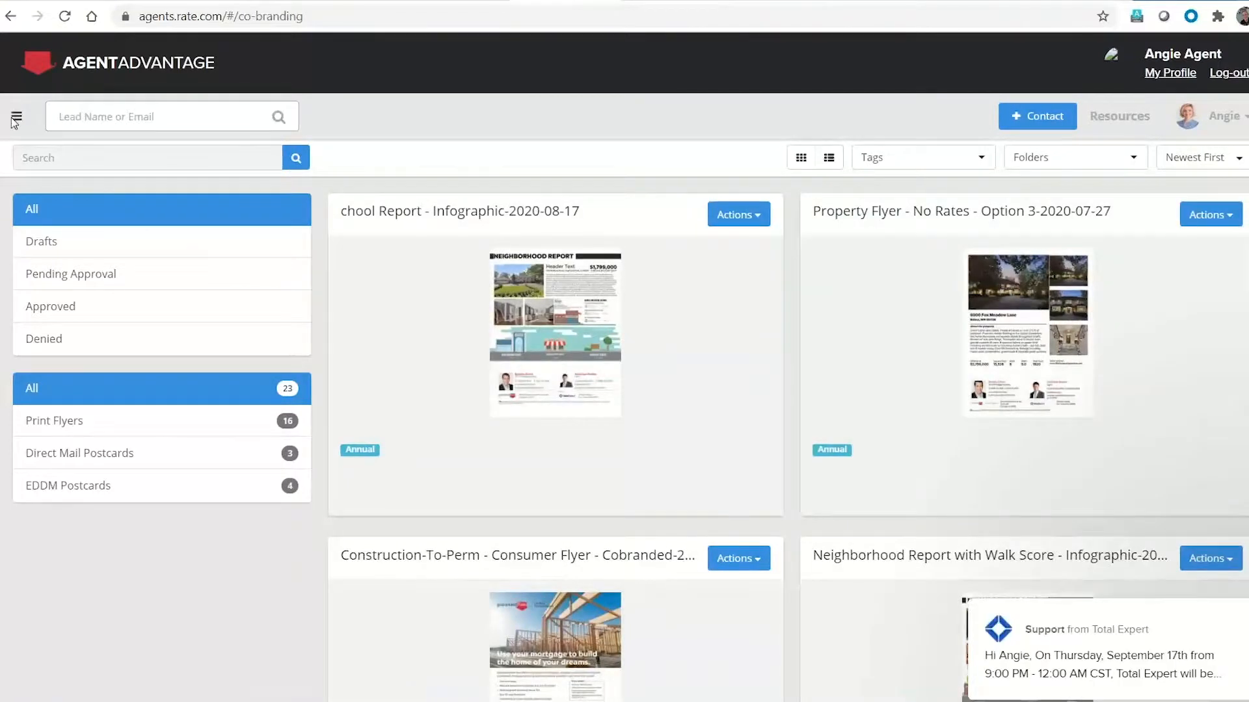
Step: Filter saved pieces to EDDM Postcards and show the Actions options for the four-photo and 120 Palmer postcards
scroll("down", 3)
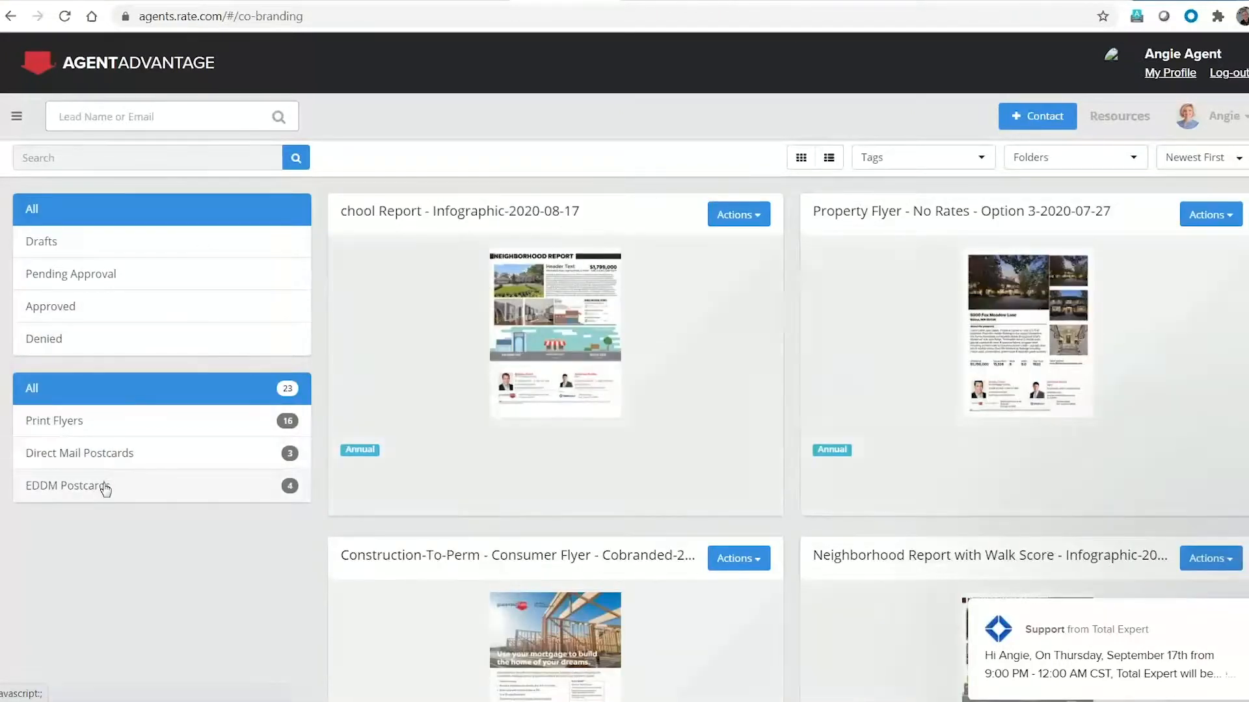
left_click(71, 485)
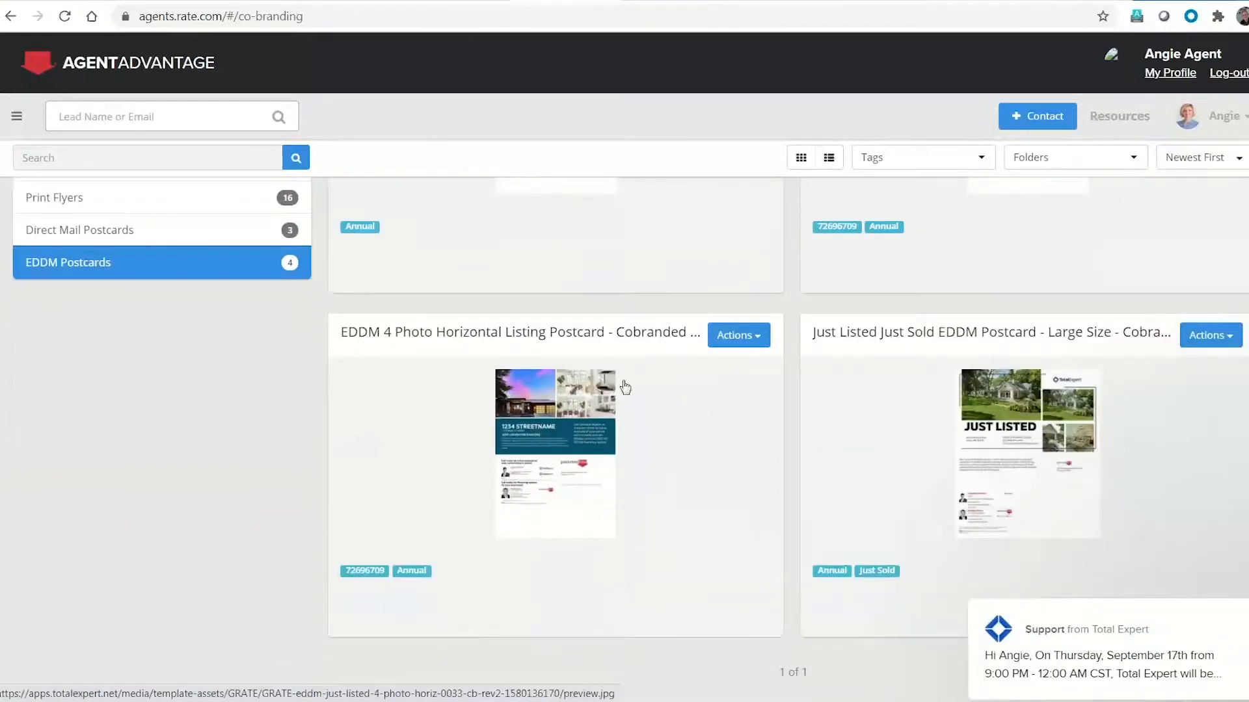
left_click(733, 334)
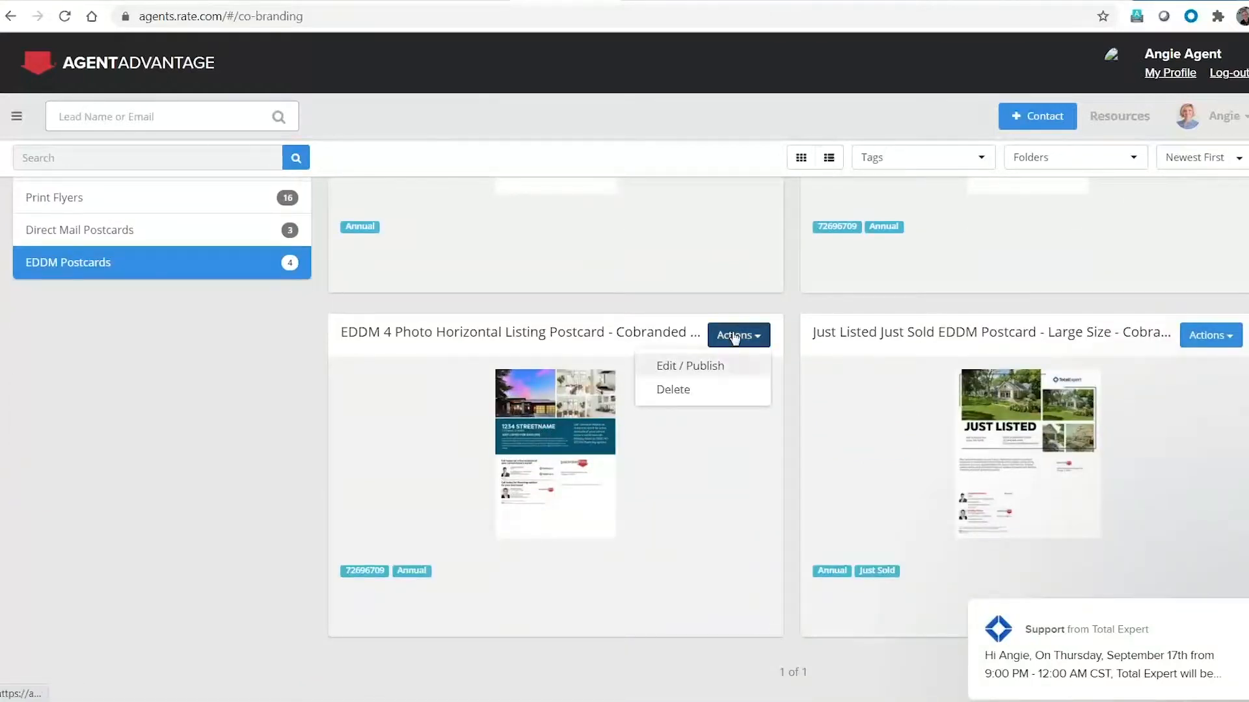
mouse_move(691, 365)
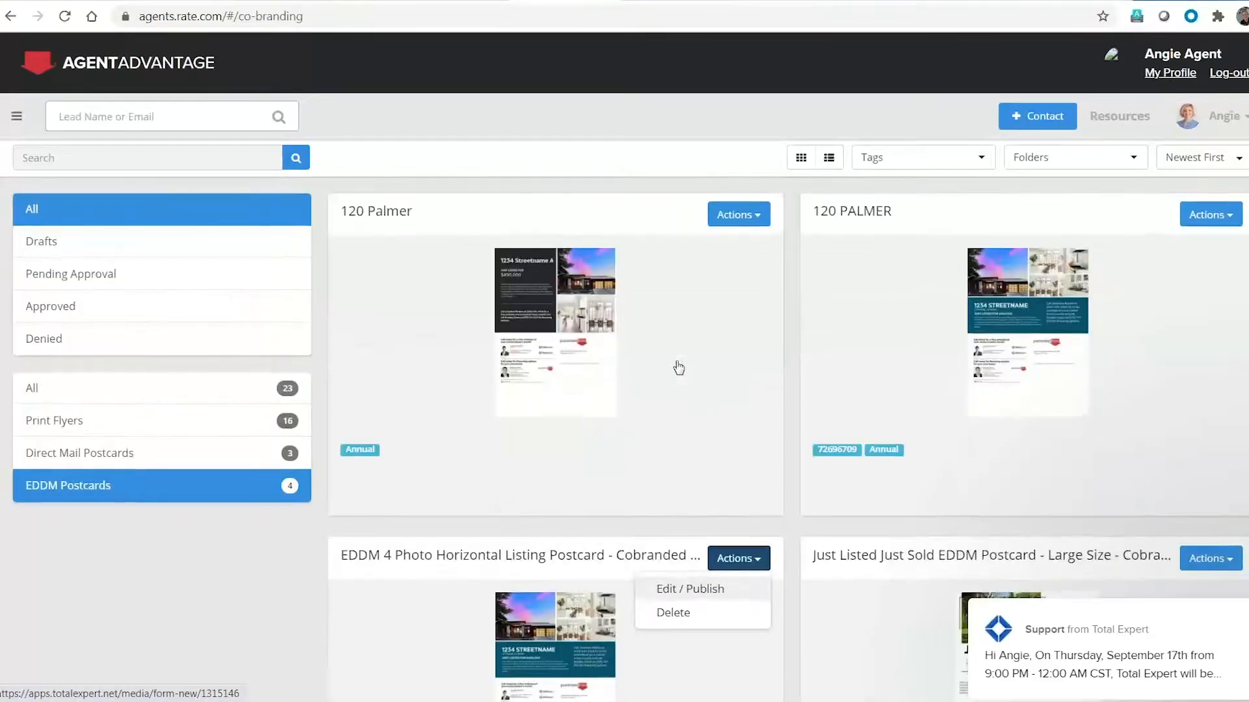
left_click(732, 214)
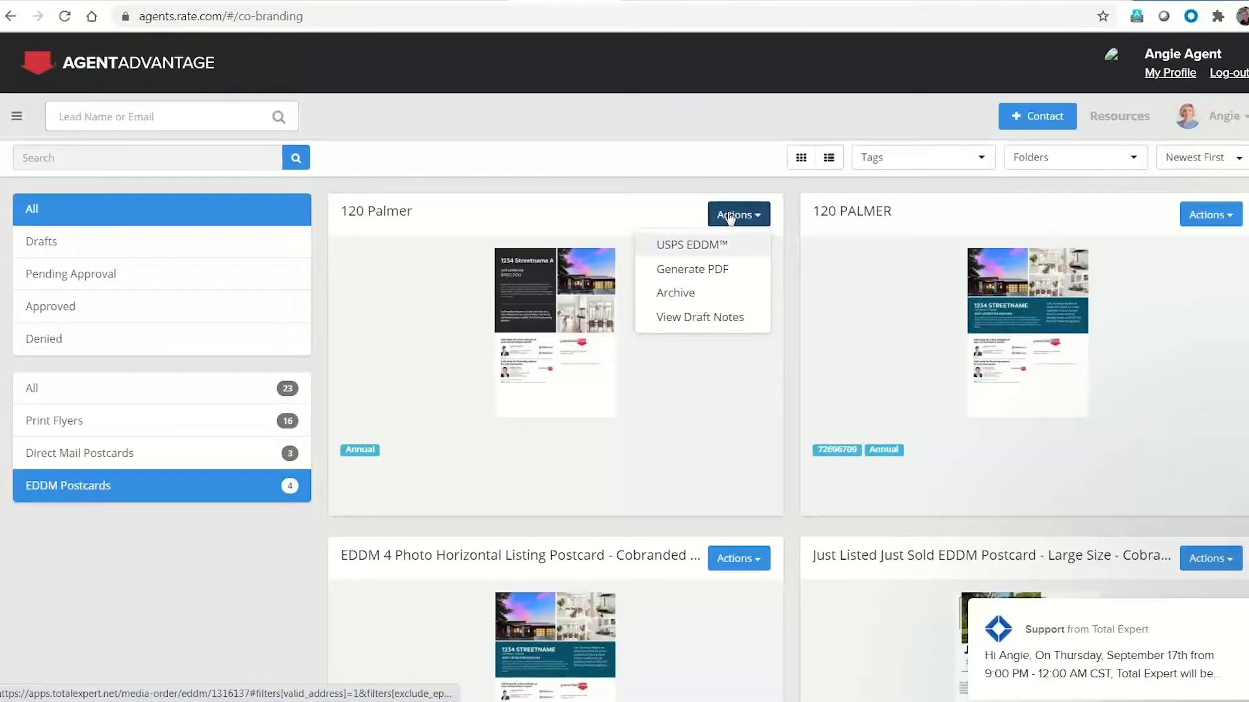
left_click(691, 245)
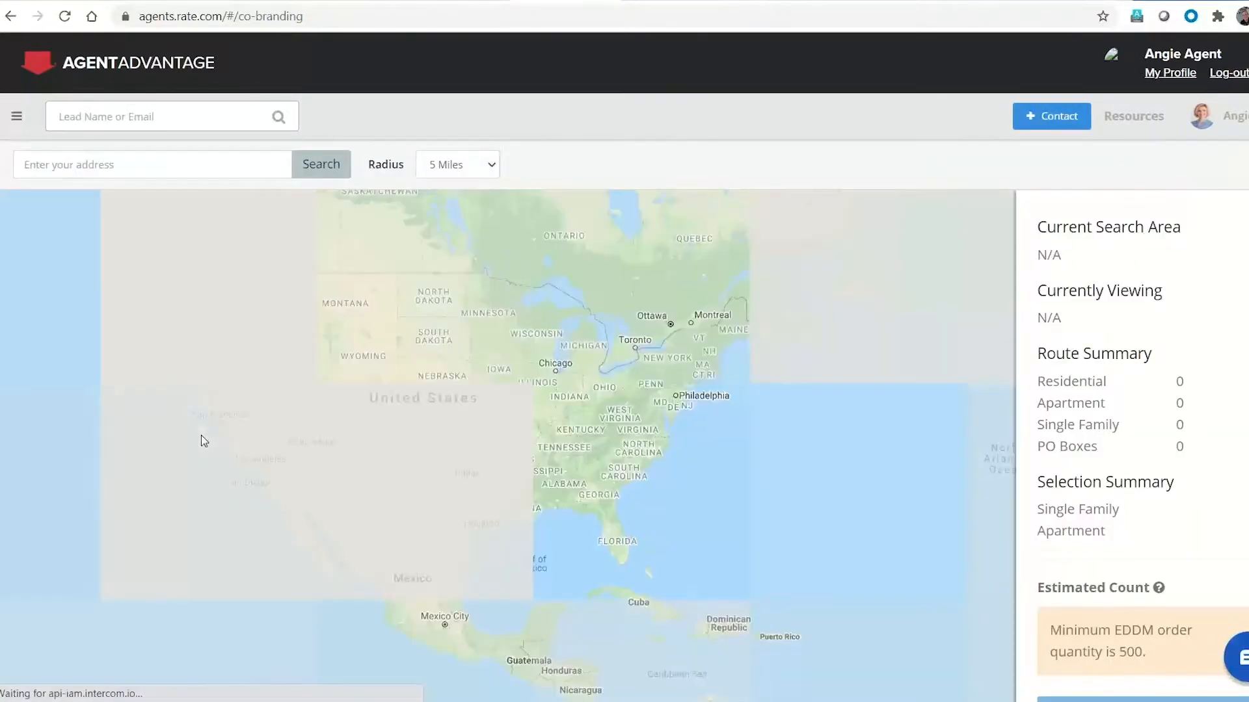
type("san dieg")
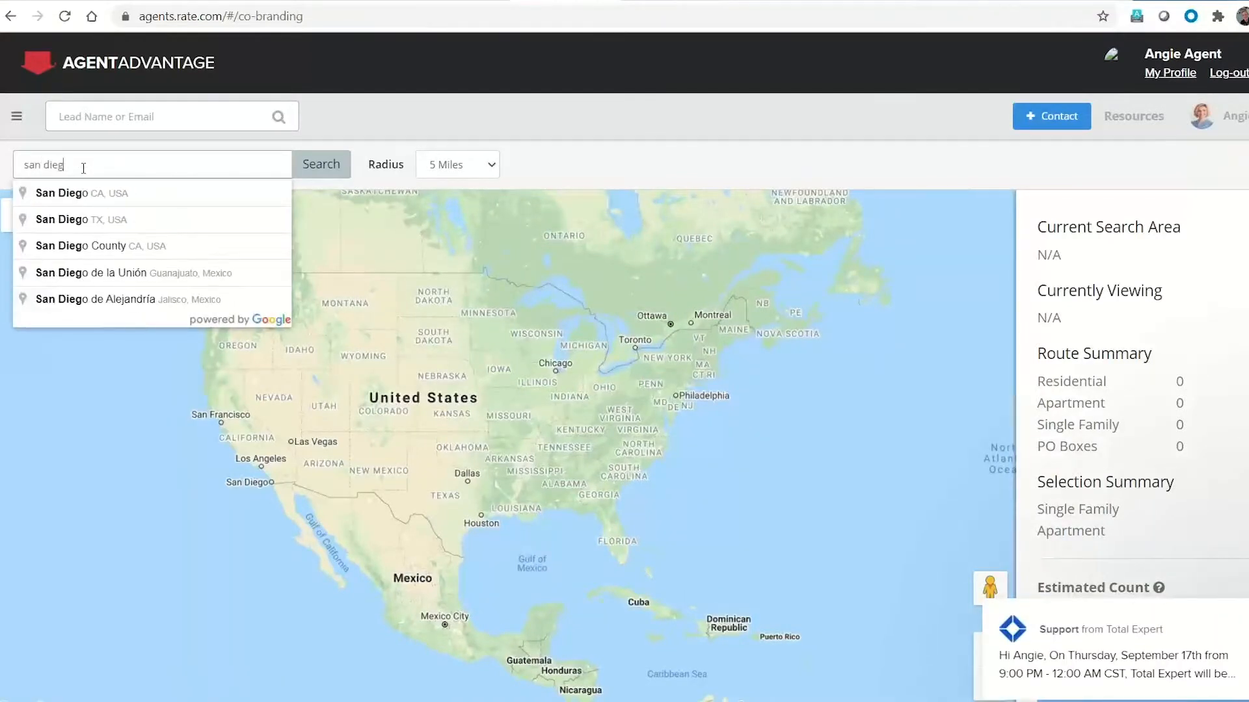
type("o")
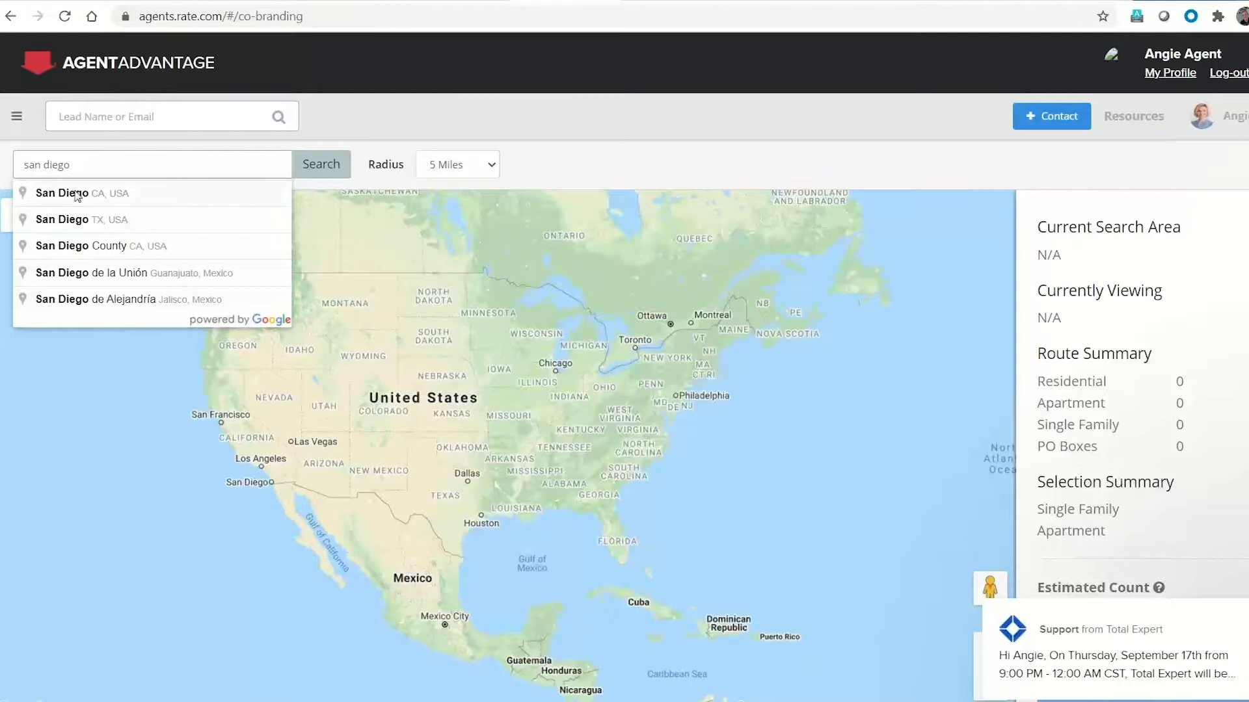
left_click(72, 193)
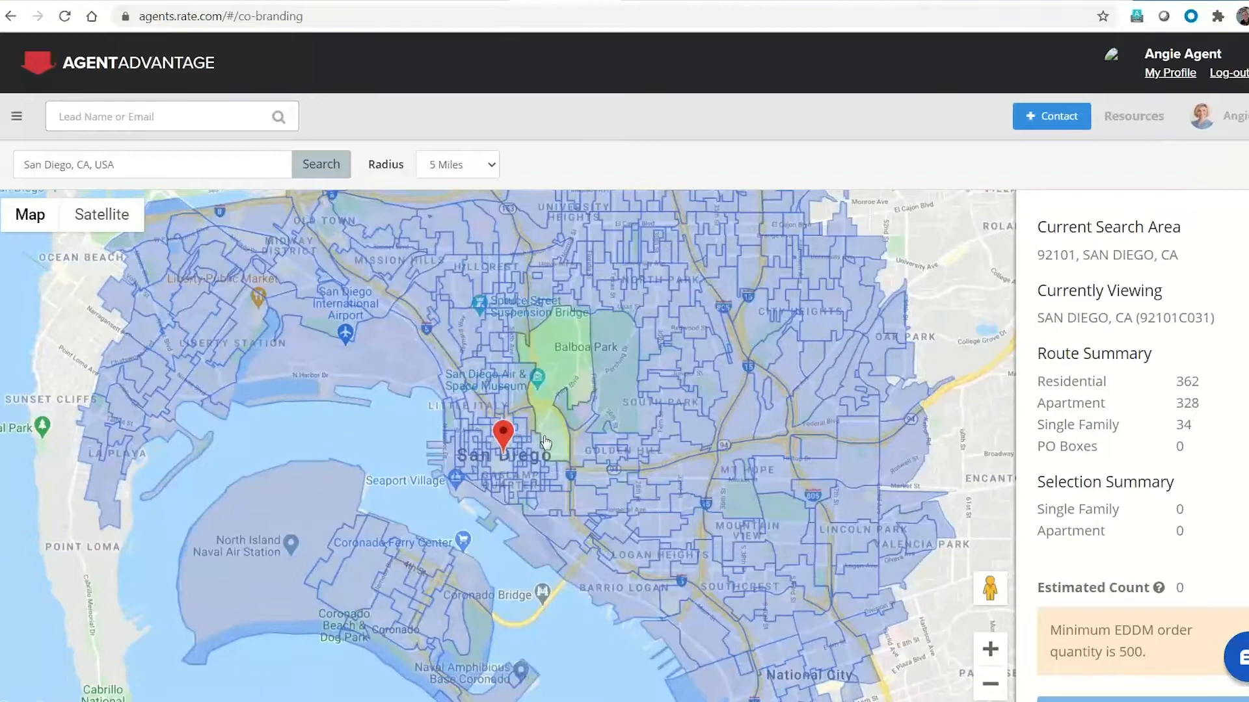
Step: Select the India St Lofts route totalling 558 addresses and review the $443.20 estimated cost without ordering
left_click(450, 354)
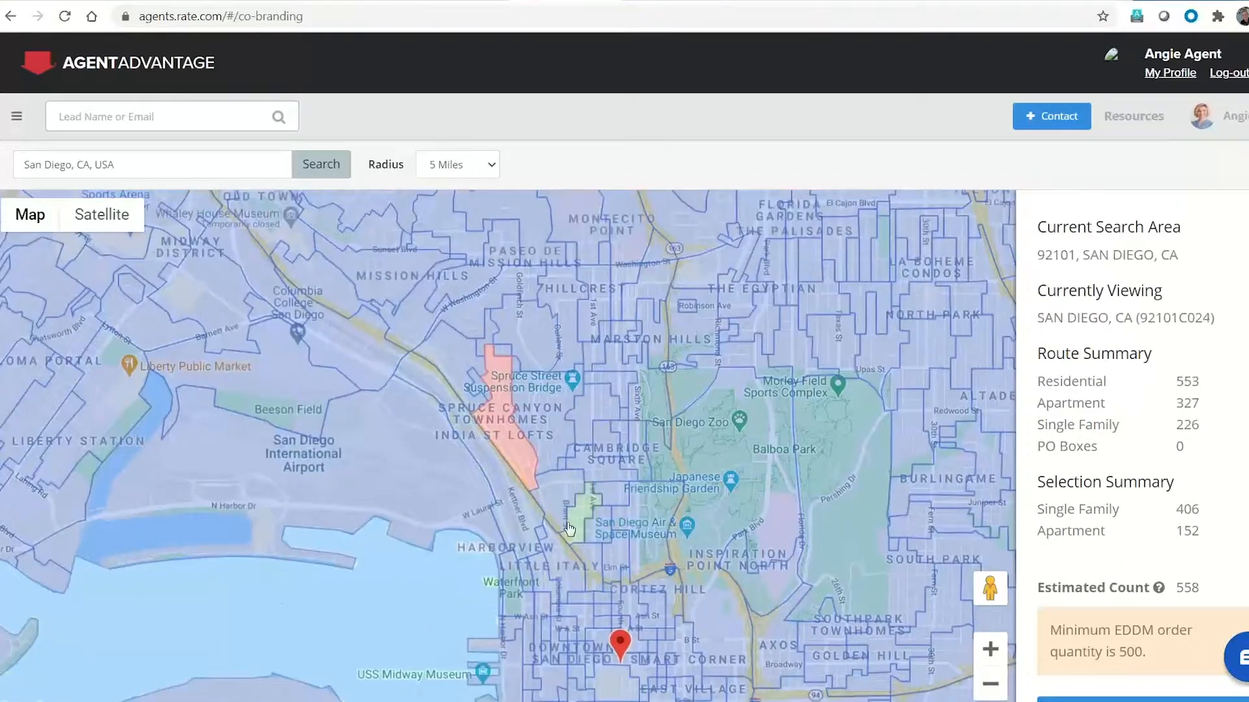
left_click(513, 421)
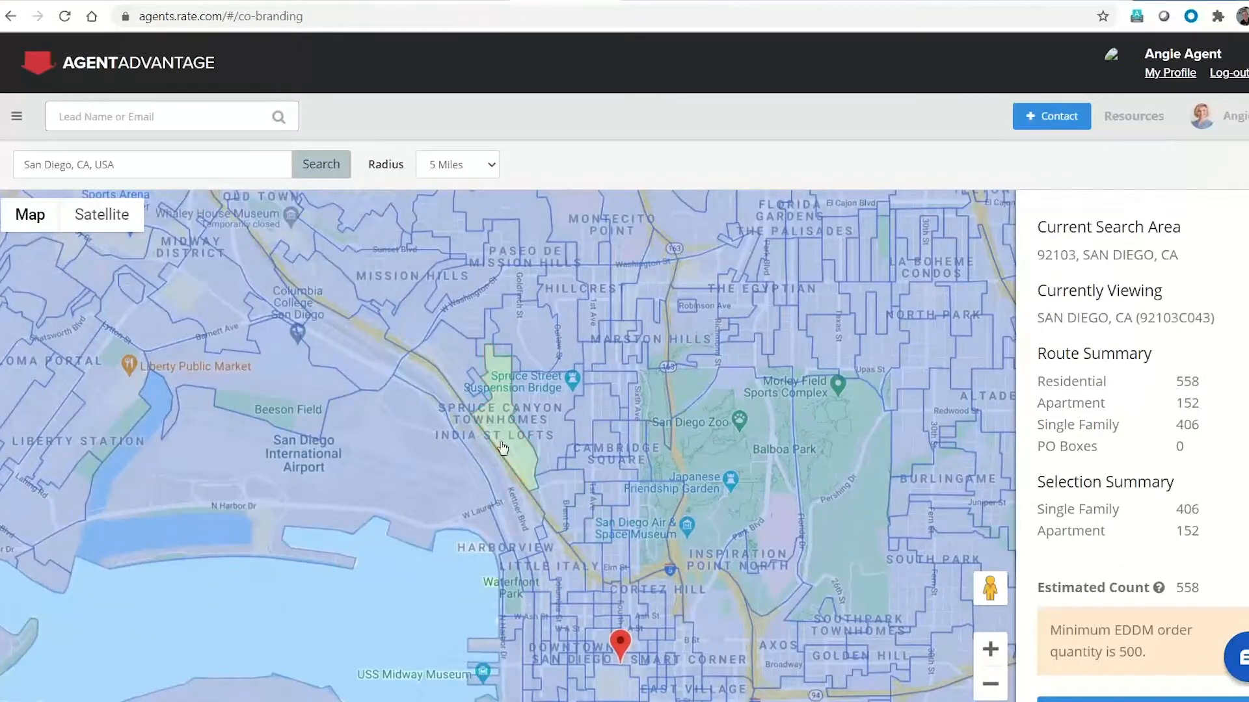
left_click(506, 431)
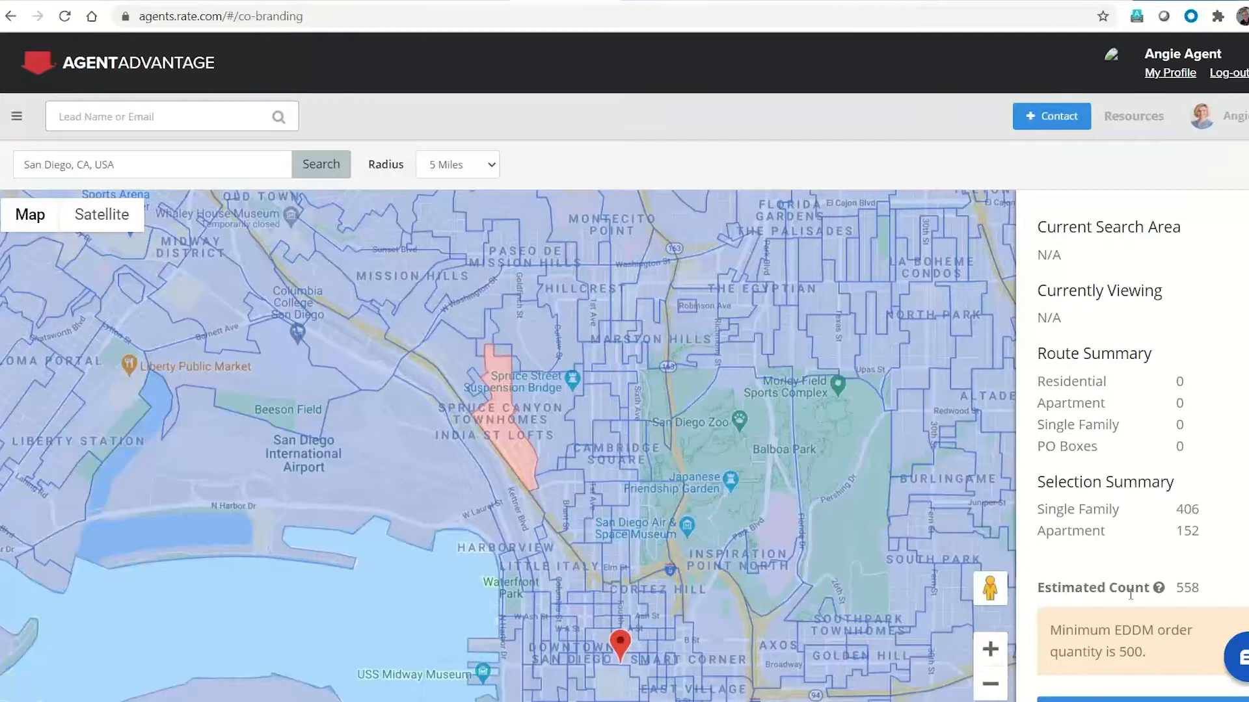
scroll("down", 3)
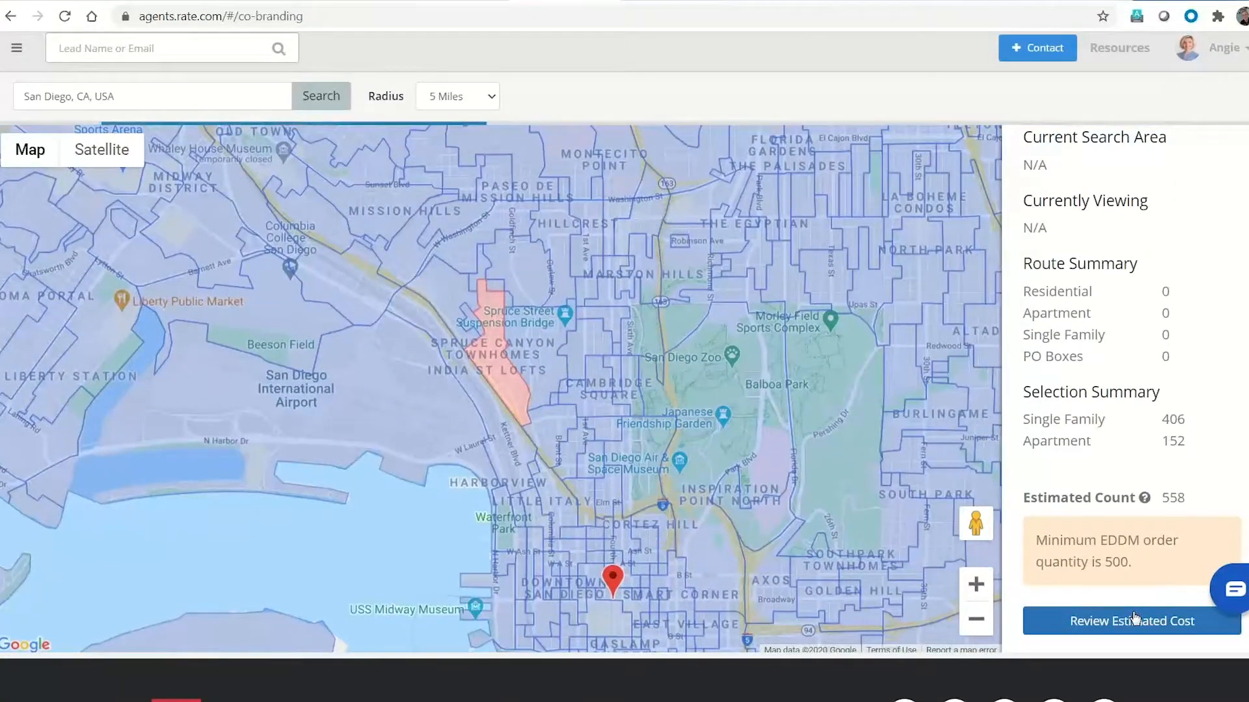
left_click(1131, 621)
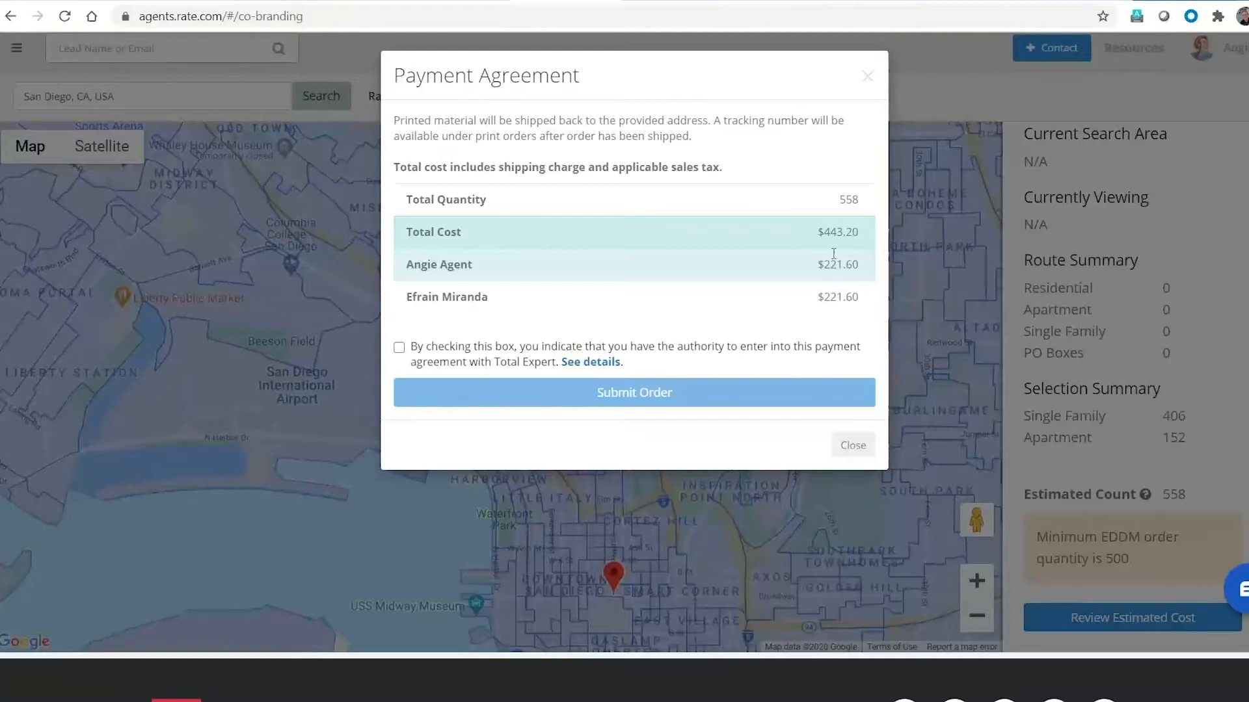
mouse_move(832, 310)
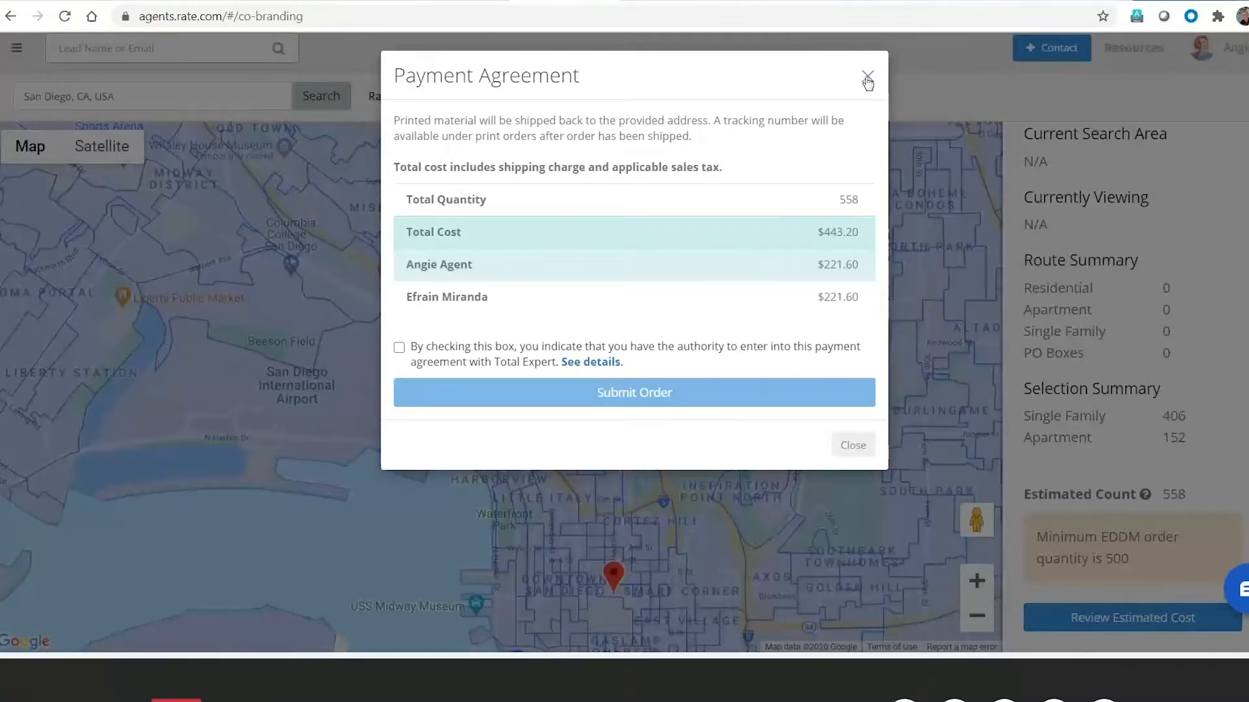
left_click(868, 82)
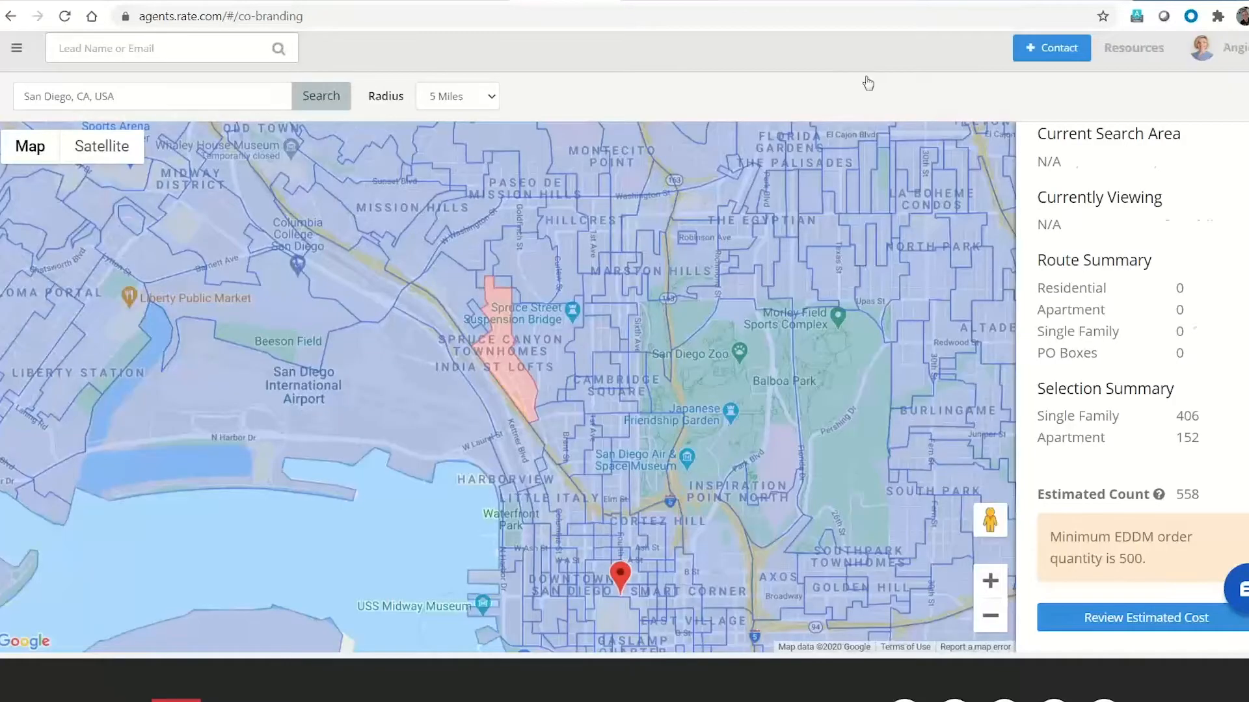
Step: Leave the route map for the Co-Marketing overview and scroll to the single property sites
left_click(851, 382)
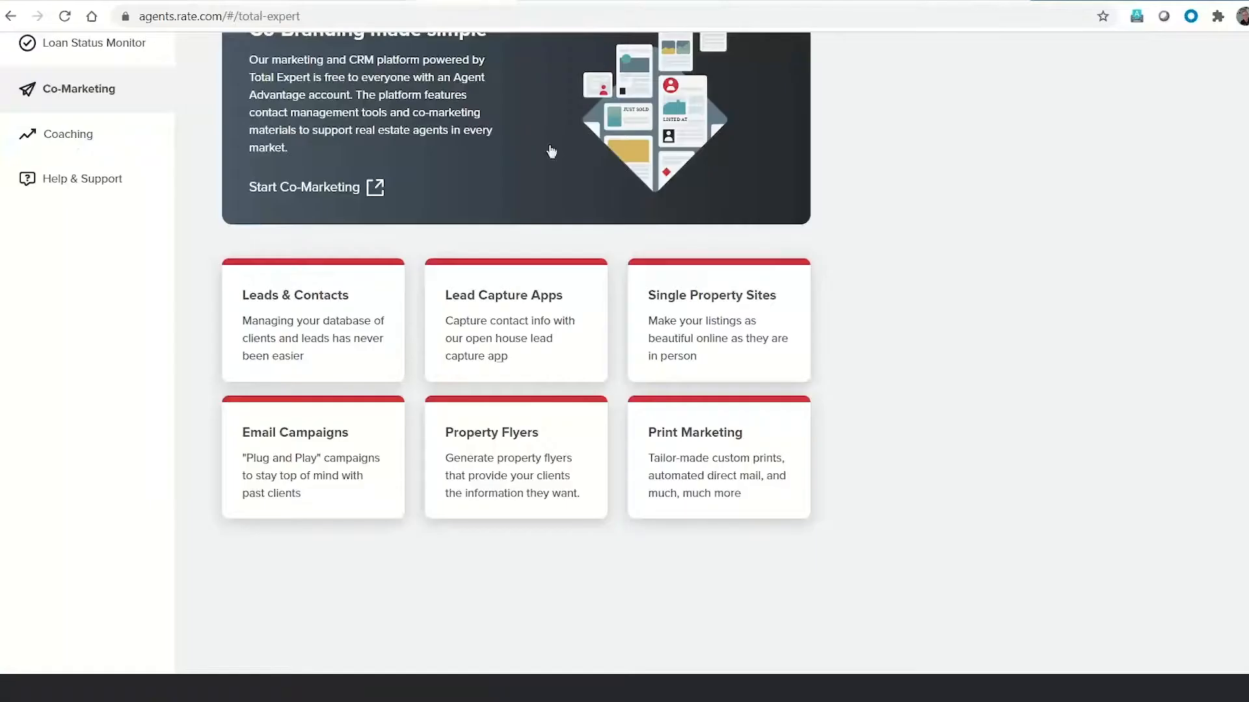
mouse_move(704, 330)
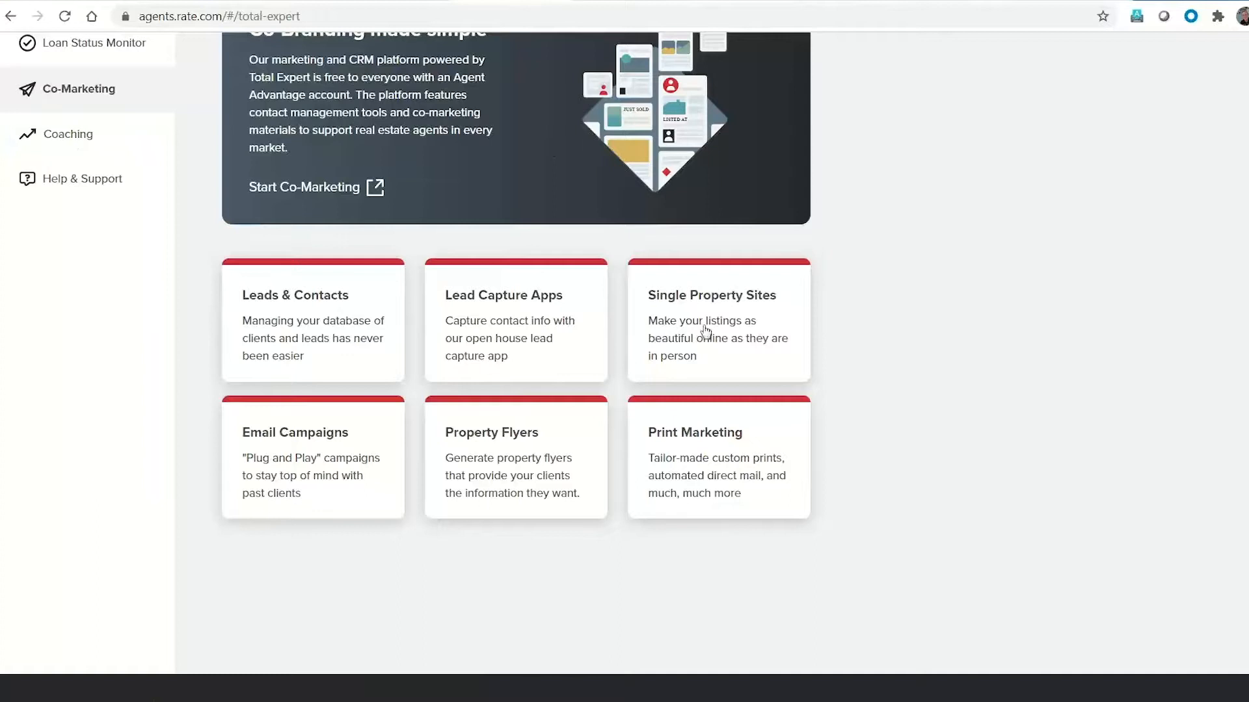
scroll("down", 3)
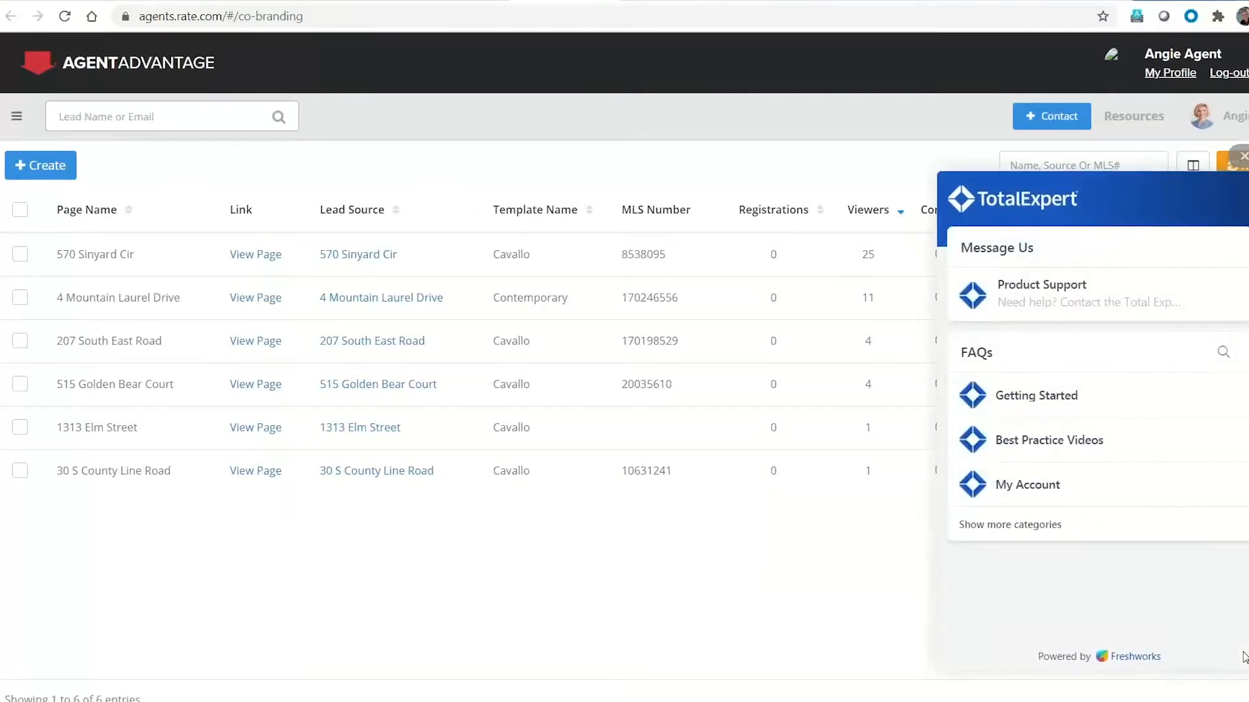
mouse_move(1106, 395)
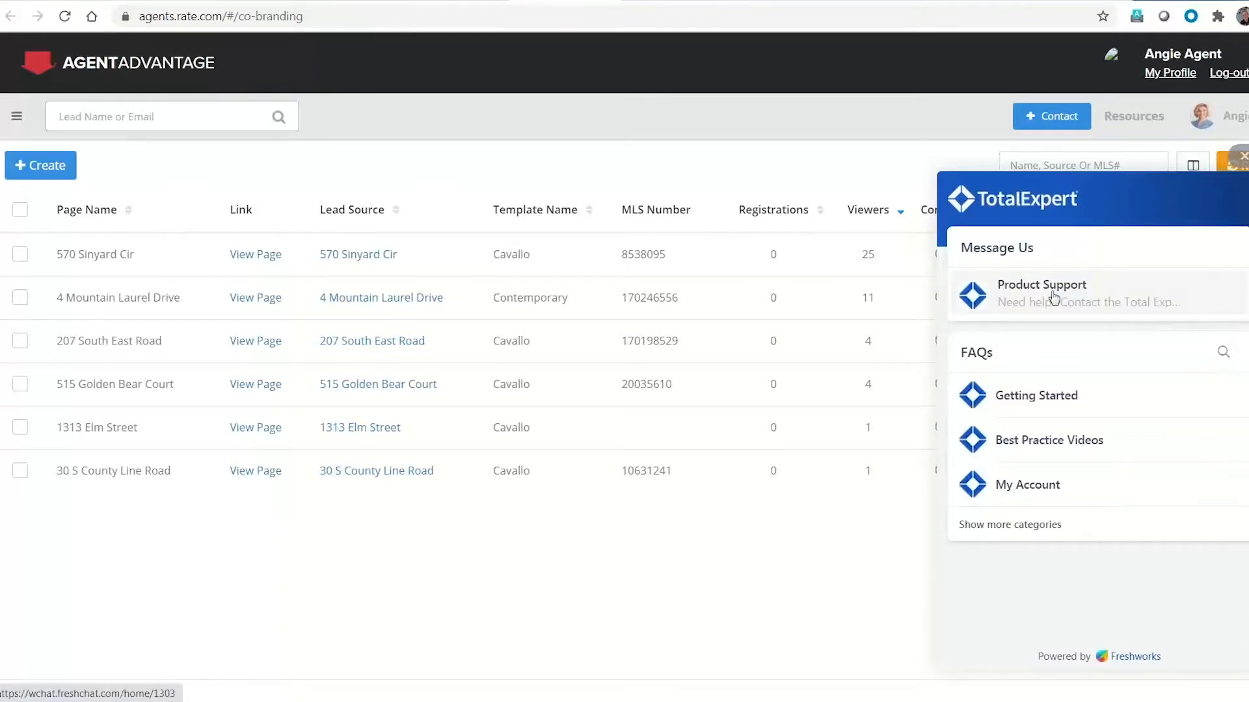
Step: Start and close a Product Support chat, then return to the Co-branded Marketing overview from the dashboard
left_click(1041, 292)
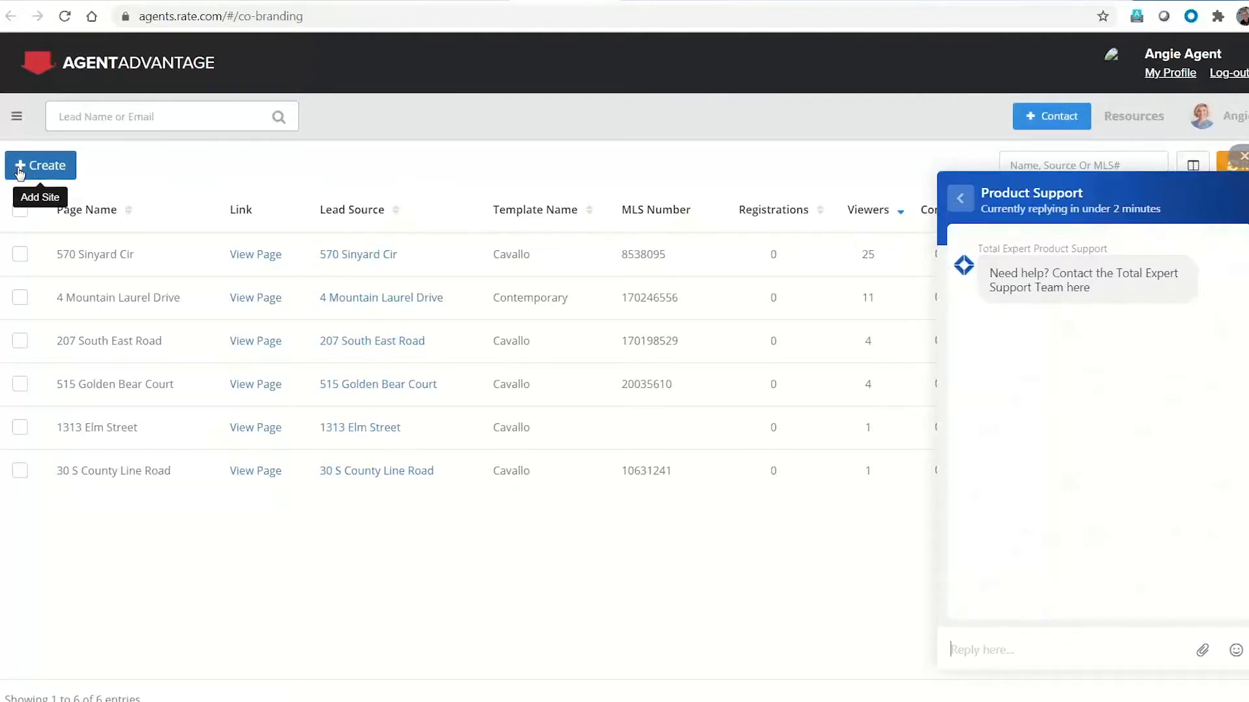
mouse_move(140, 178)
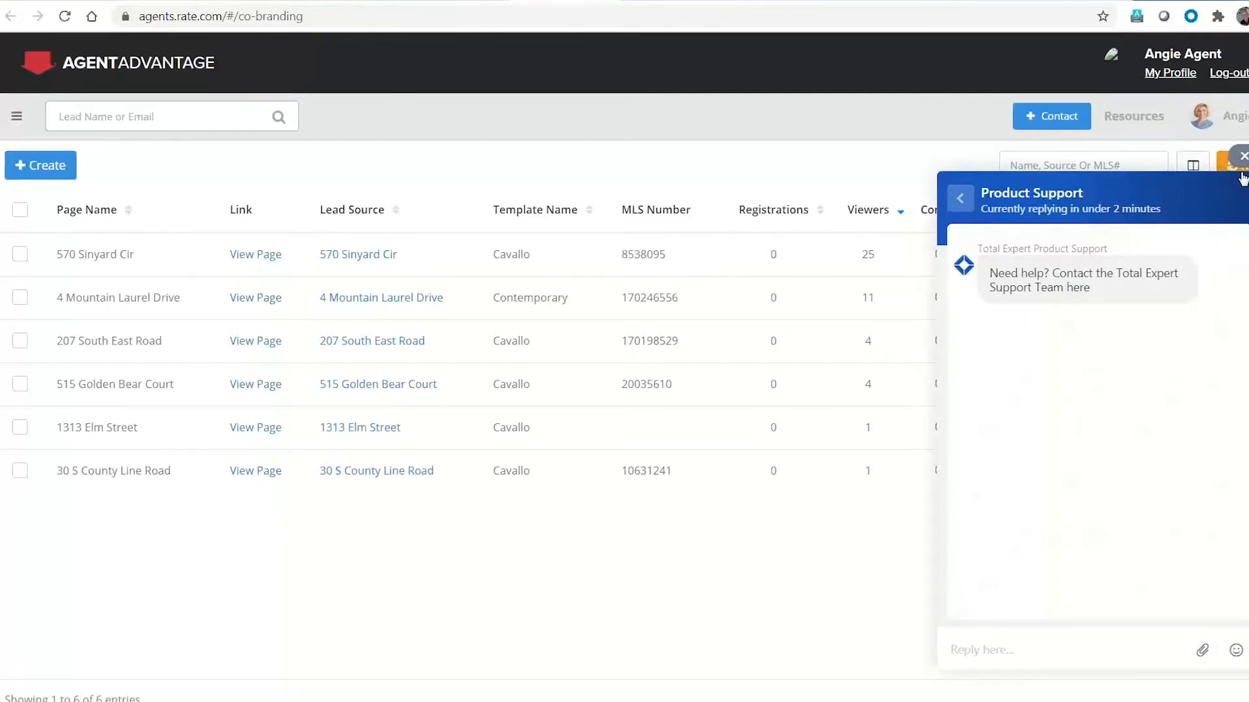
left_click(1241, 156)
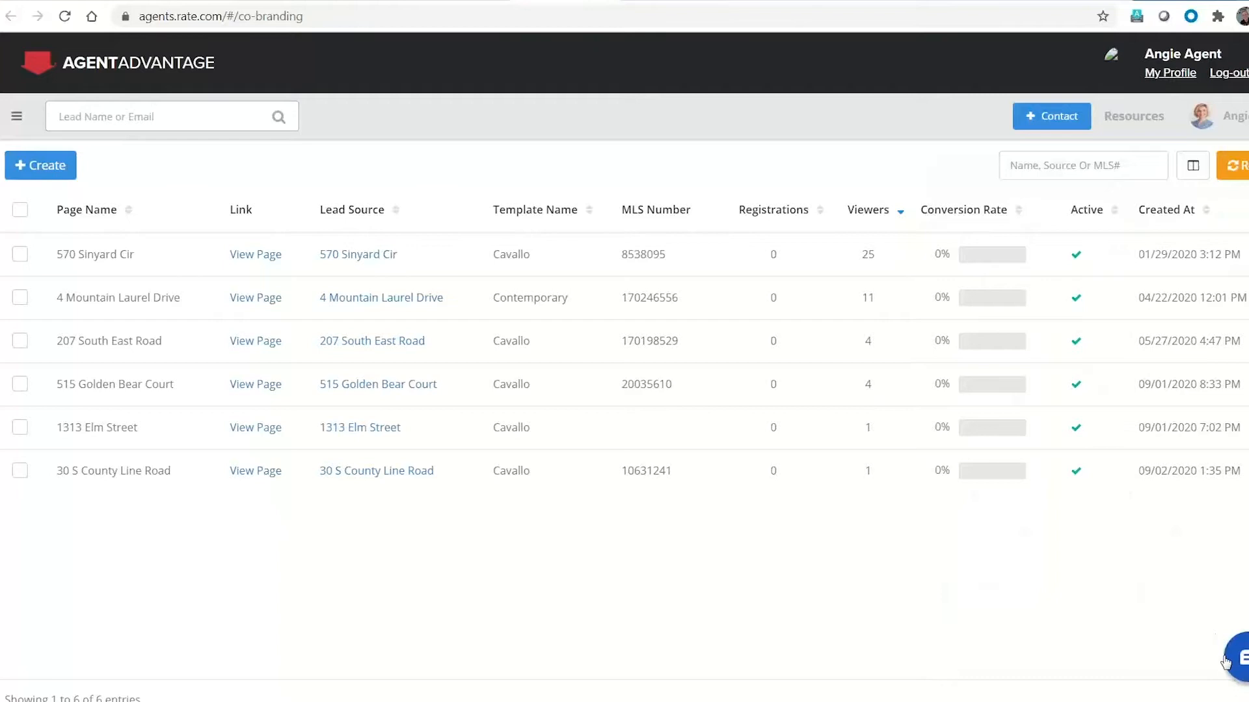
mouse_move(147, 68)
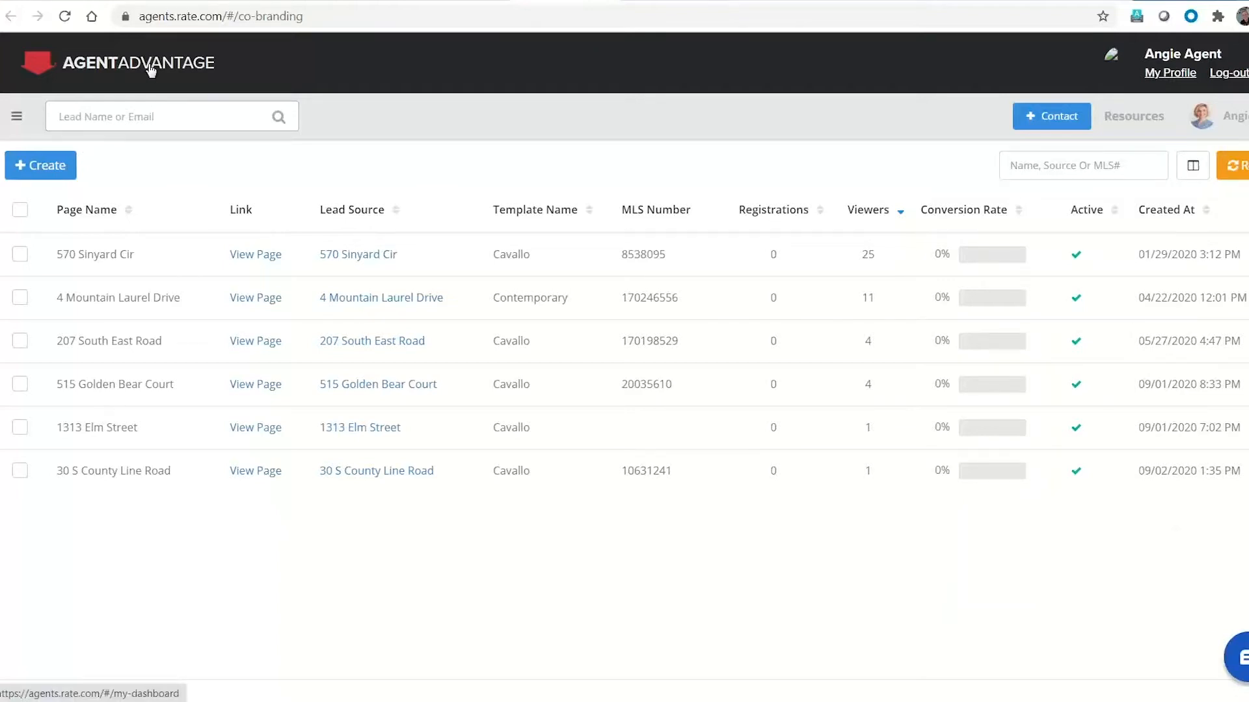
left_click(128, 64)
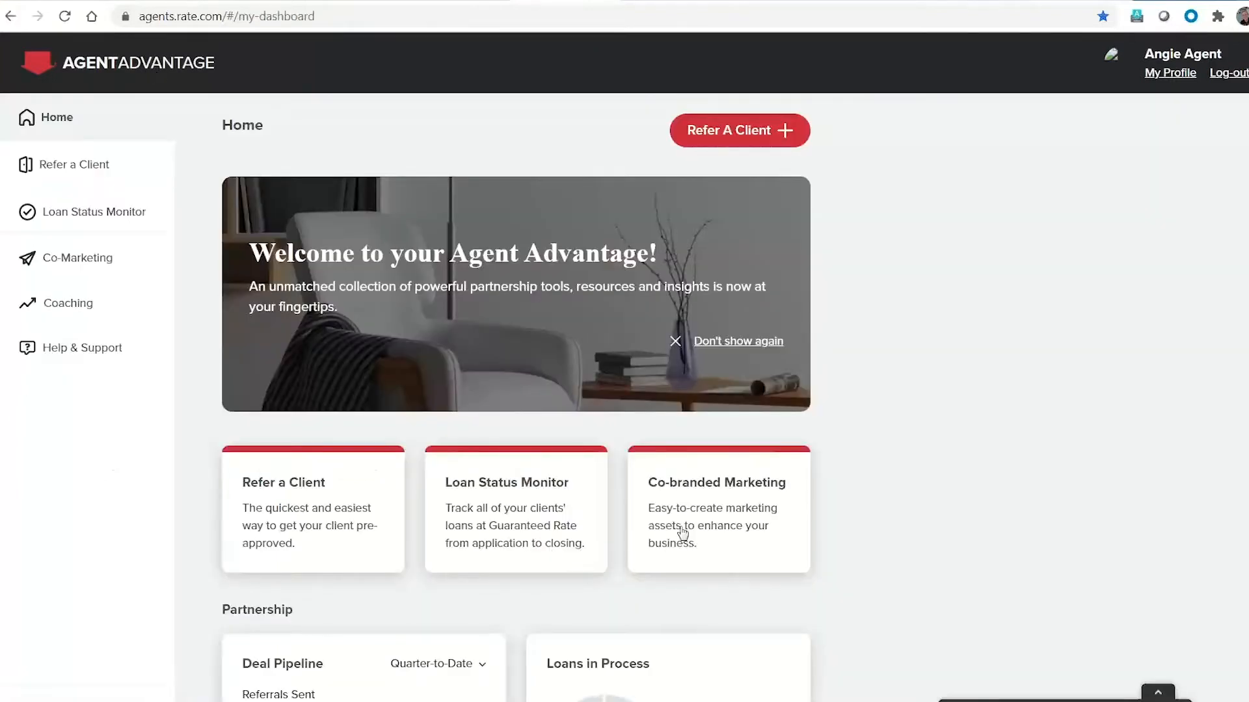
left_click(80, 257)
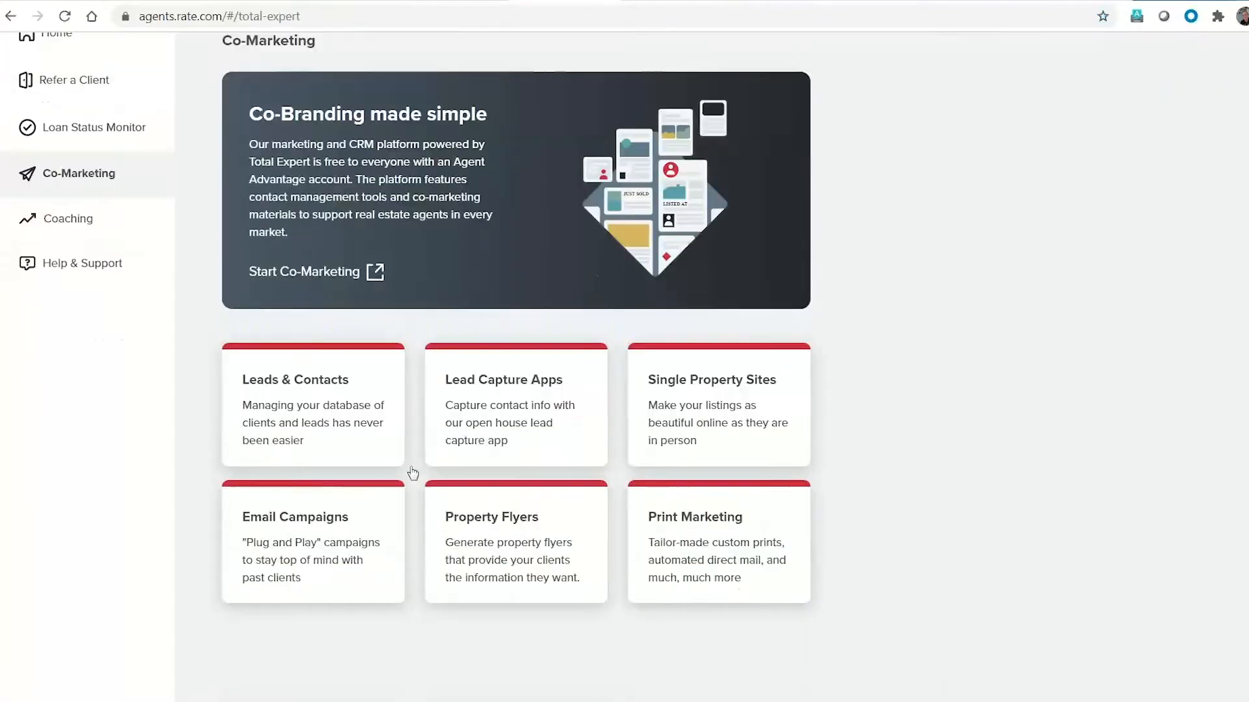